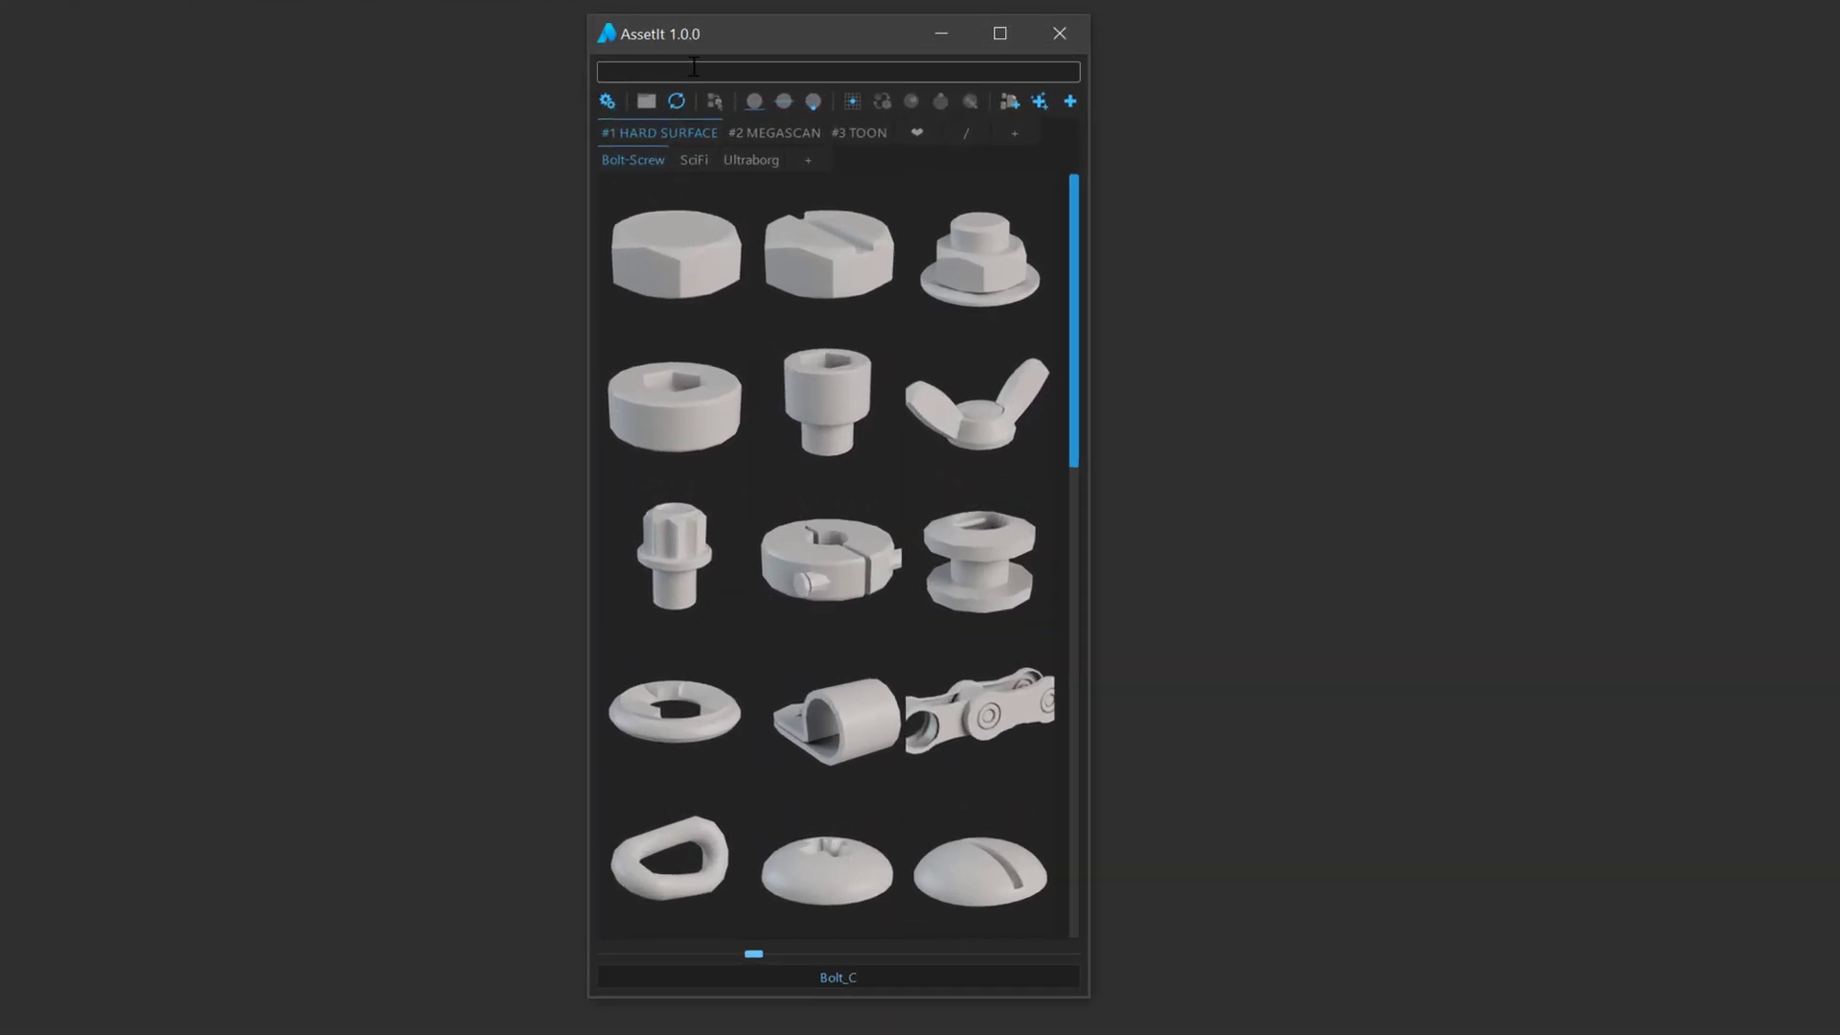
mouse_move(861, 65)
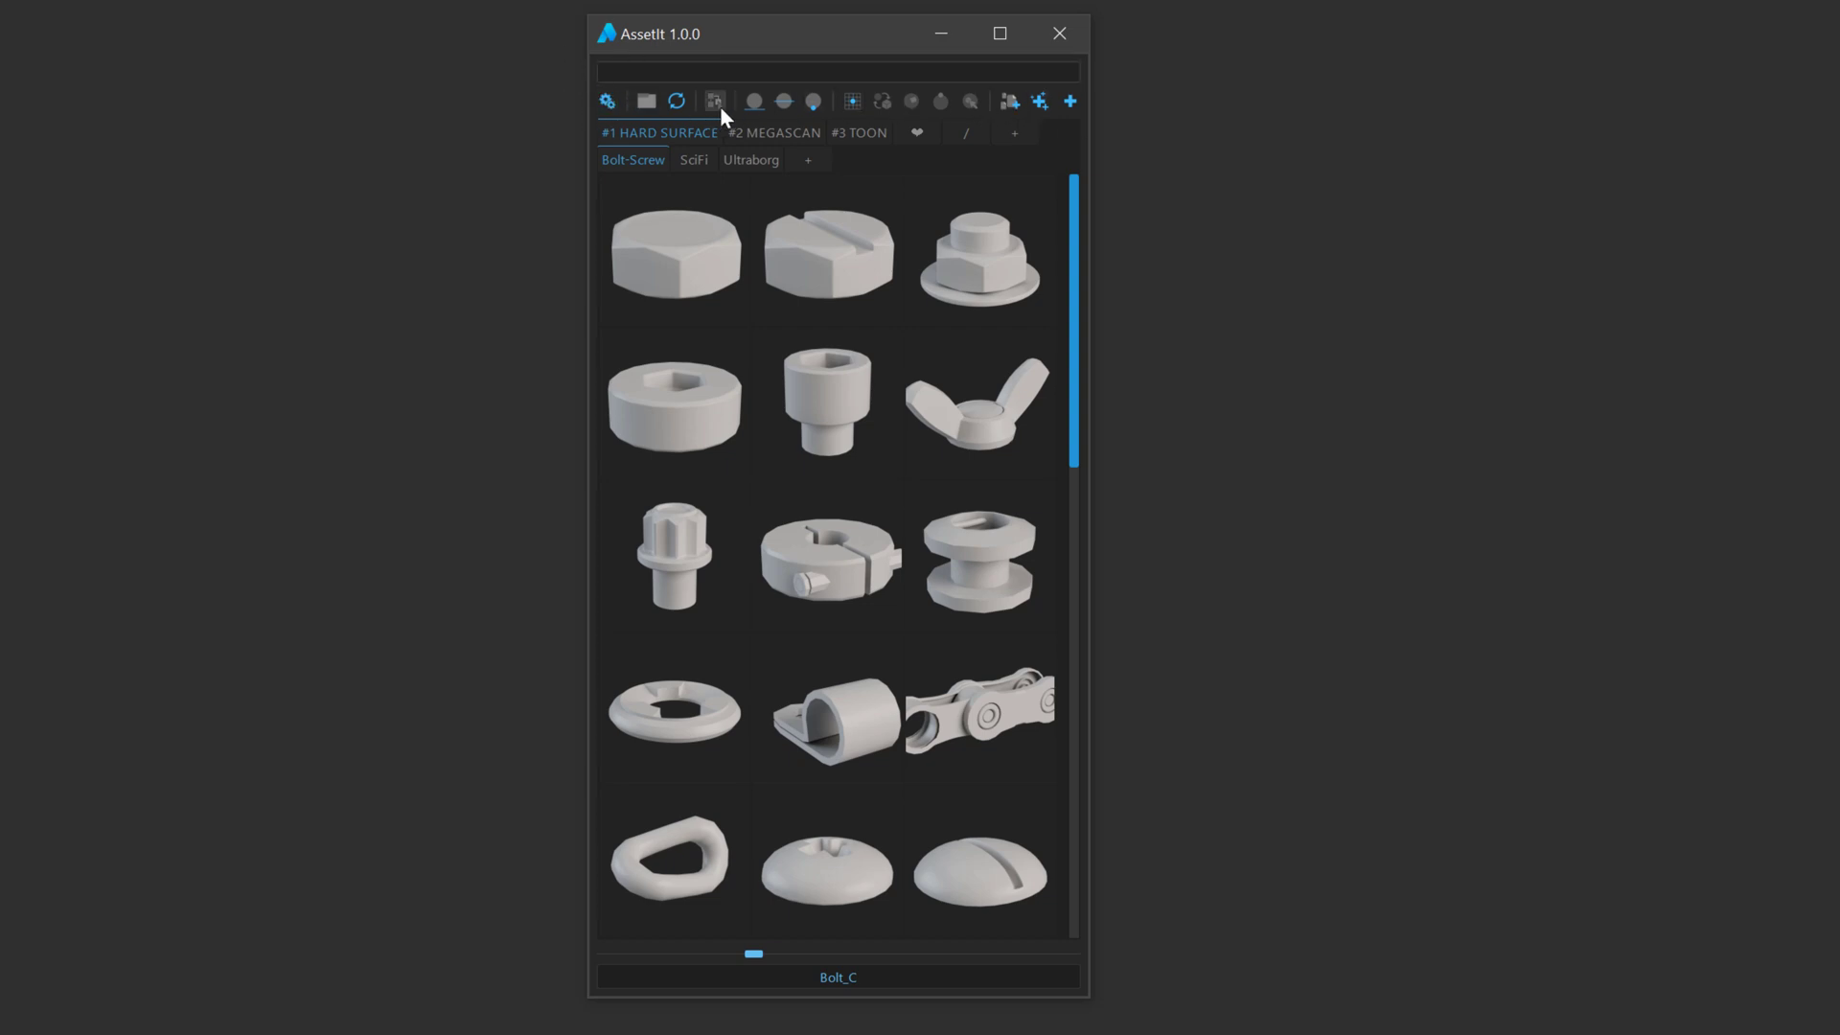
mouse_move(851, 102)
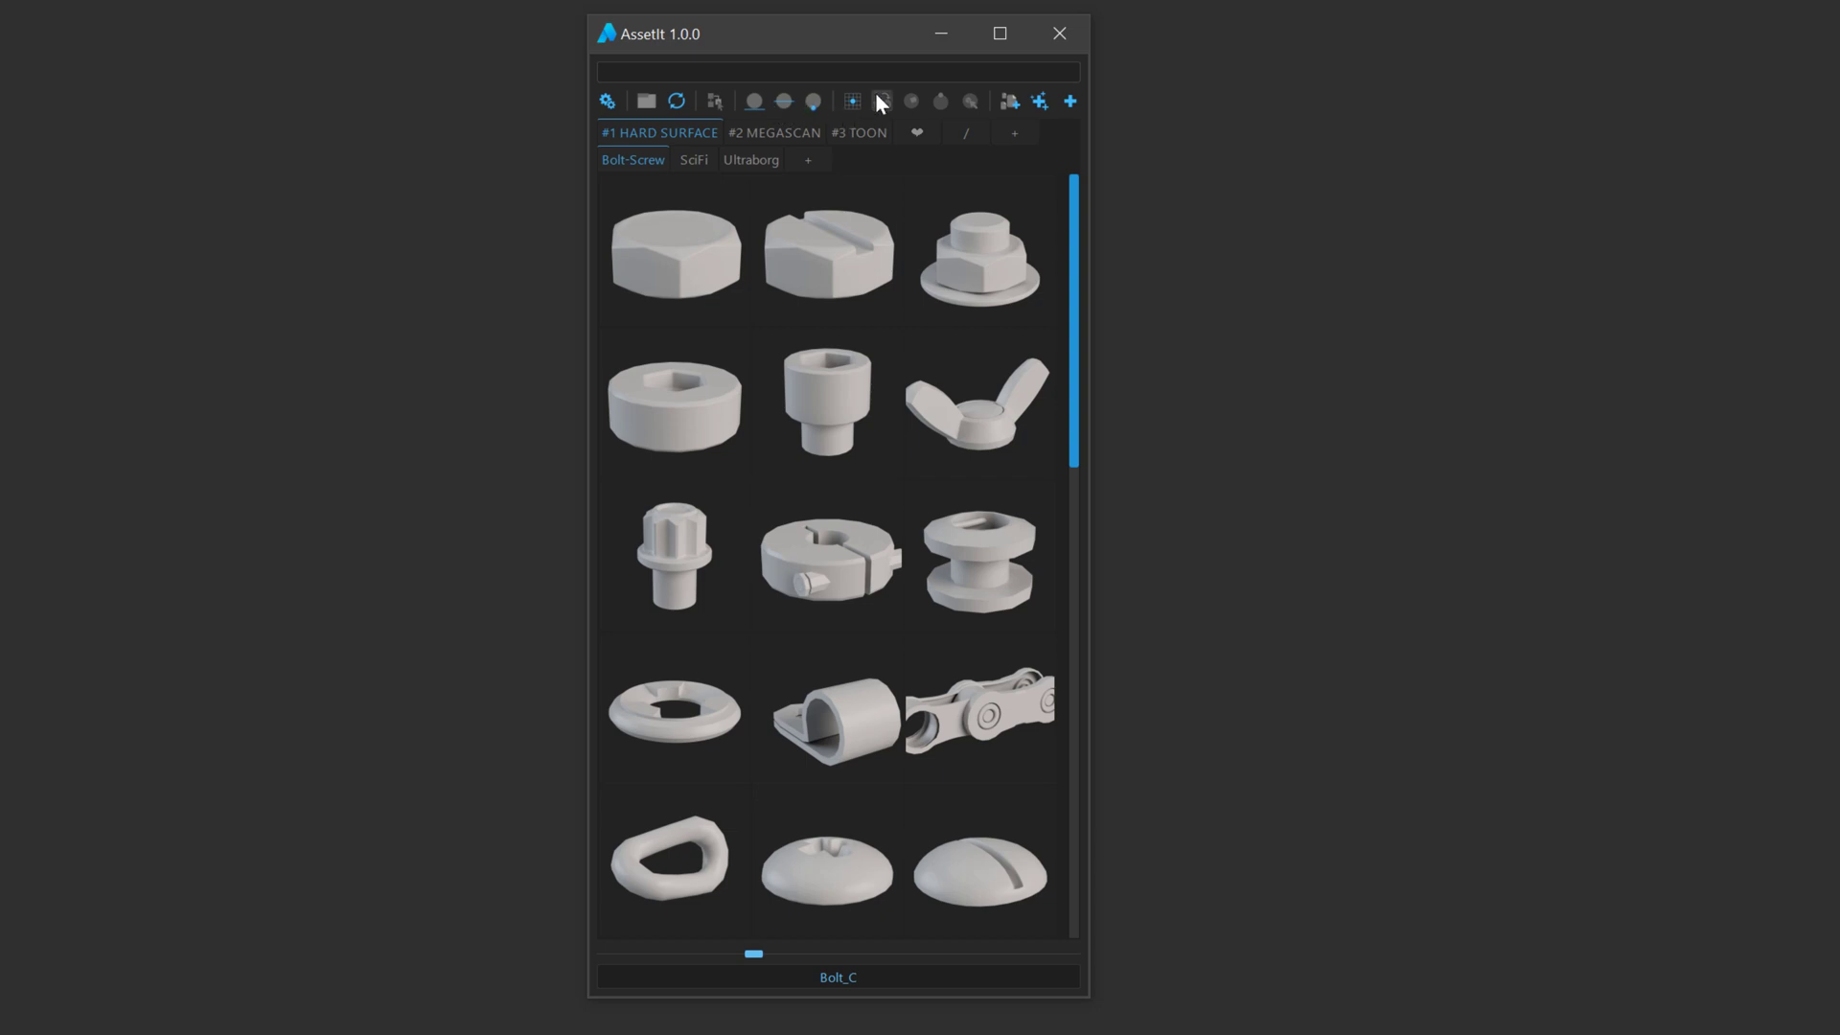
mouse_move(1066, 127)
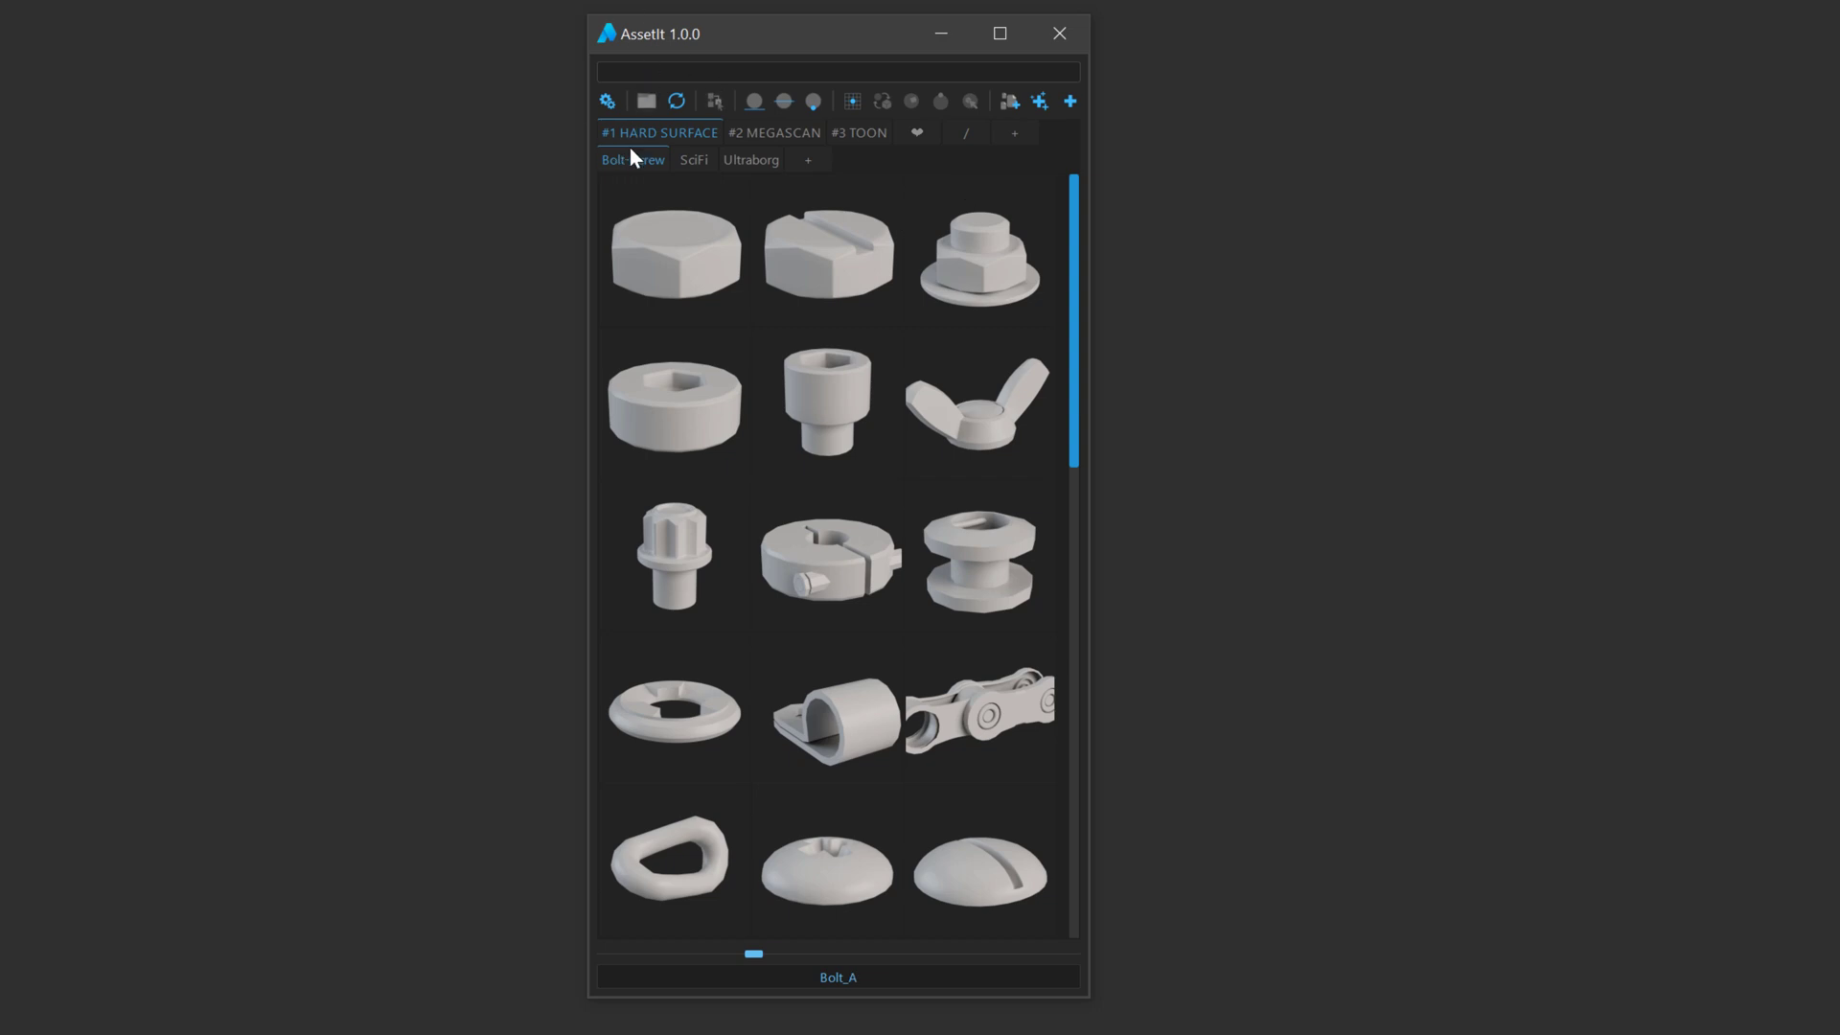
mouse_move(807, 159)
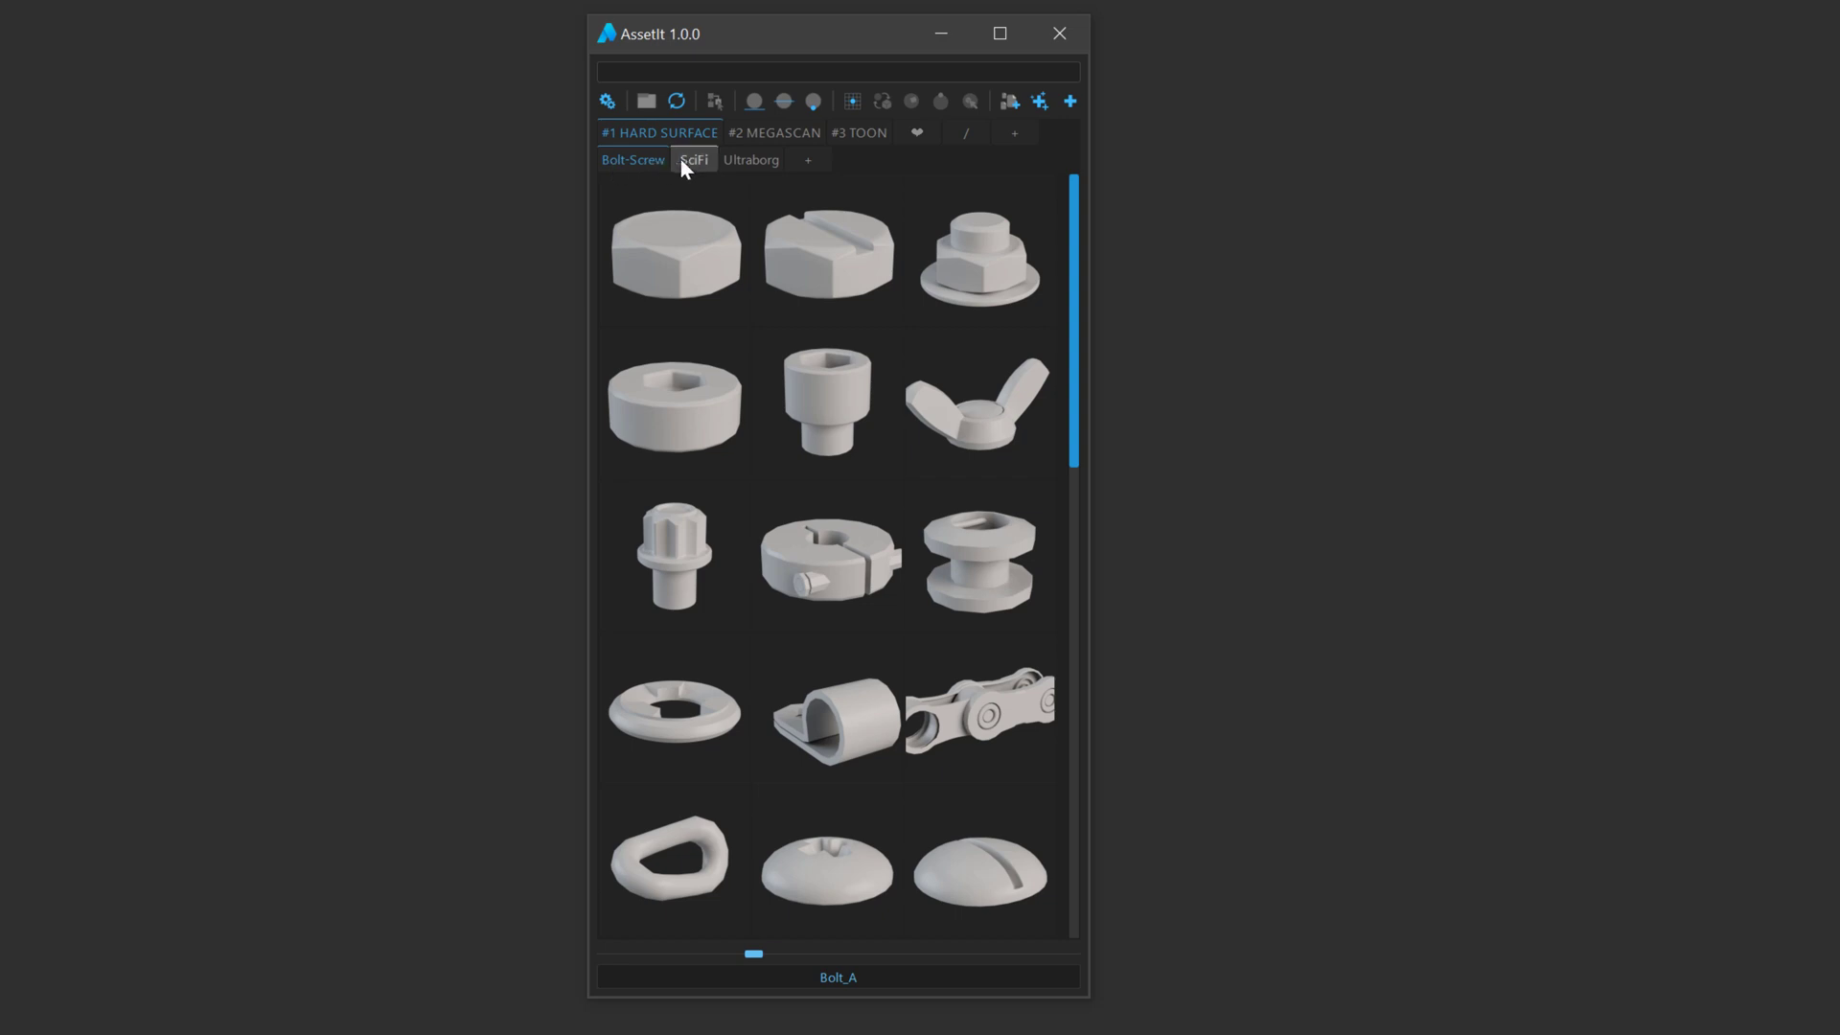
mouse_move(696, 153)
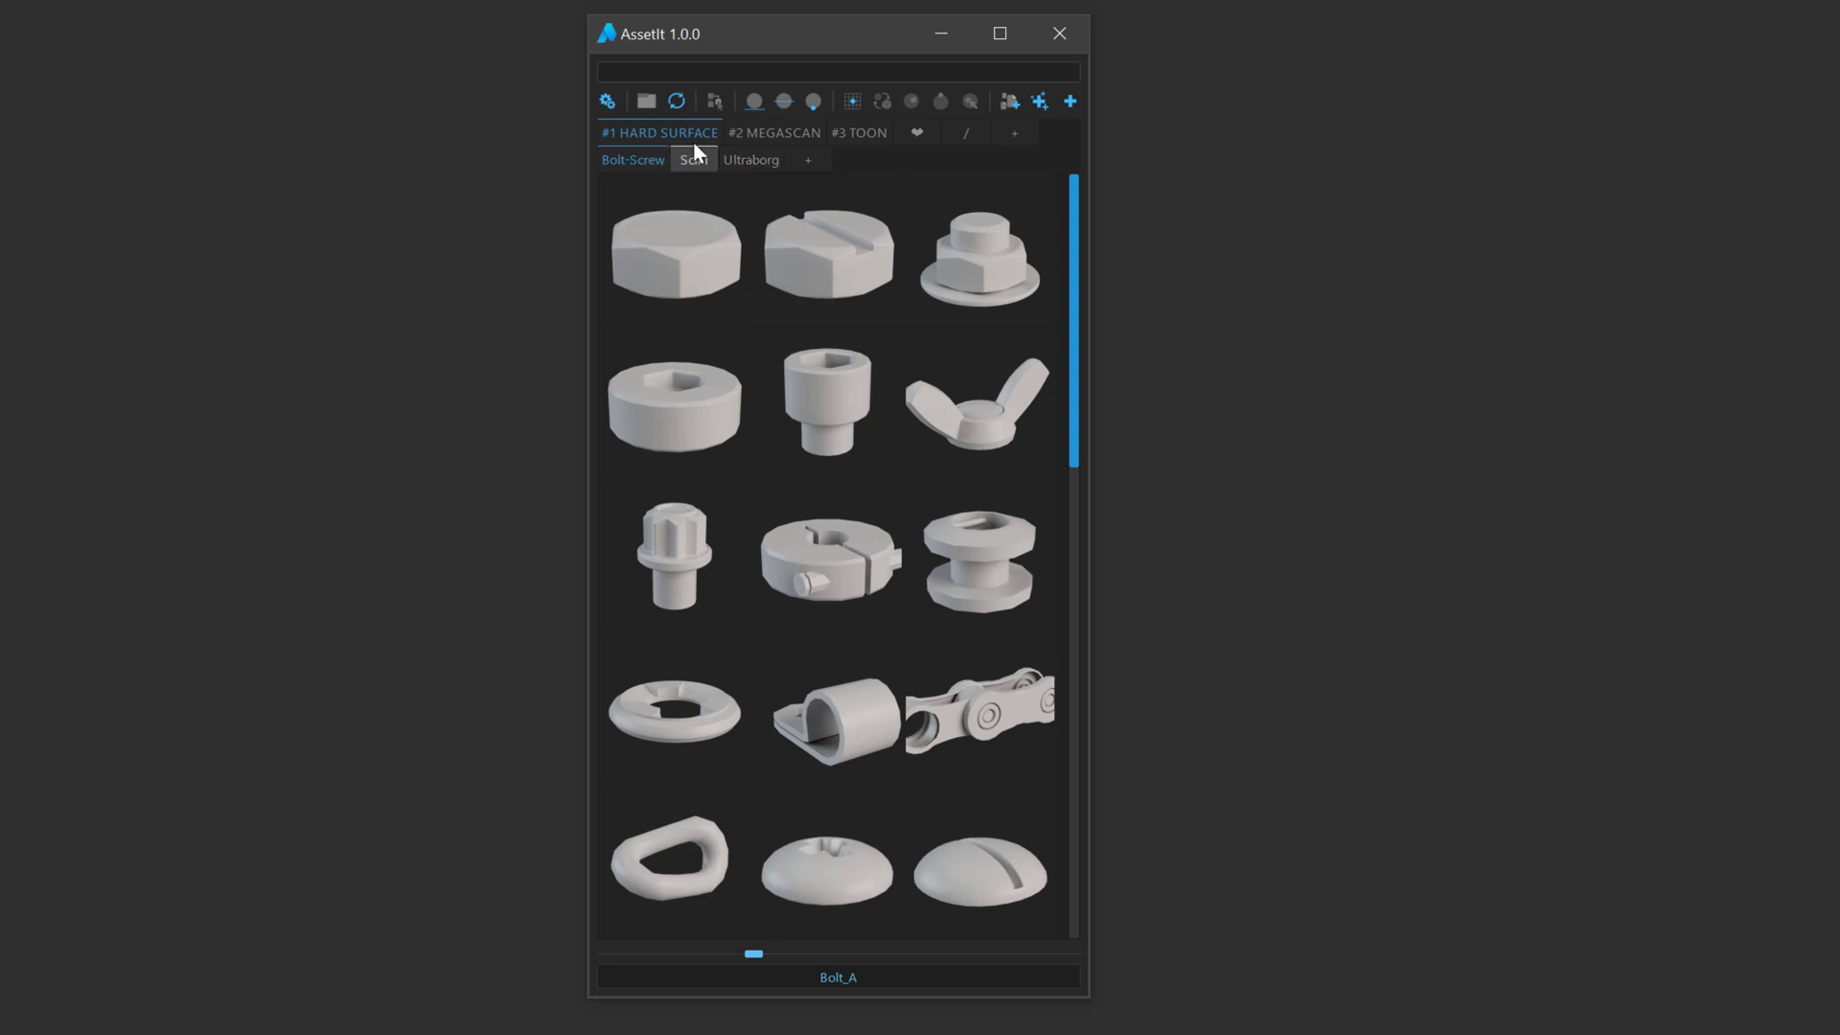
Browse the AssetIt library panel, then open its AssetIt_LIBRARY folder on disk in File Explorer
click(674, 707)
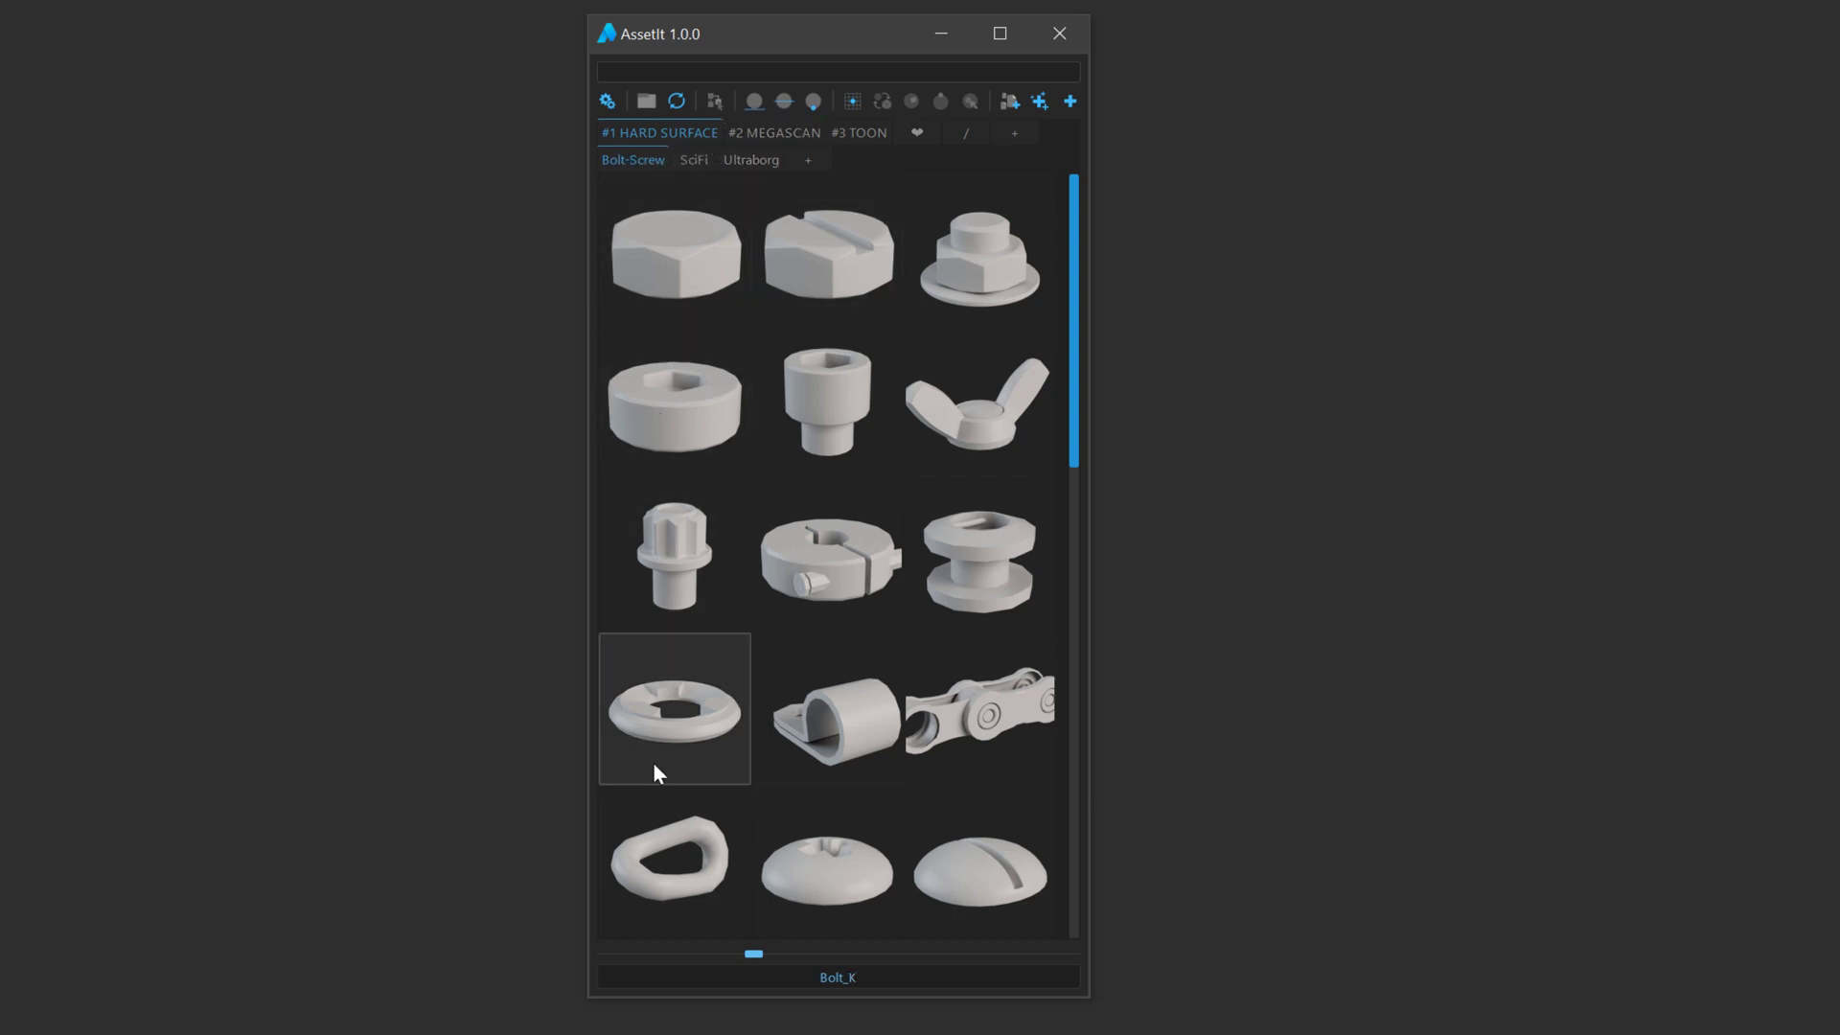
click(980, 403)
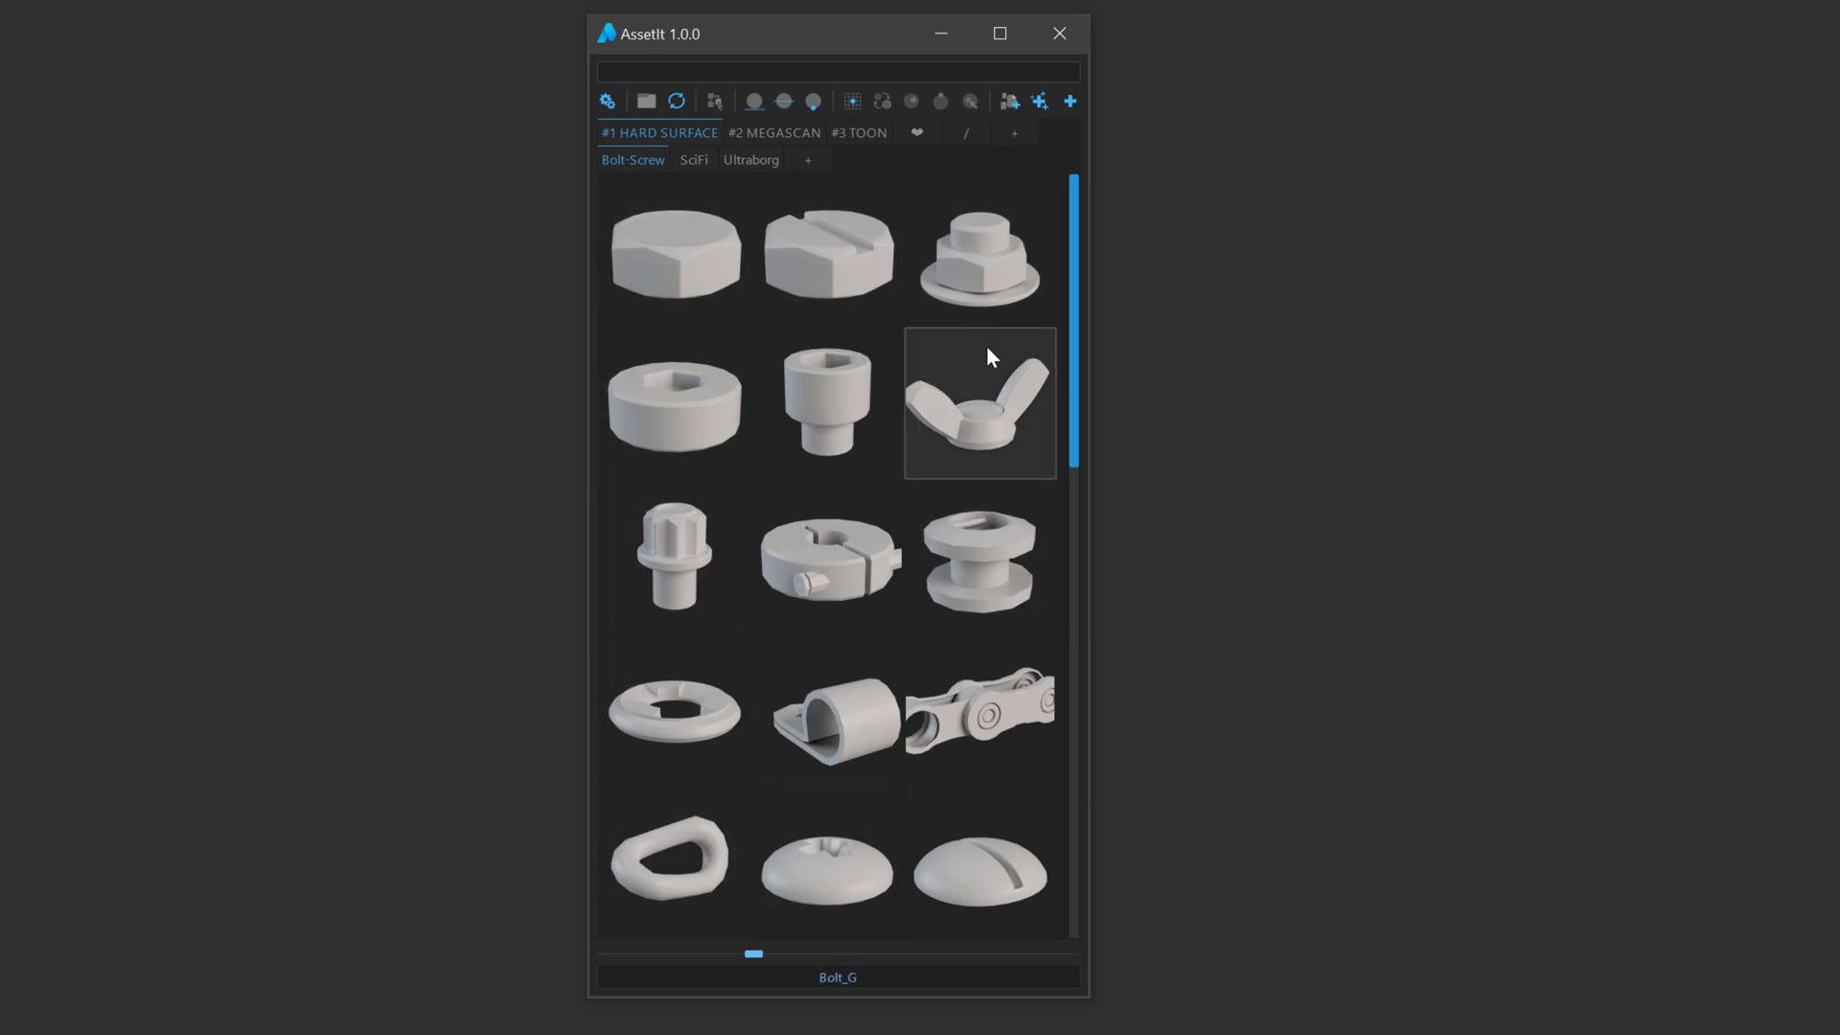
scroll(down, 3)
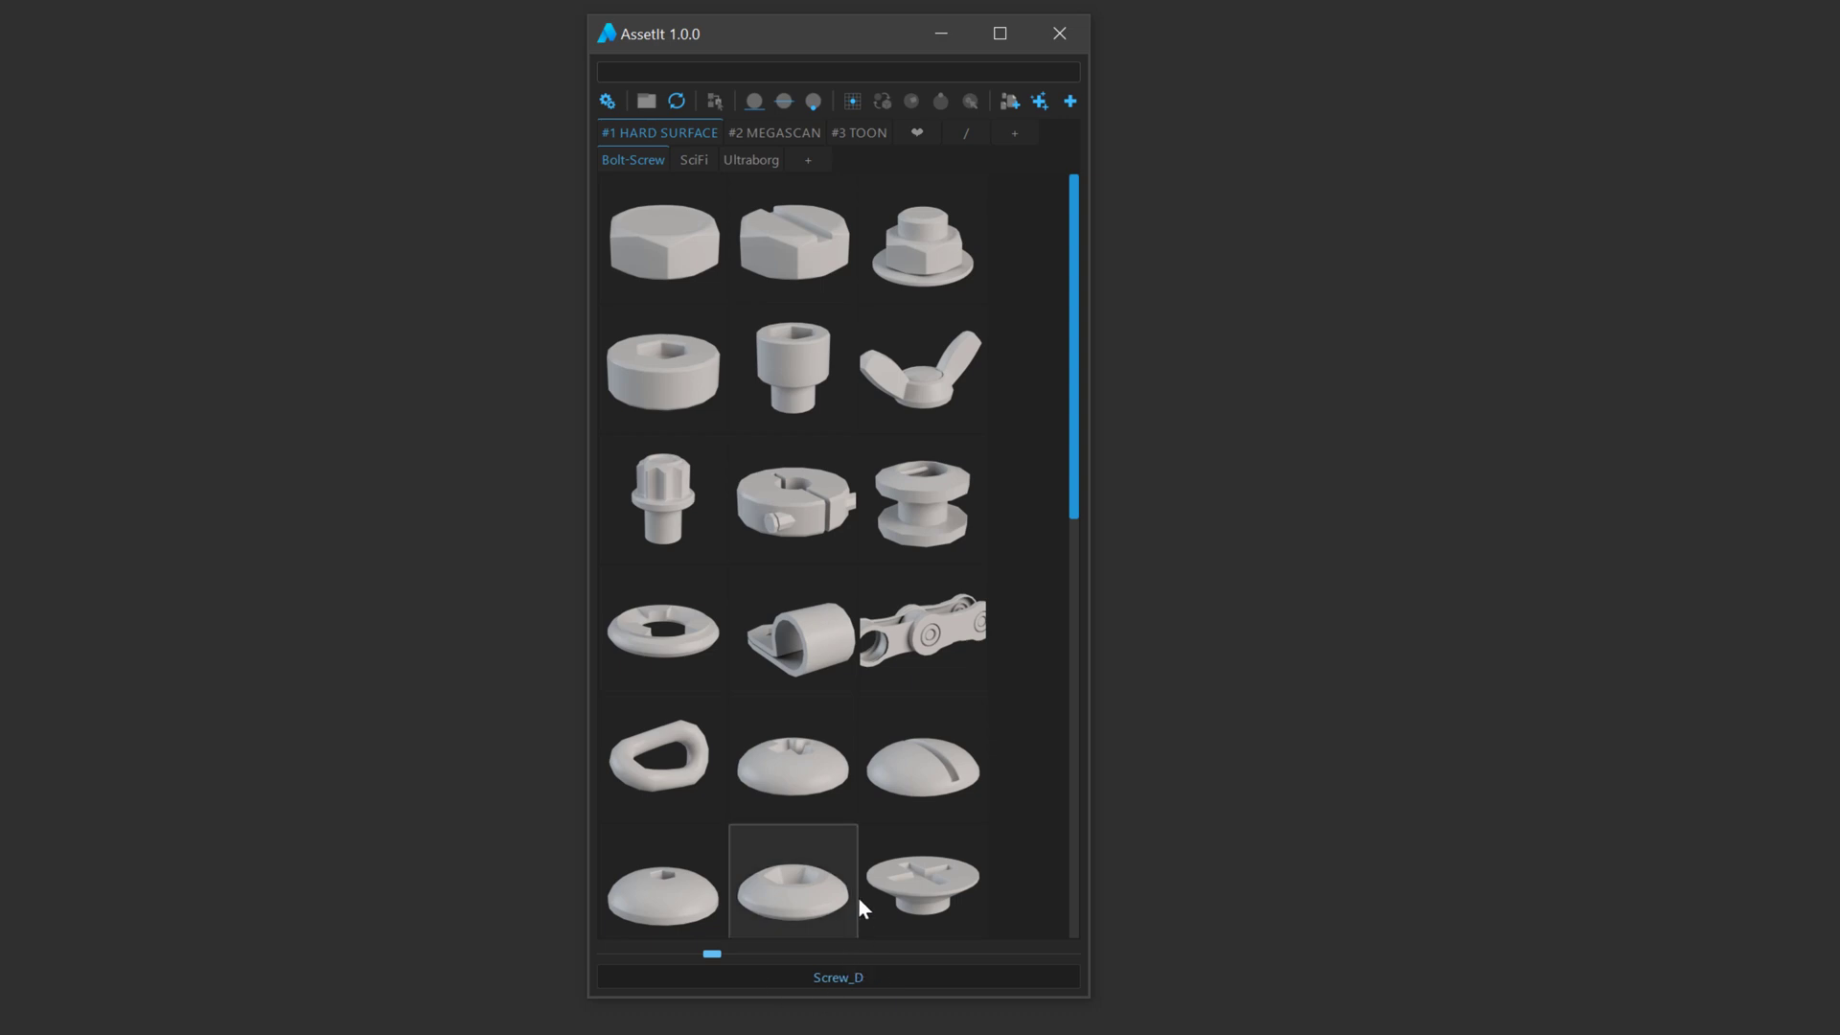
click(661, 368)
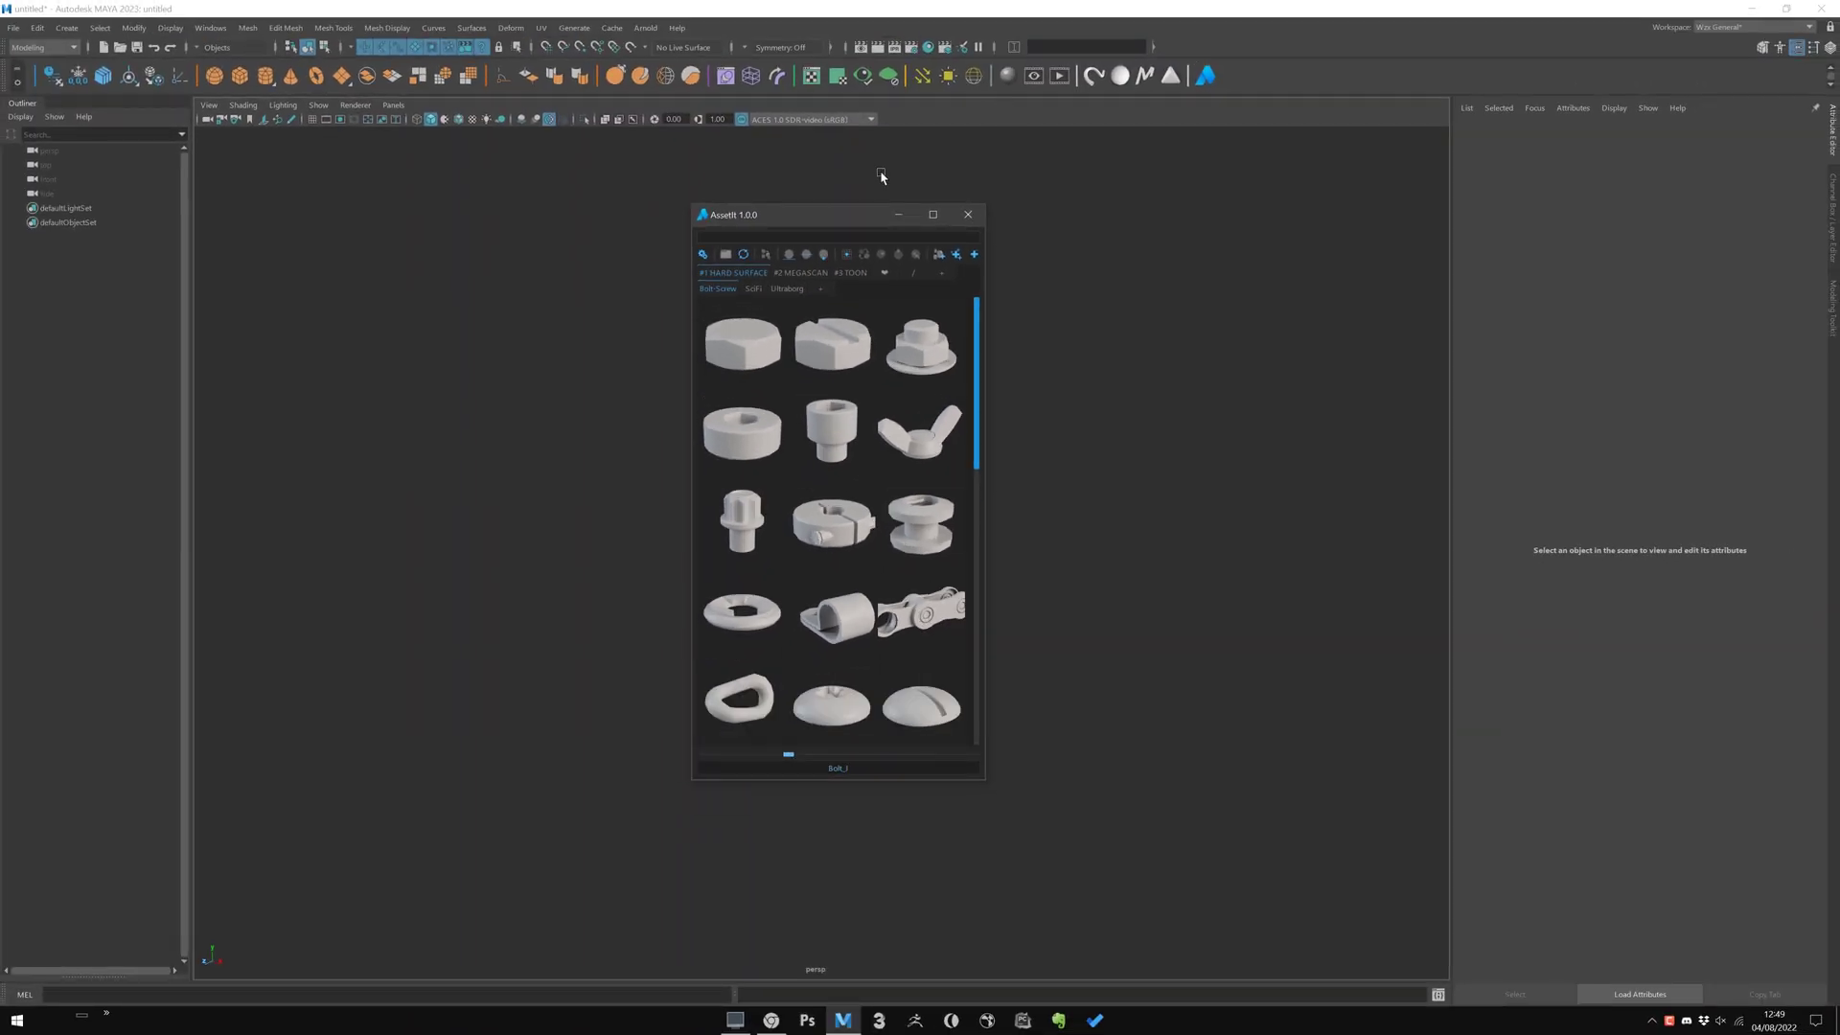
mouse_move(797, 274)
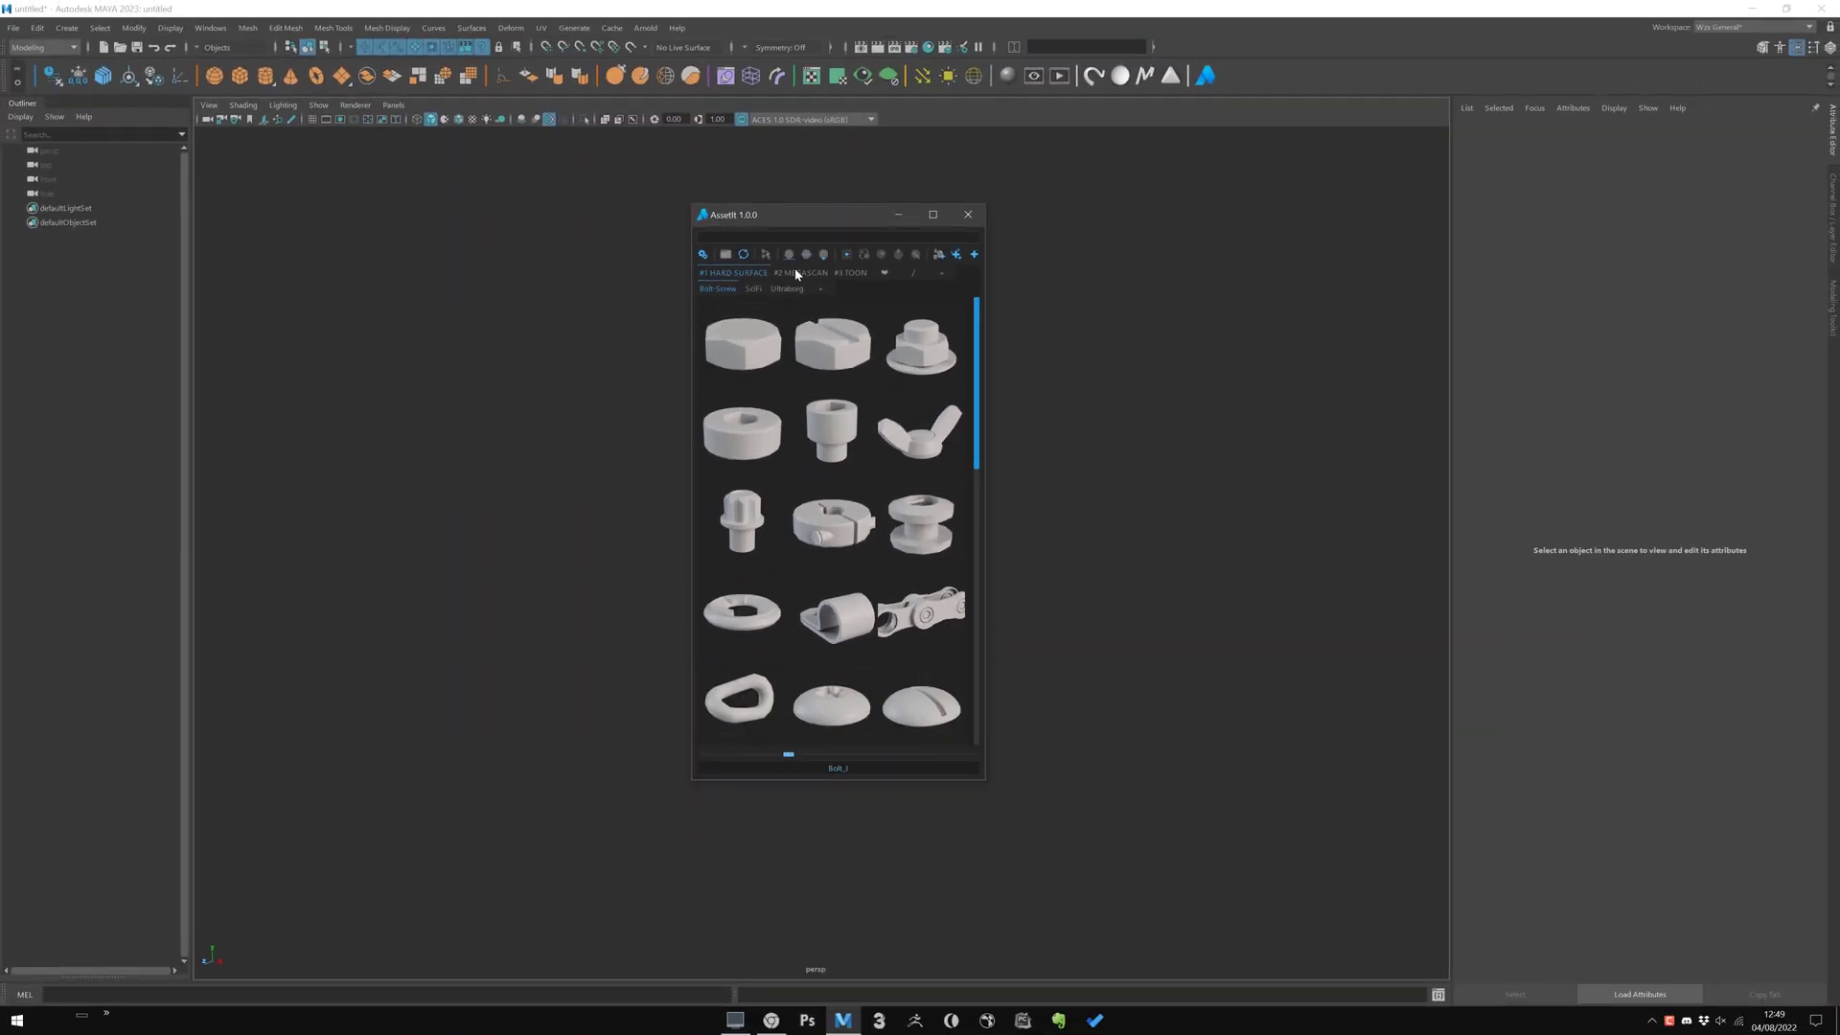
click(754, 289)
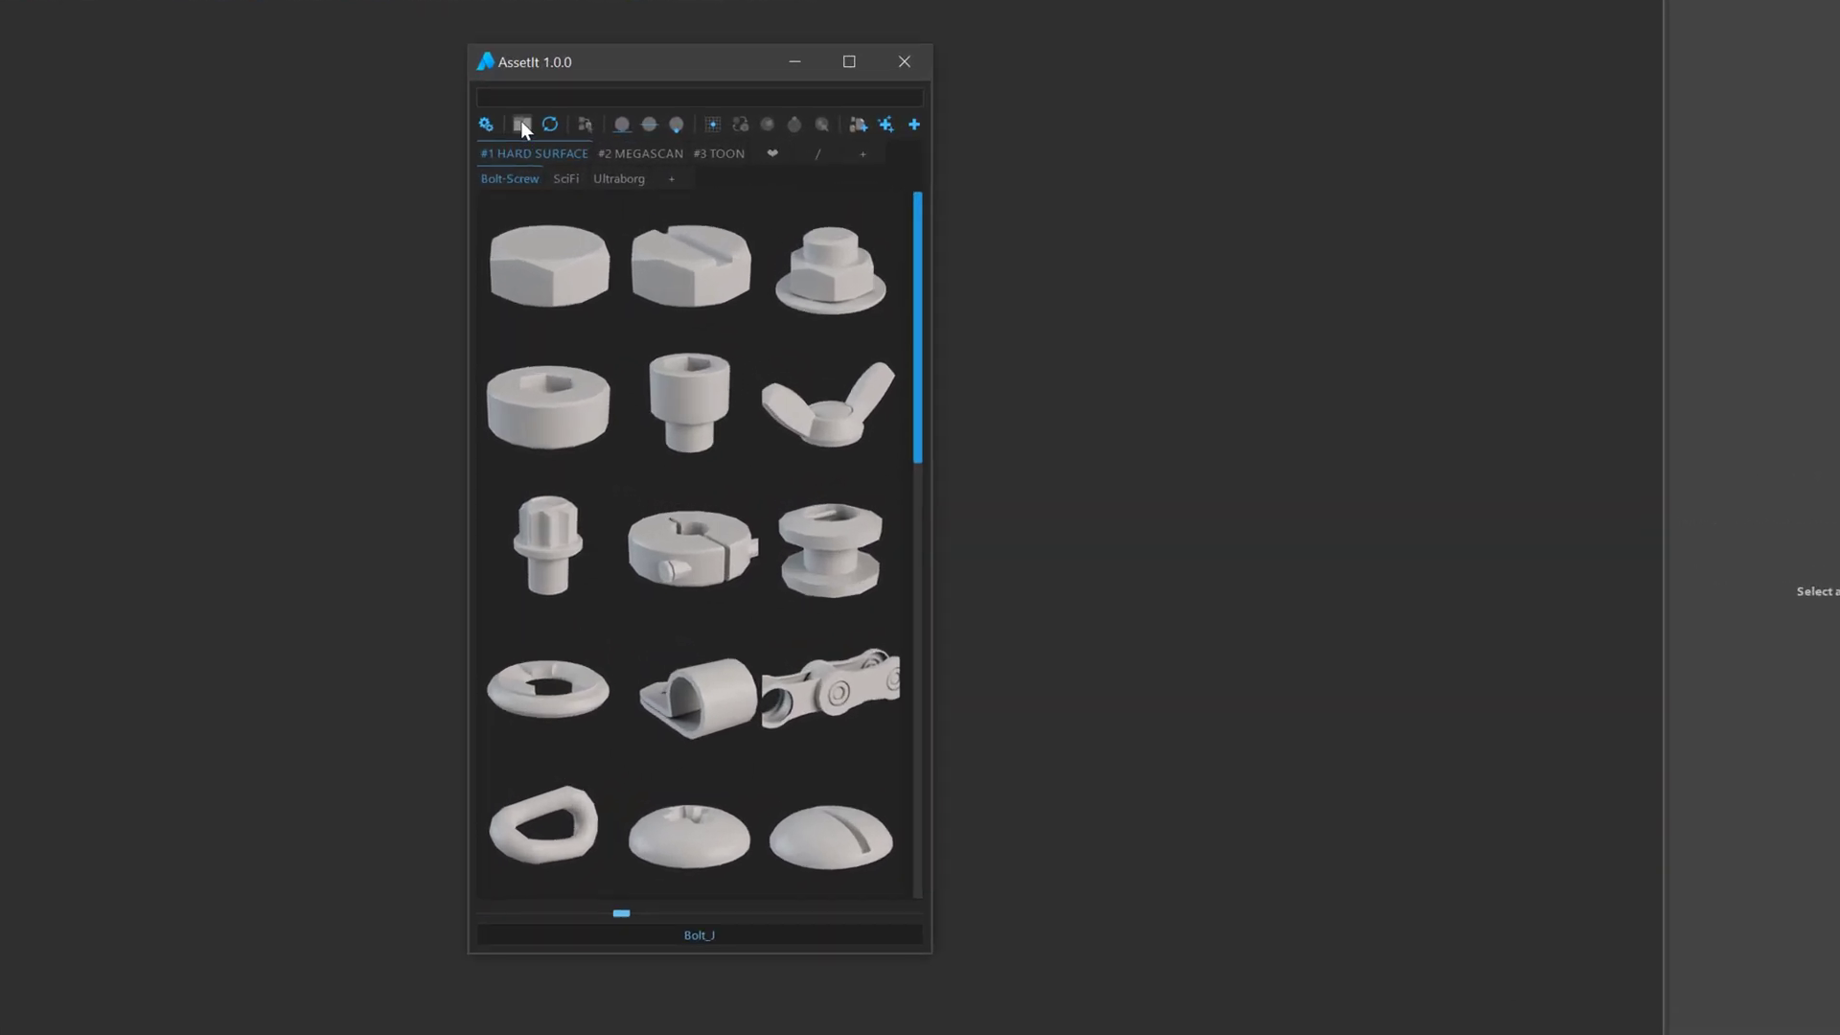
click(521, 126)
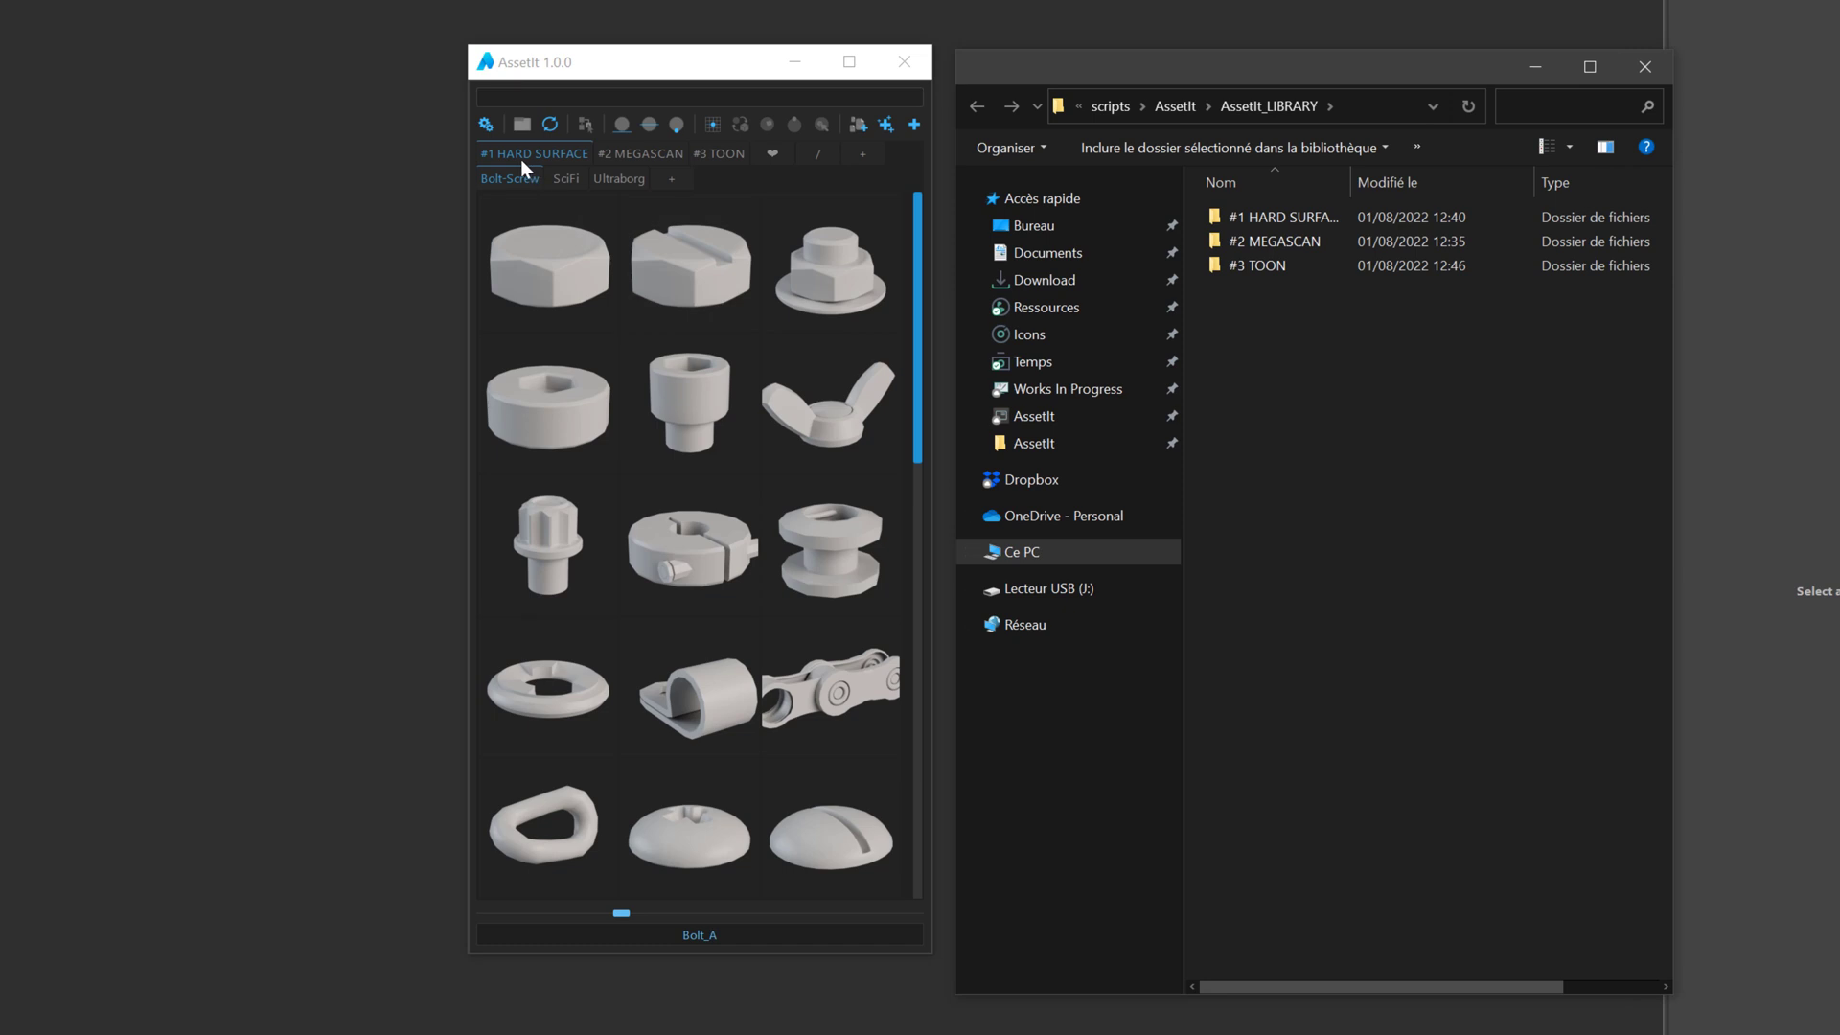
Rename the #3 TOON library folder to #3 STYLIZED
click(1279, 217)
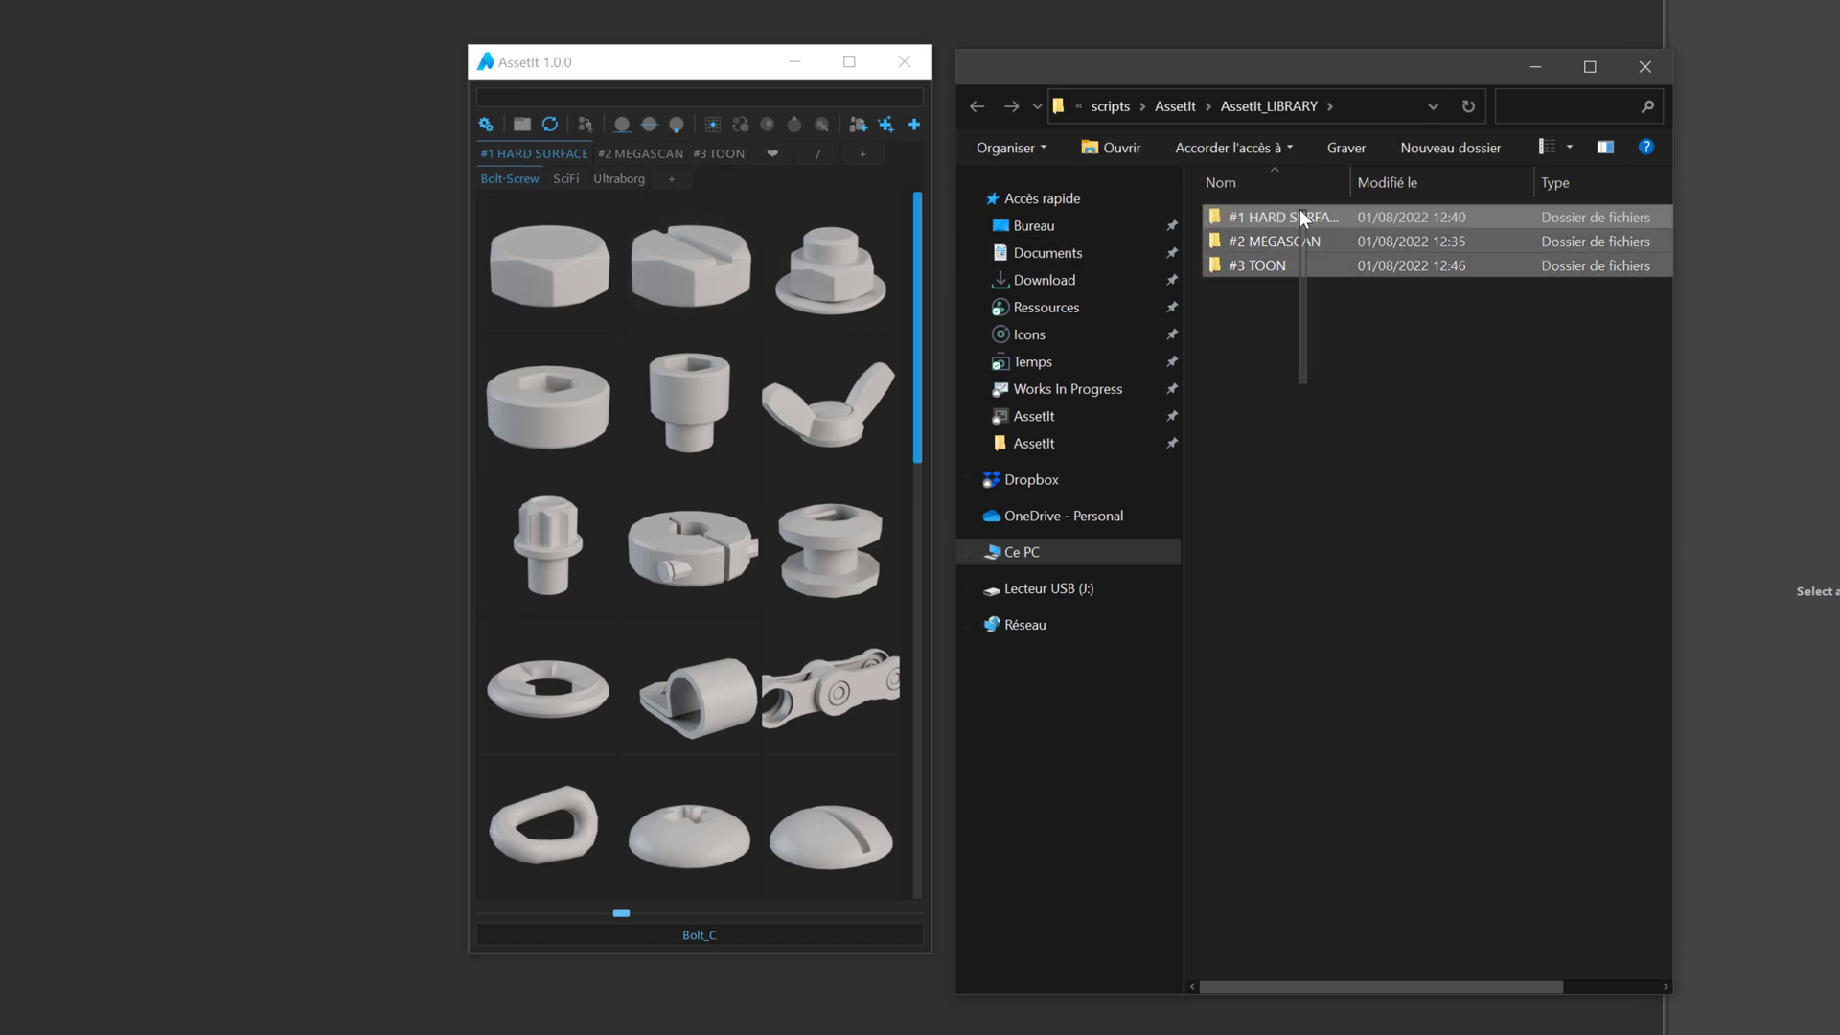
click(640, 153)
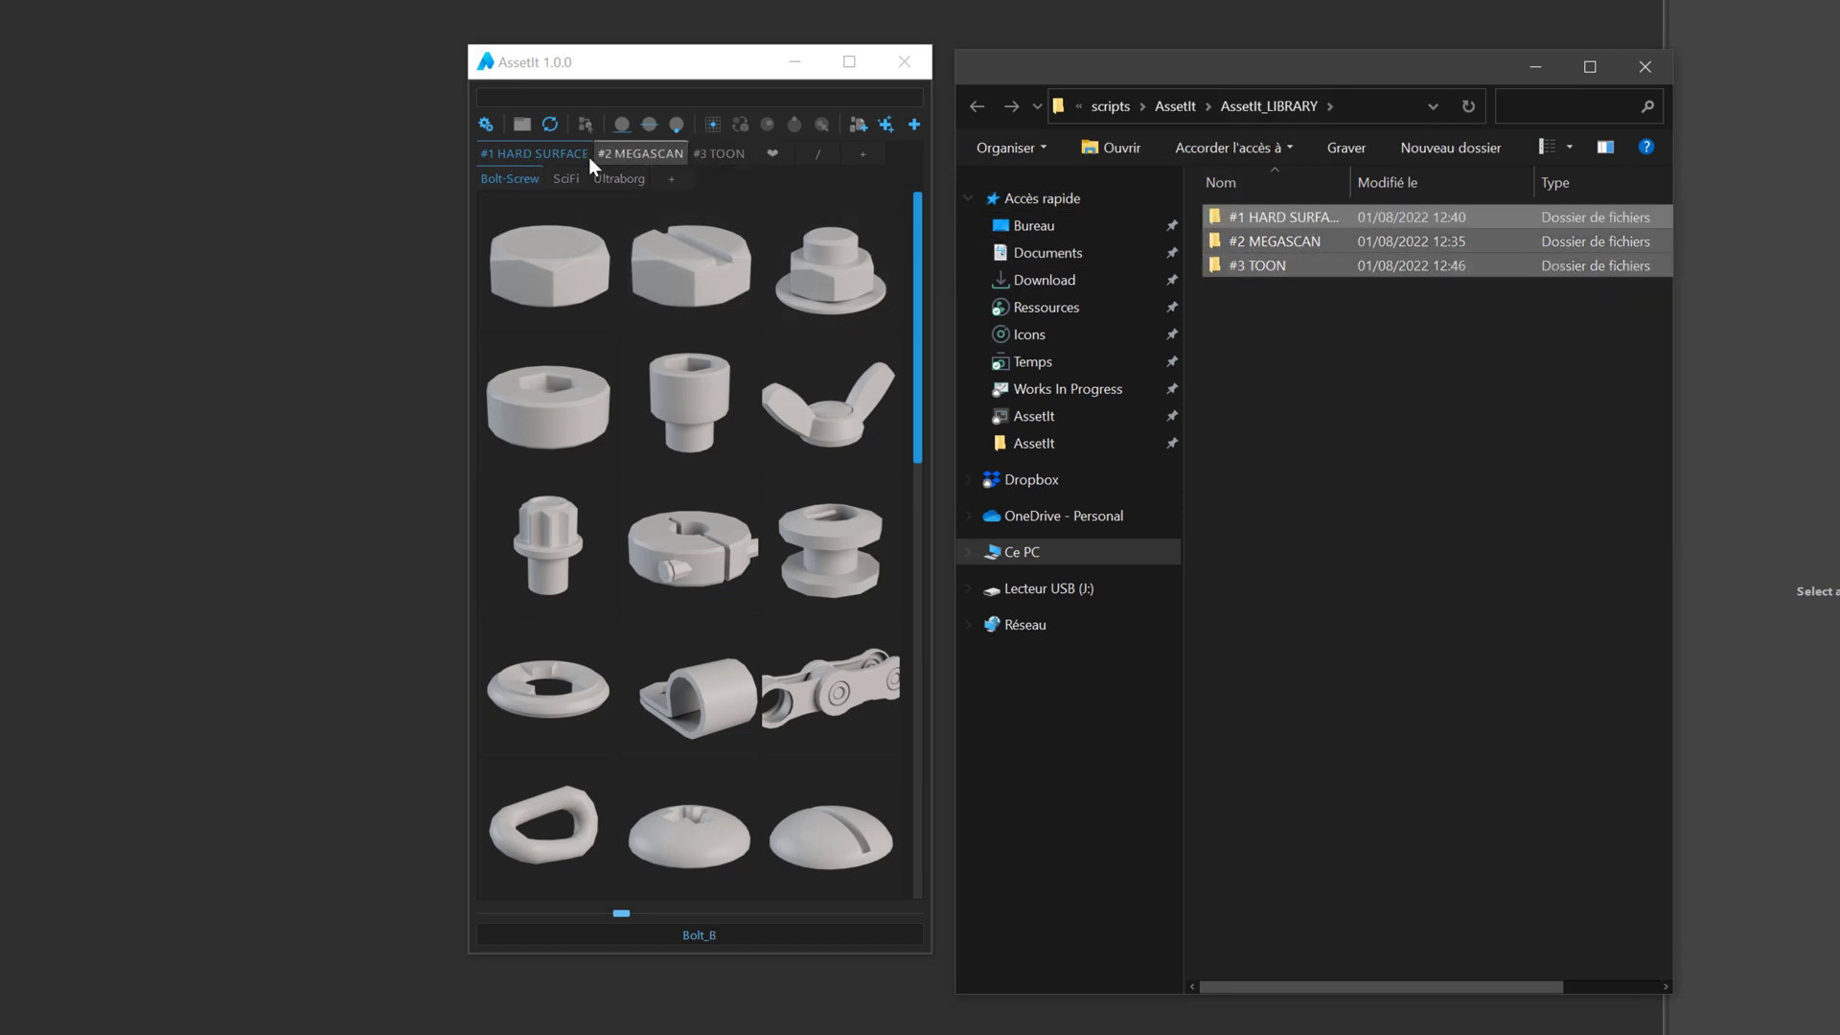
click(1261, 264)
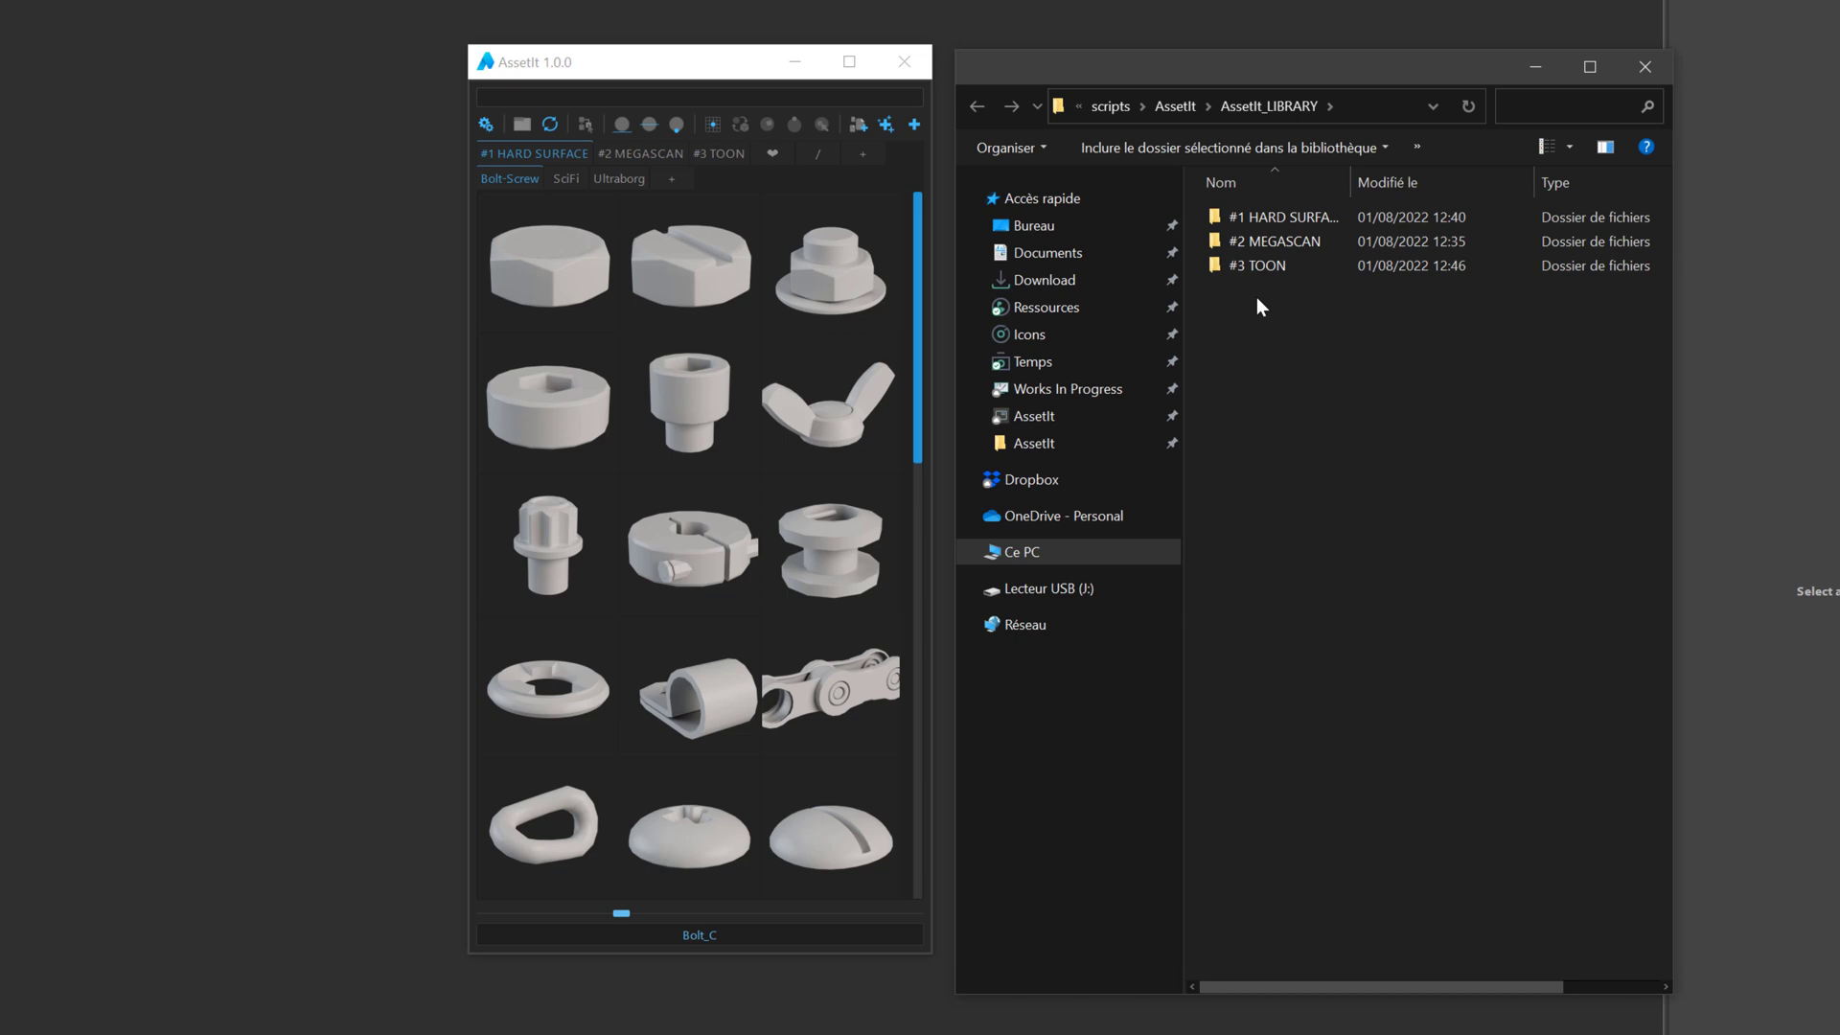
mouse_move(1284, 322)
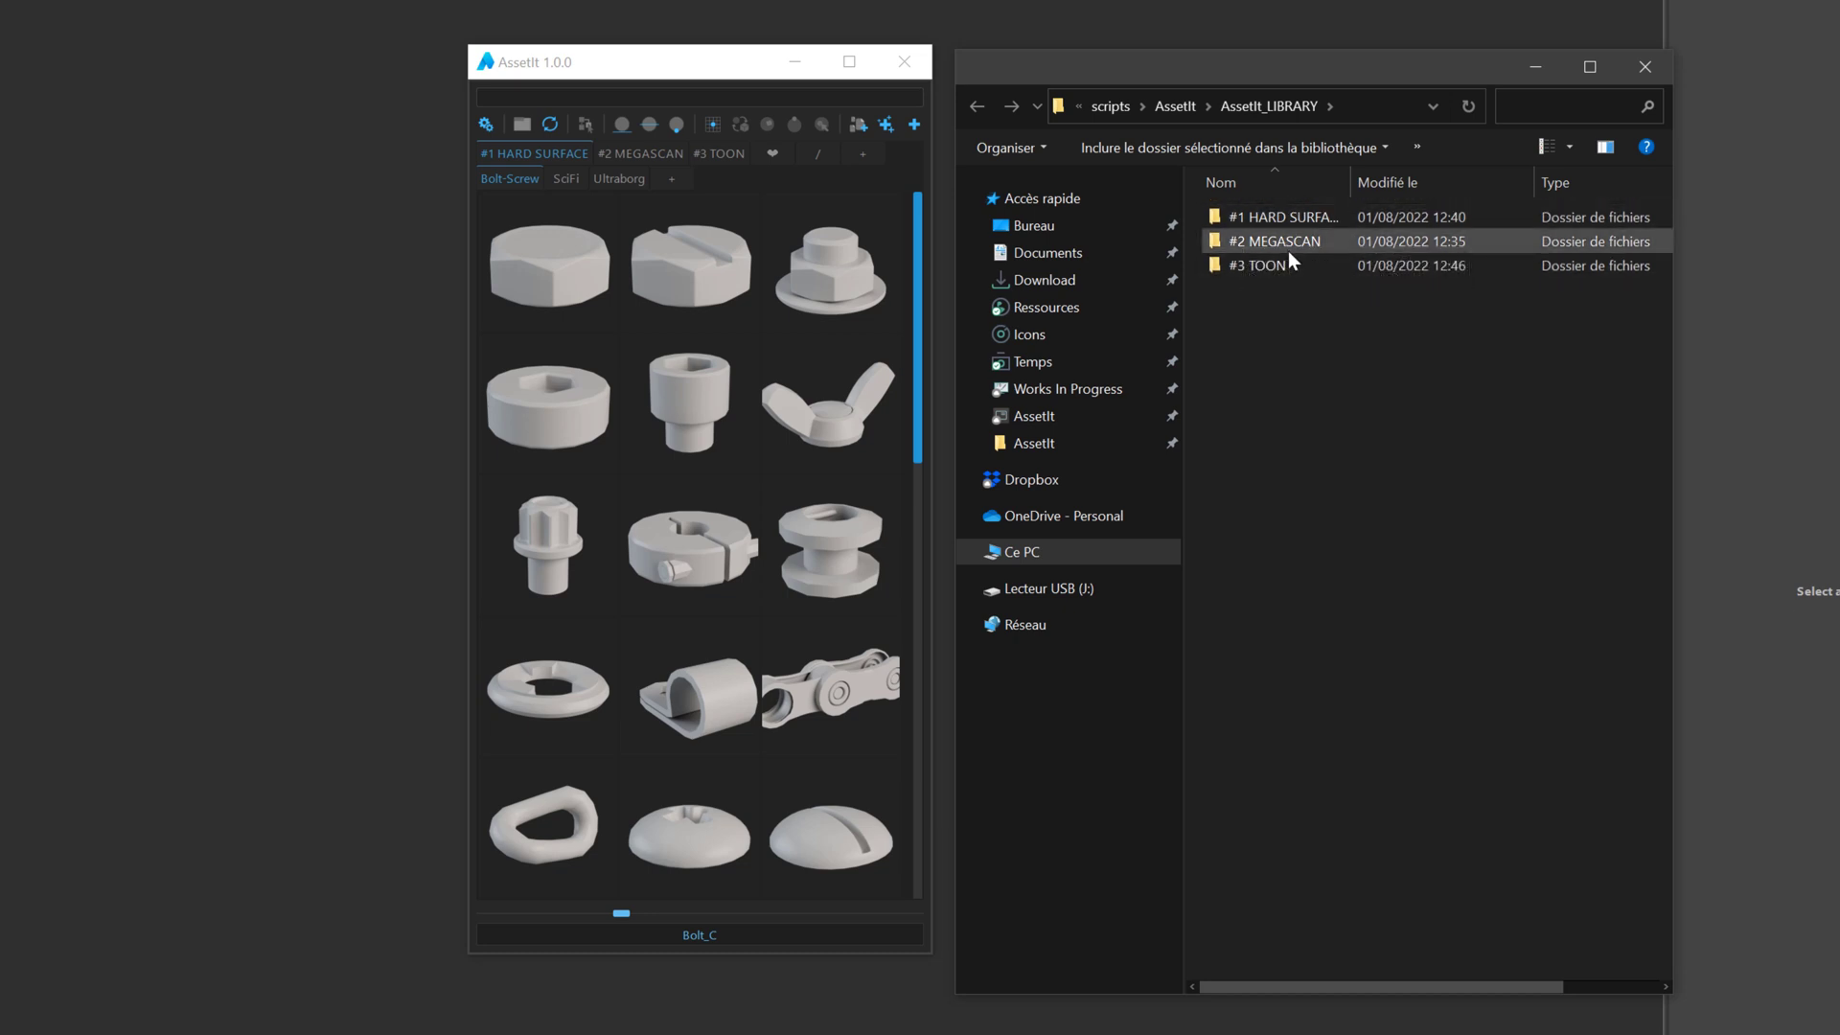
mouse_move(1240, 288)
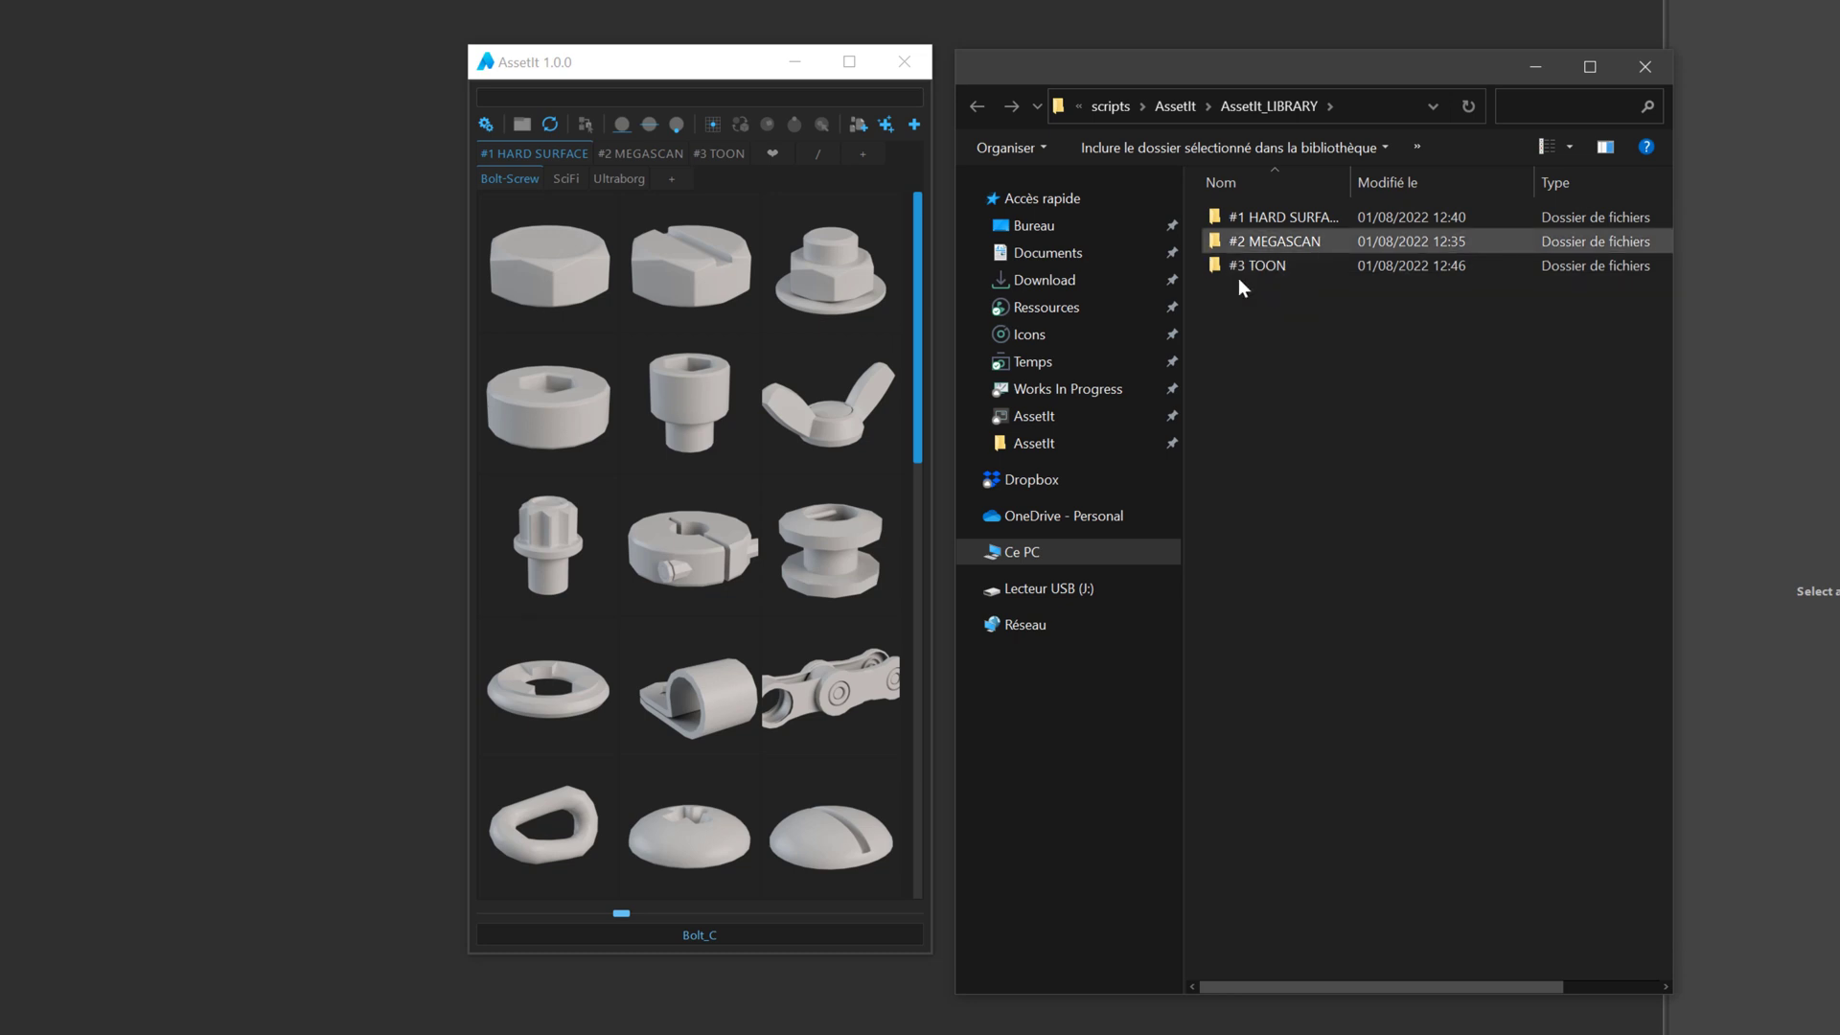
click(1257, 264)
text(STYLIZED)
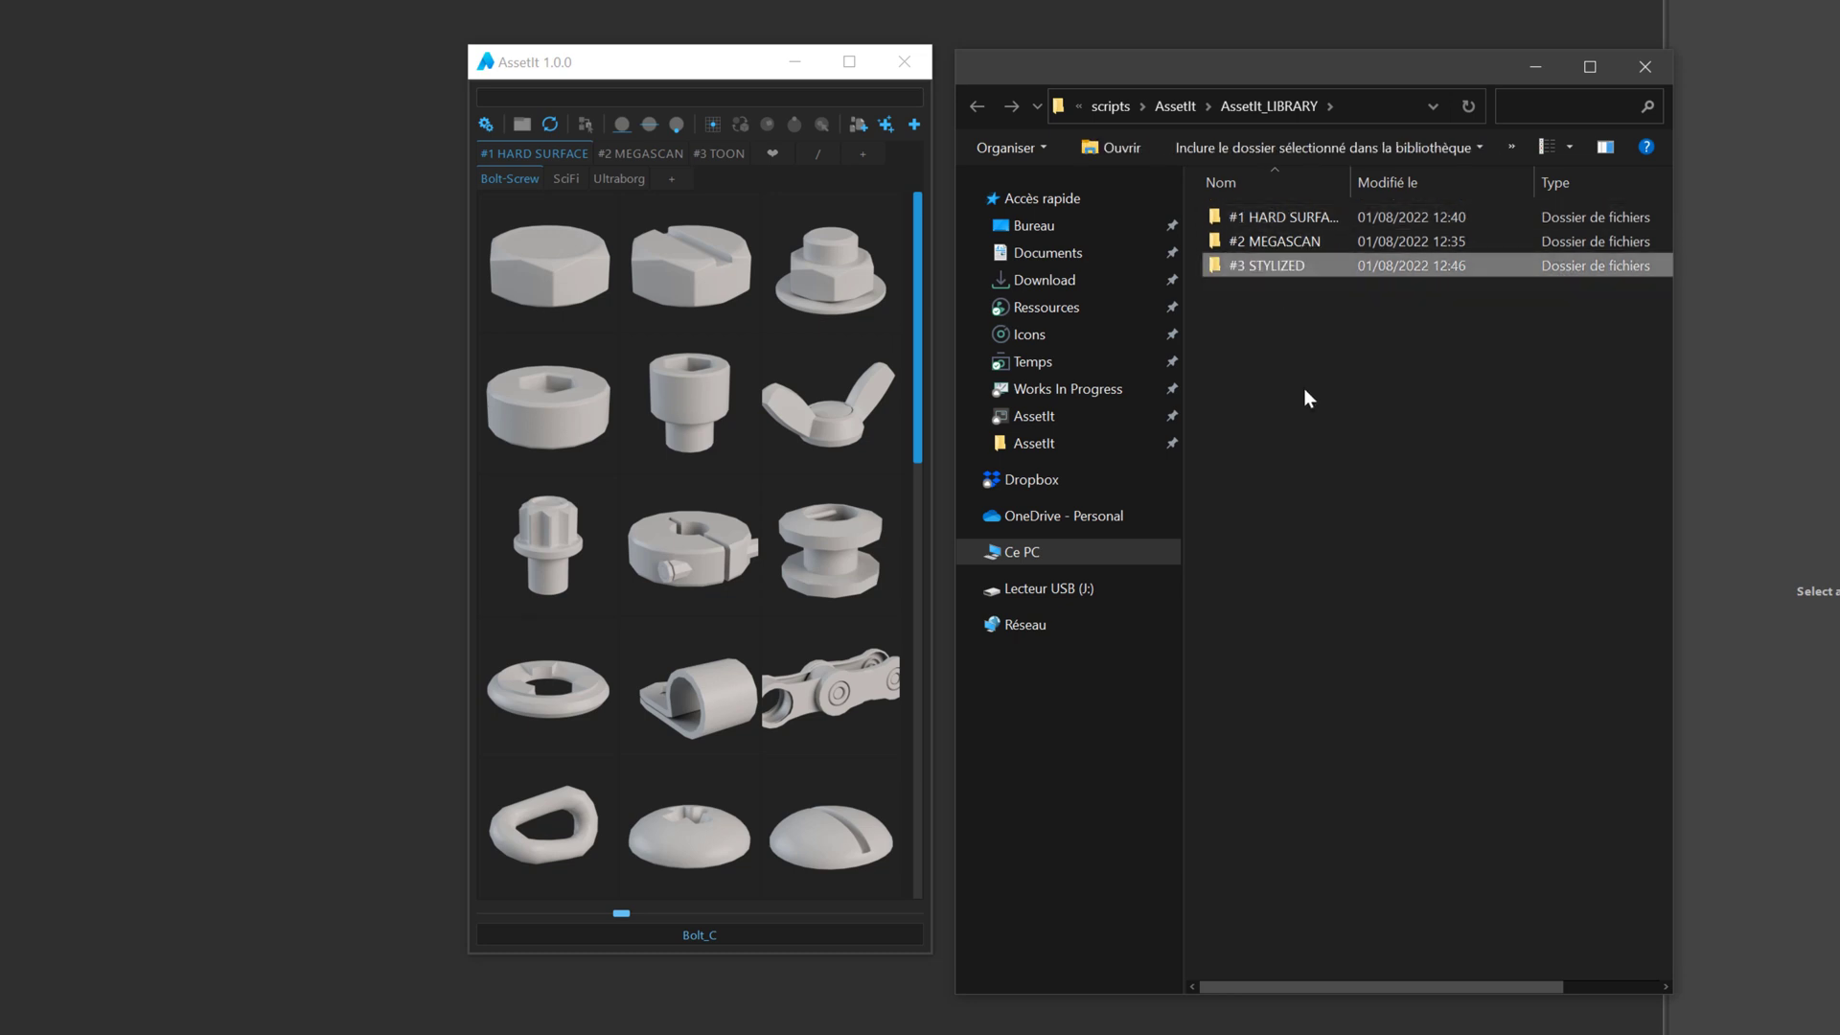
click(547, 263)
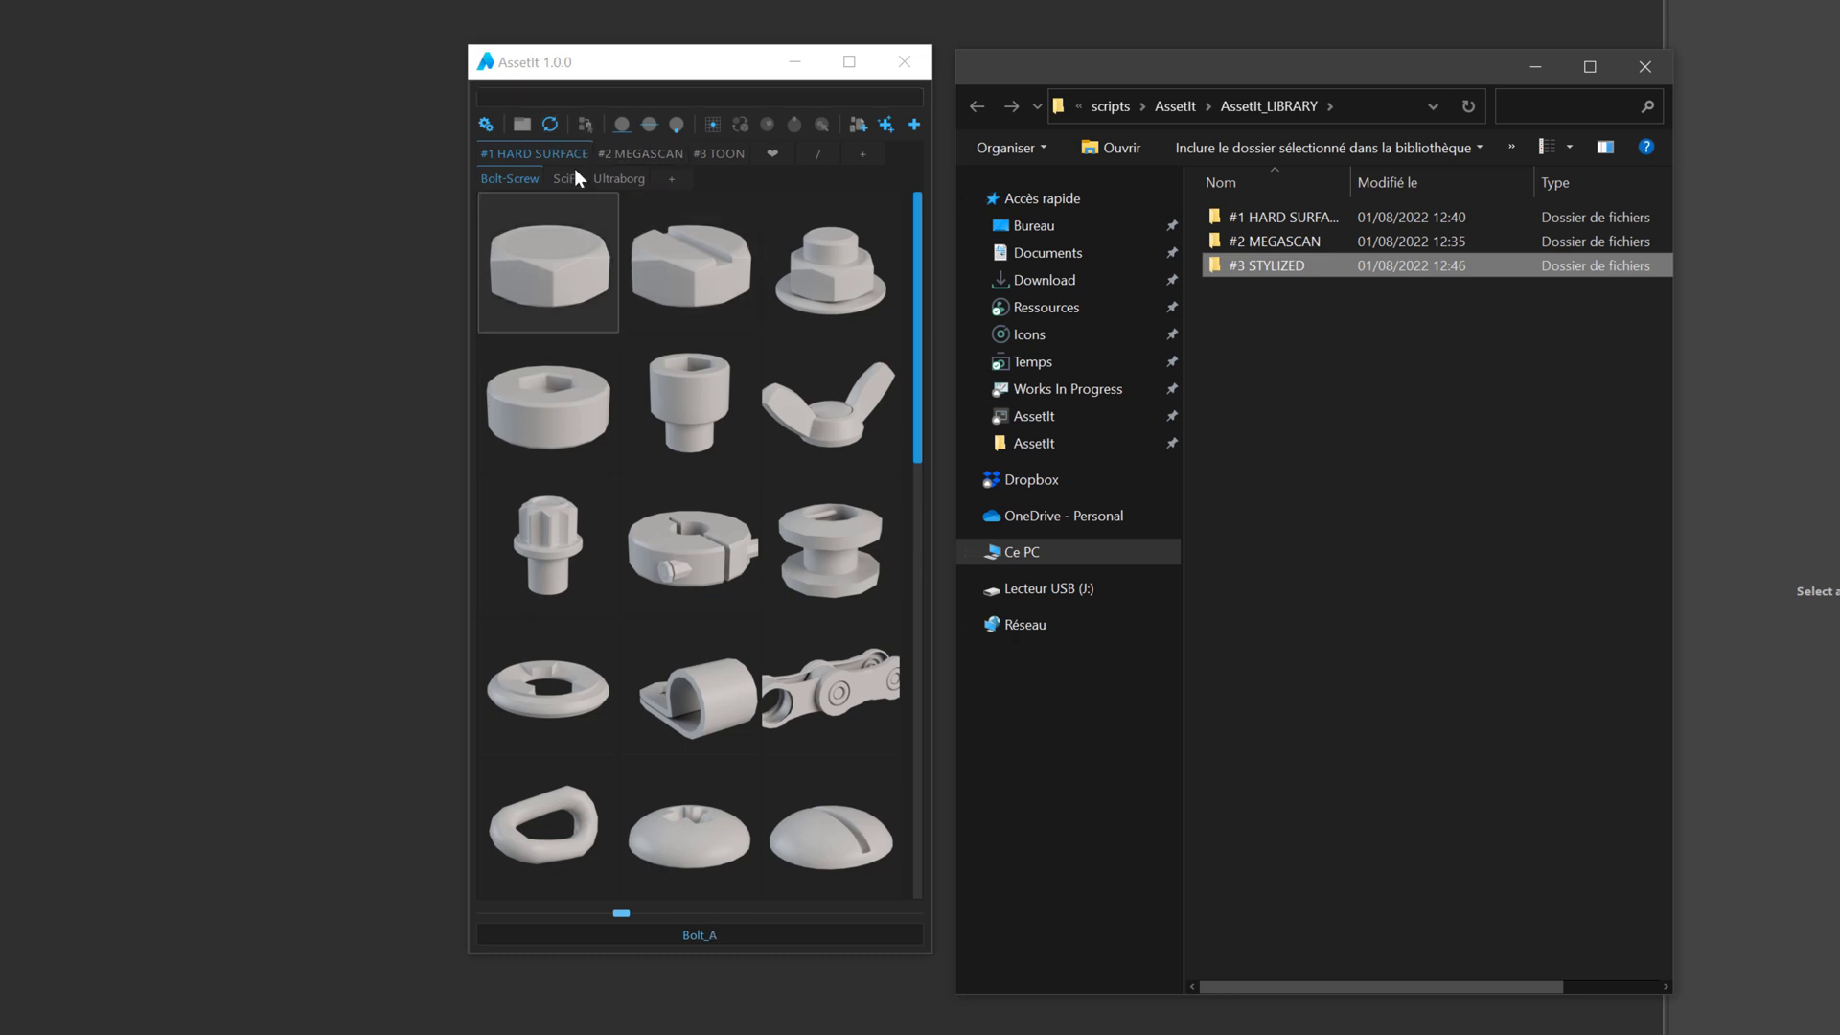
click(690, 263)
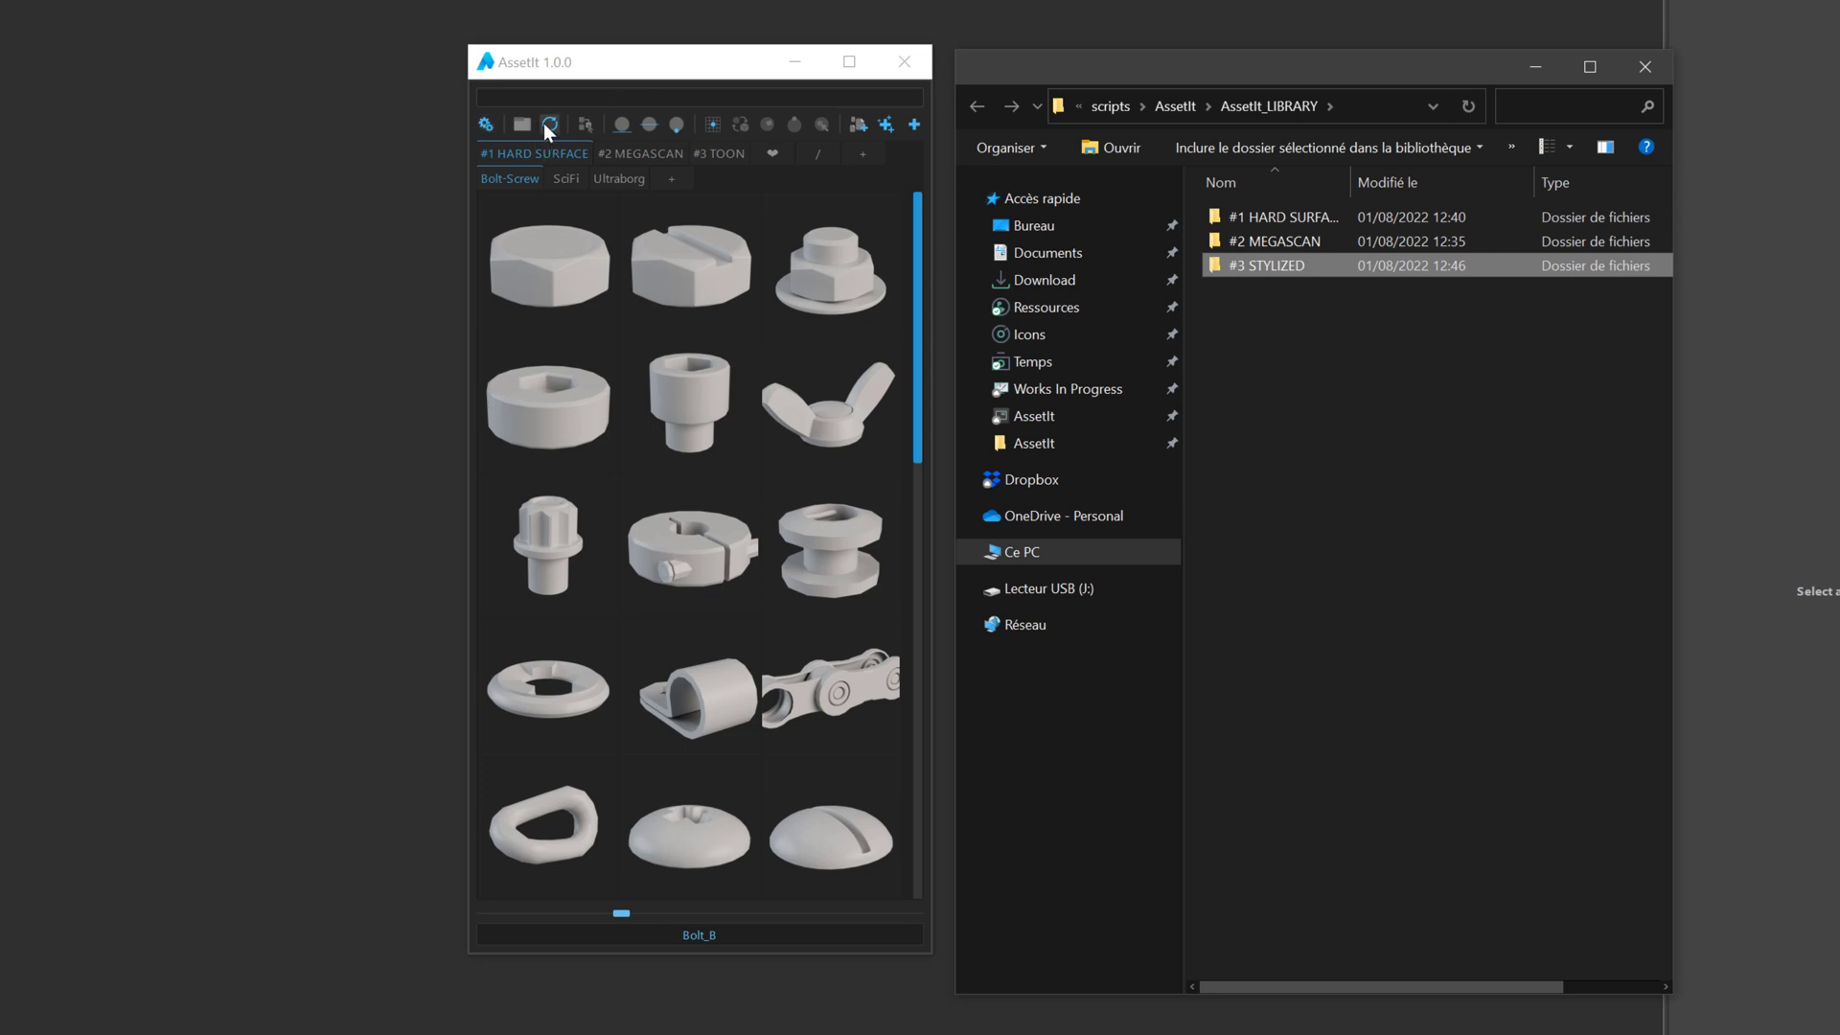
Reload the AssetIt library so the third tab reads #3 STYLIZED
click(697, 154)
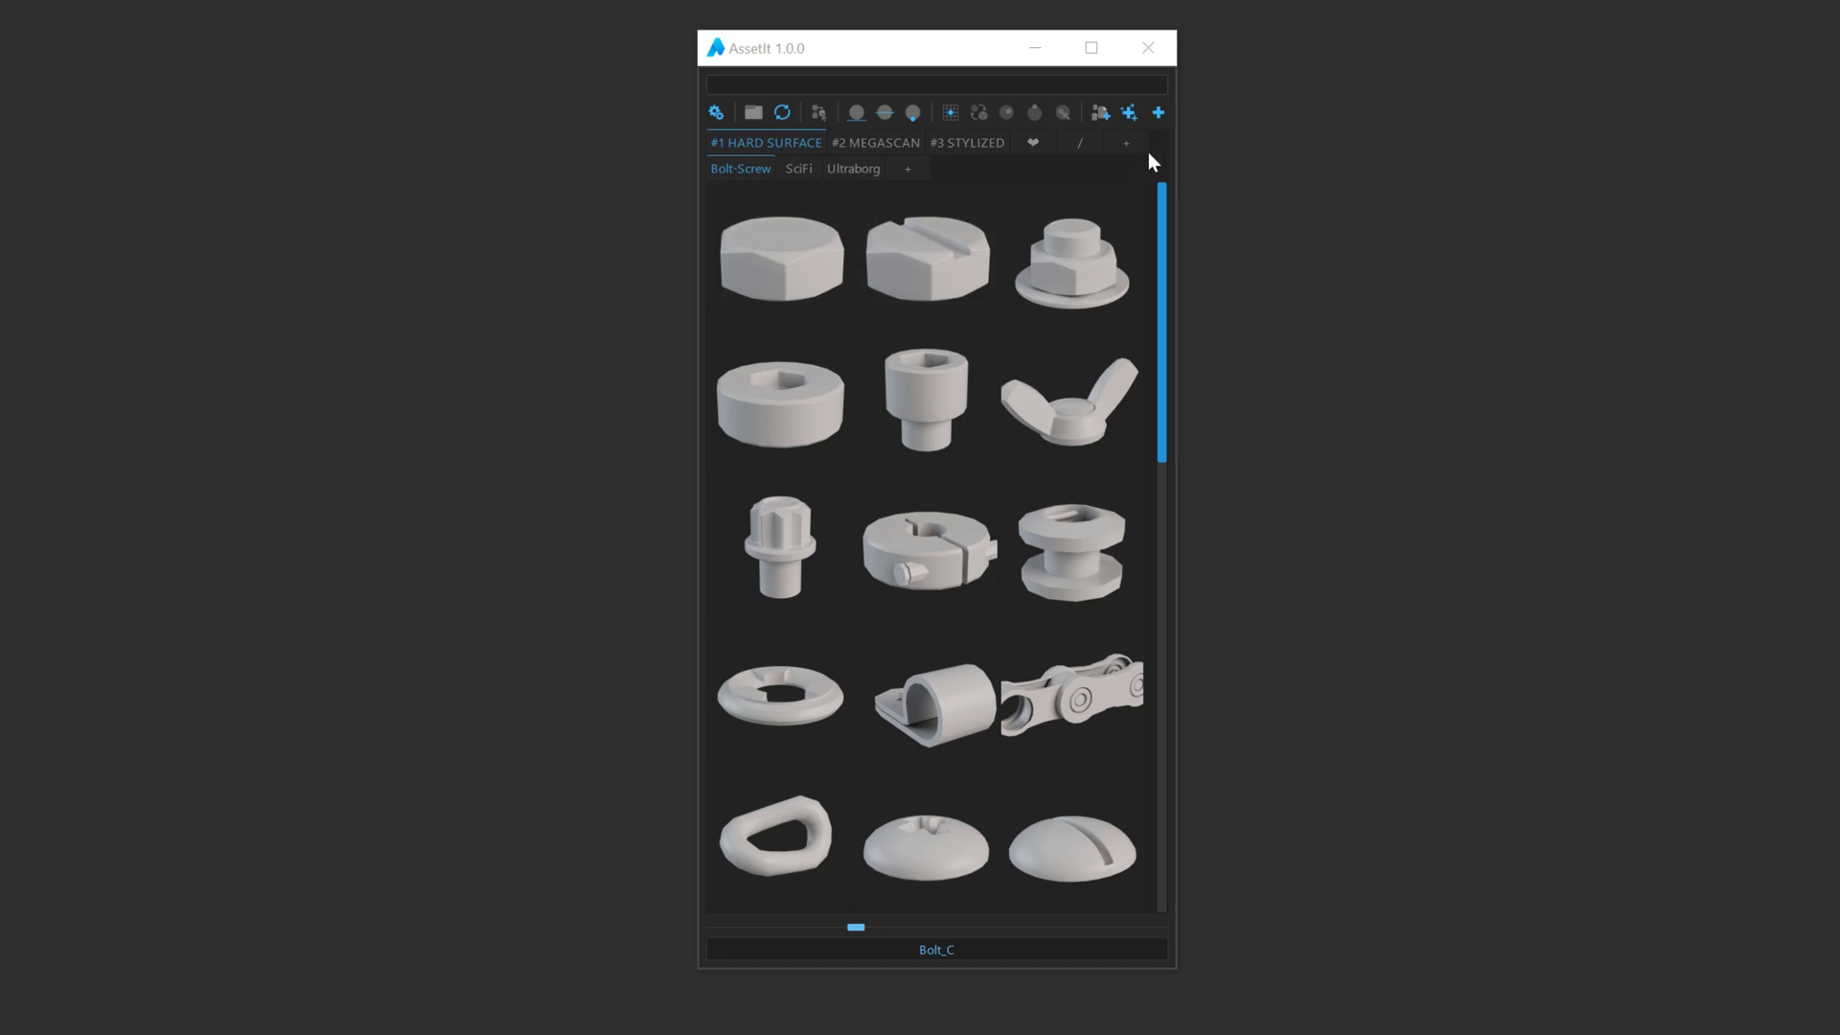
click(1031, 142)
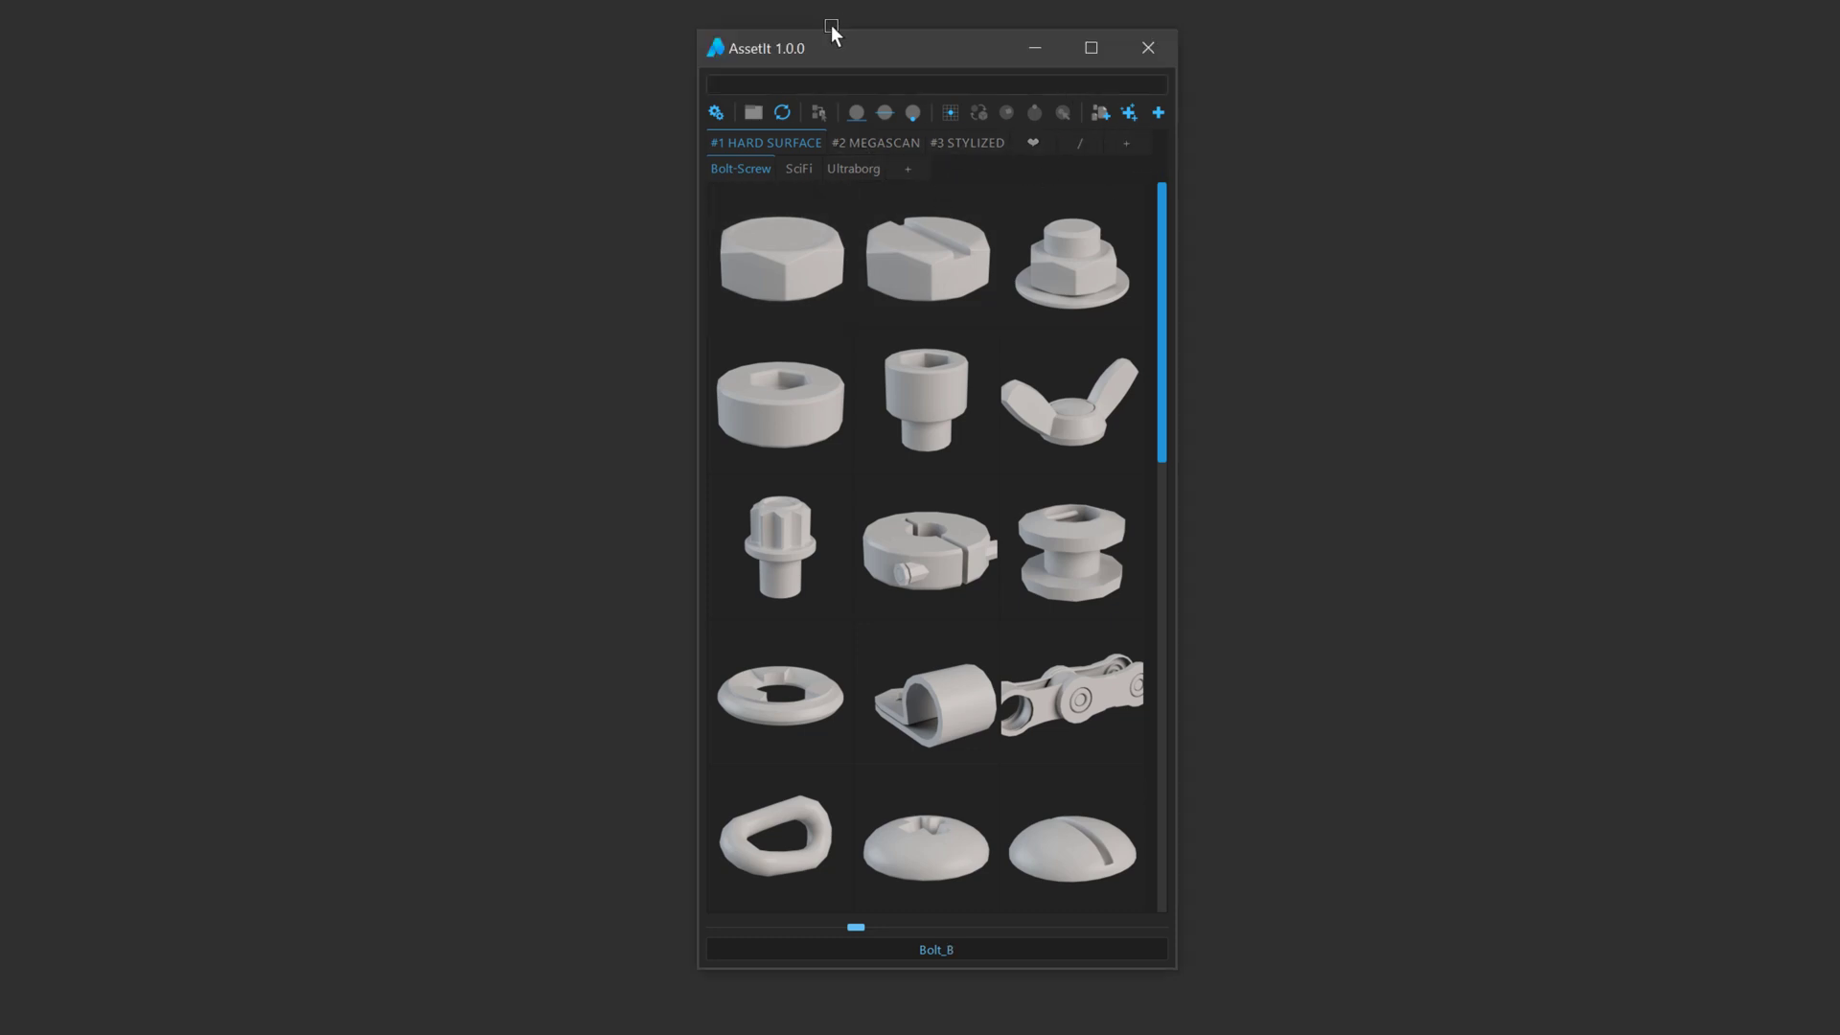
mouse_move(819, 59)
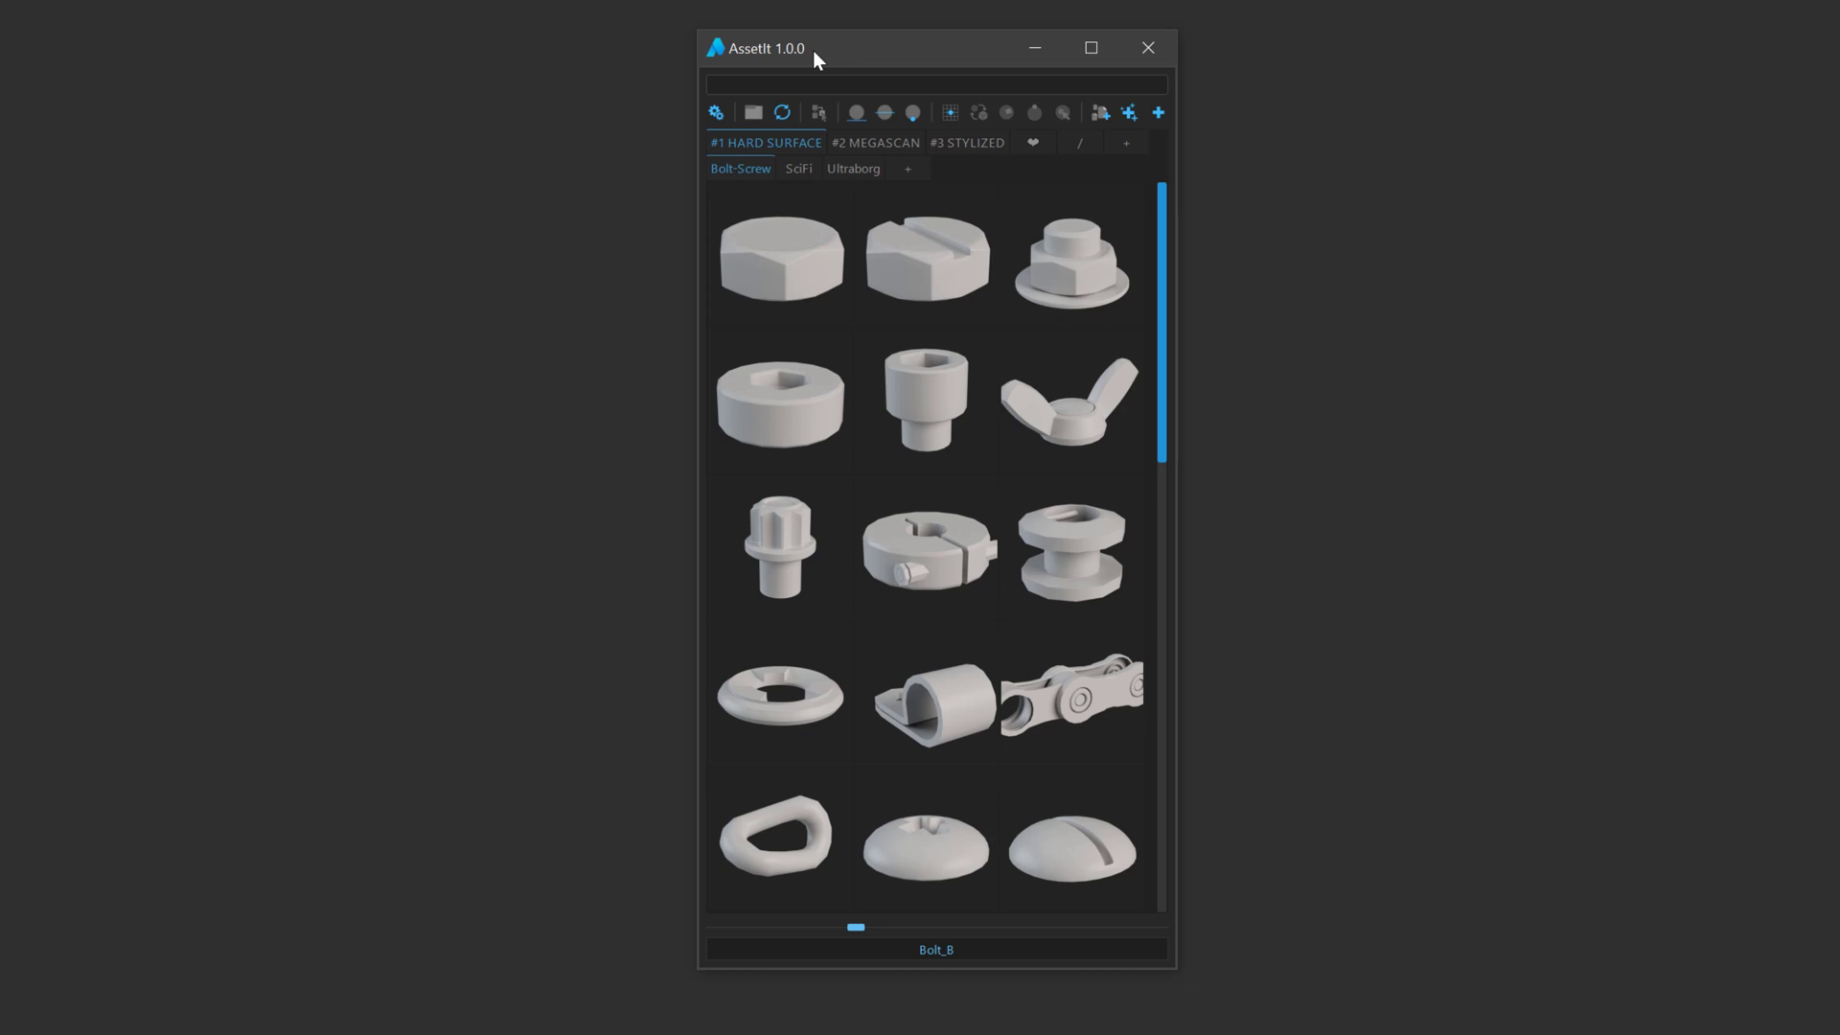
mouse_move(966, 142)
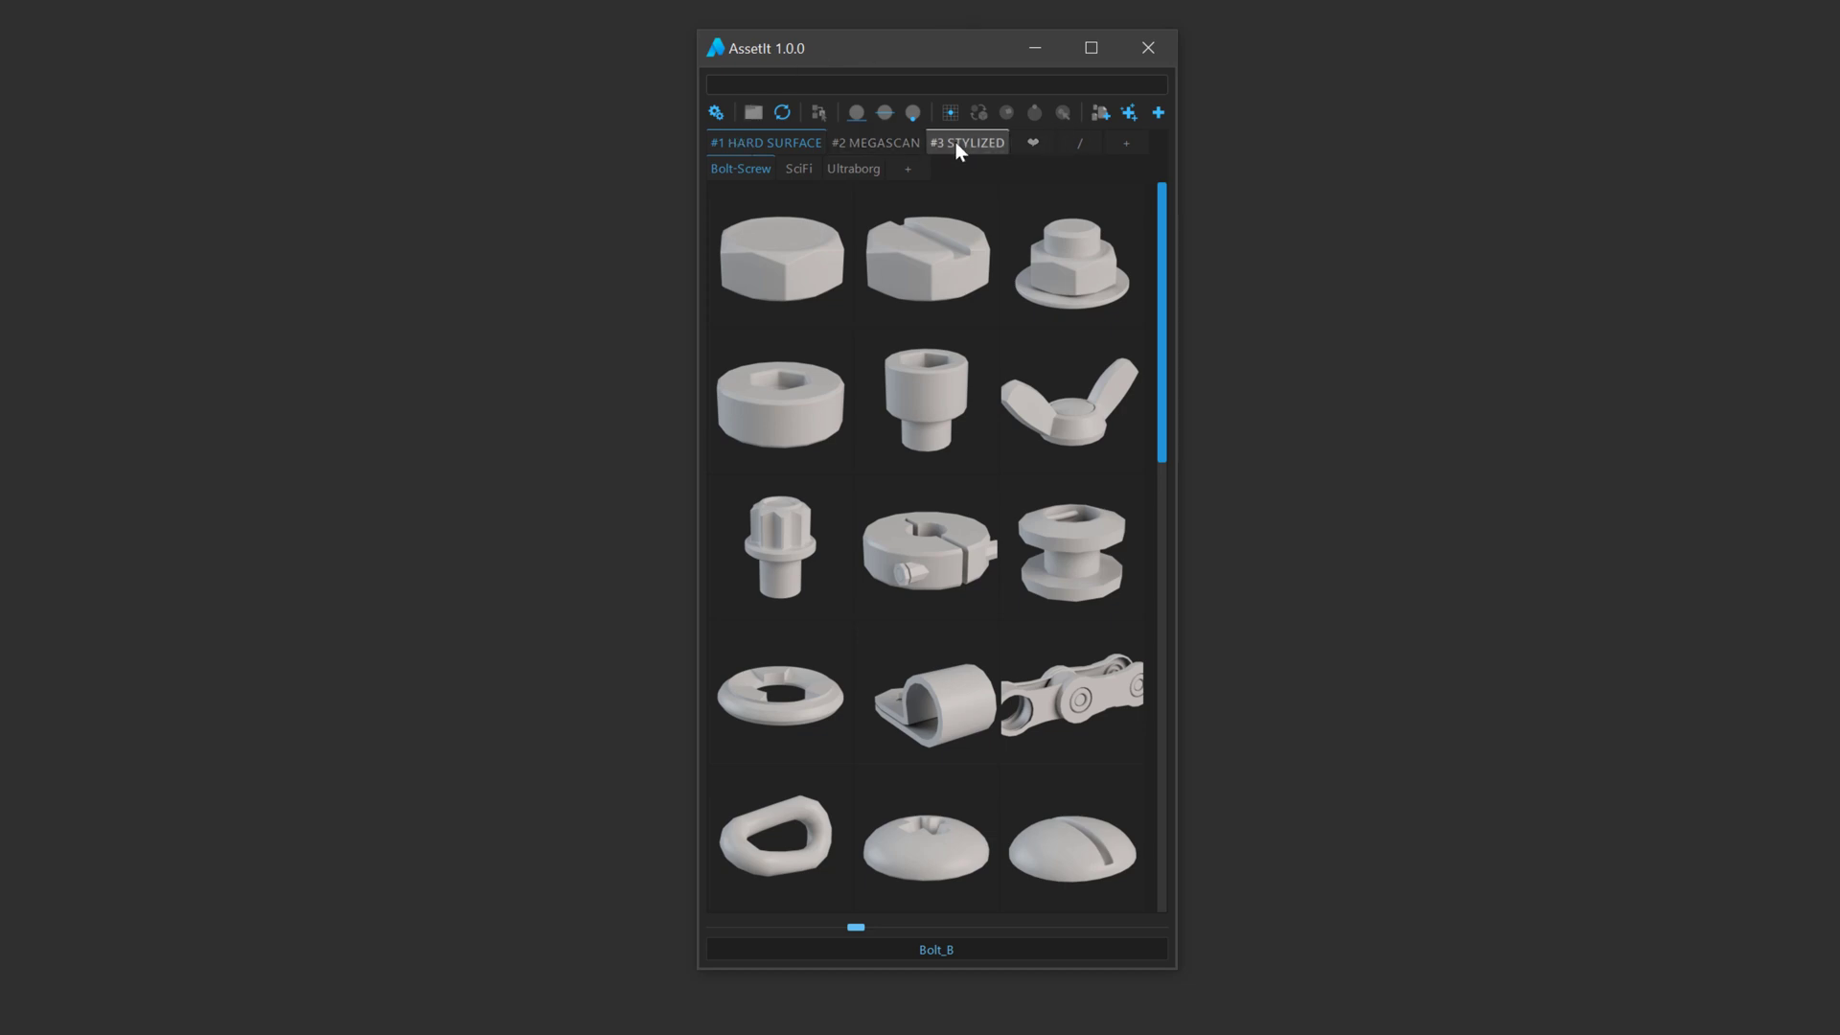
mouse_move(966, 142)
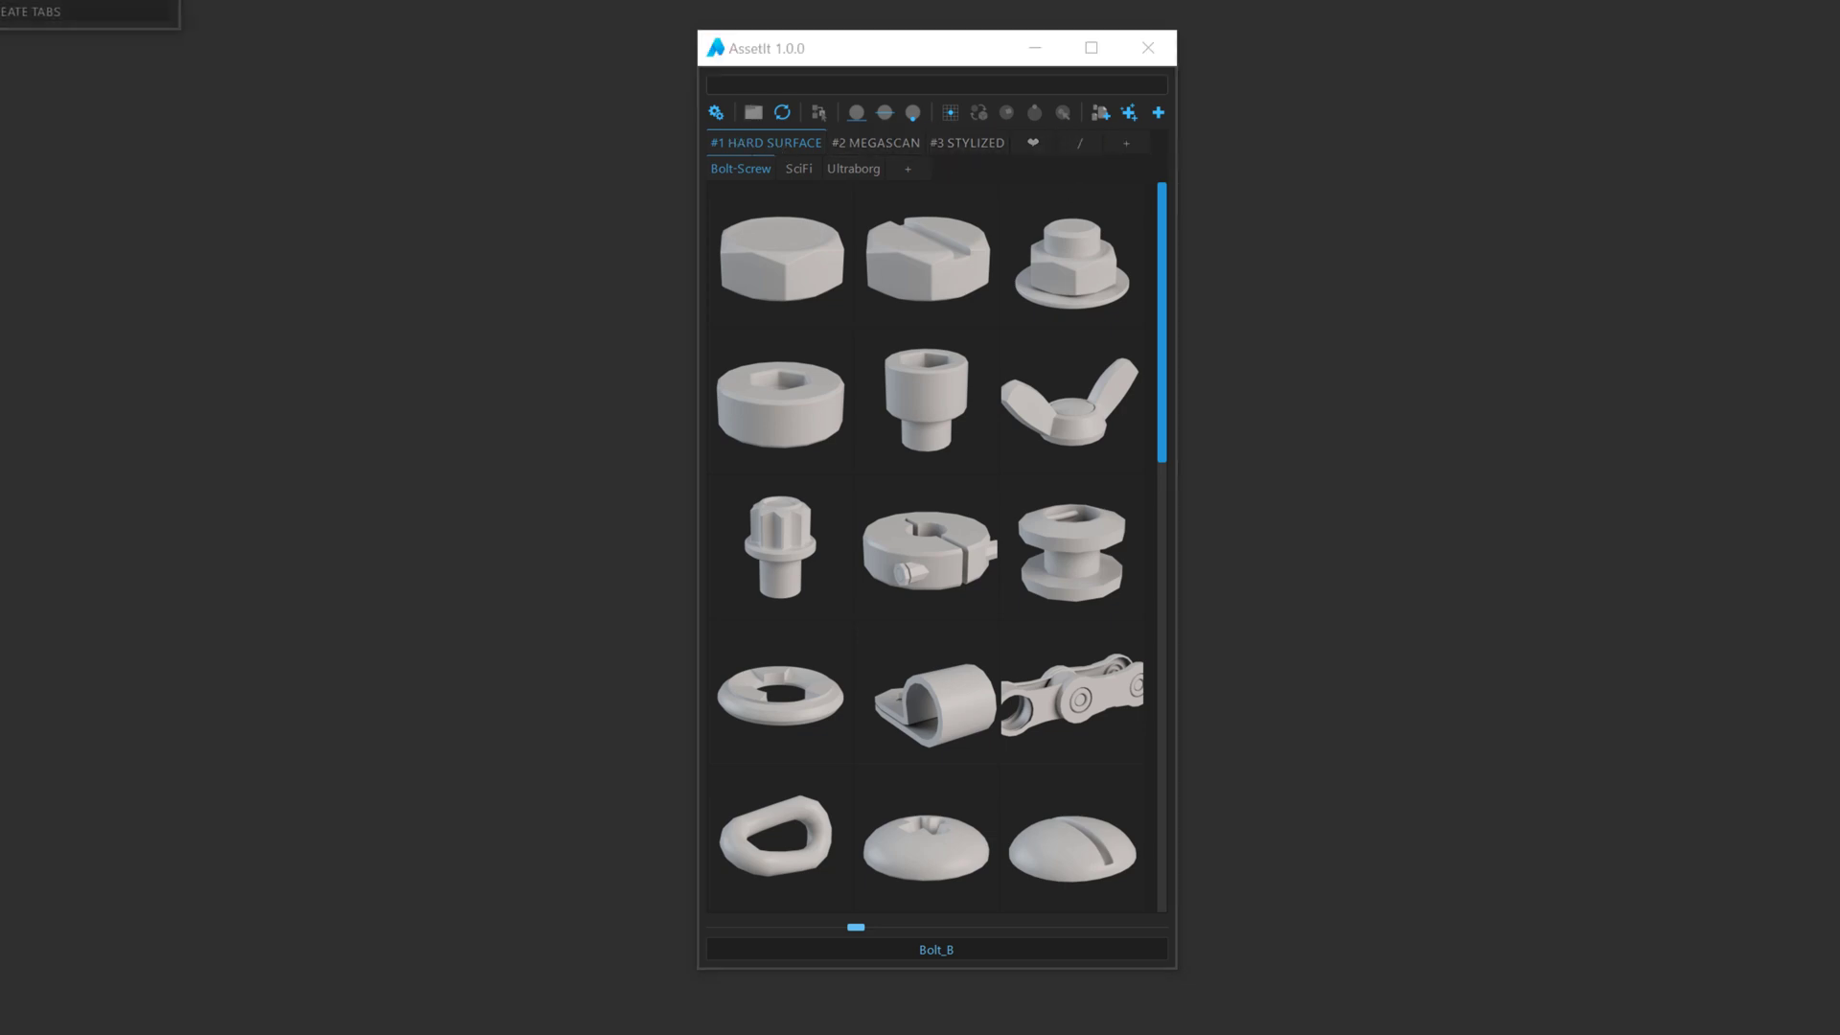
Create a main tab NEW with sub-tab NewSub via the Add New Tab dialog
click(1125, 142)
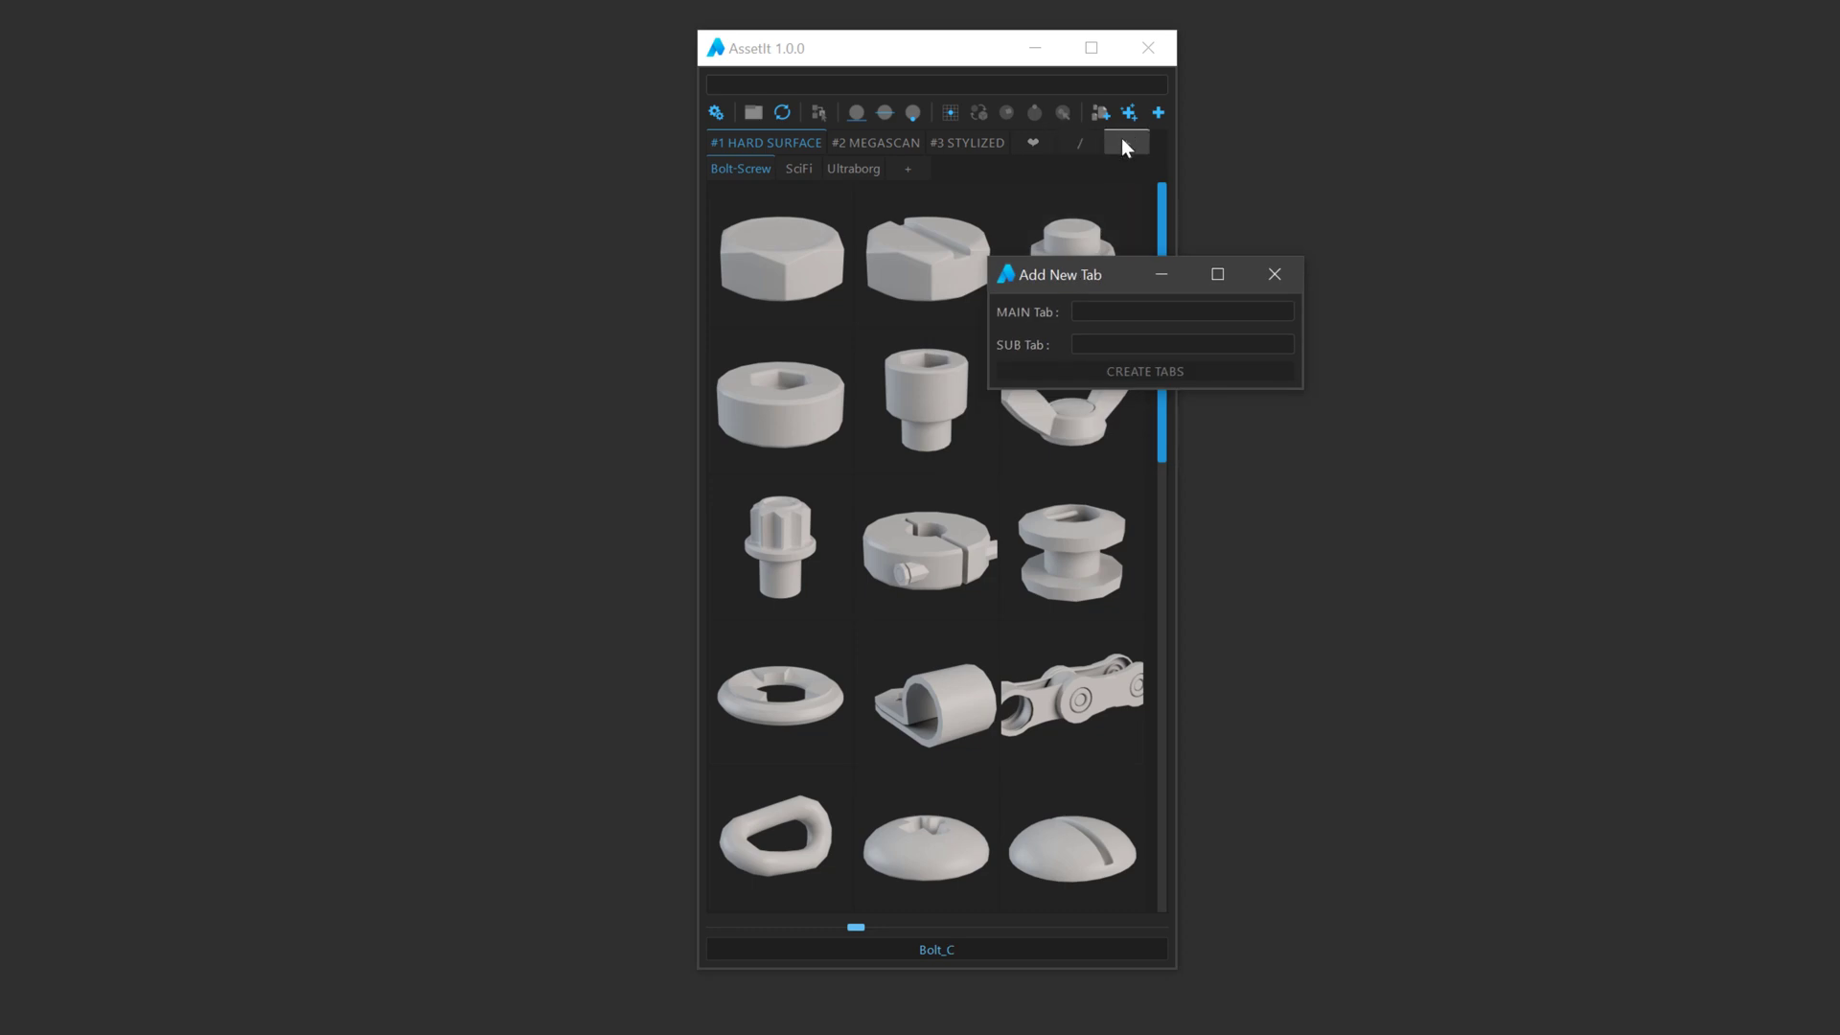
drag(1062, 274, 1010, 253)
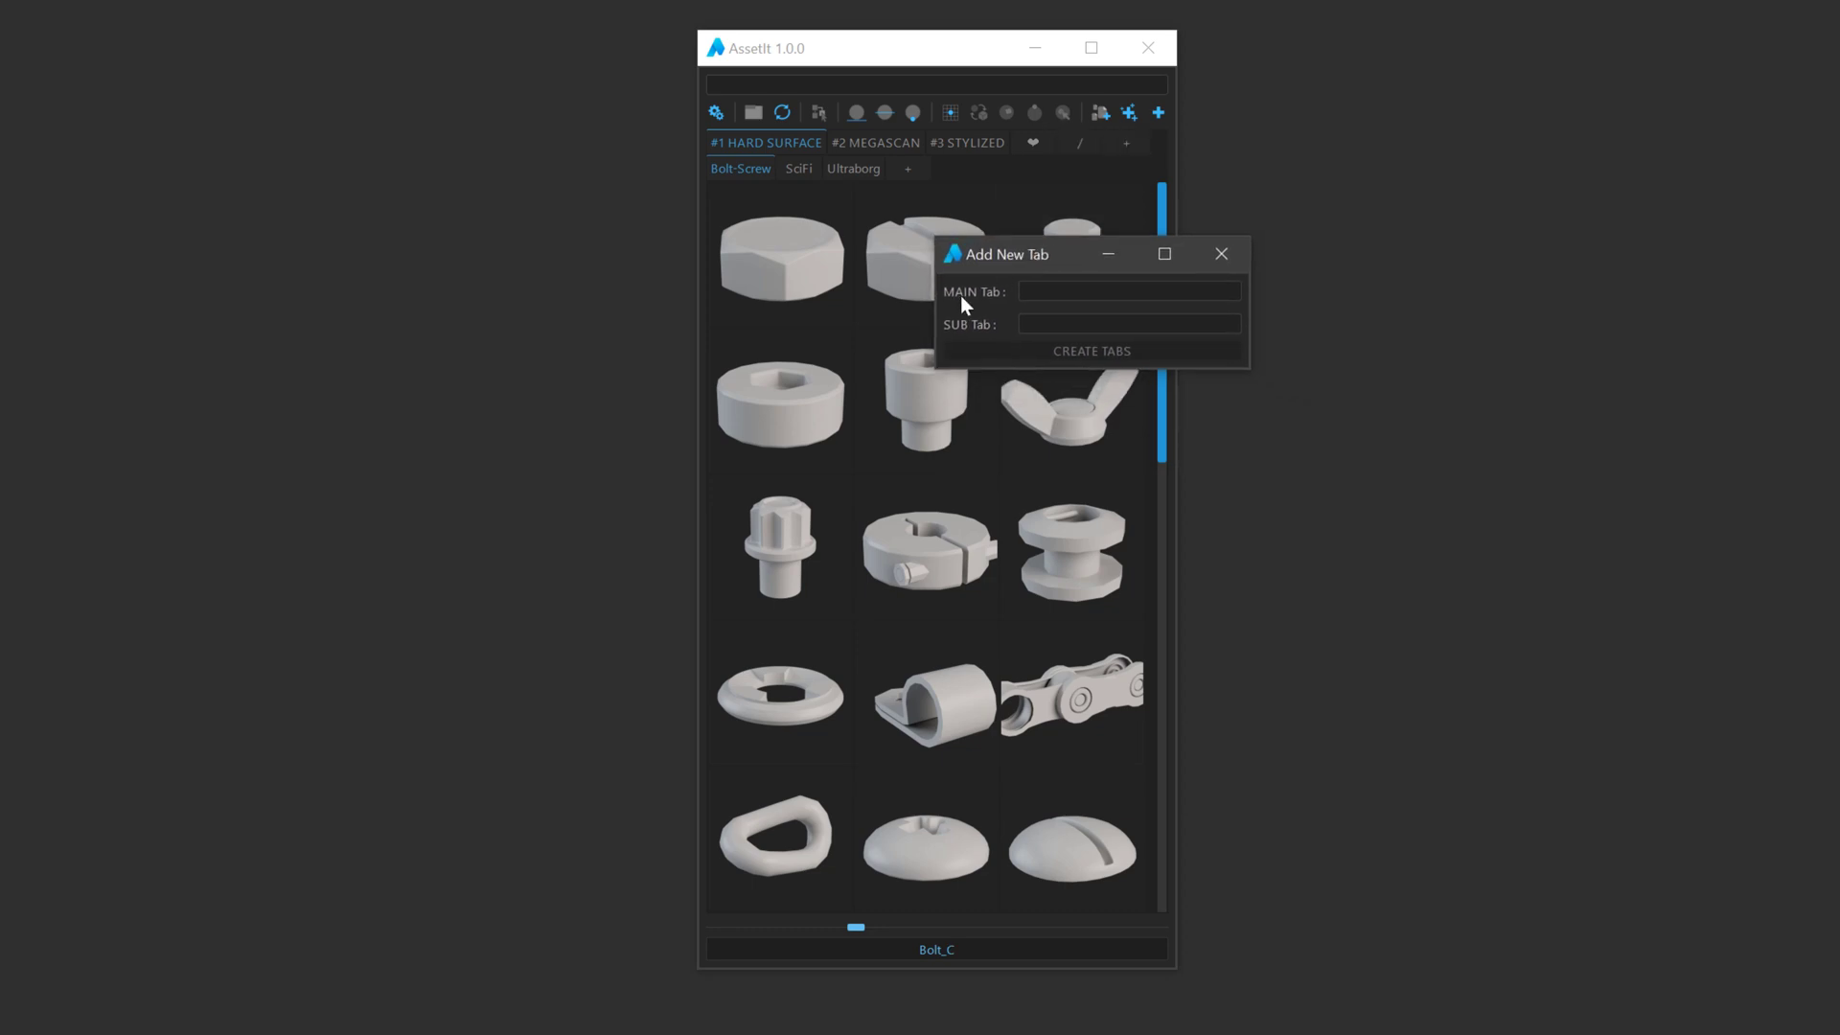
mouse_move(973, 307)
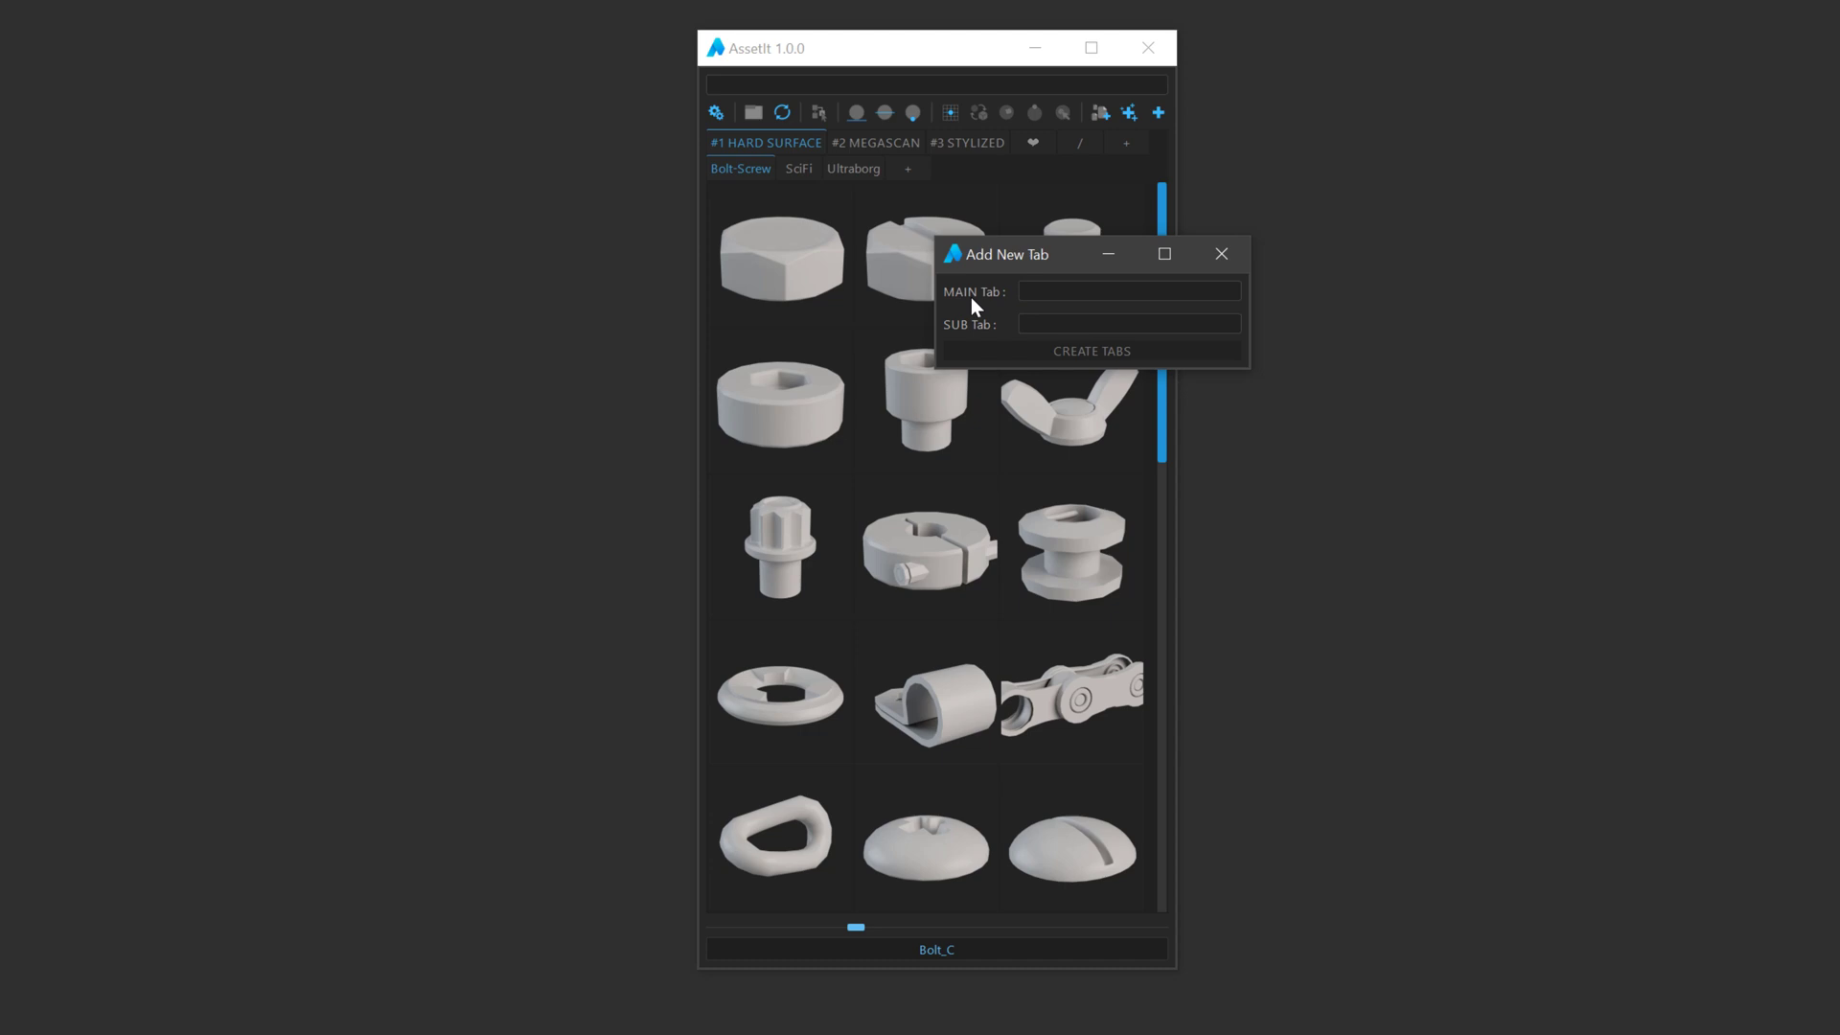
mouse_move(996, 314)
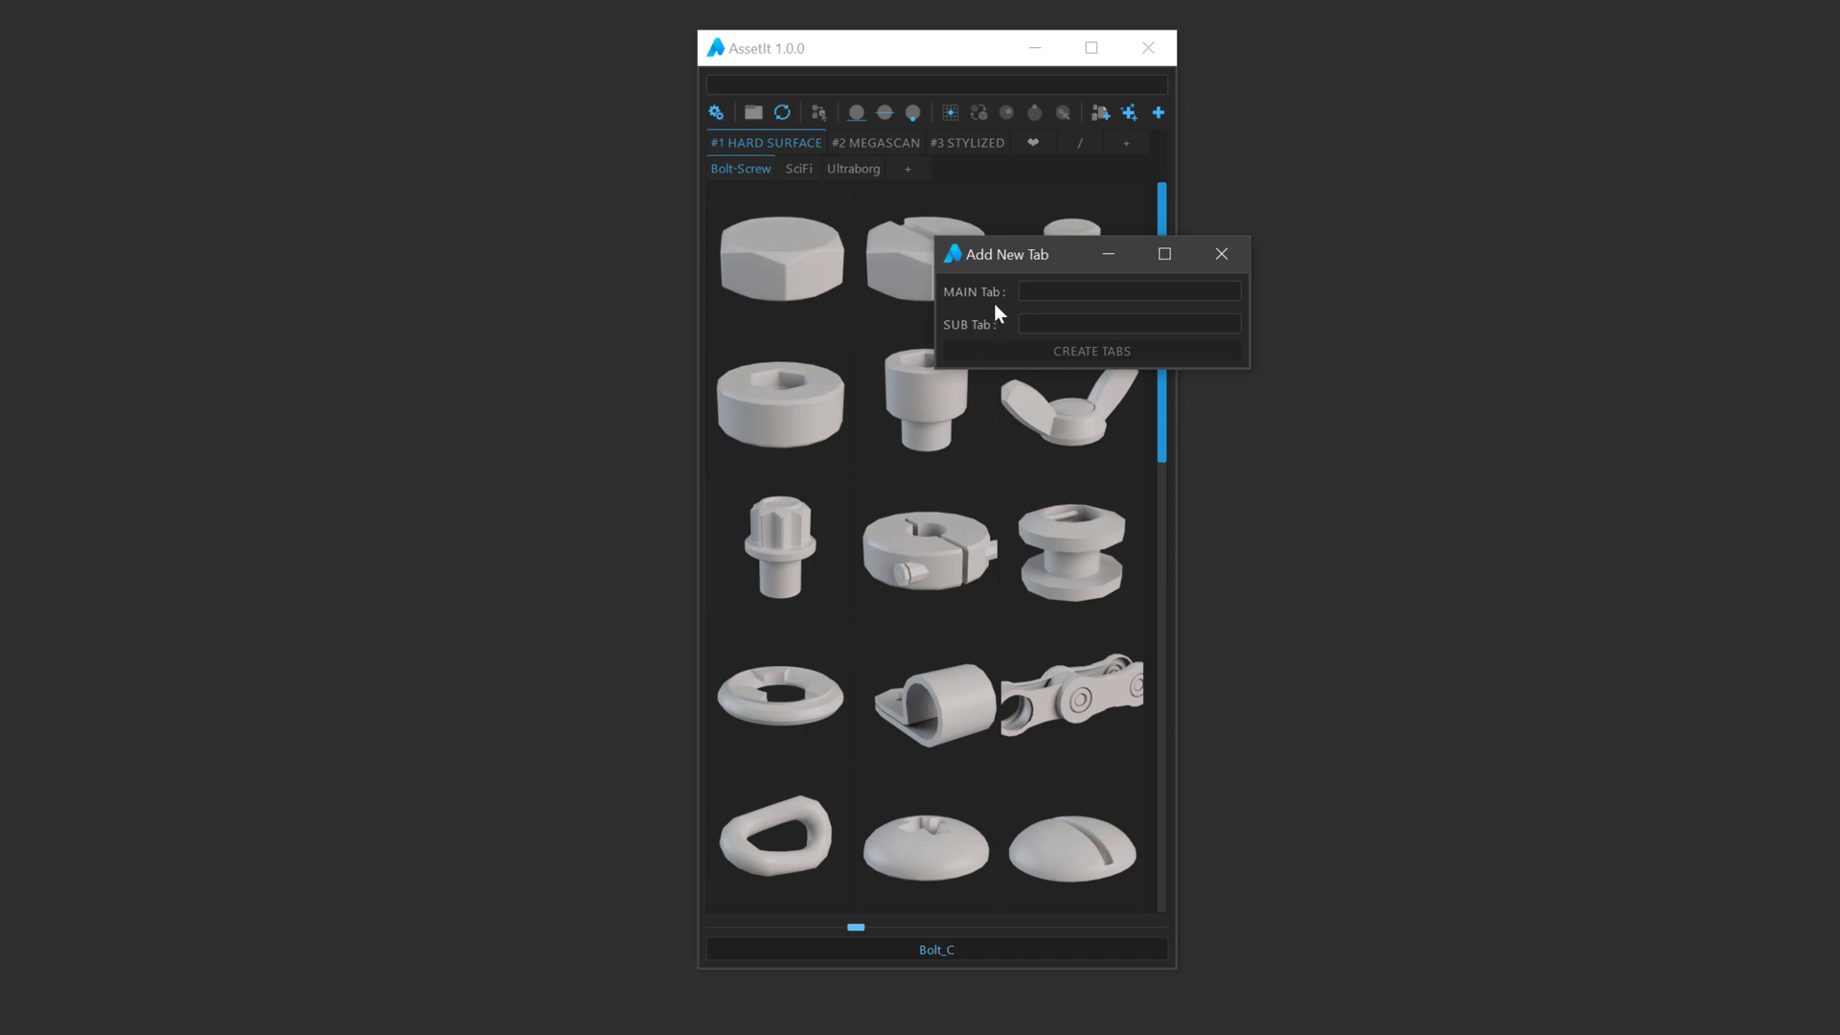
click(1127, 291)
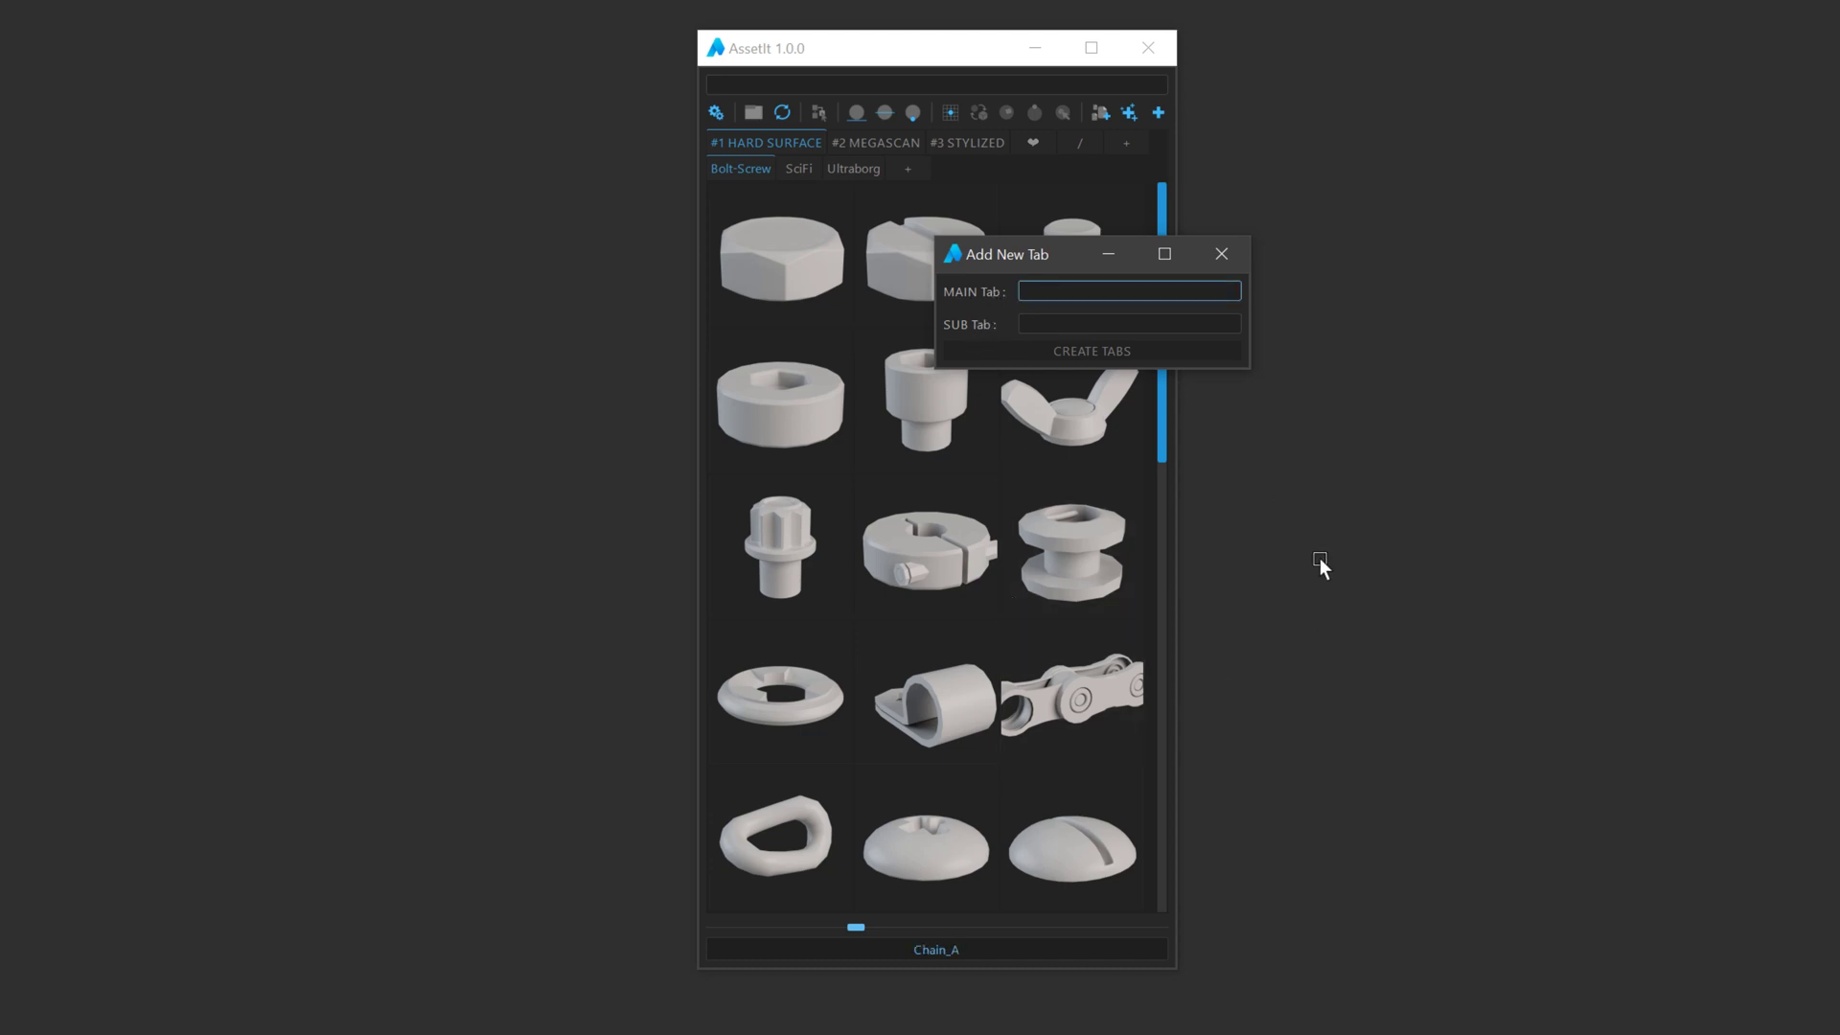
mouse_move(1342, 612)
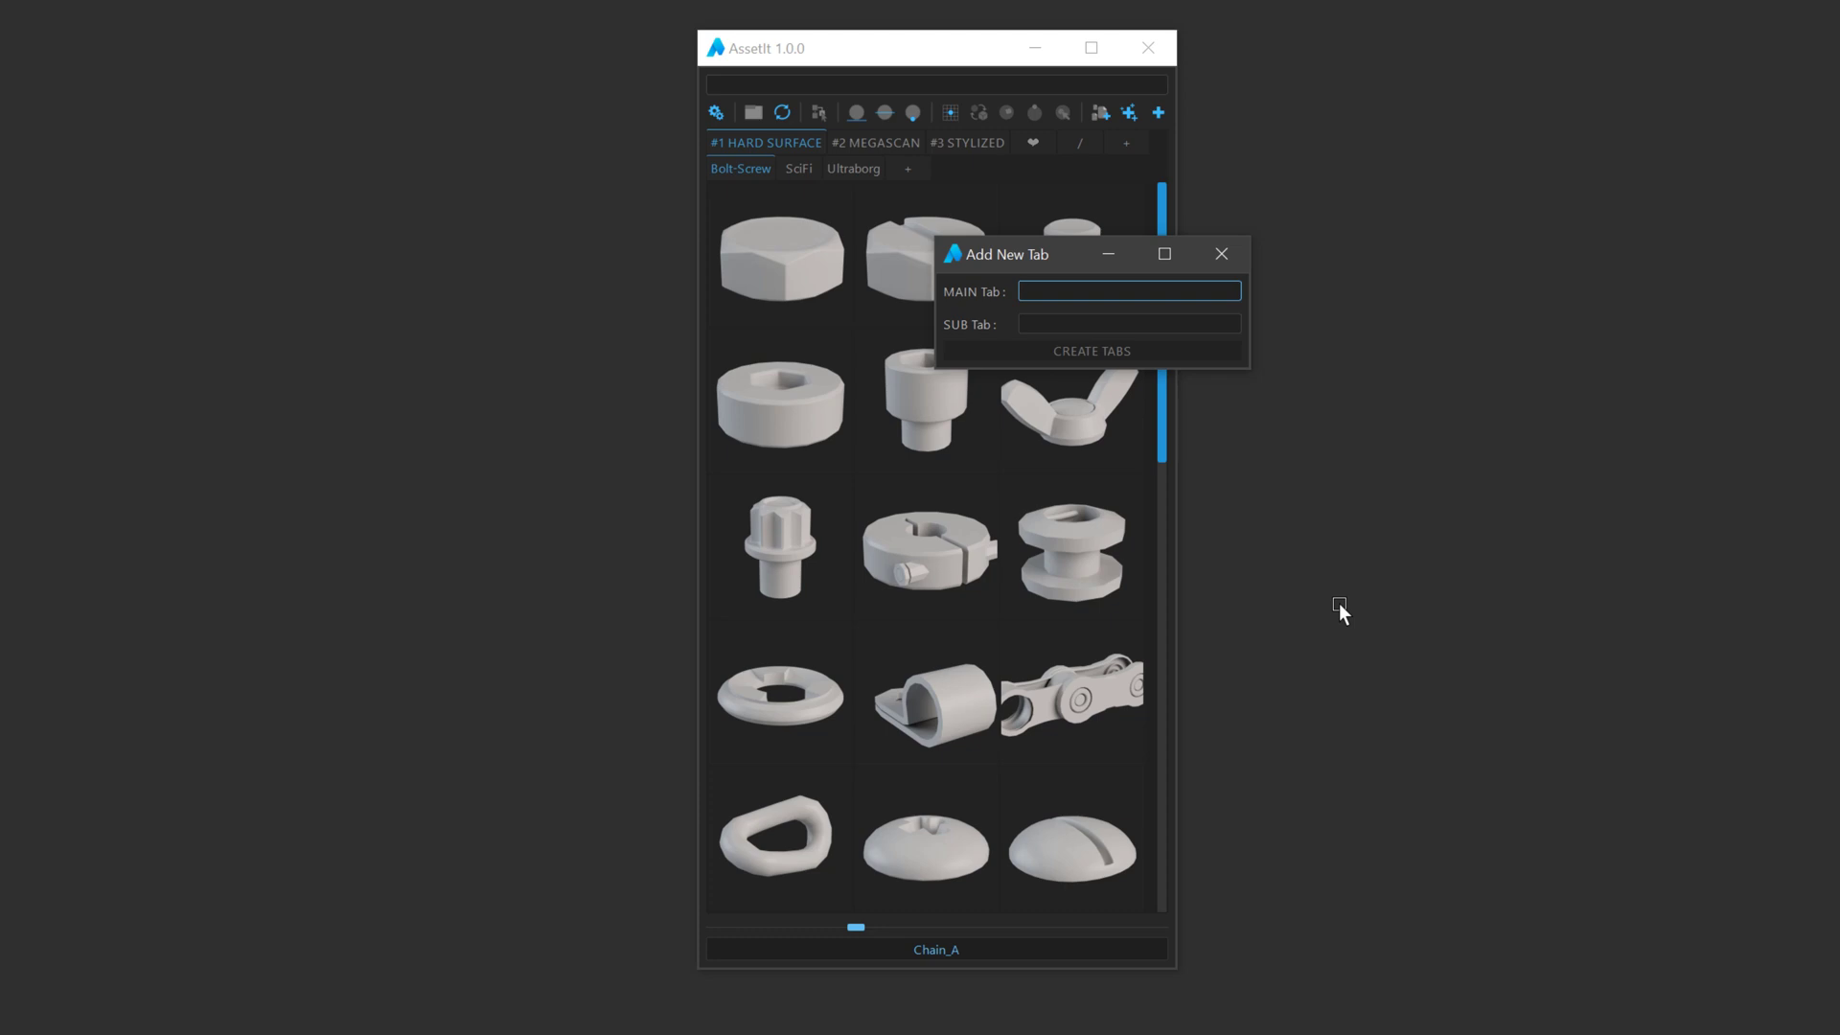
text(NEW)
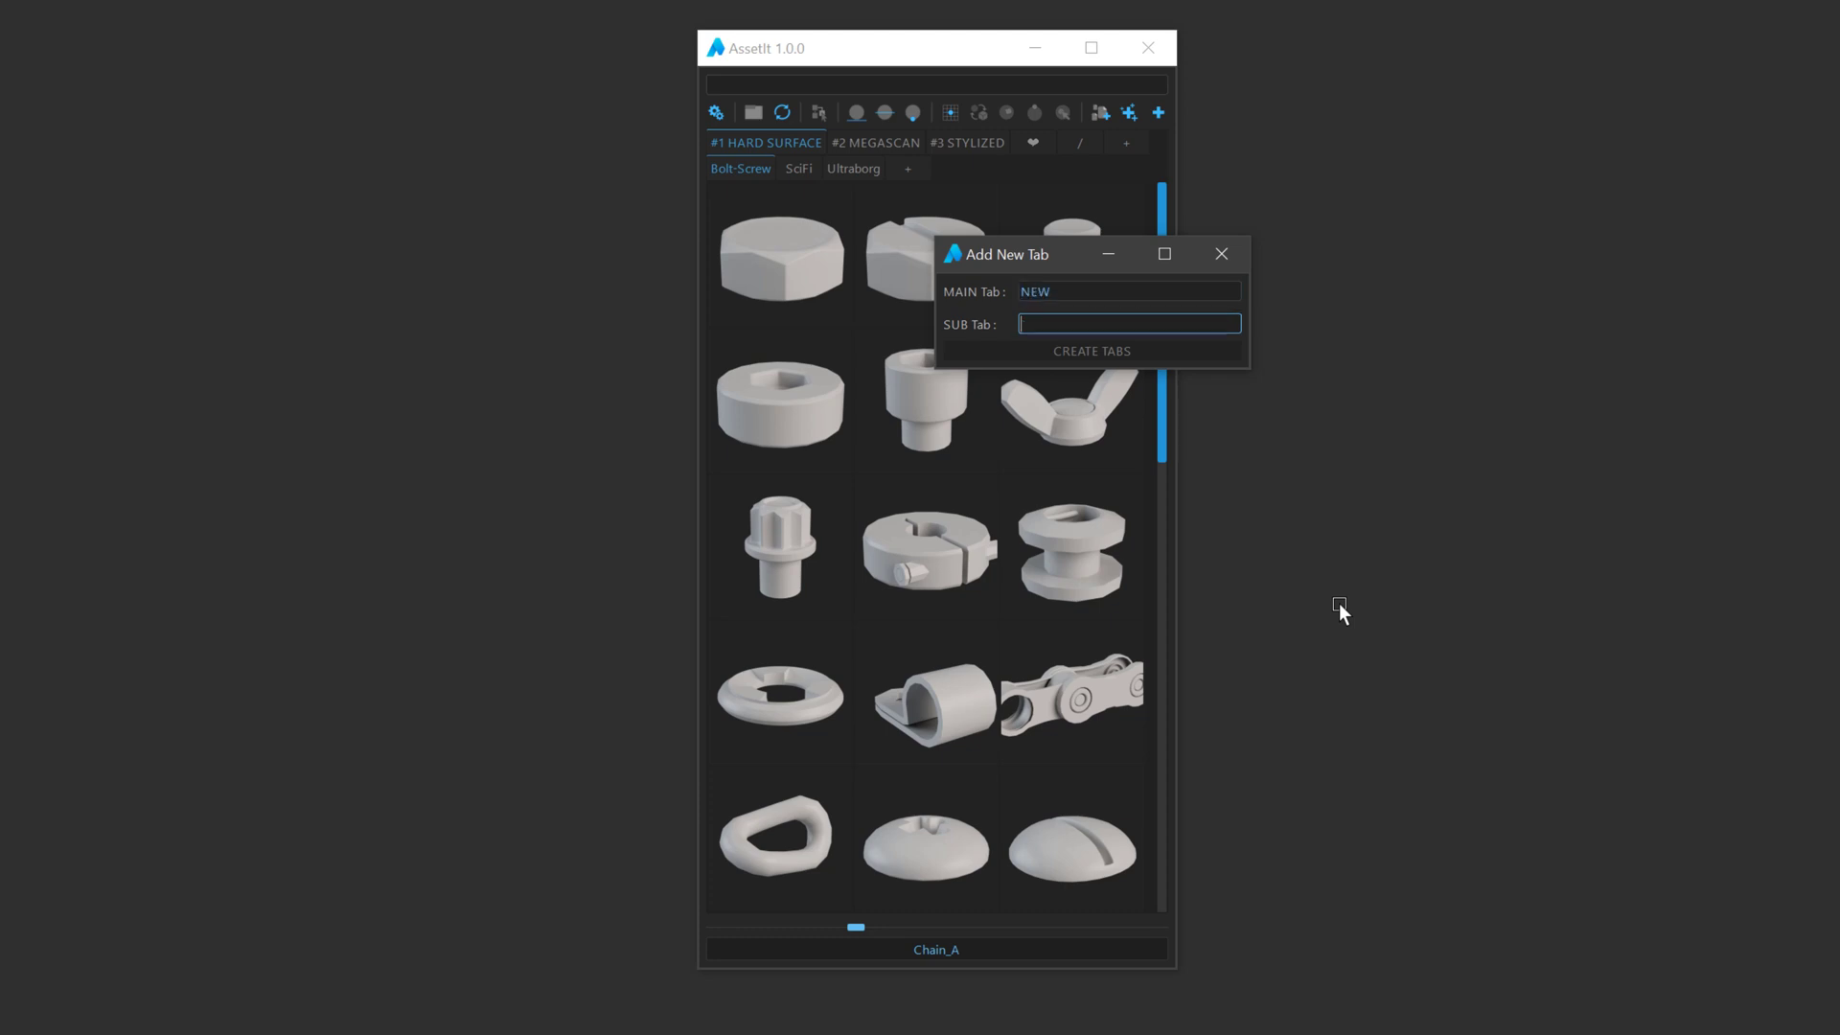
text(NewSub)
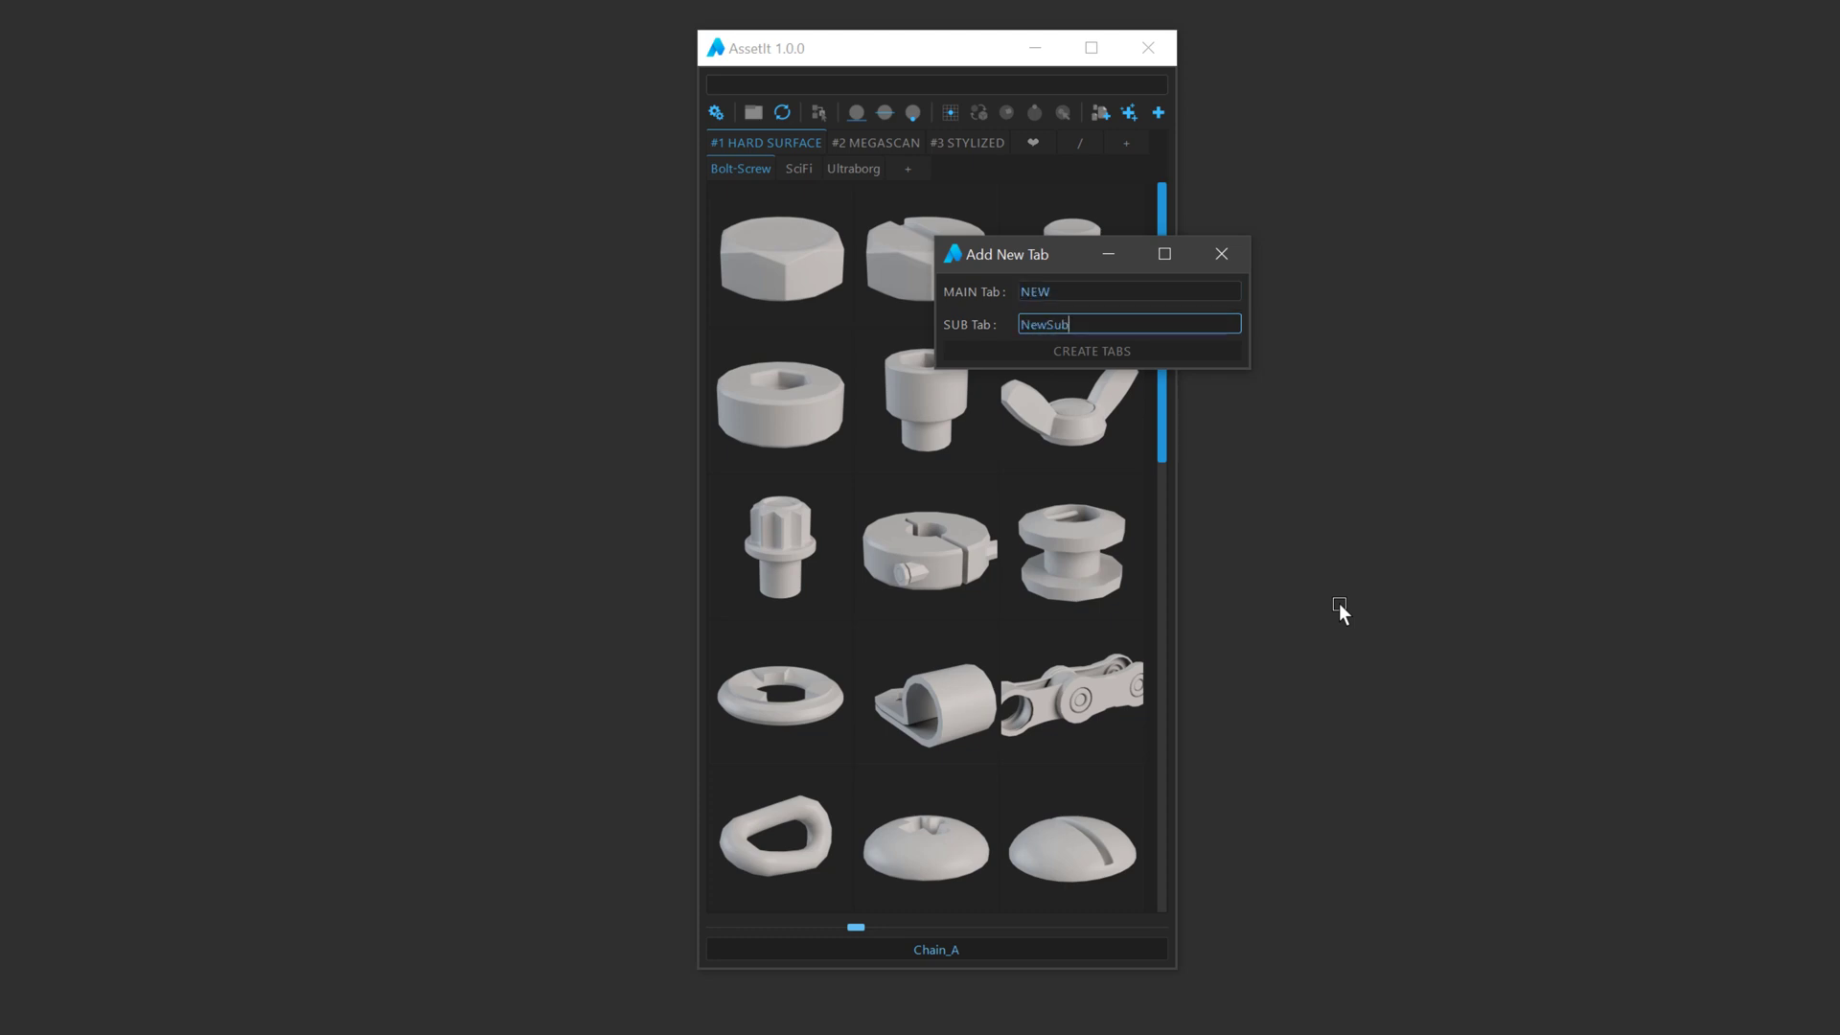
click(1089, 354)
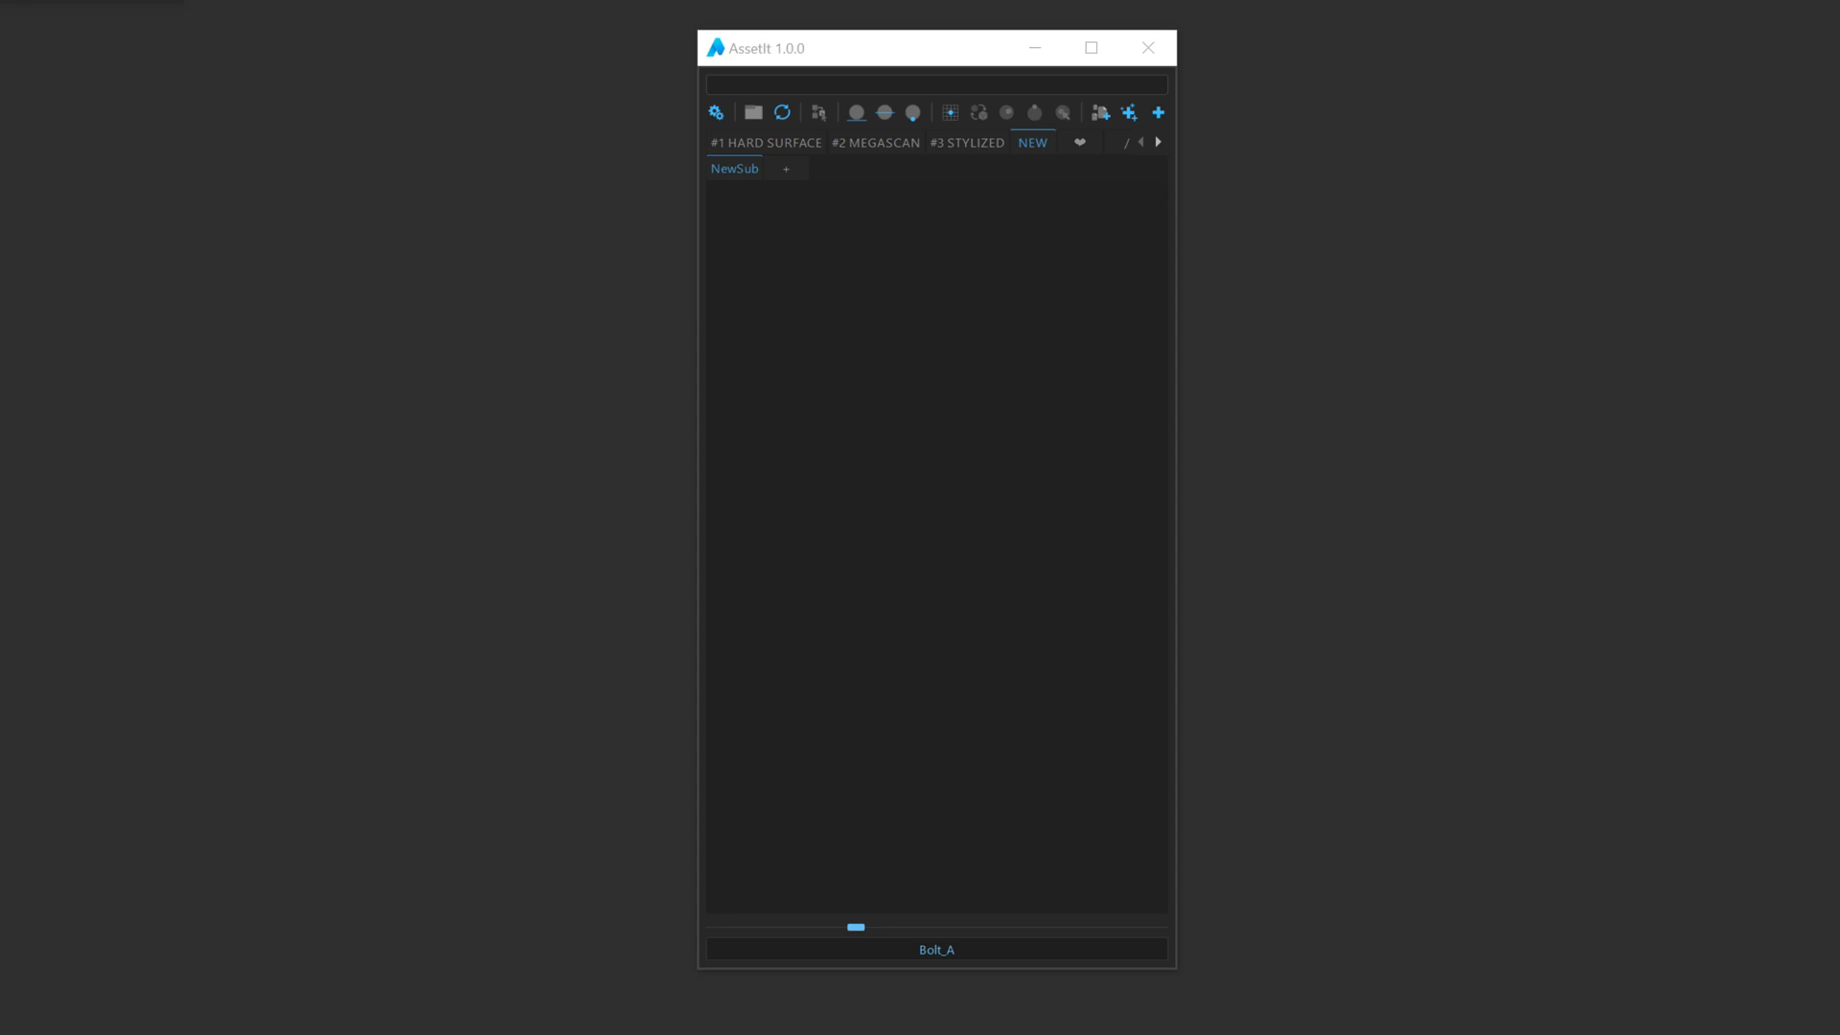
Add a second sub-tab under NEW, then browse the MEGASCAN and HARD SURFACE tabs
click(784, 169)
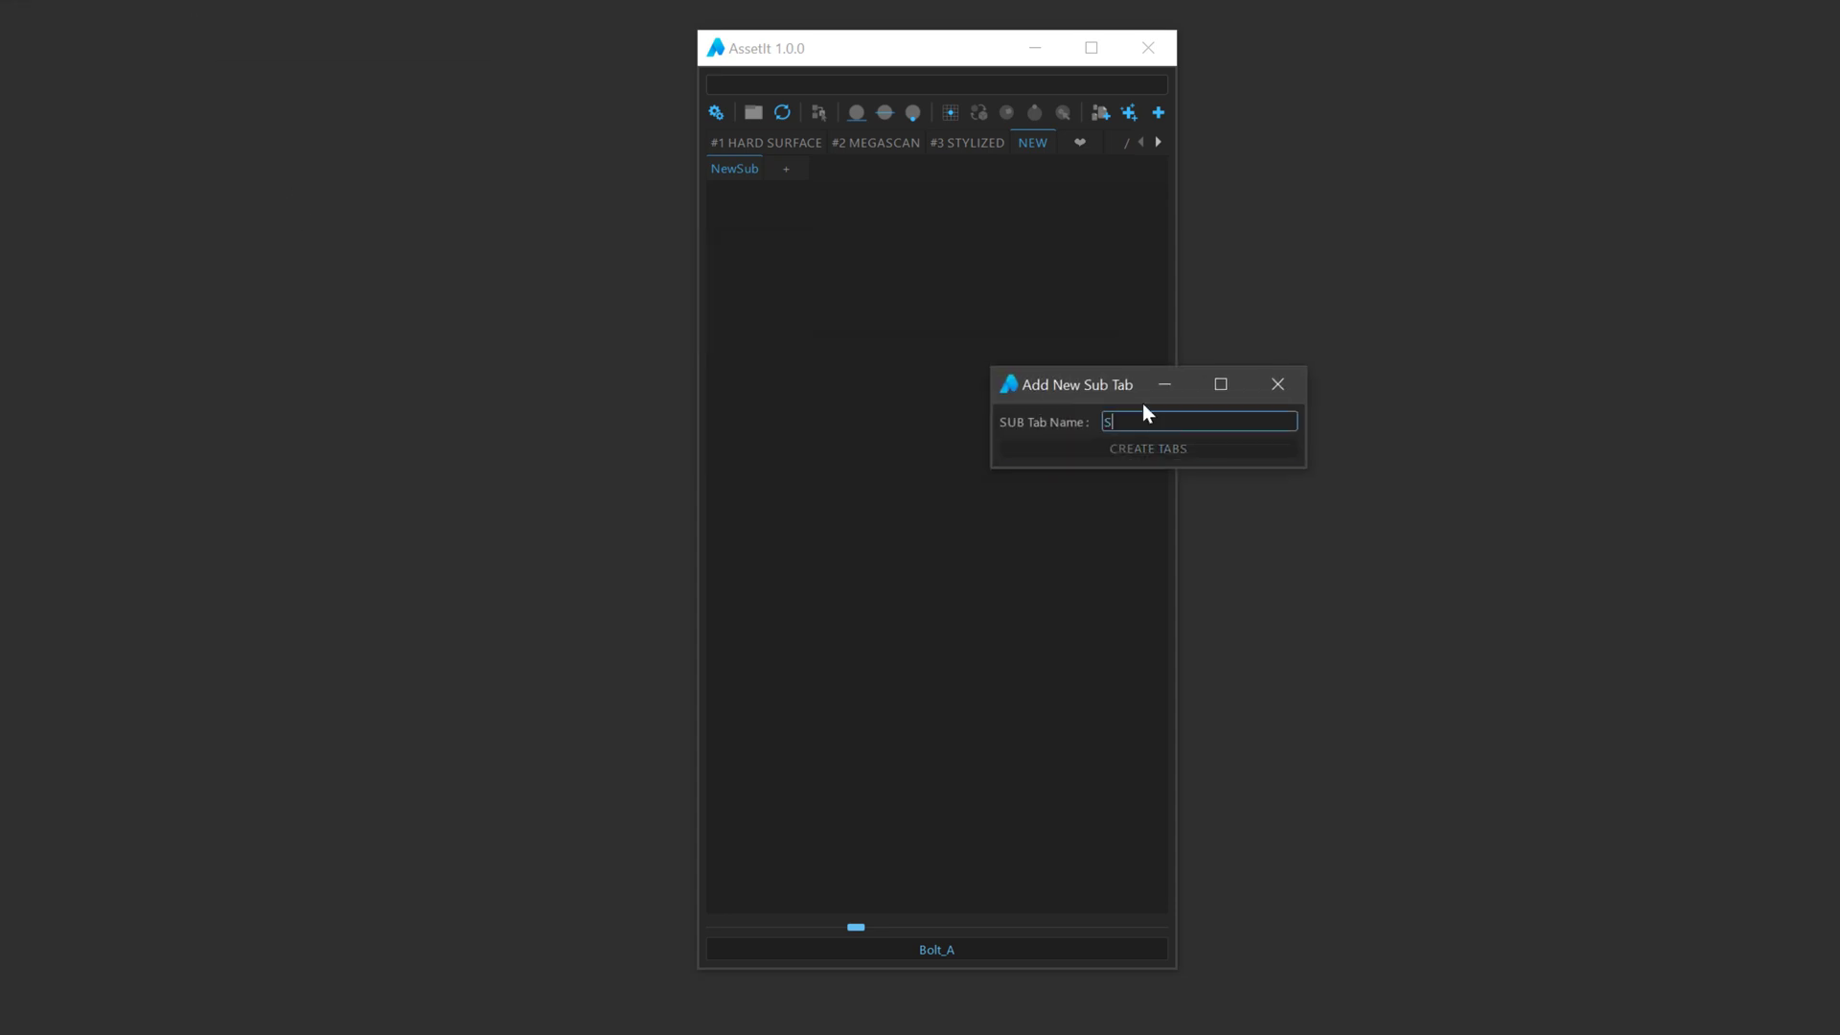
text(ub)
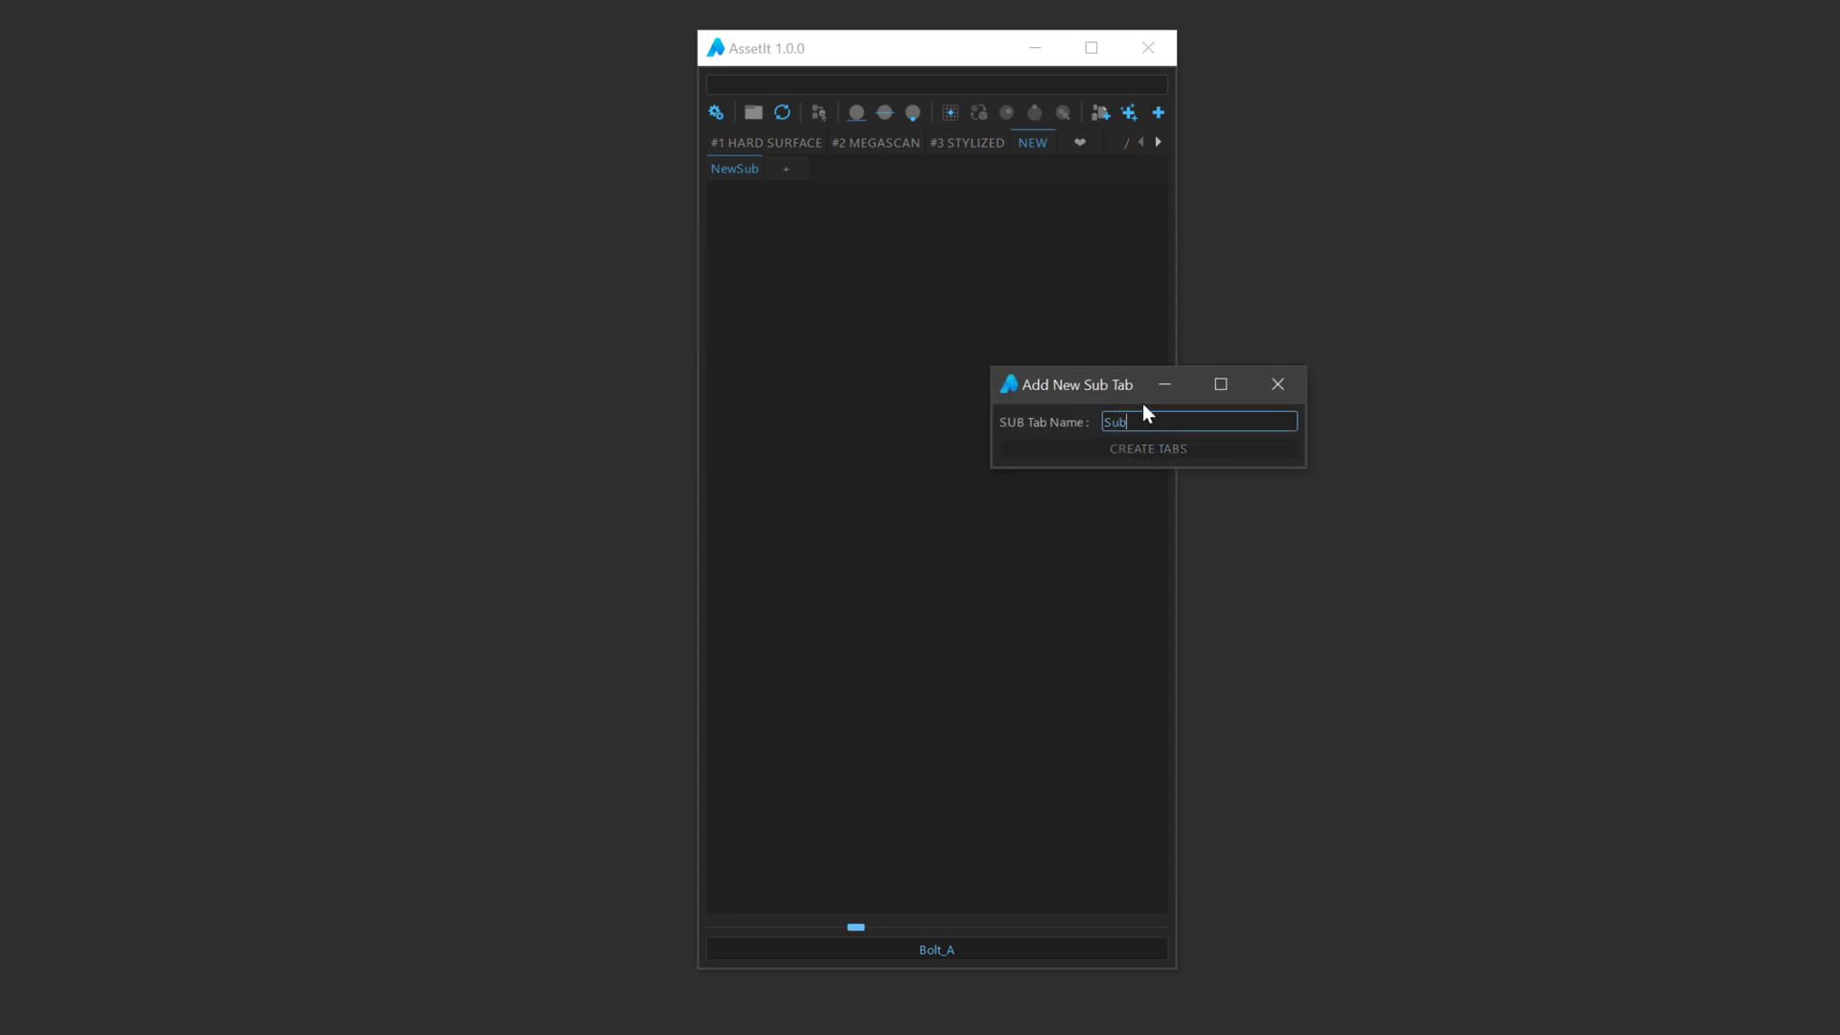
click(1146, 448)
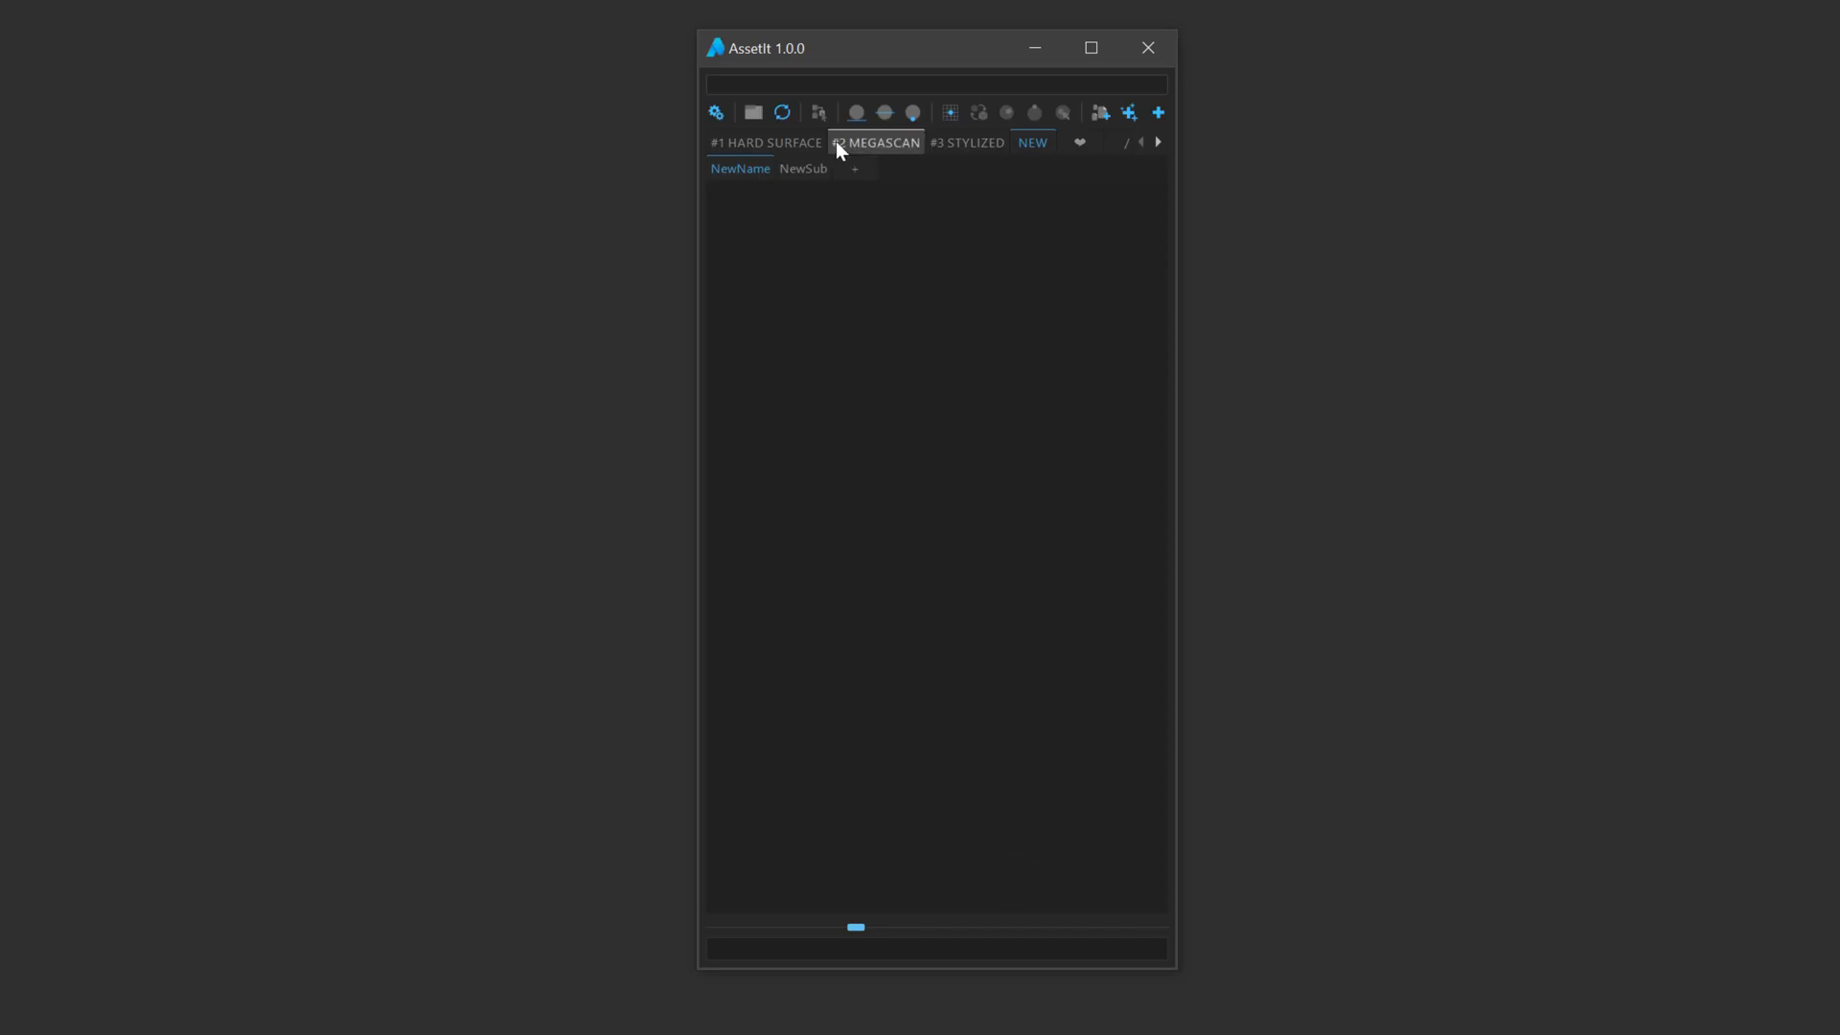
click(875, 142)
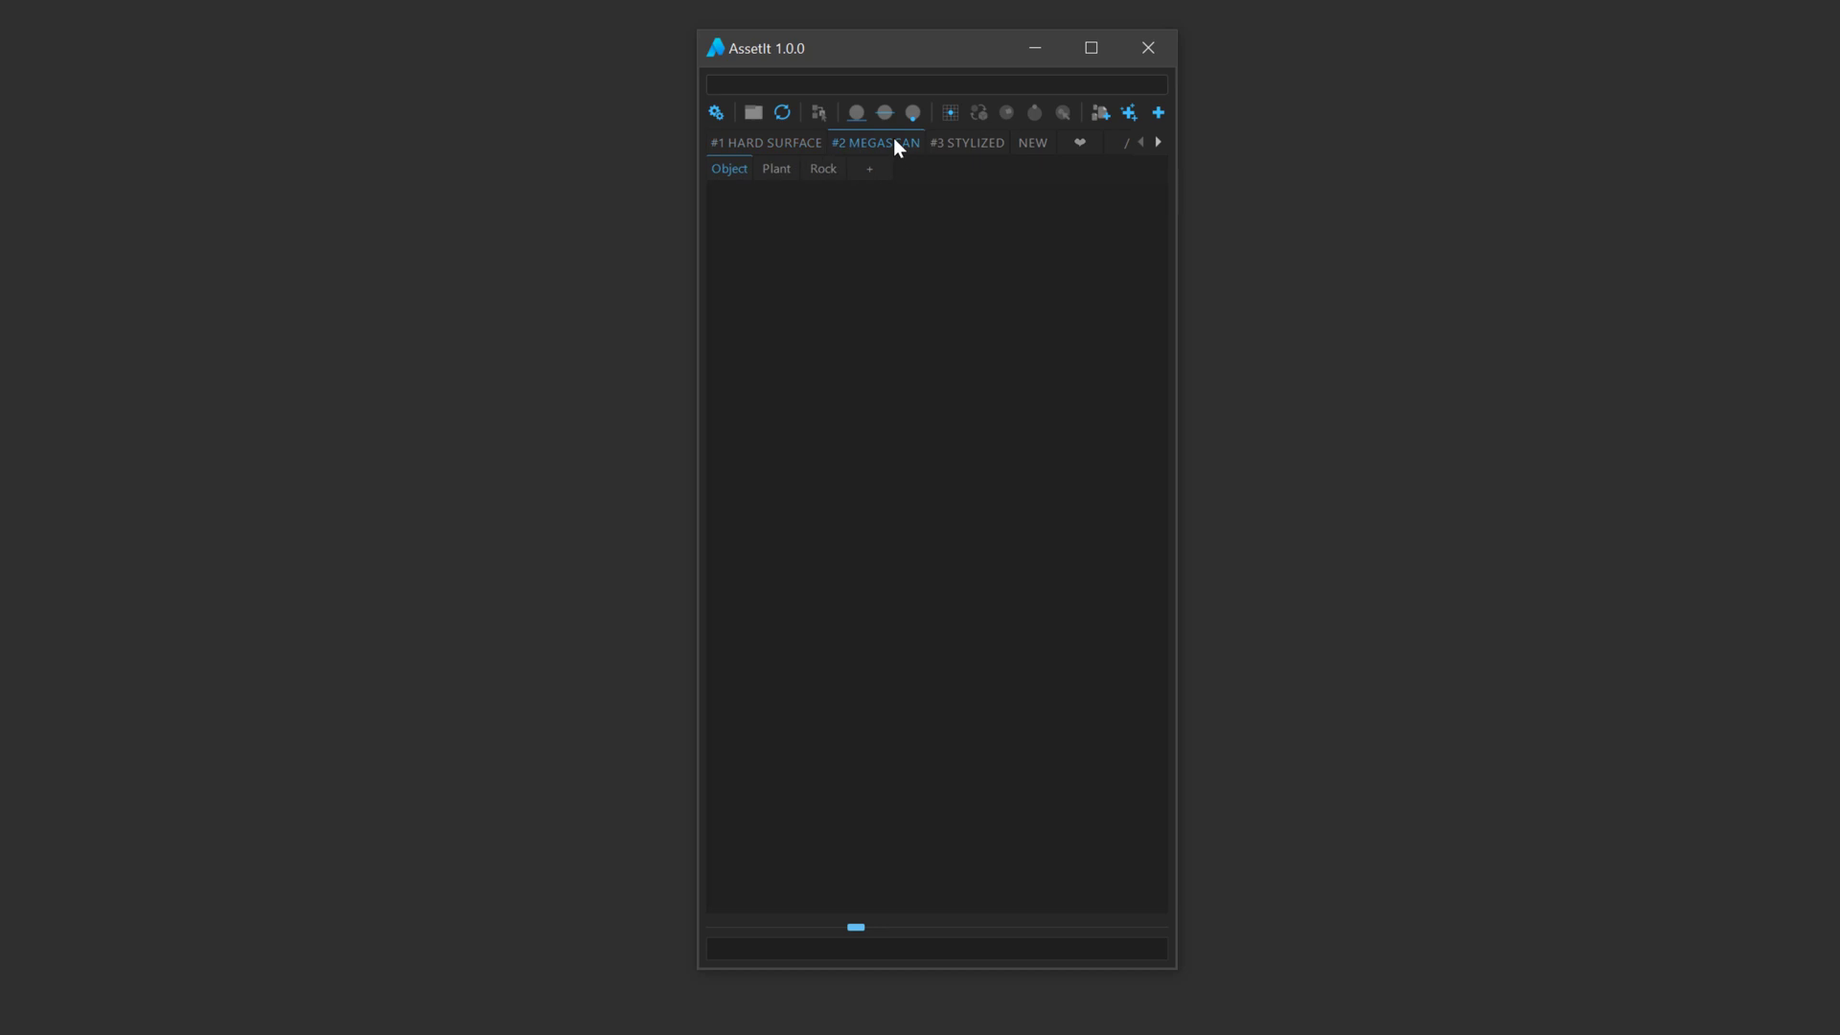
click(765, 142)
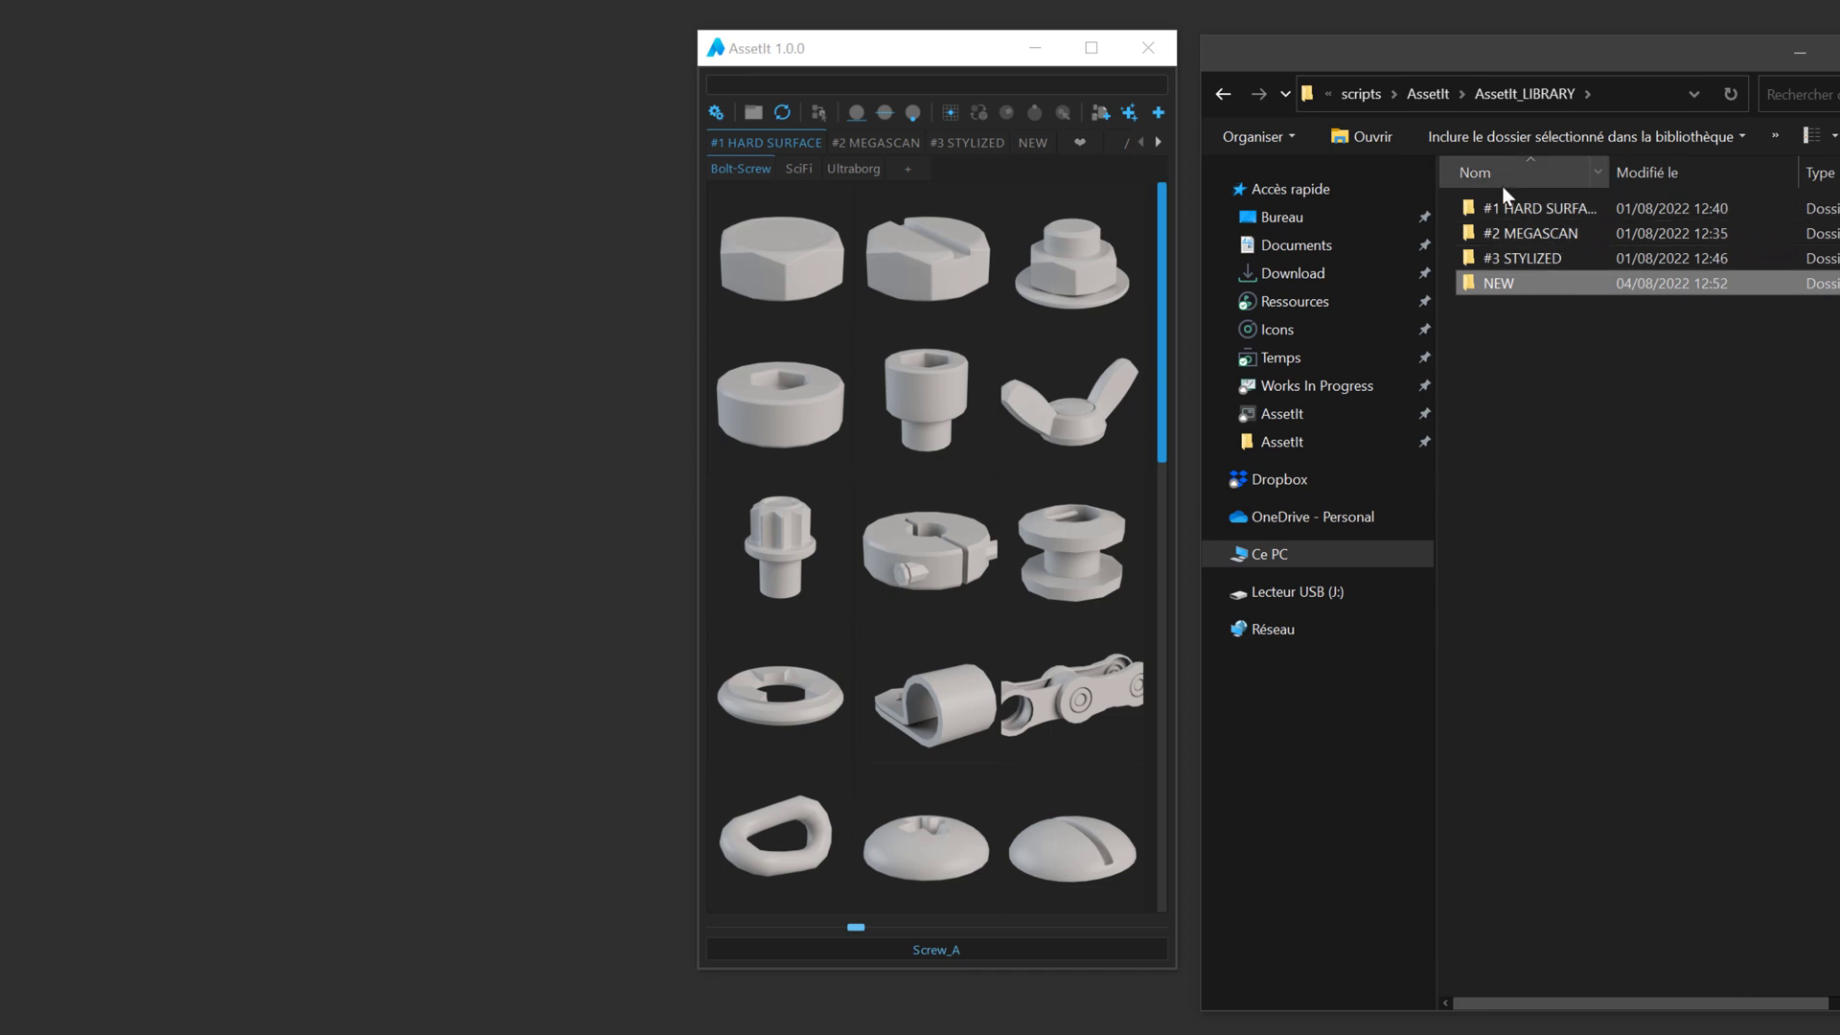
mouse_move(1522, 213)
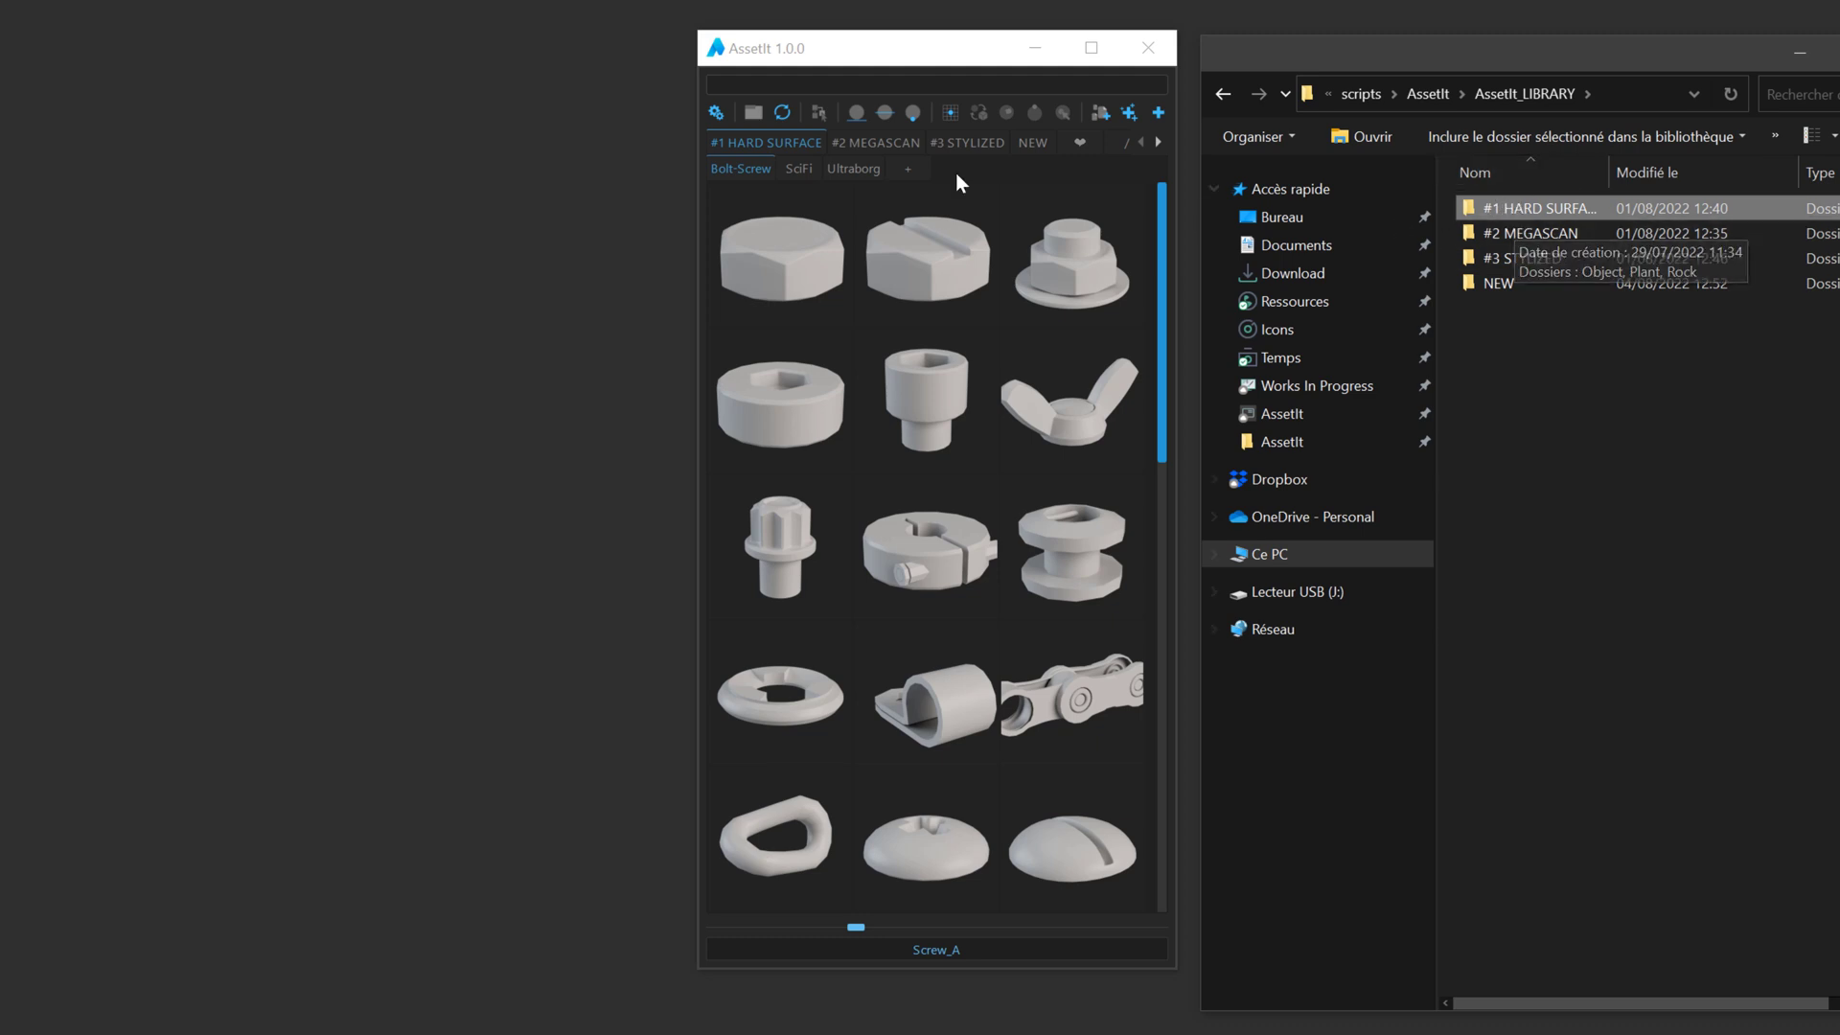
mouse_move(1497, 216)
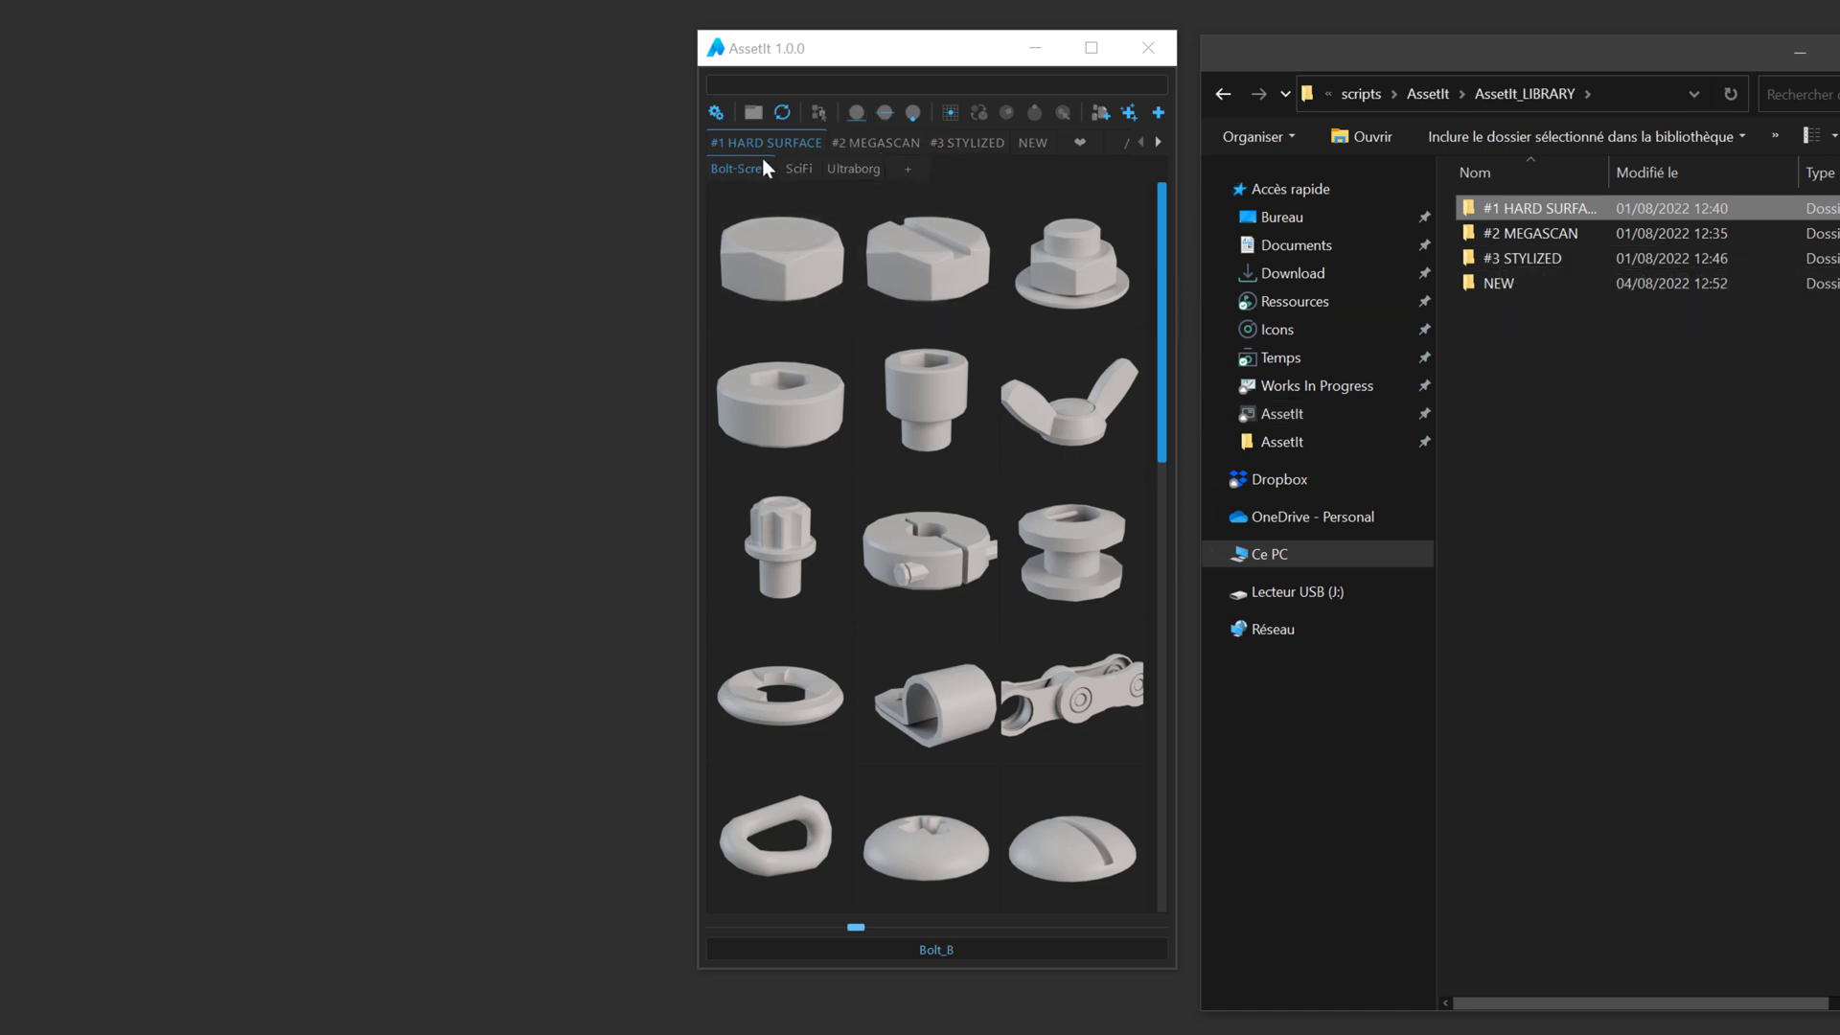
Show the Bolt-Screw sub-tab and switch back to the Maya window
click(1069, 255)
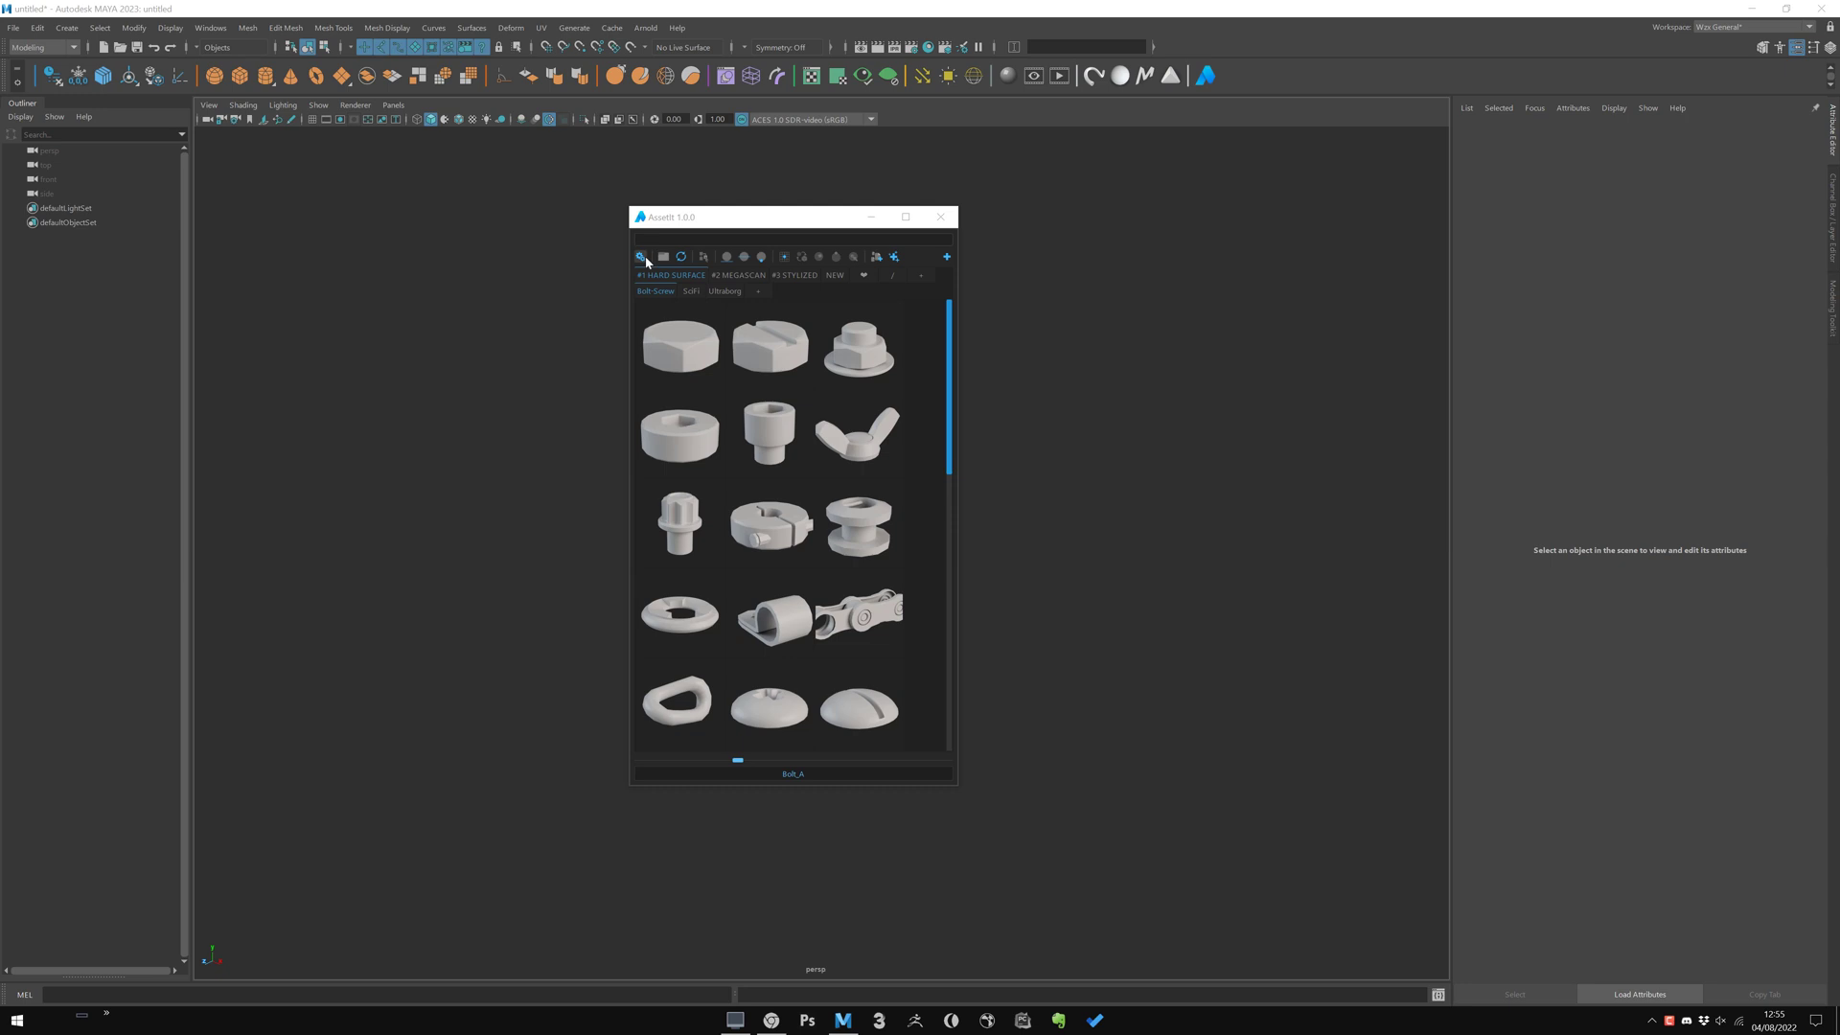
click(678, 613)
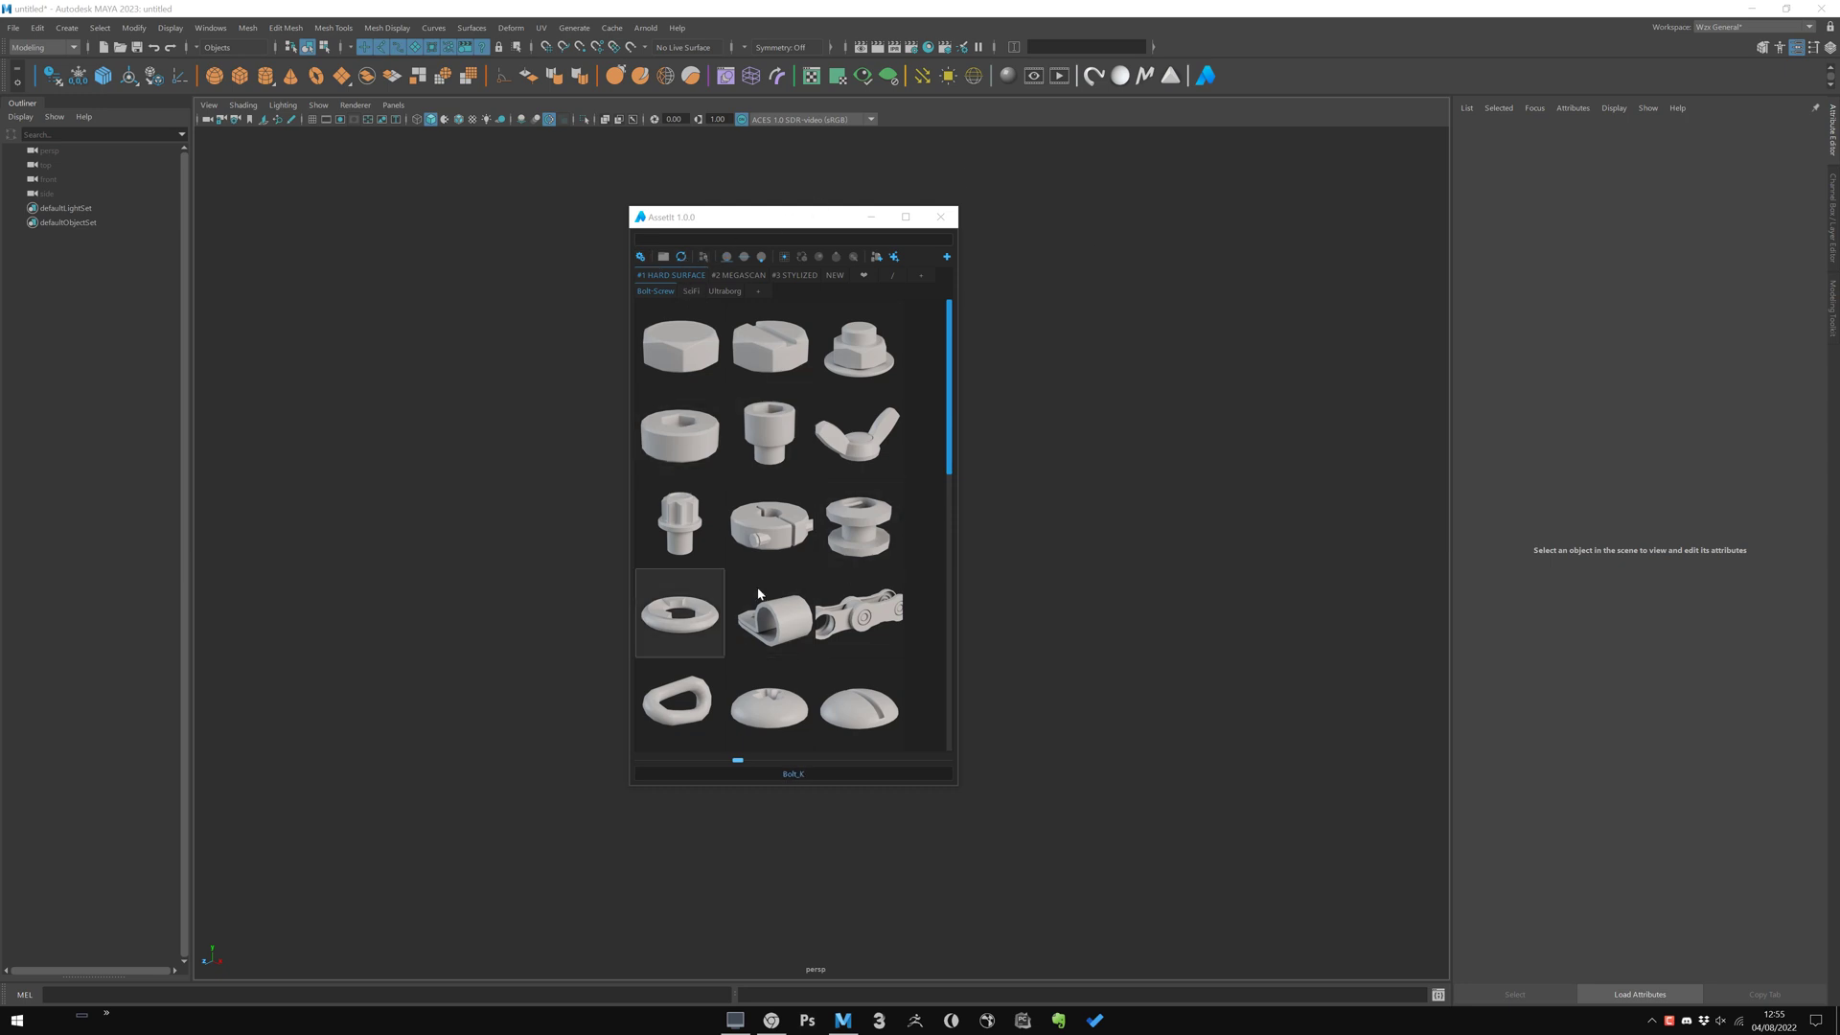
Open AssetIt Settings beside the library and select the current library path
click(768, 613)
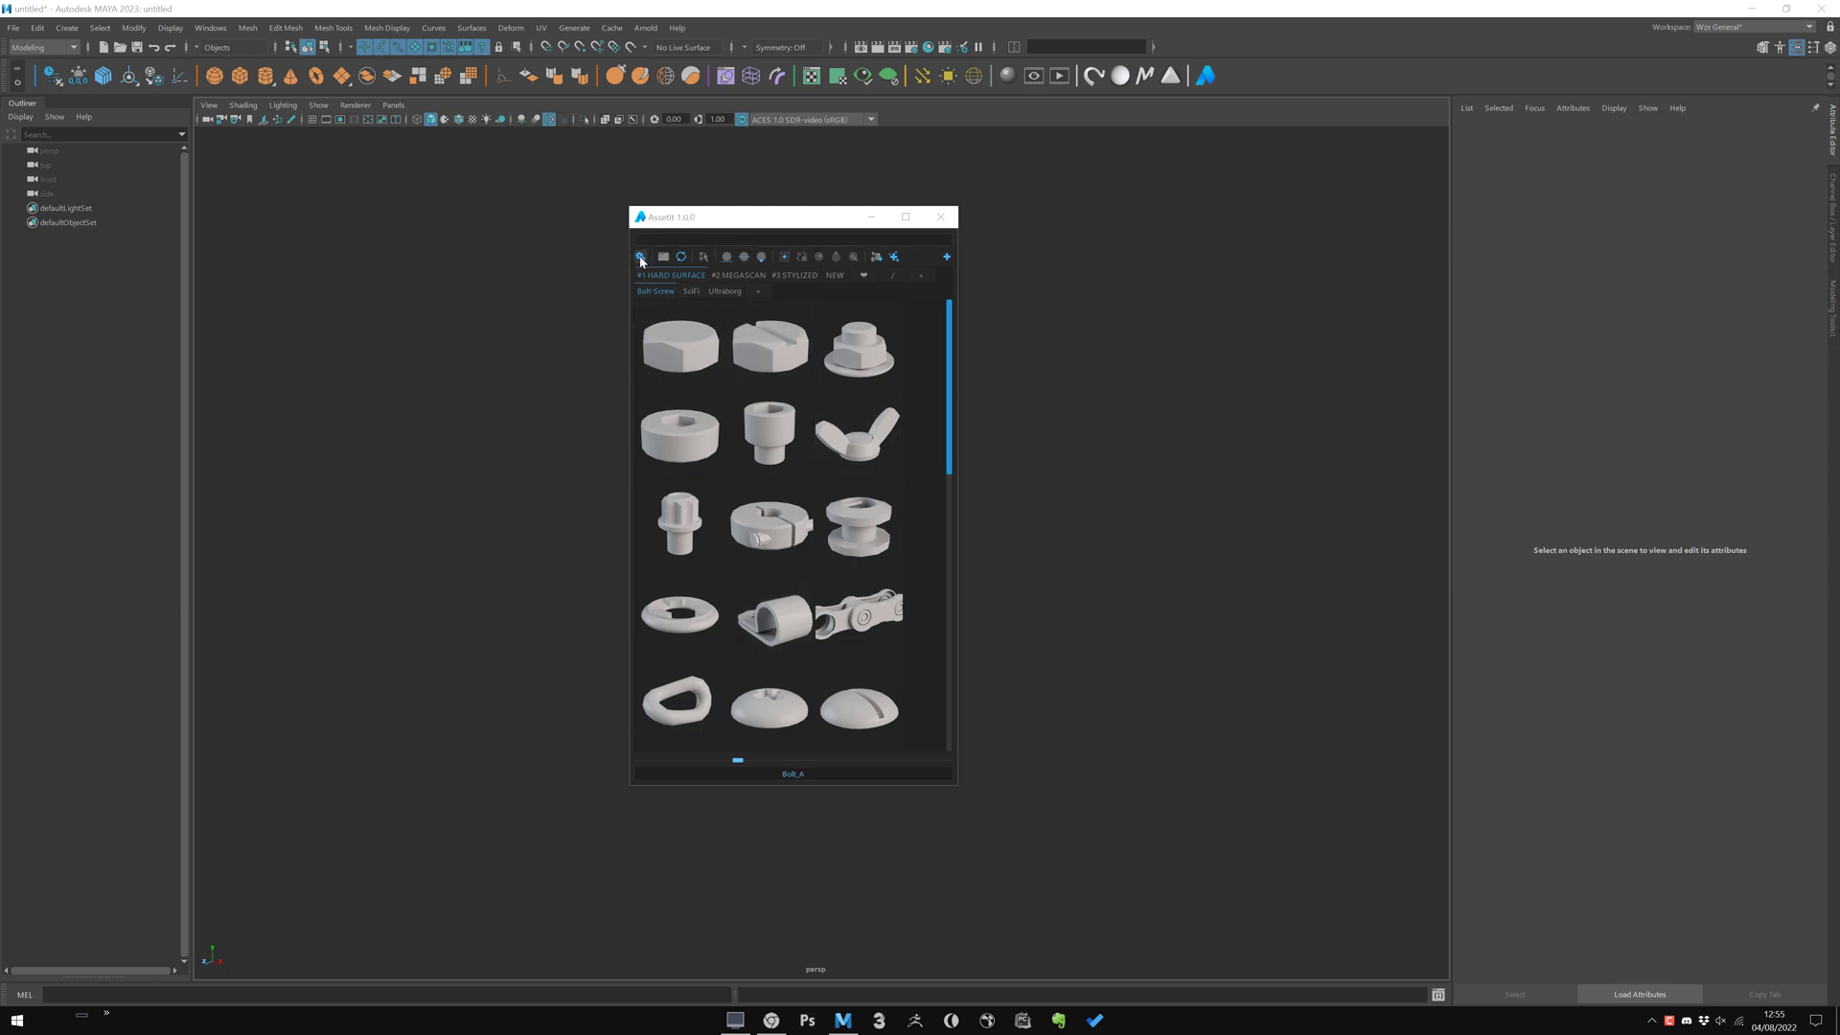
click(640, 257)
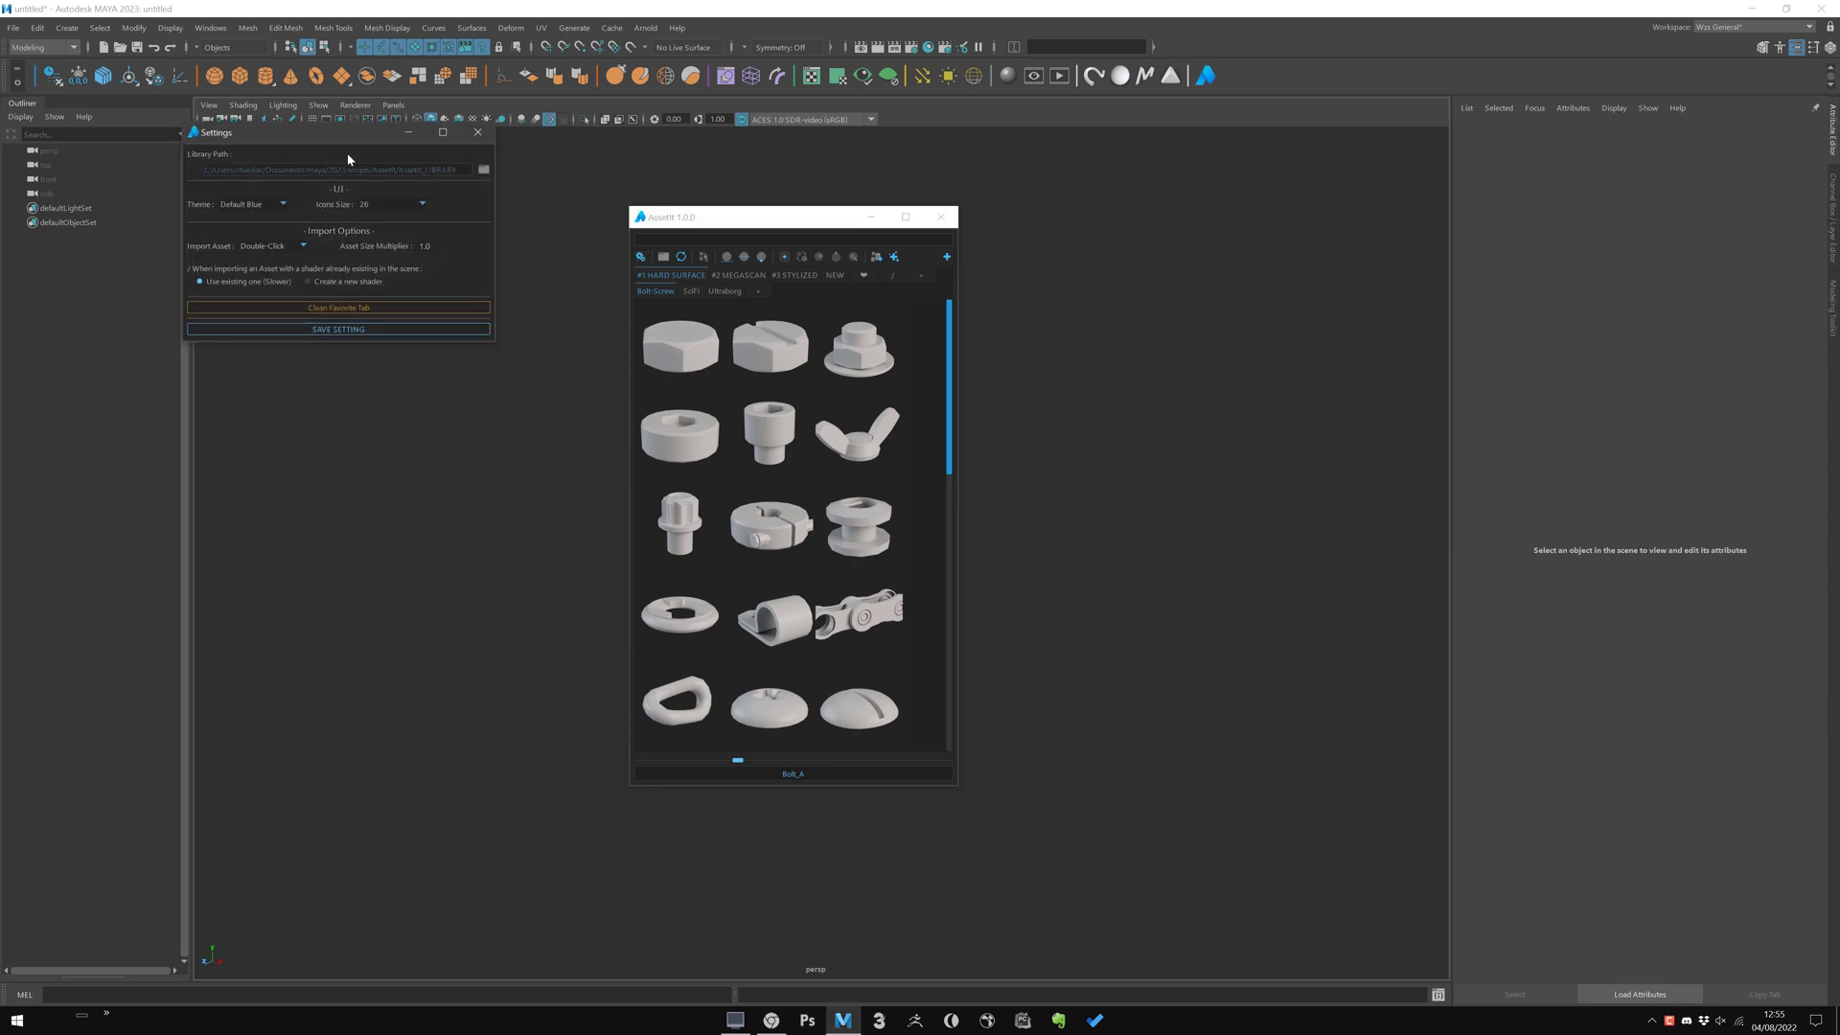
drag(341, 132, 1016, 300)
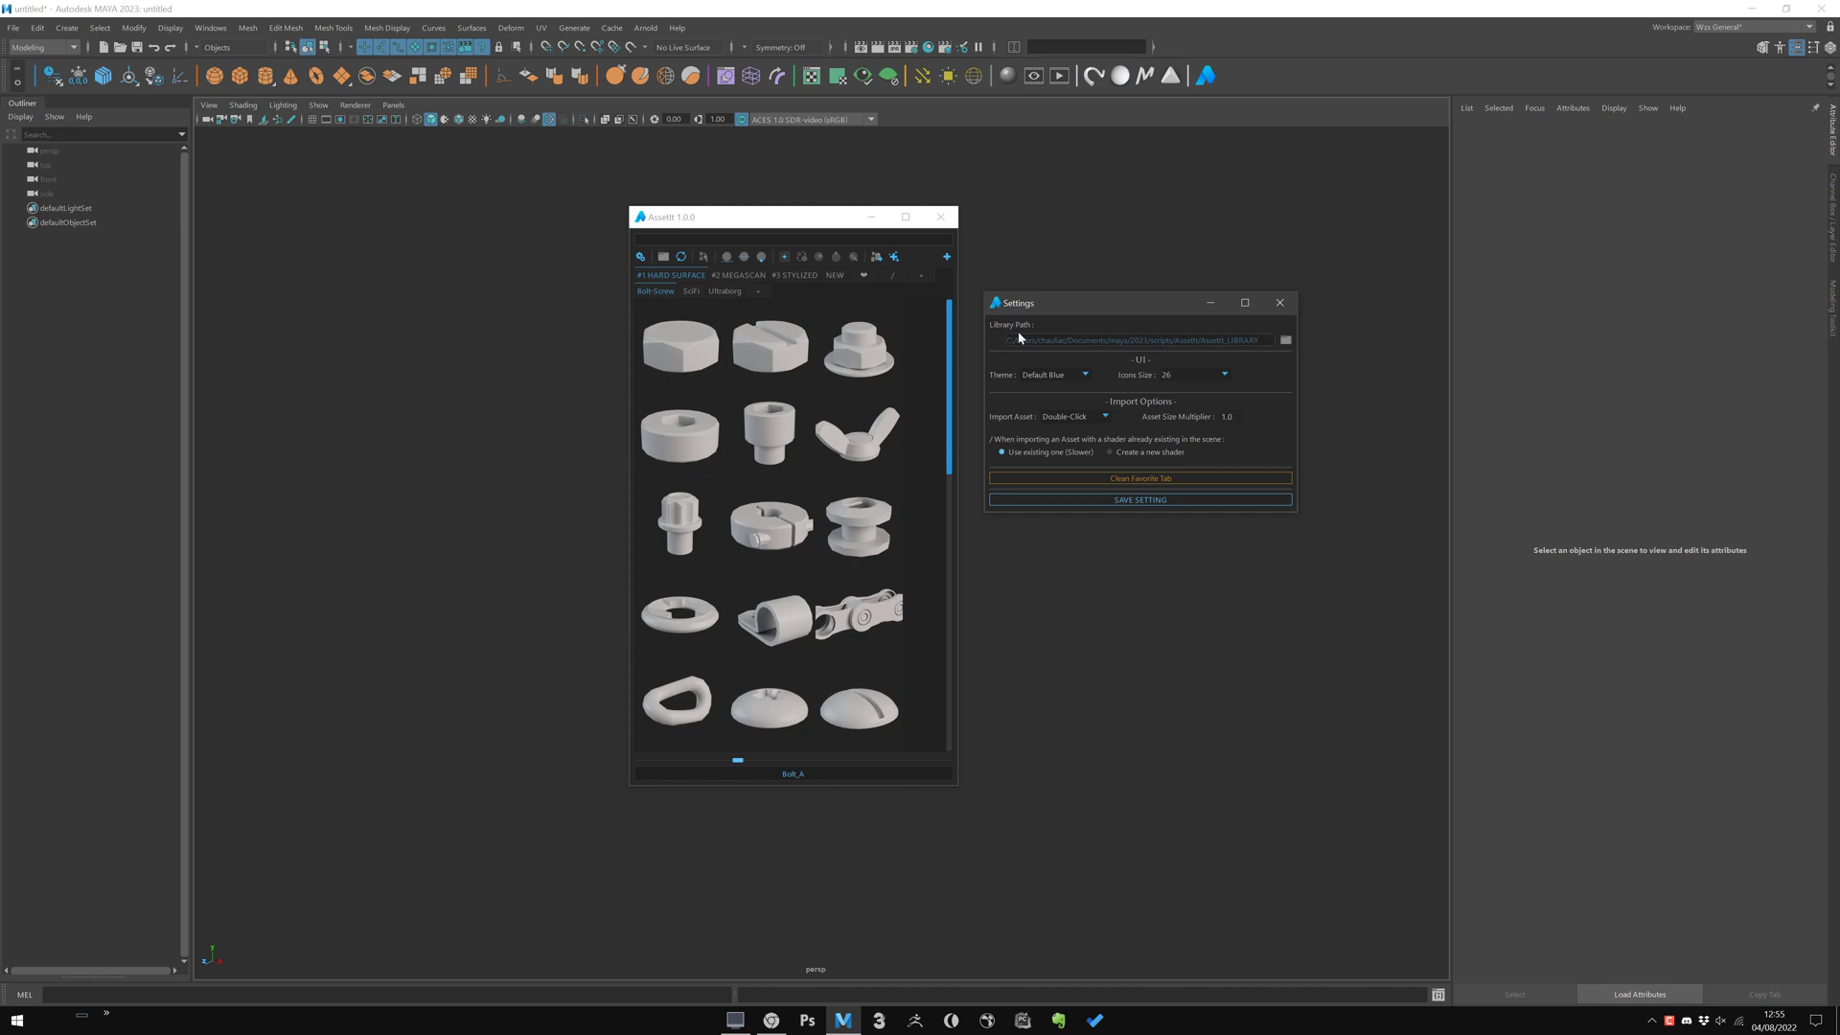
triple_click(1132, 339)
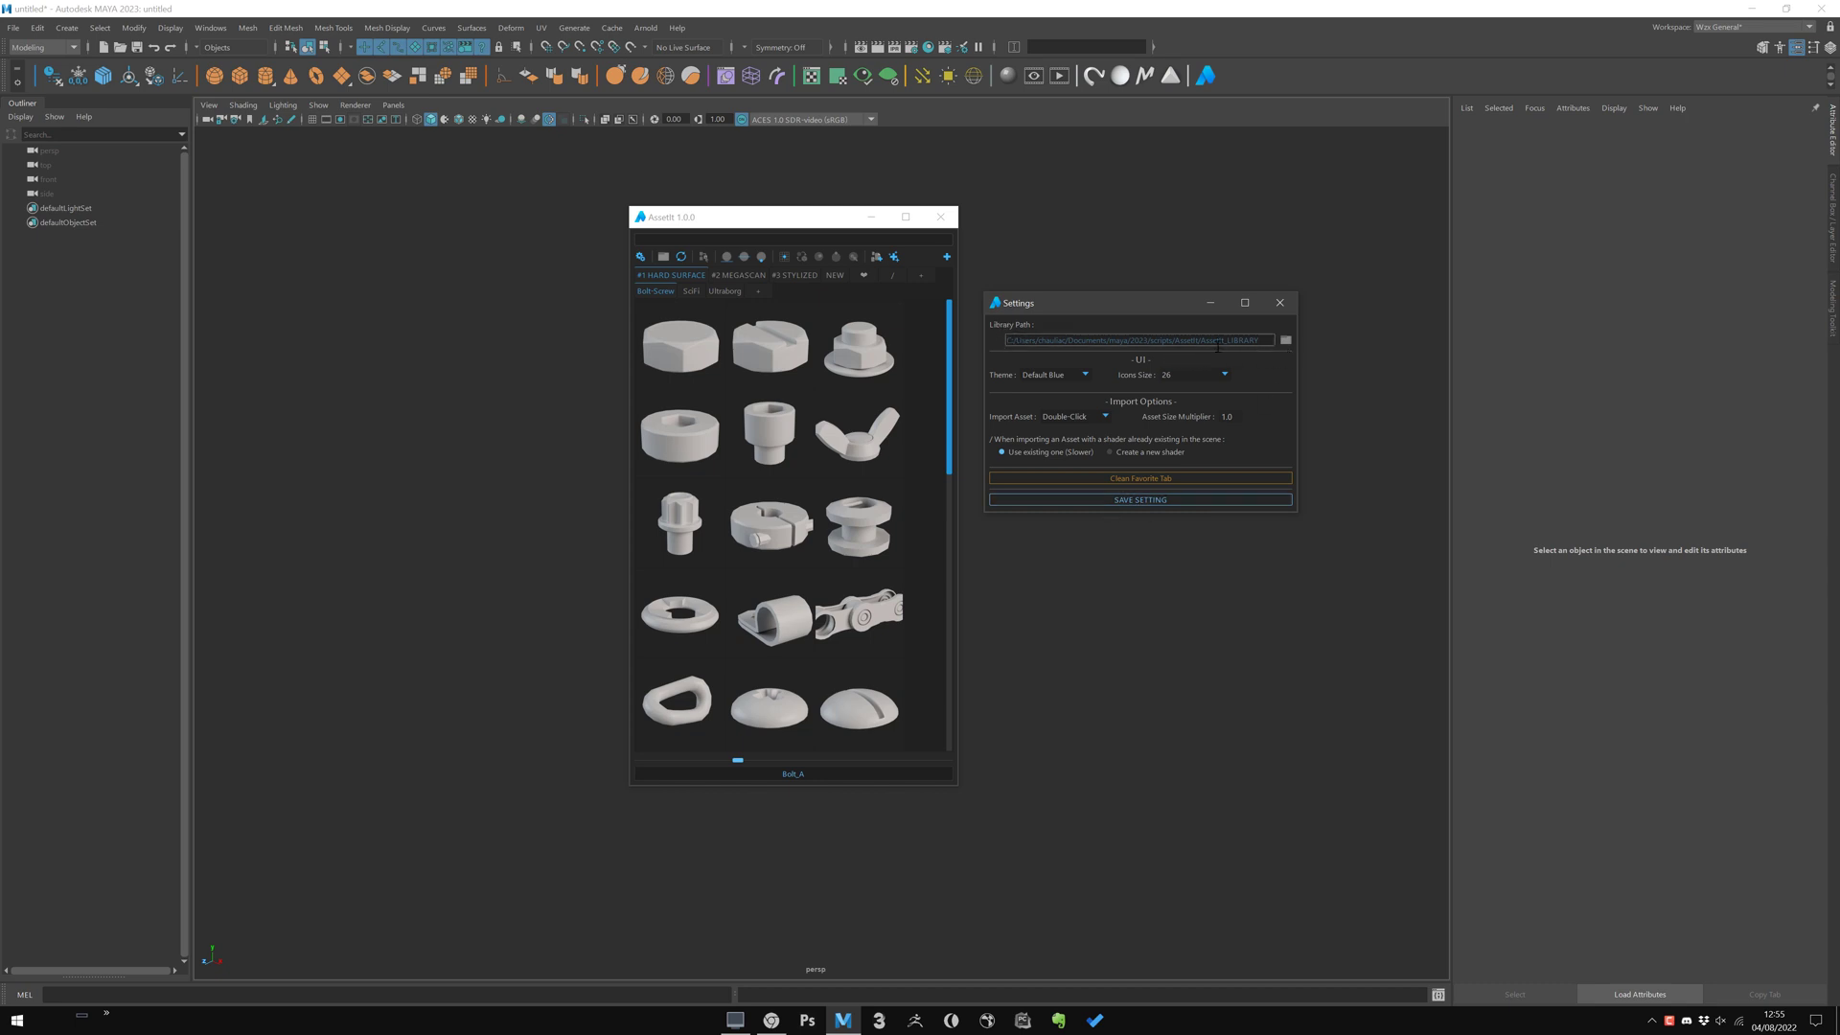
Browse to the desktop and choose MyLibrary_2 as the library folder
click(1284, 341)
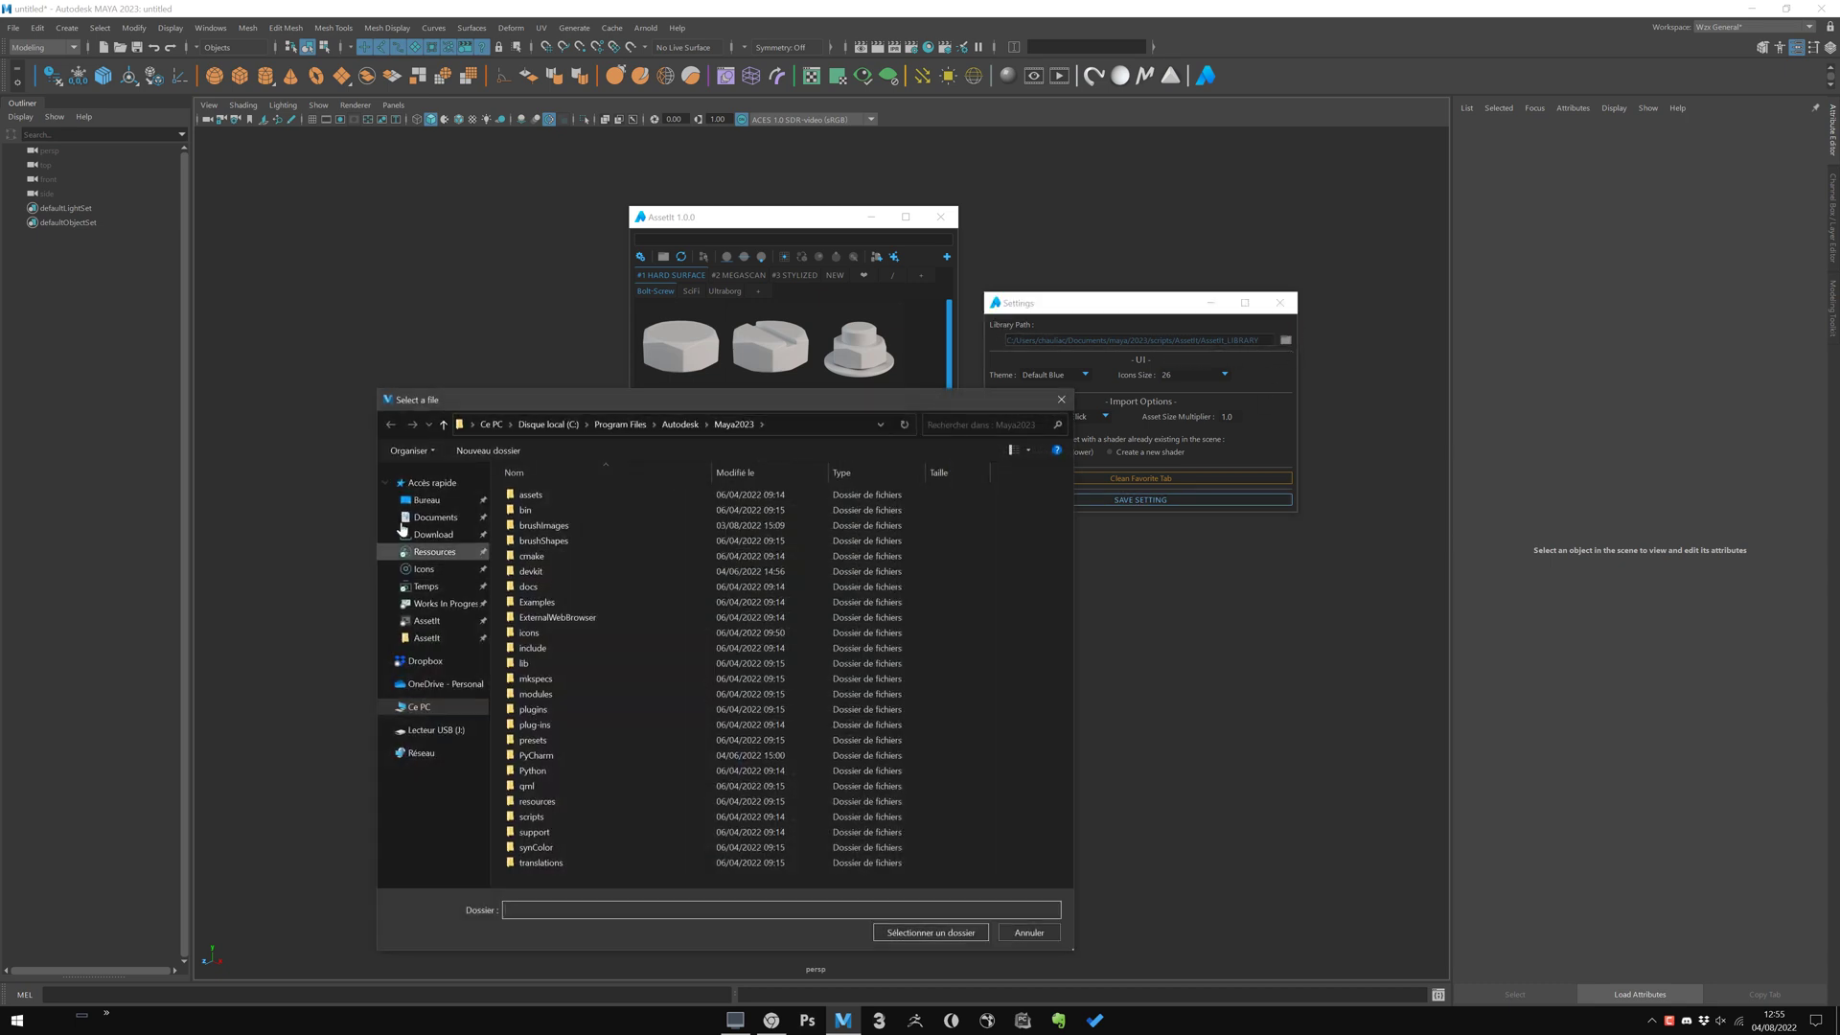
click(425, 501)
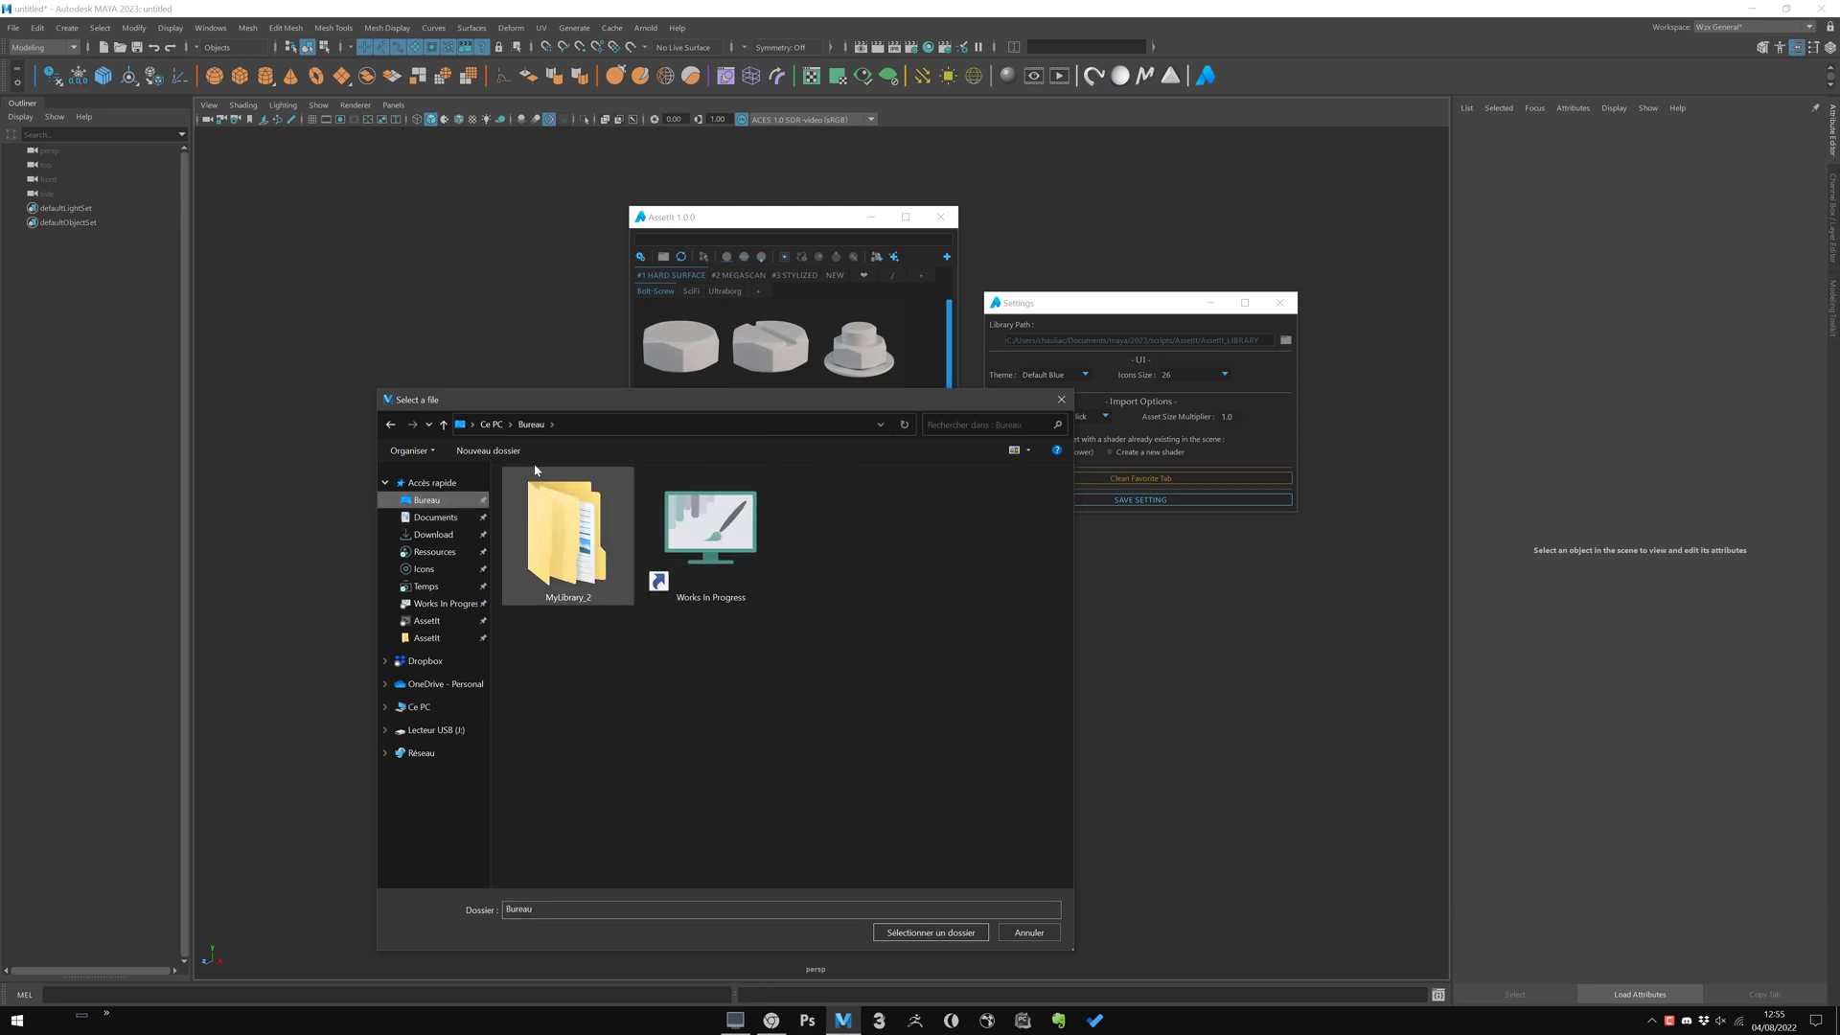
mouse_move(582, 573)
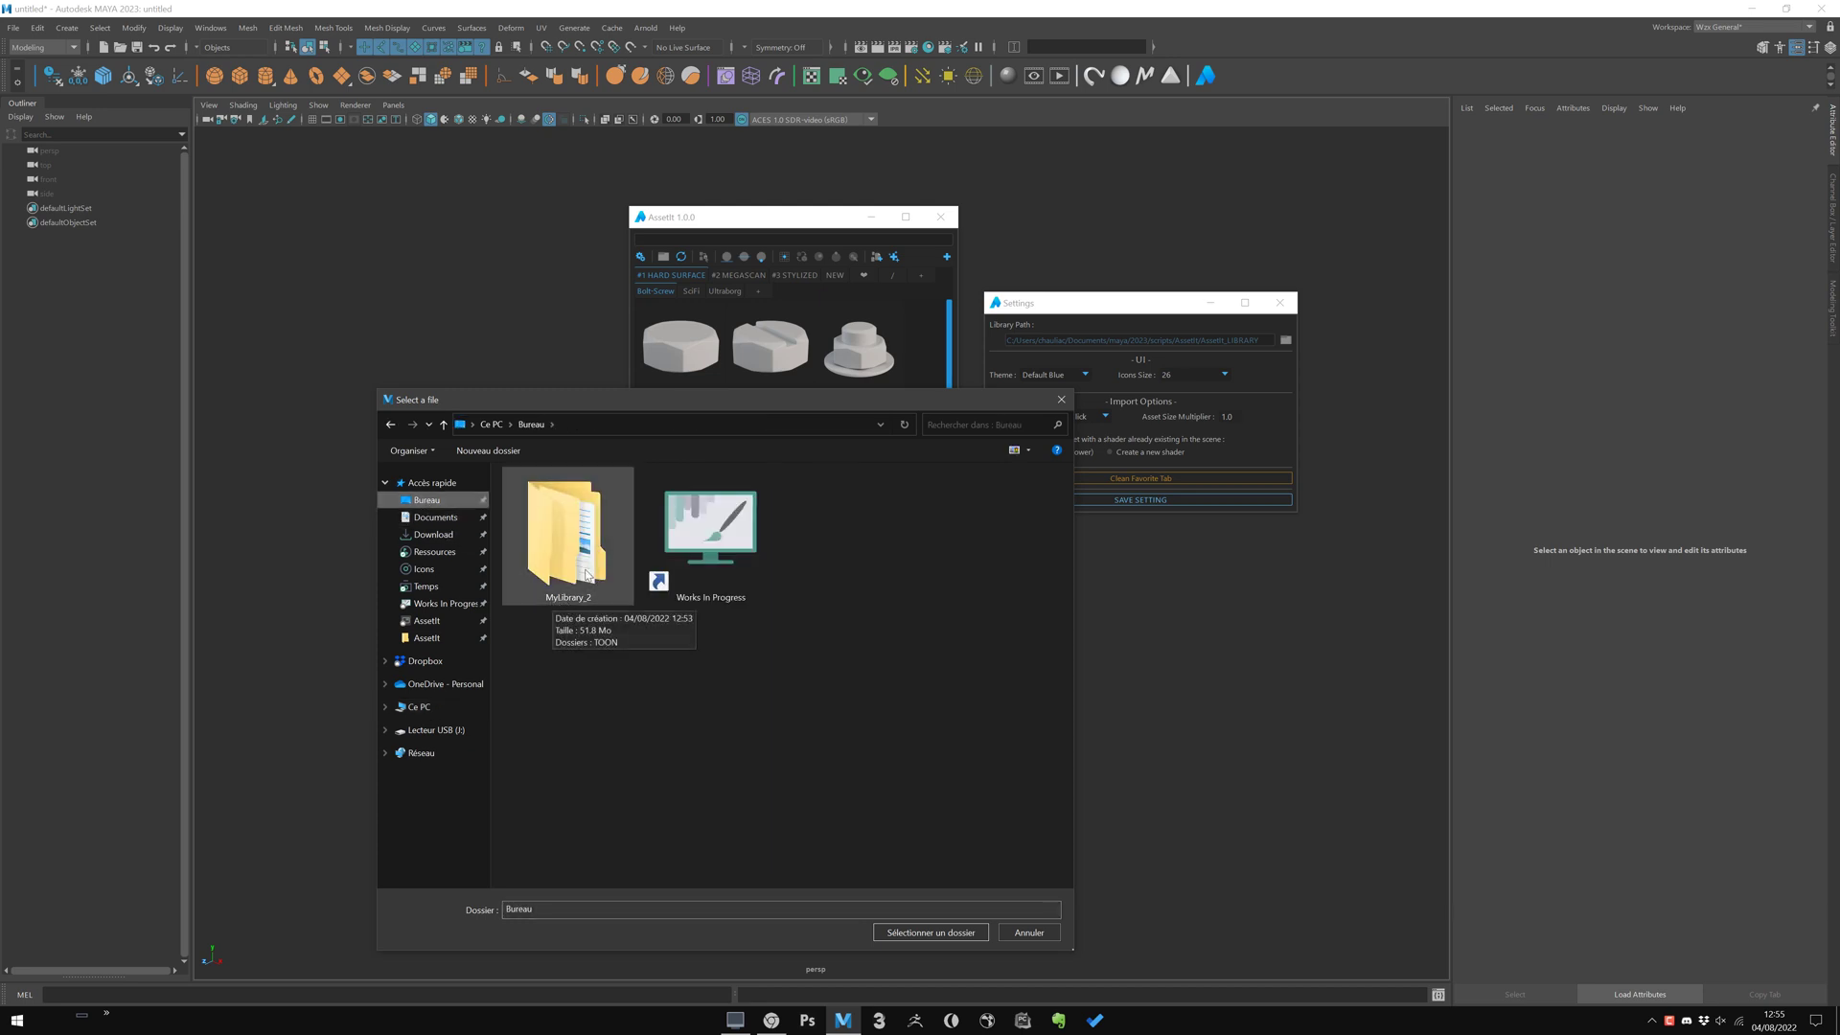
double_click(568, 526)
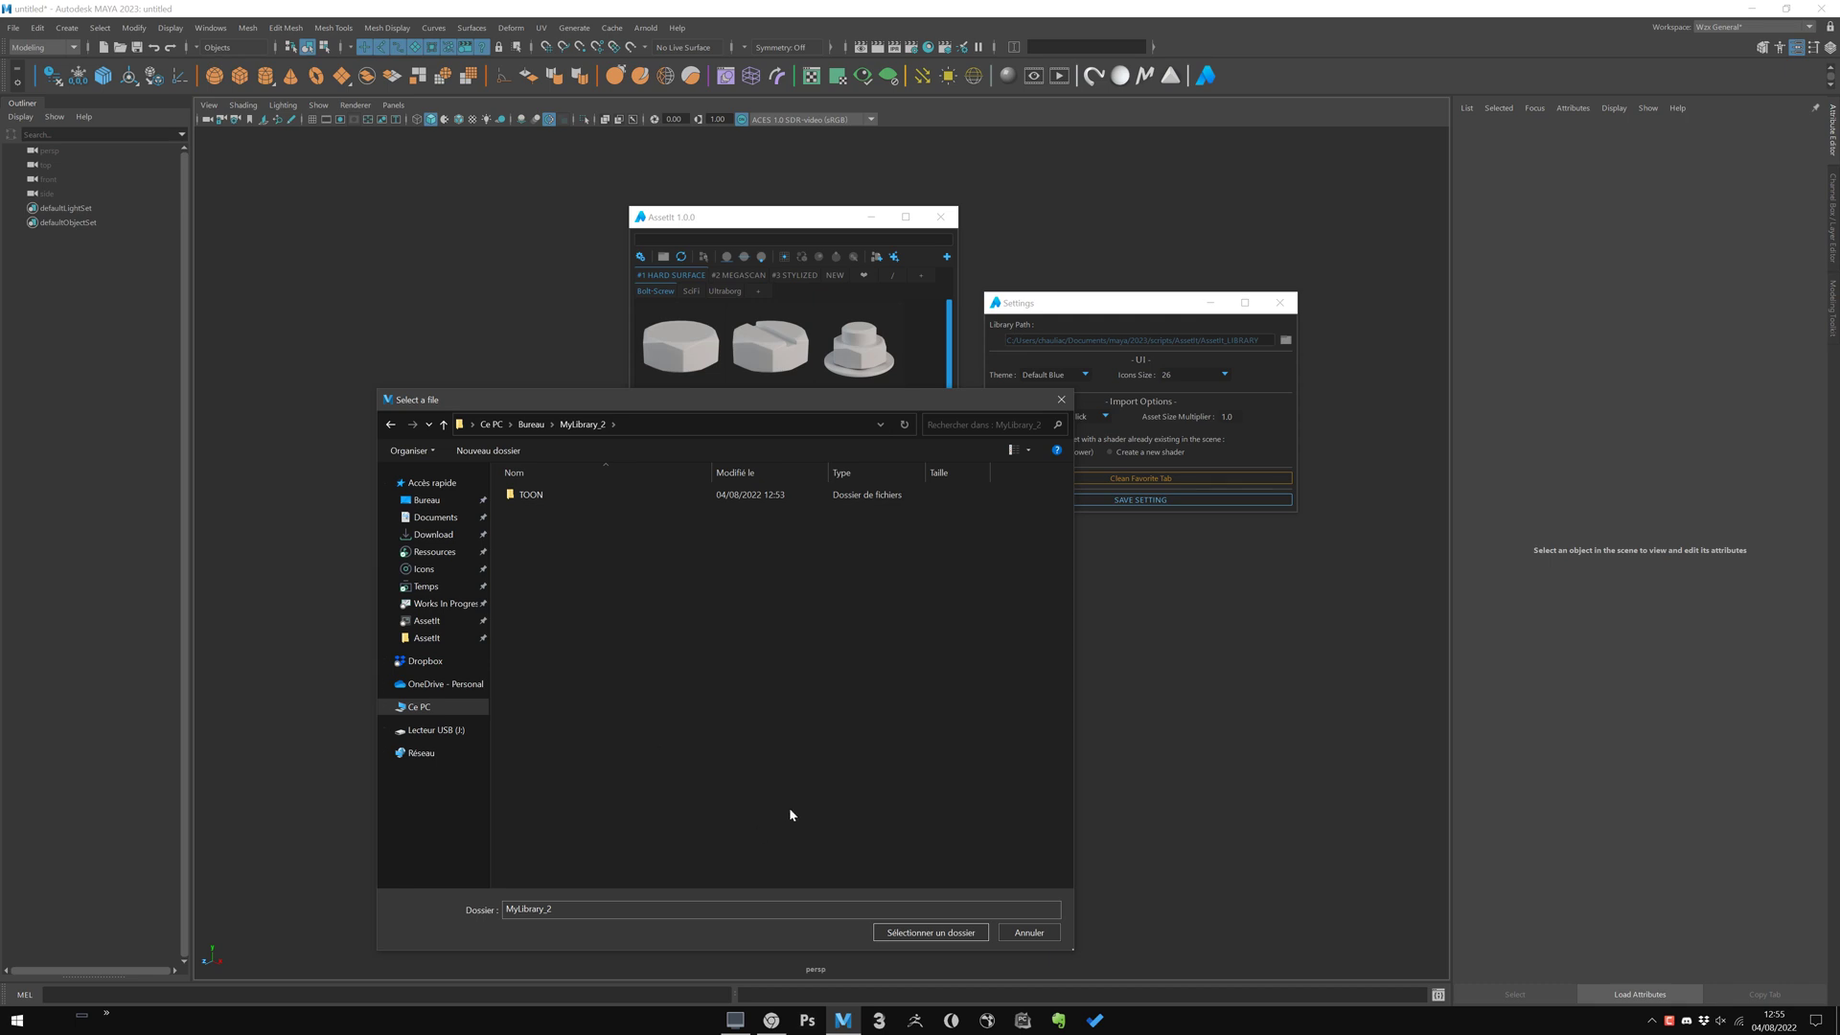
mouse_move(906, 932)
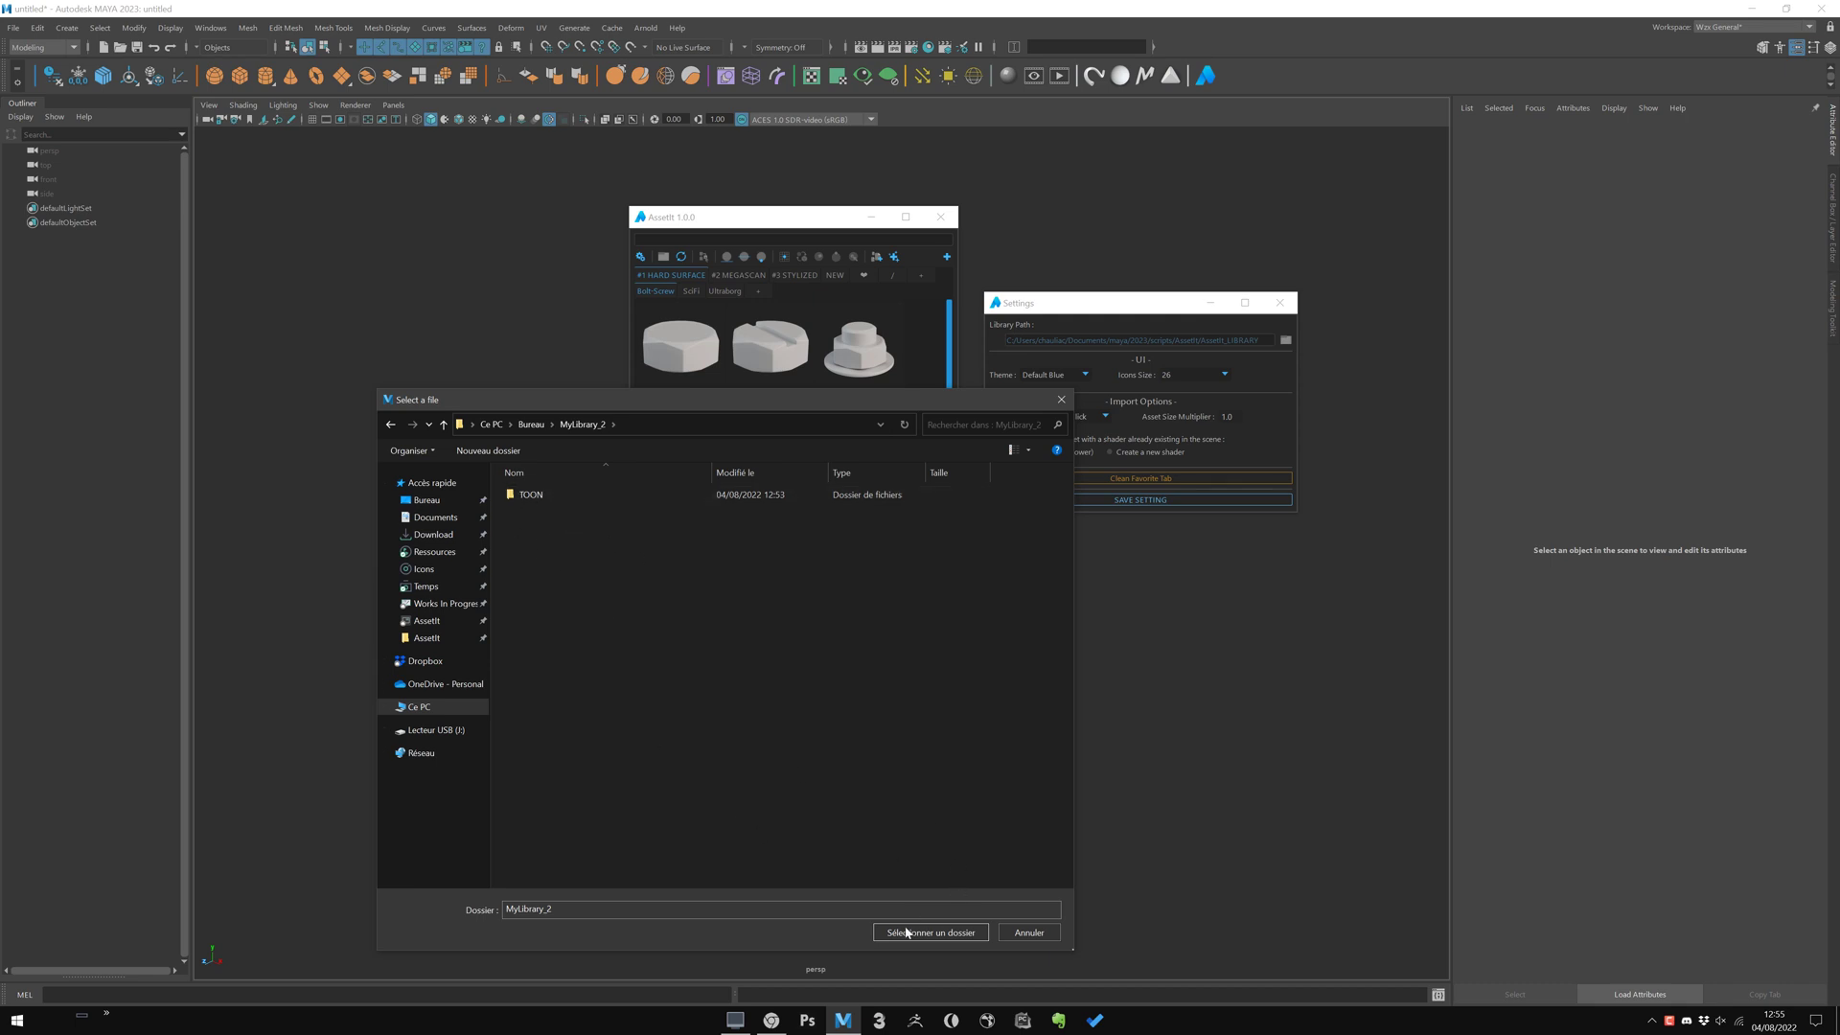
click(929, 932)
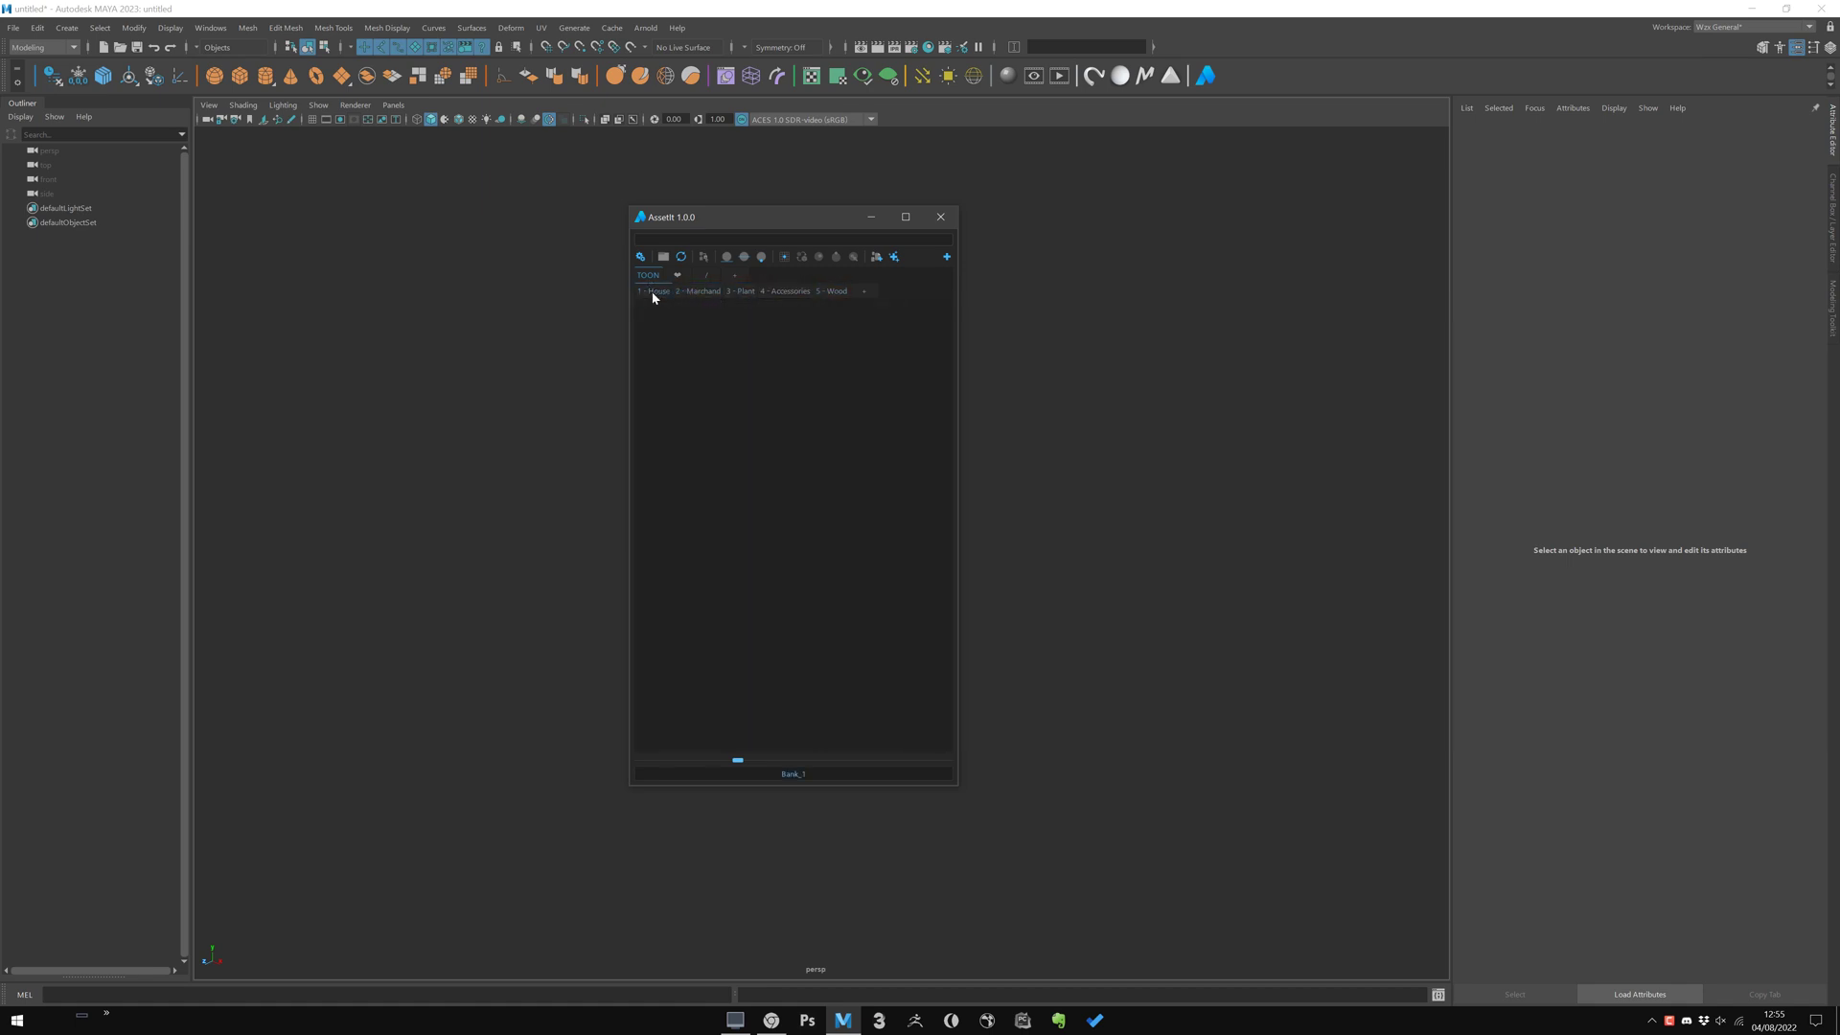
Browse the library path back to the original AssetIt_LIBRARY folder
click(1284, 342)
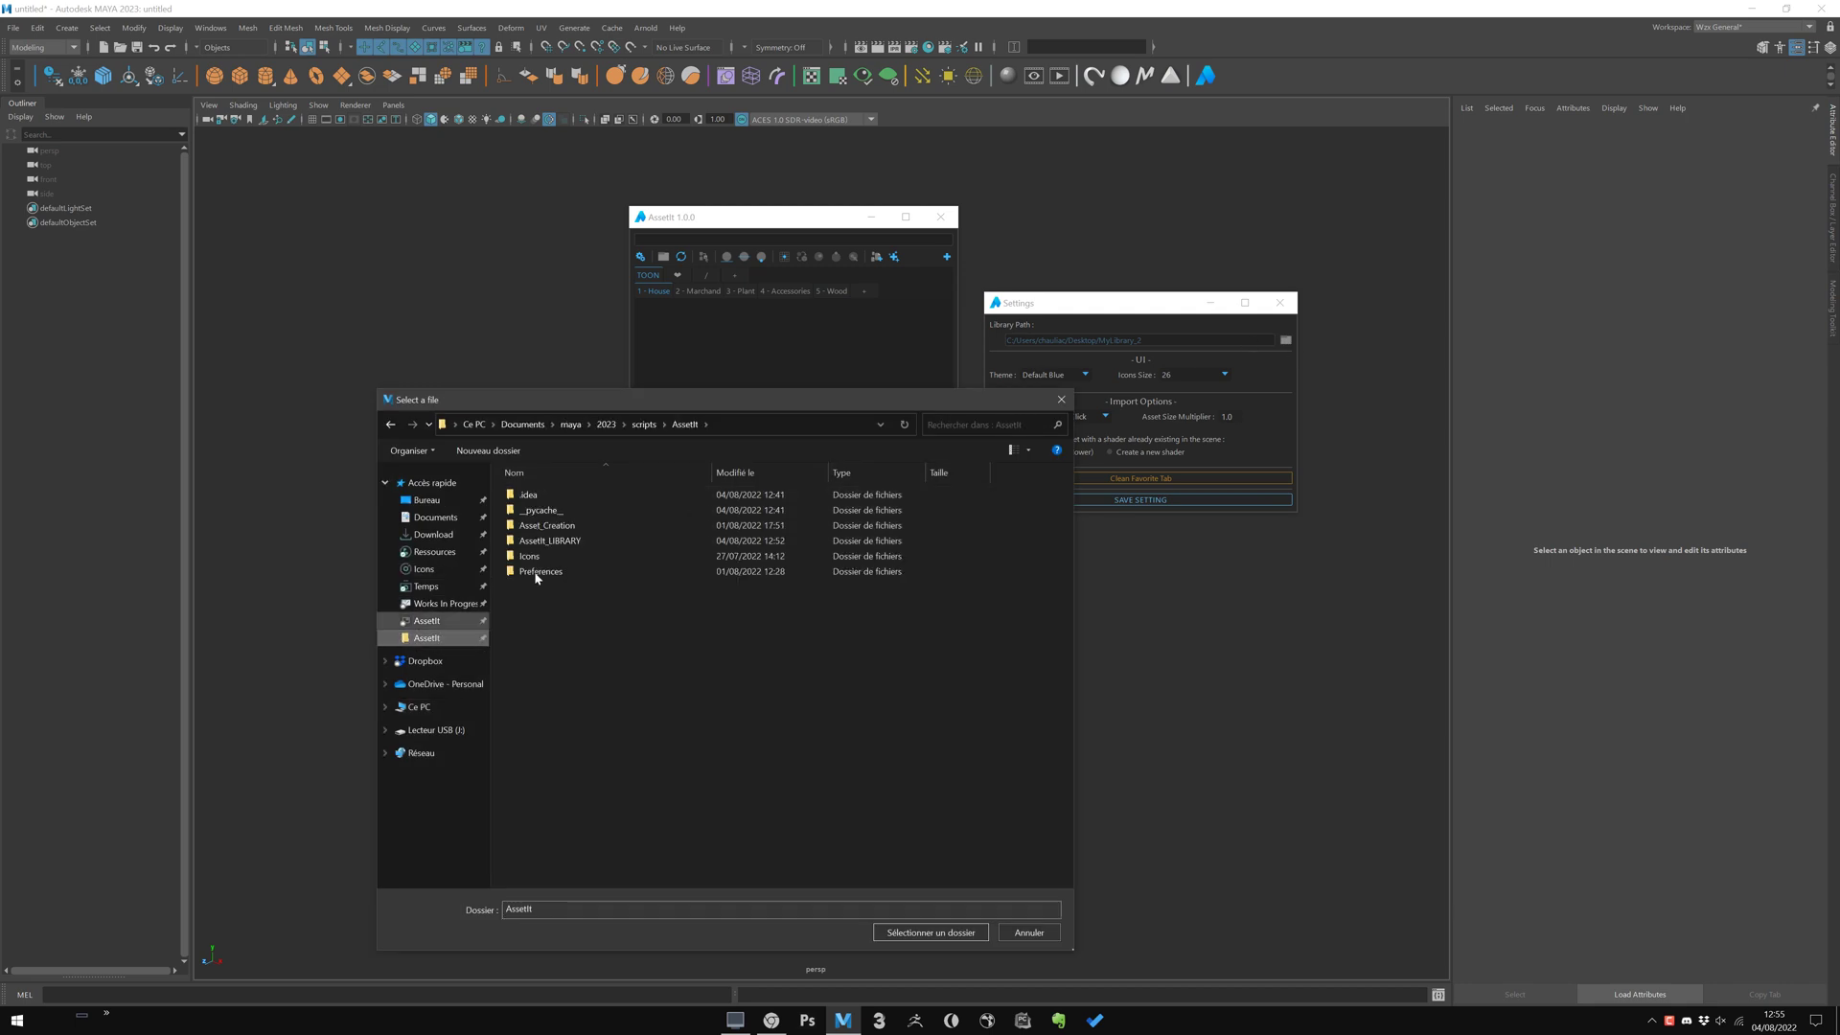
click(927, 931)
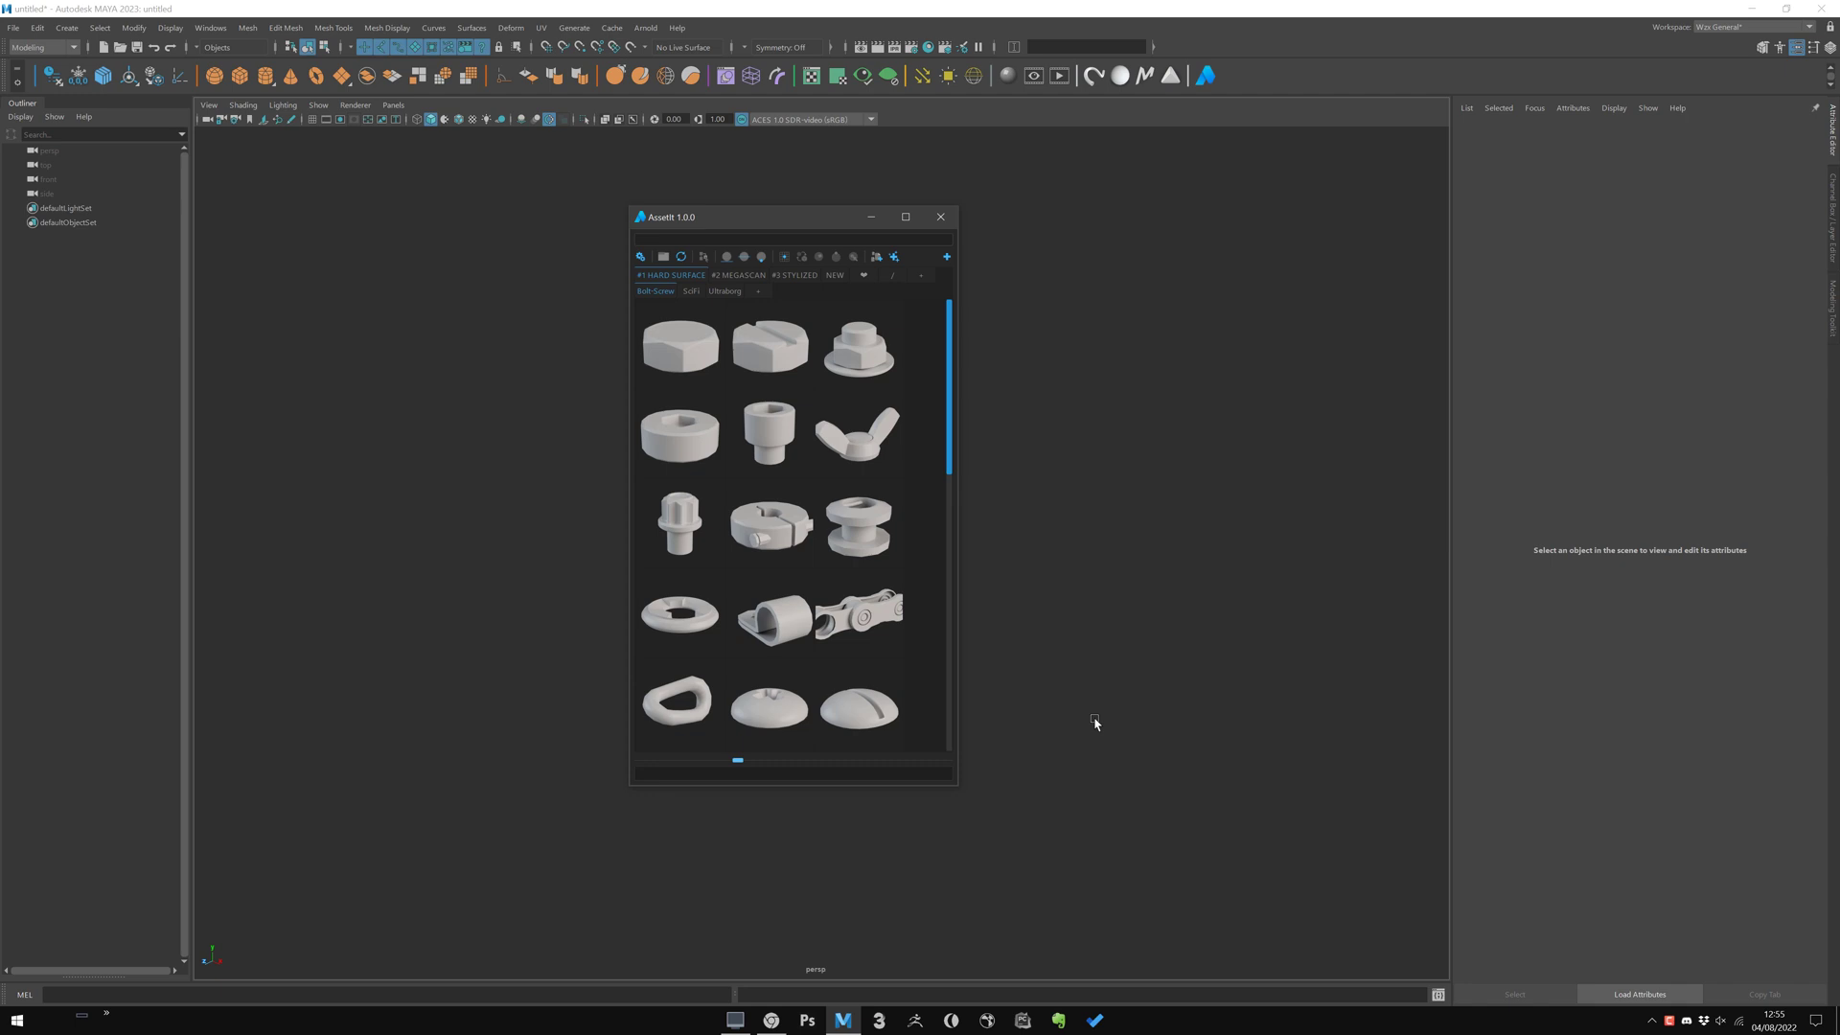
mouse_move(702, 310)
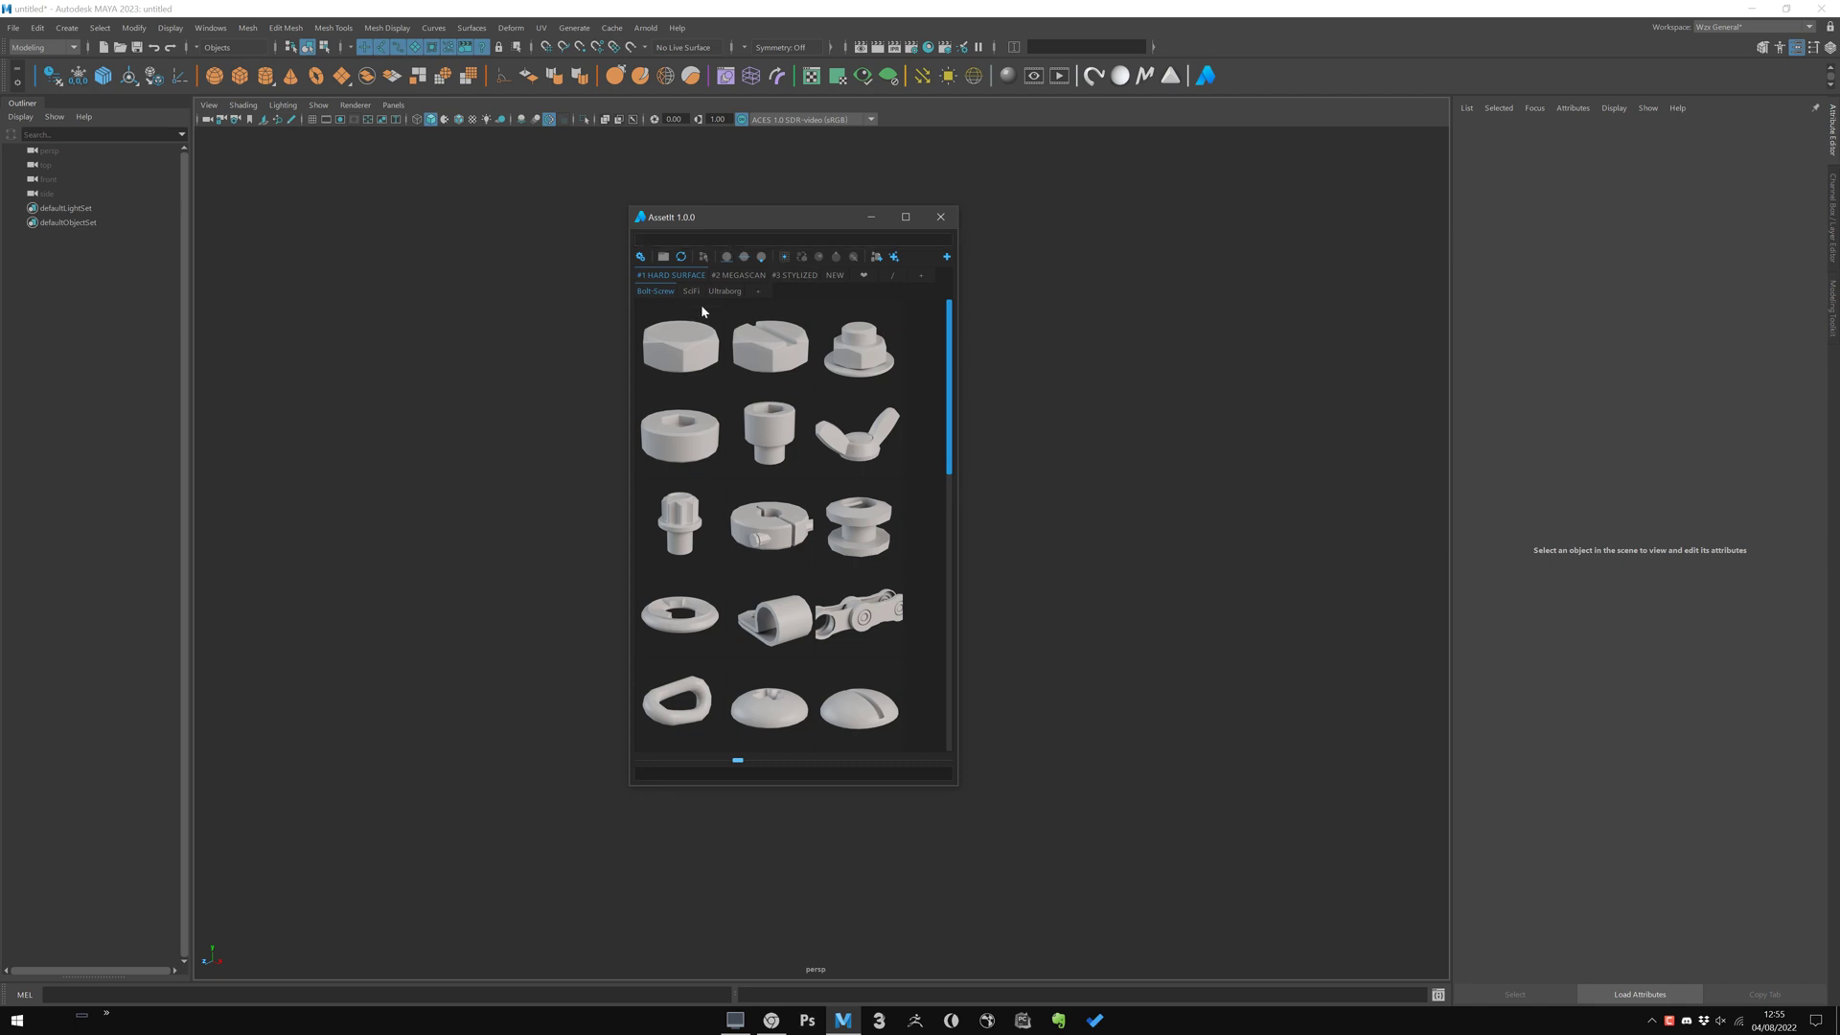
mouse_move(691, 291)
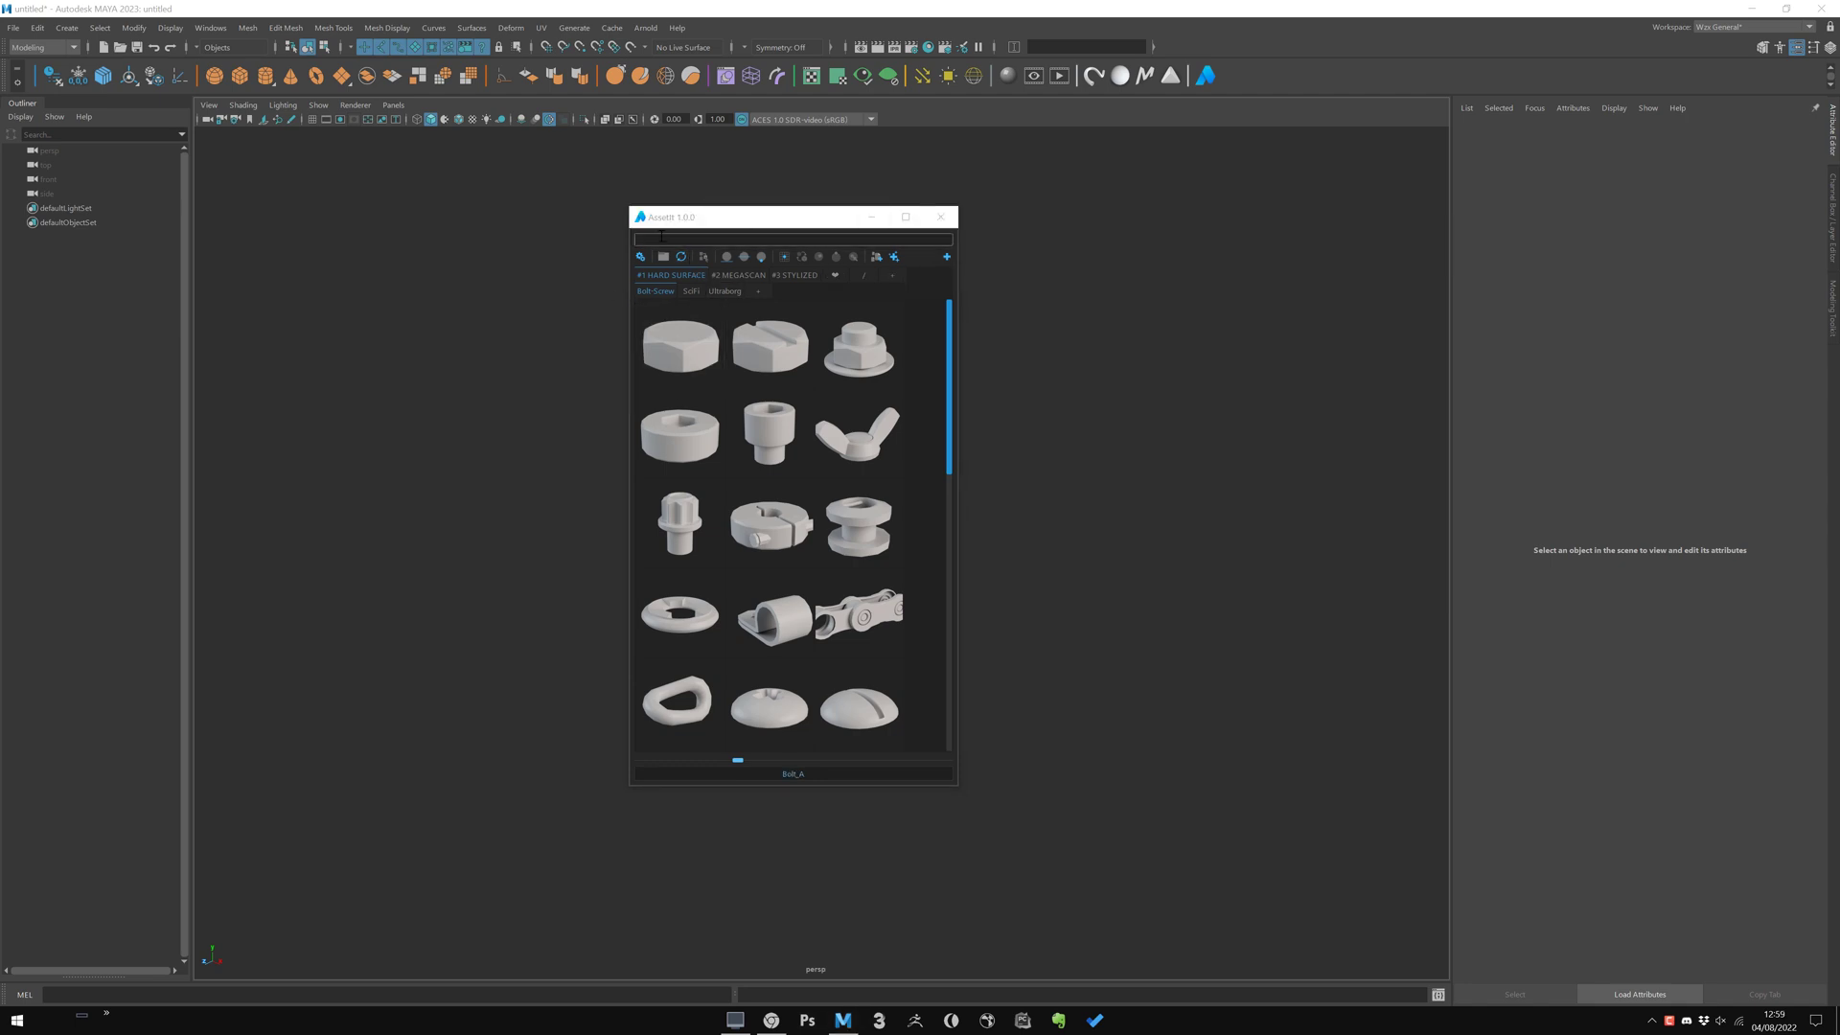
scroll(down, 3)
text(SF)
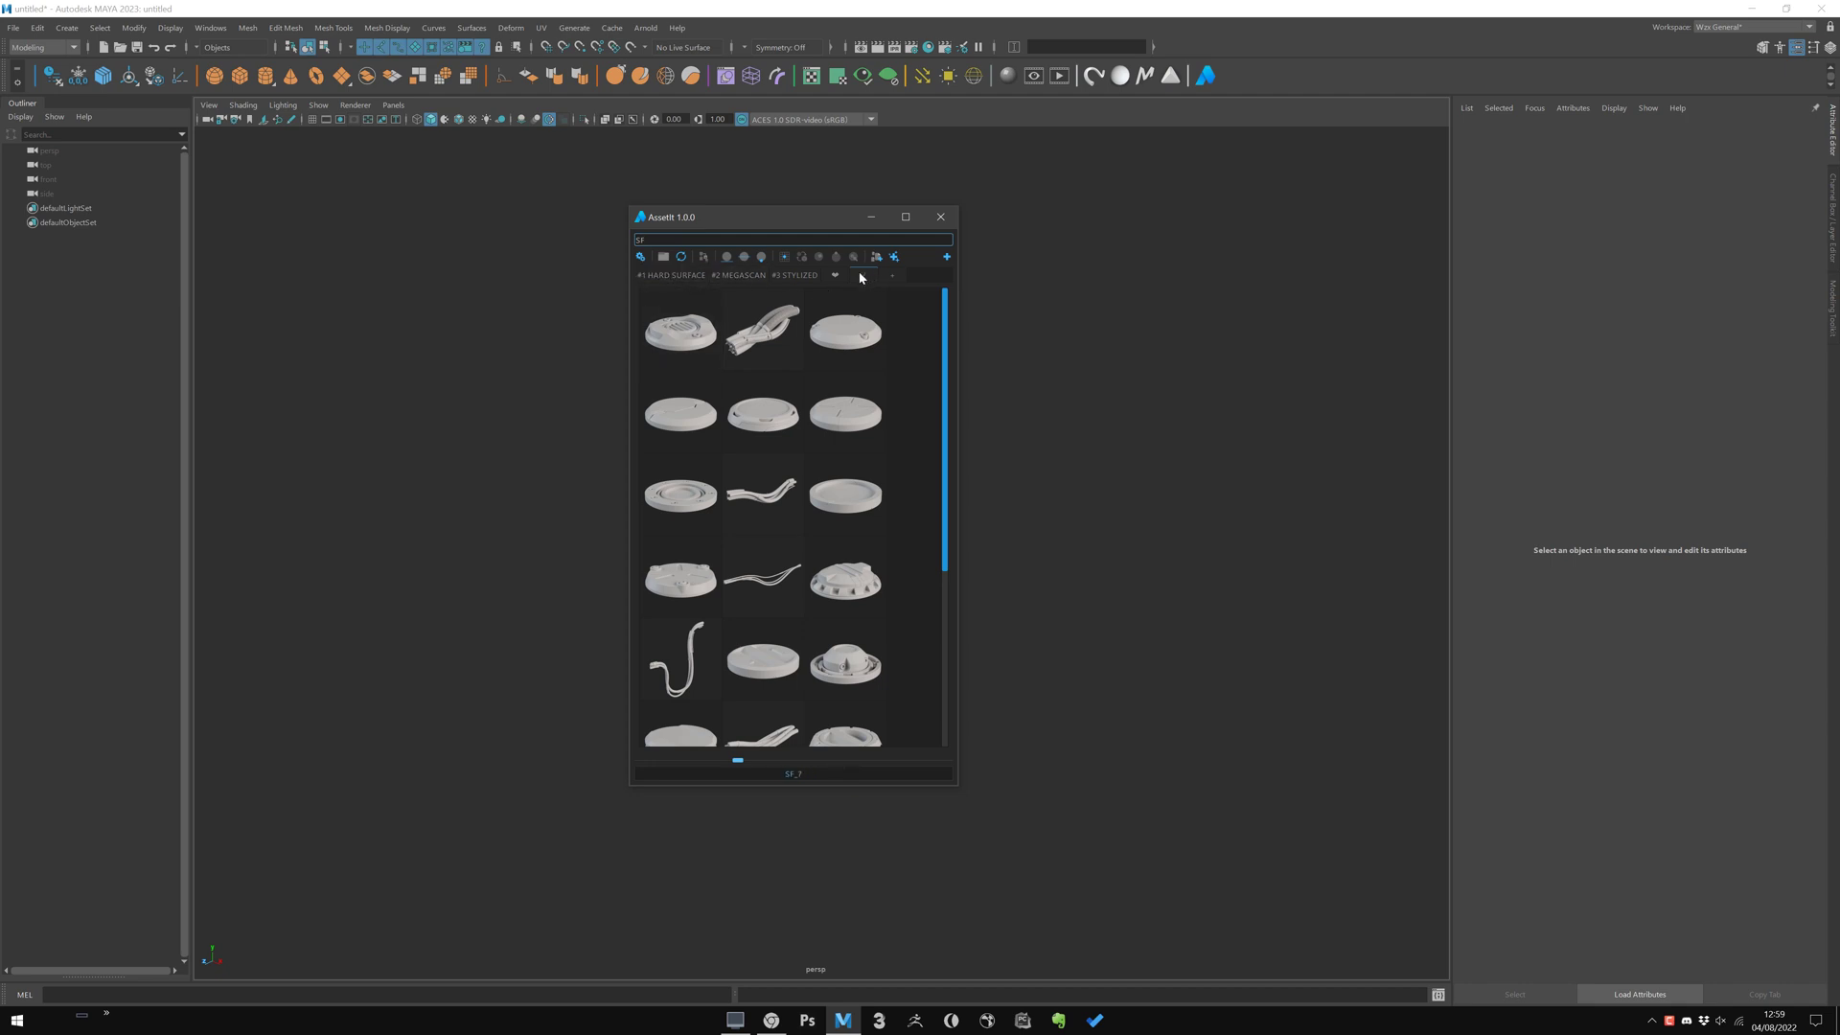
scroll(down, 3)
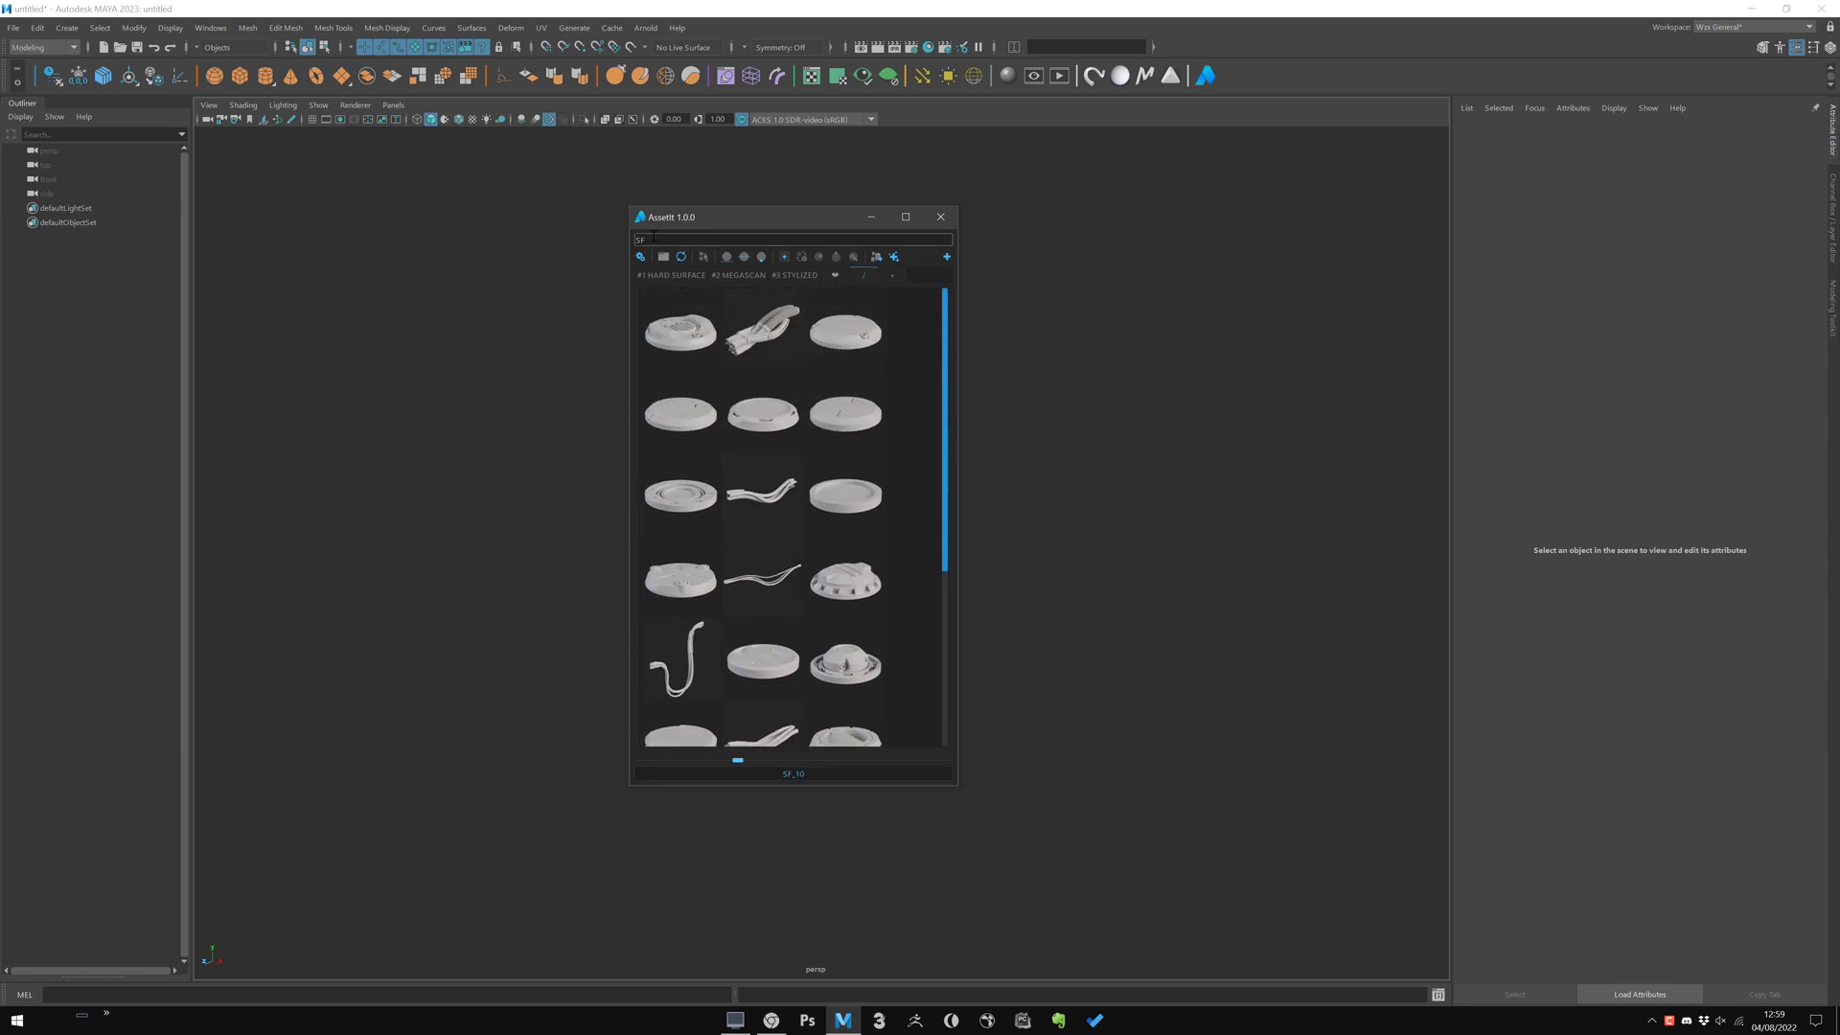
click(679, 329)
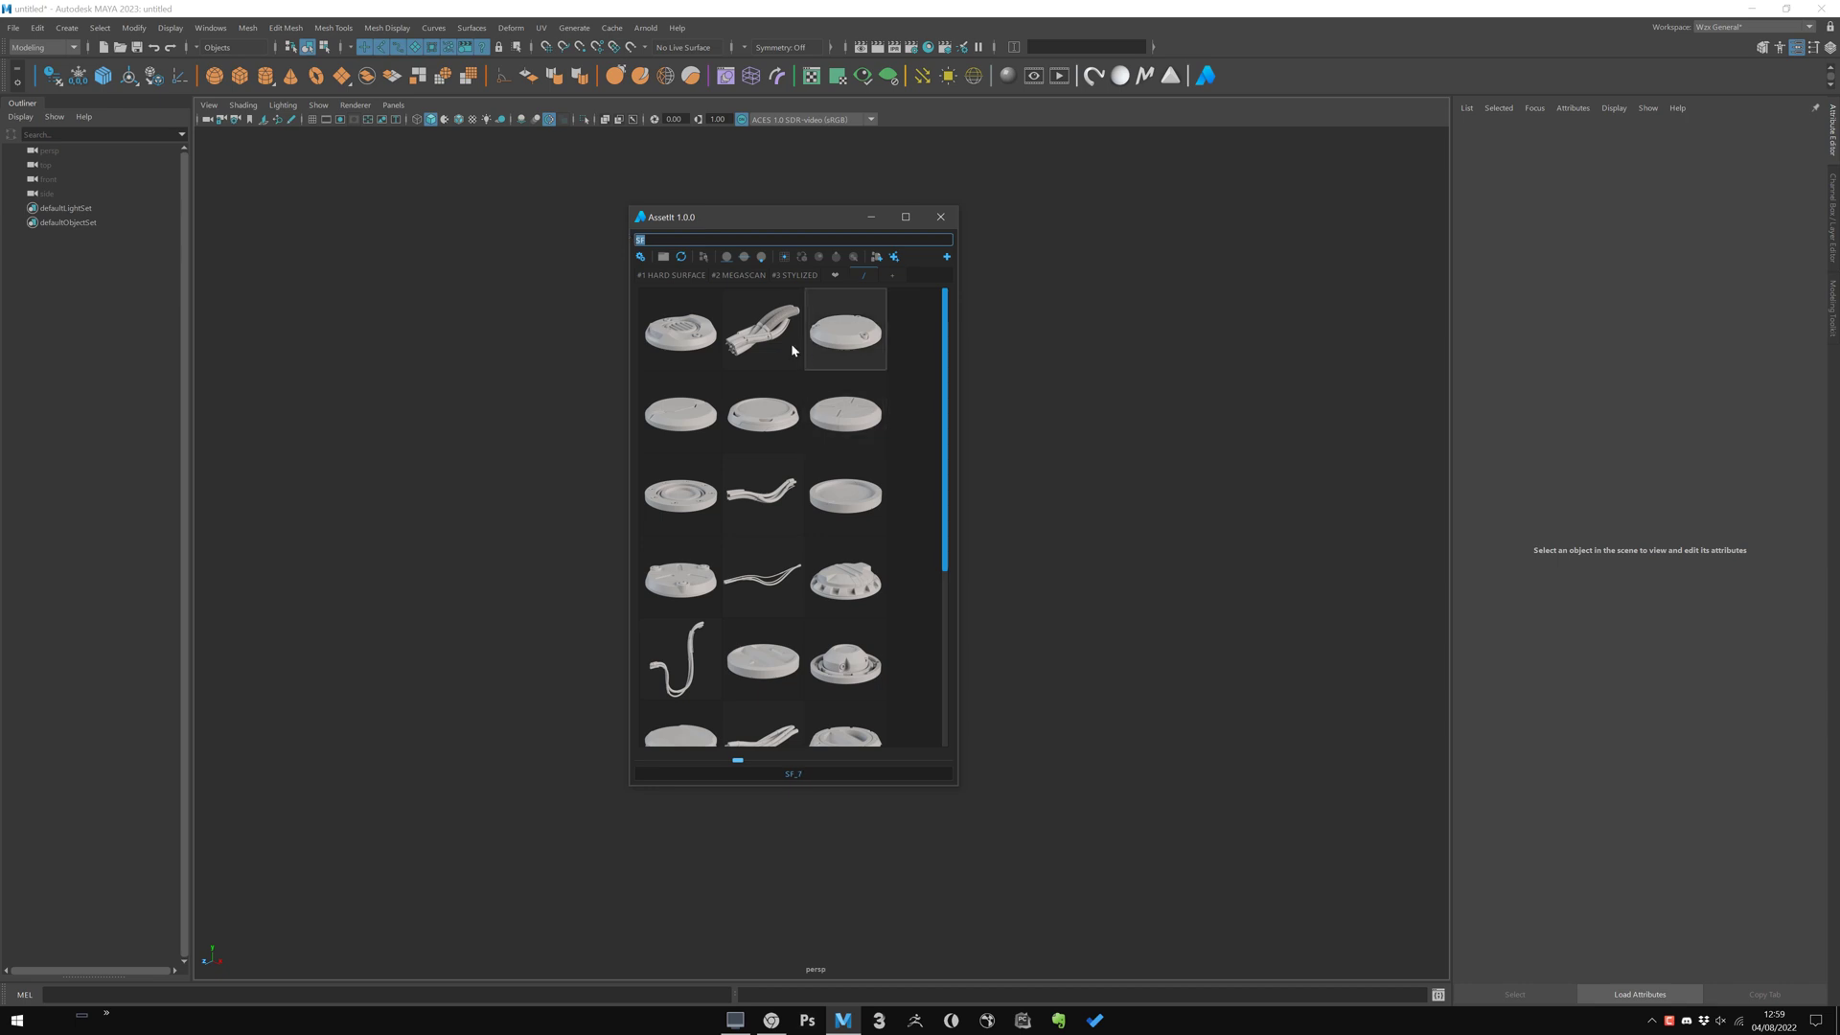
click(746, 291)
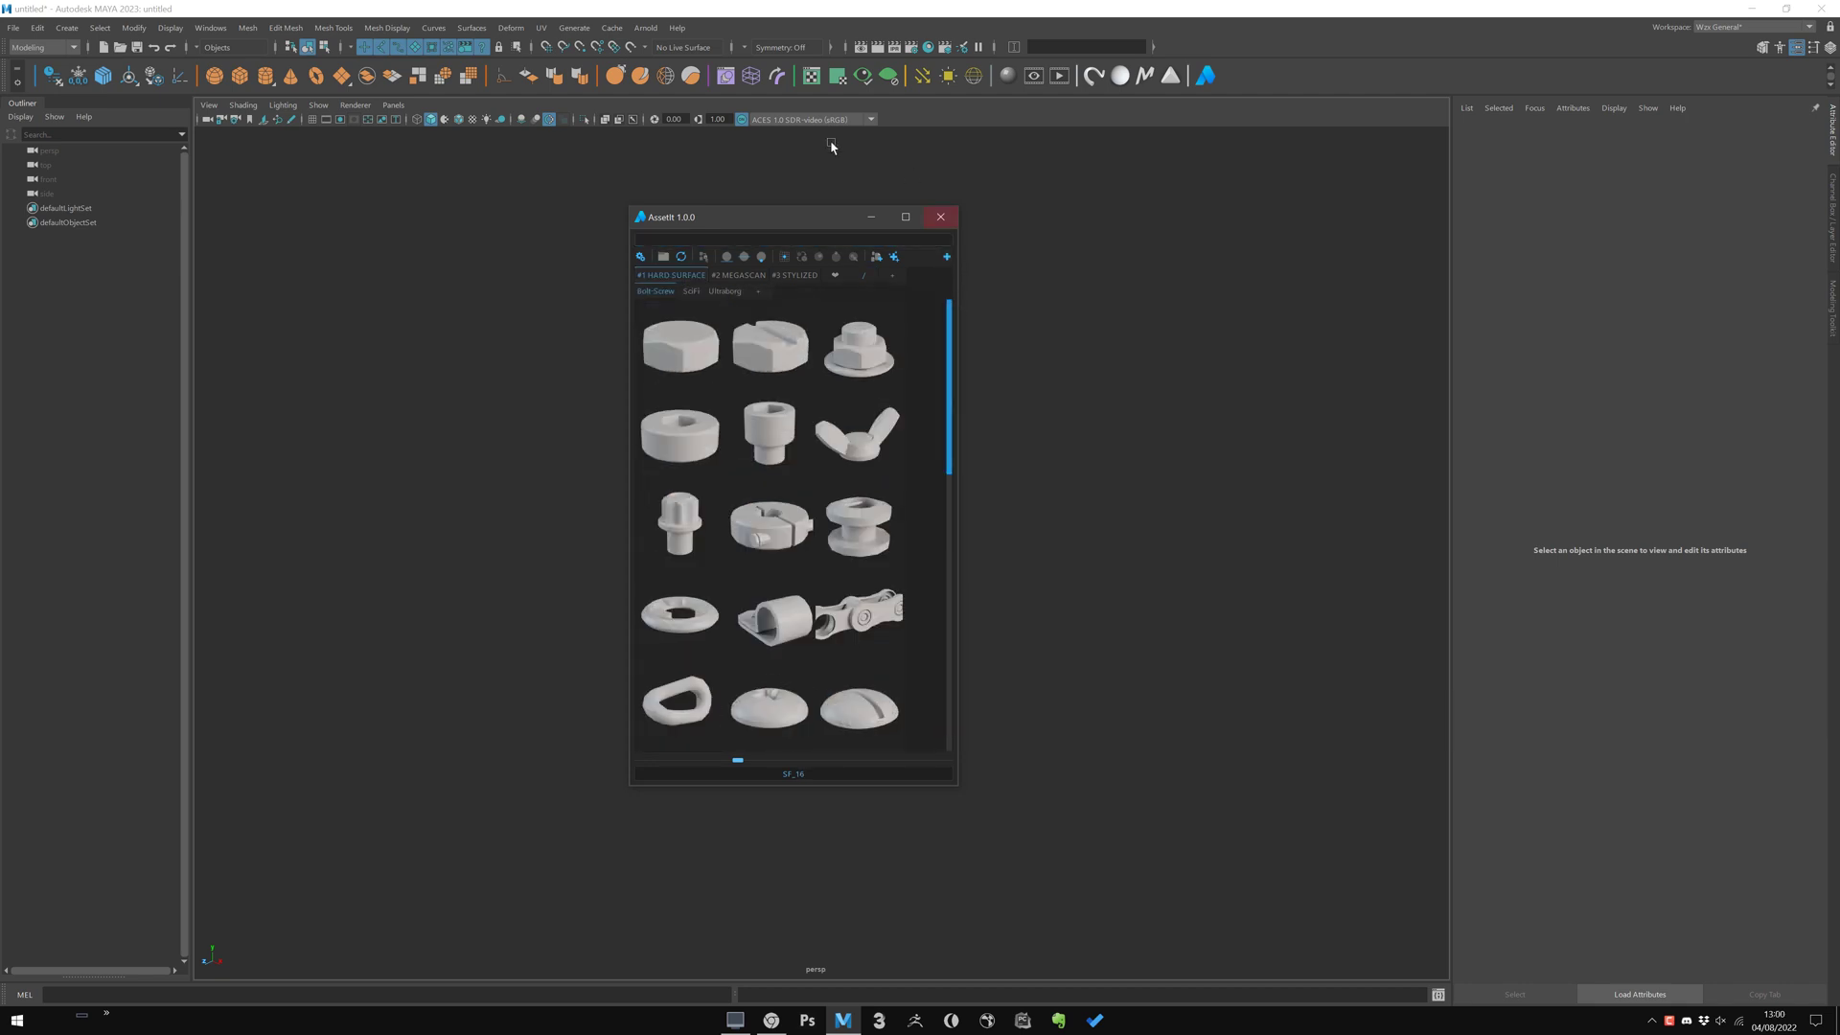
click(834, 274)
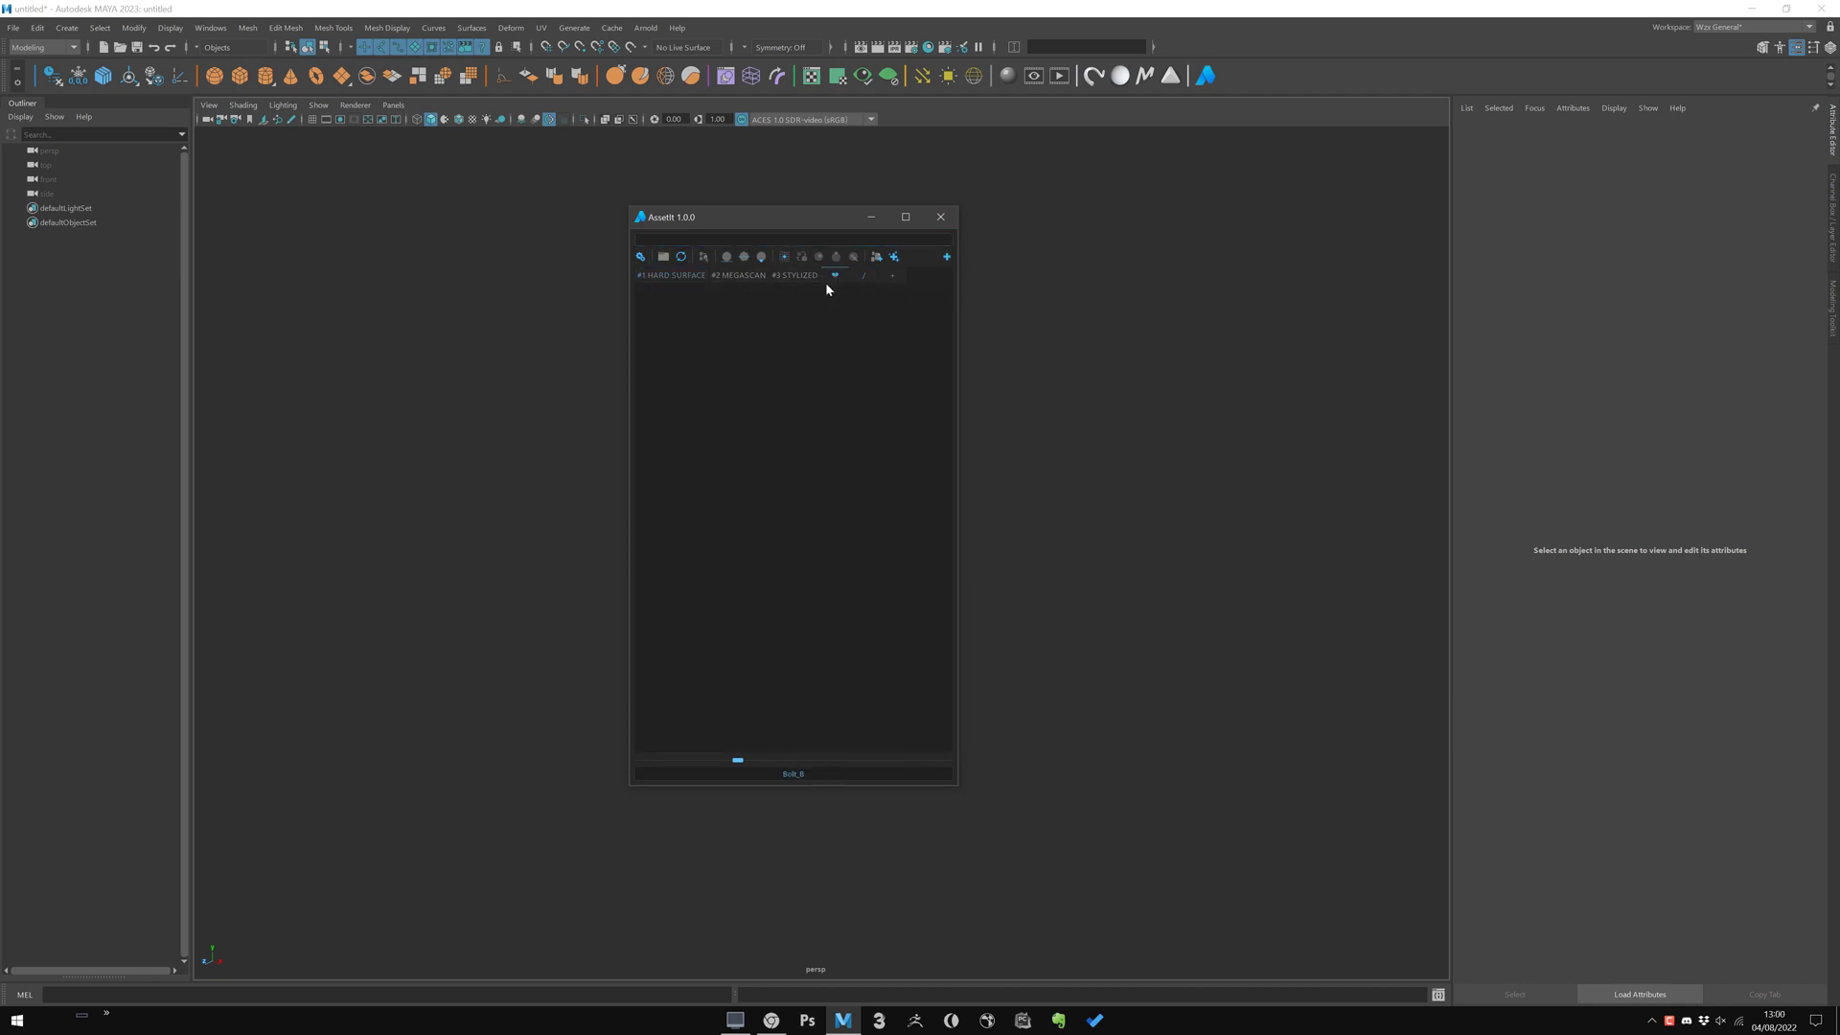
click(671, 274)
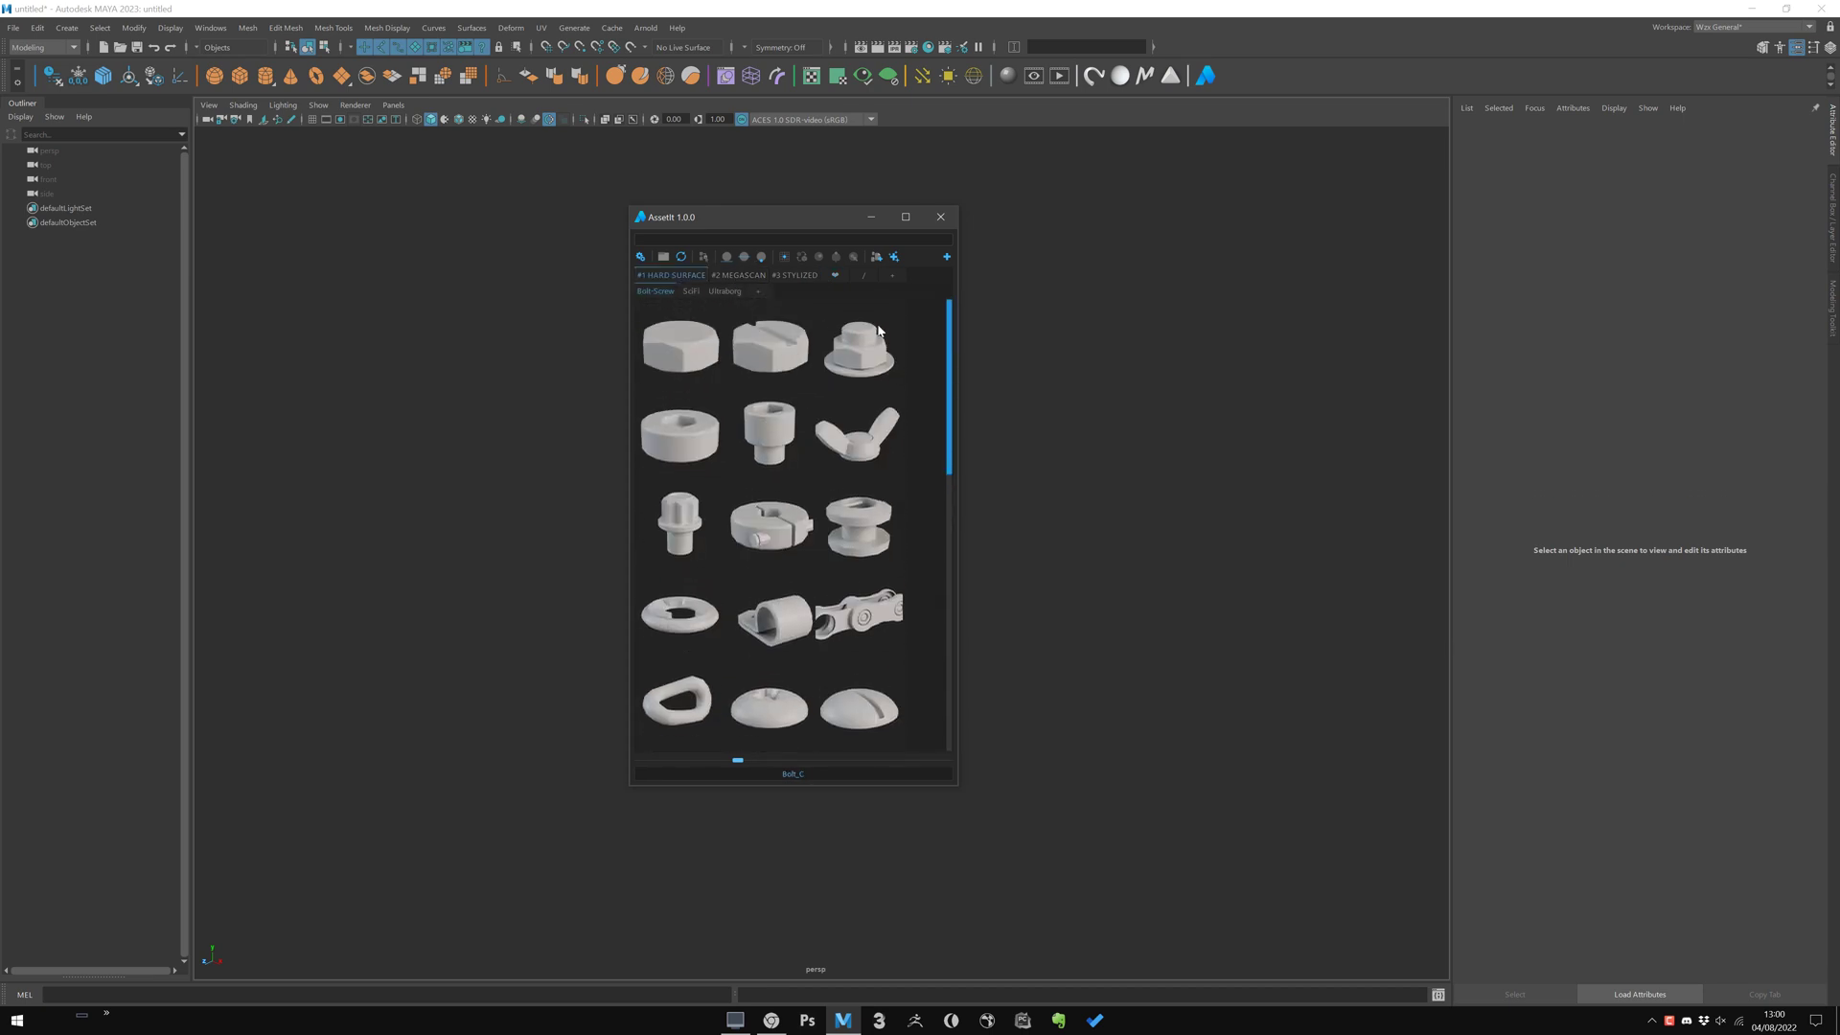
click(767, 343)
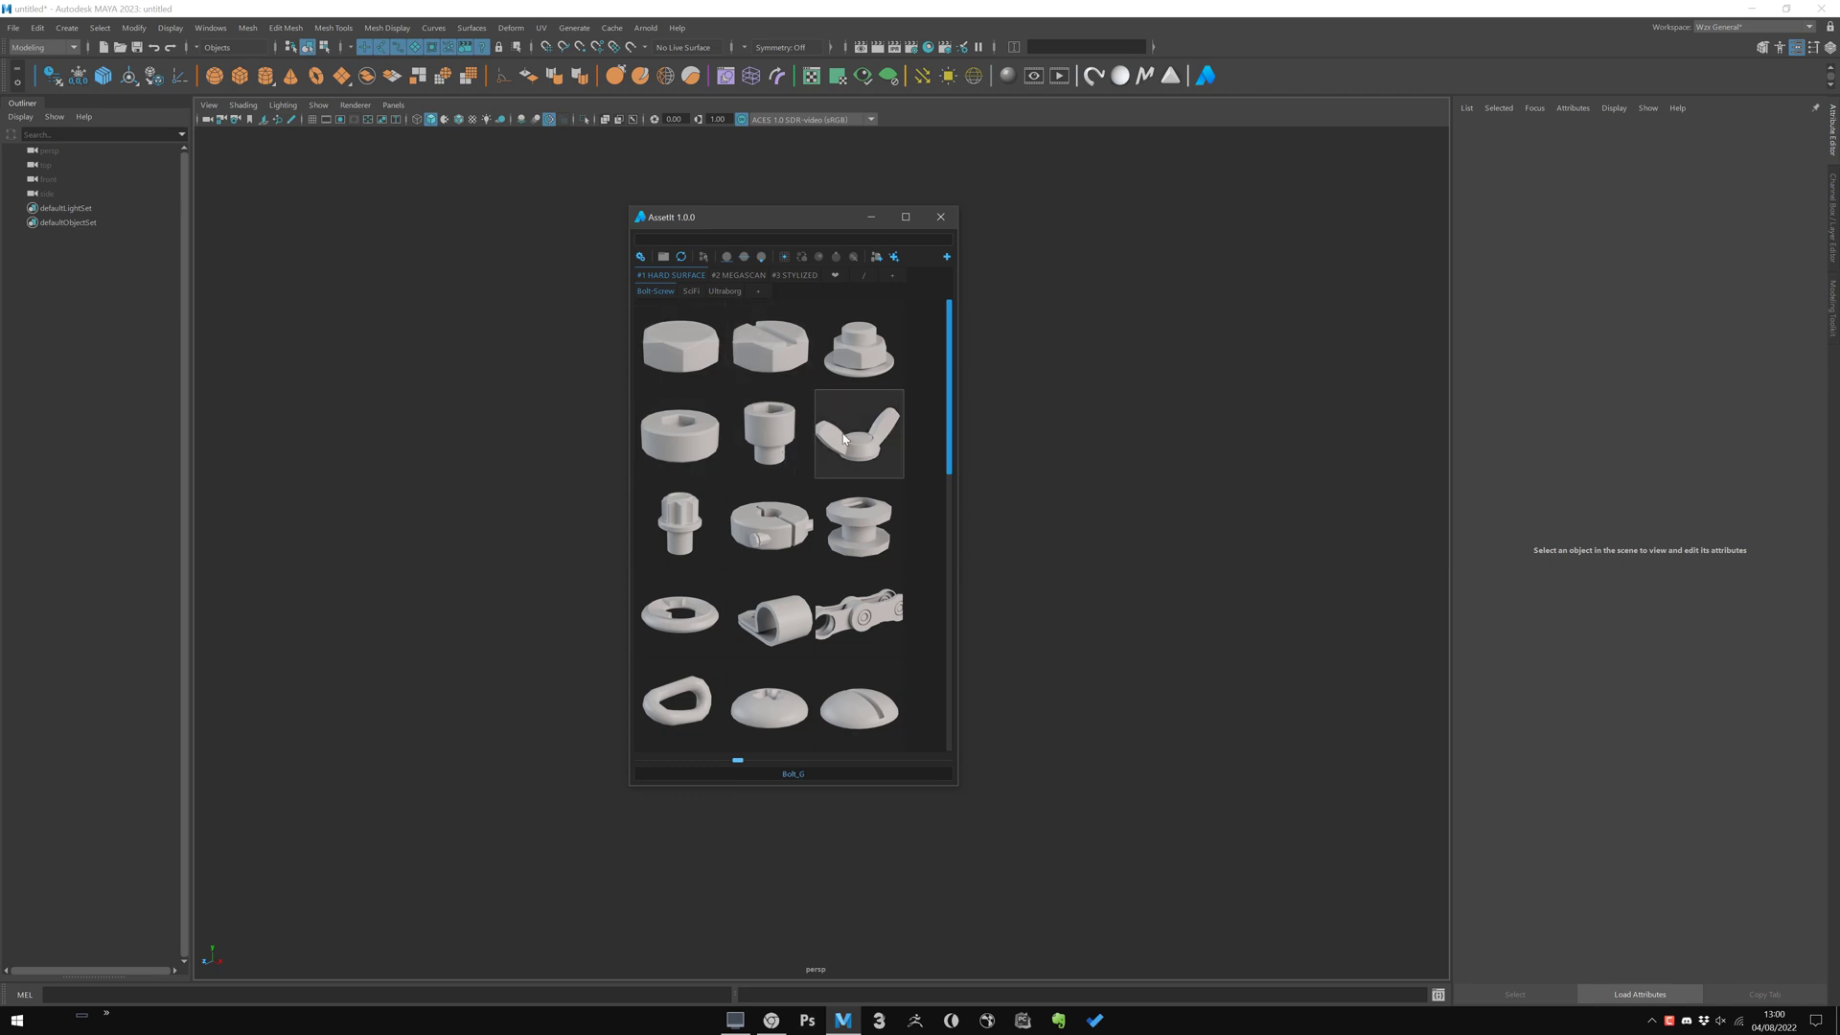
right_click(859, 435)
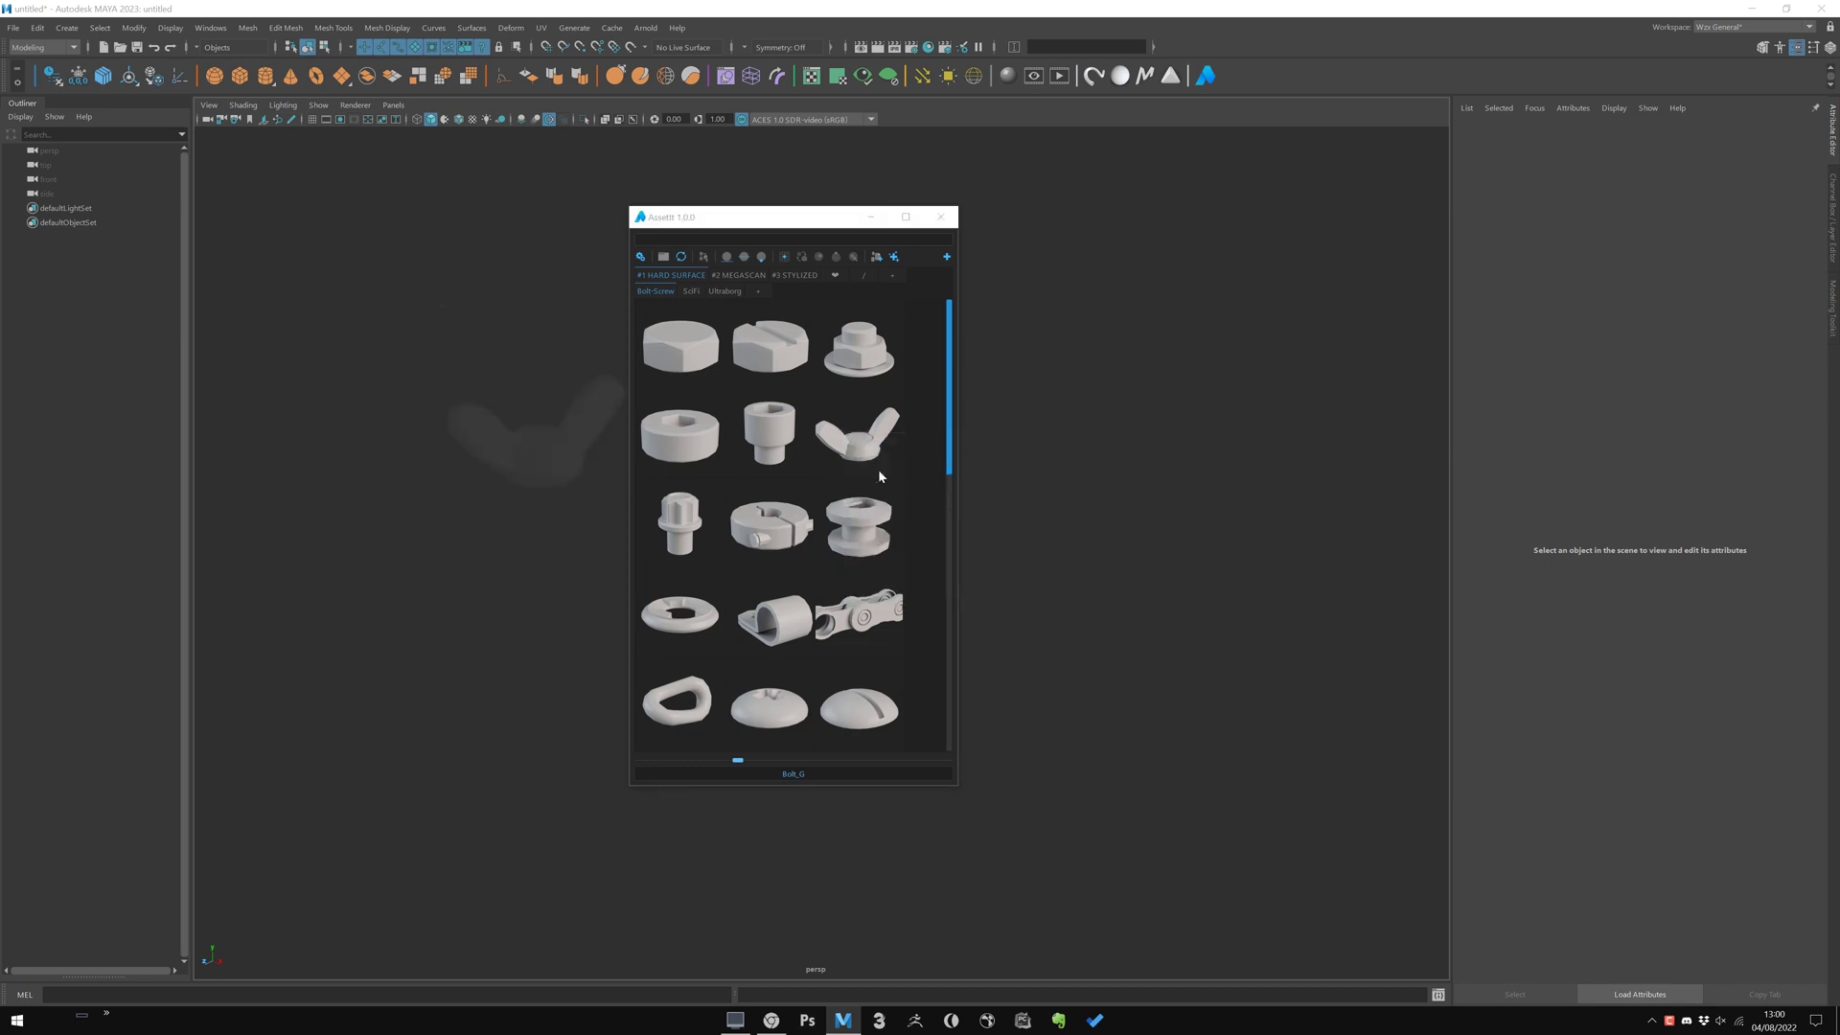
click(859, 433)
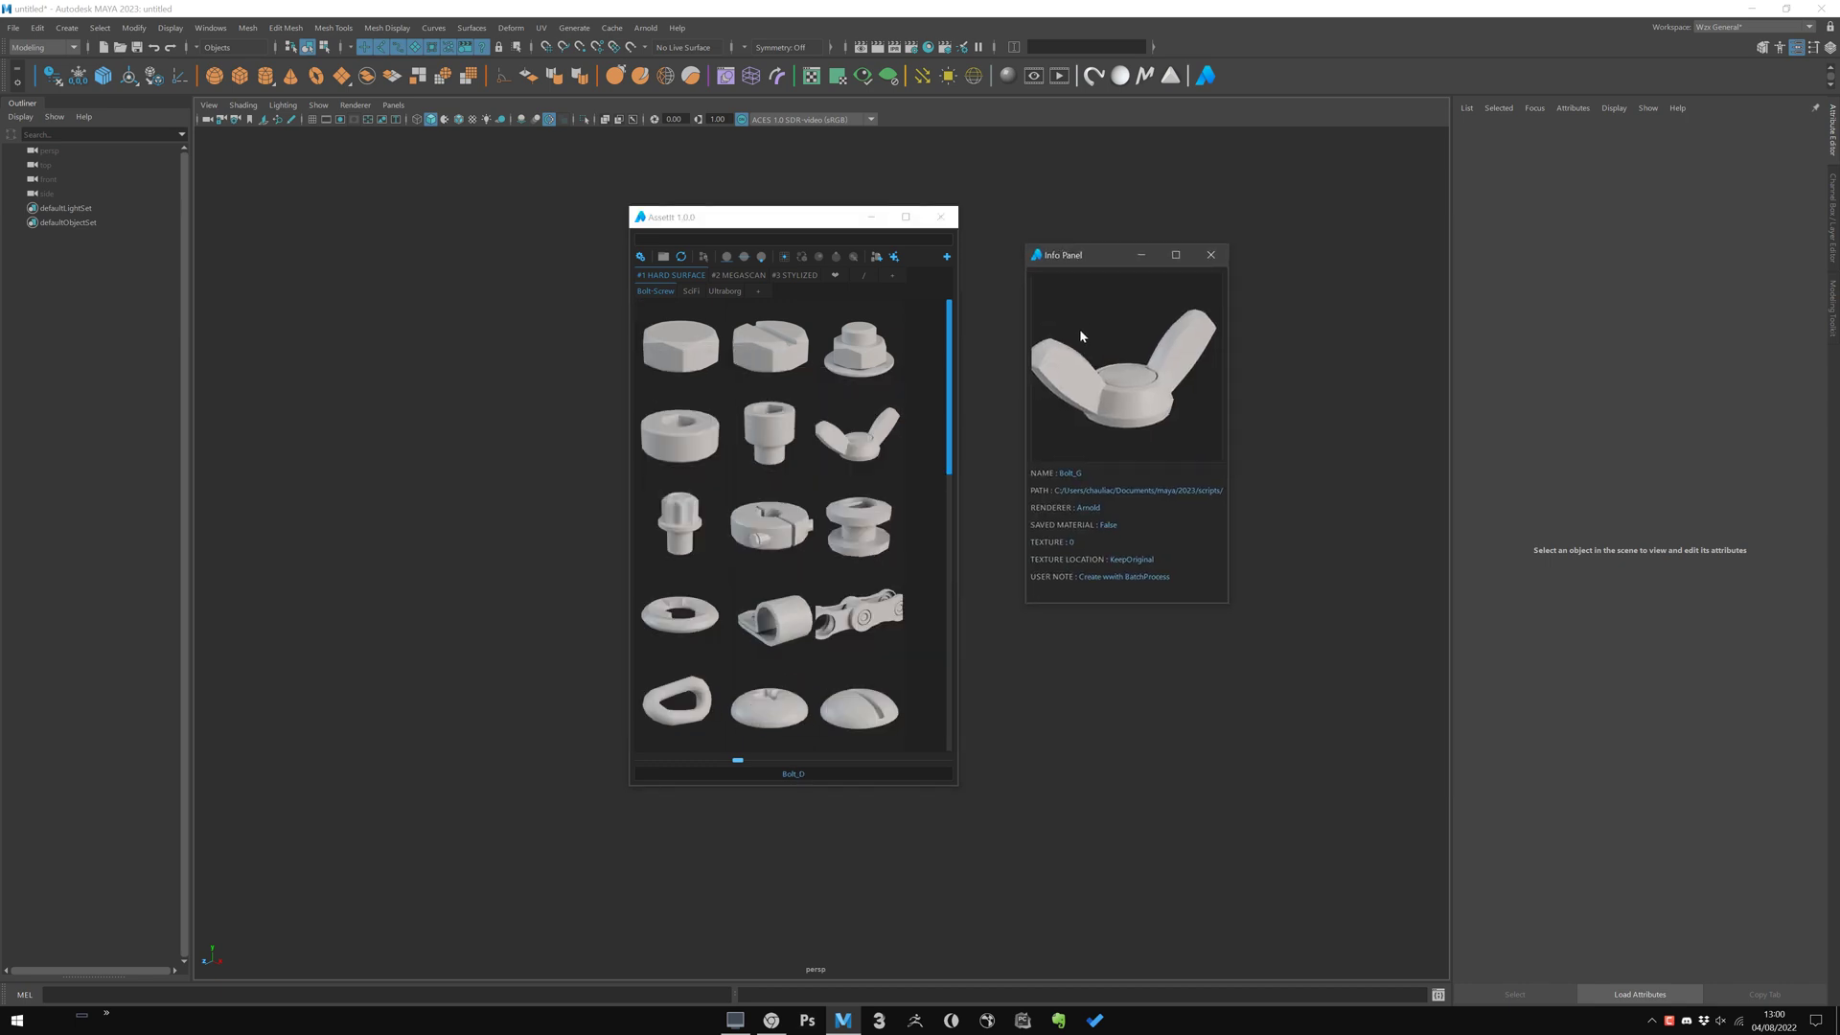
mouse_move(1127, 333)
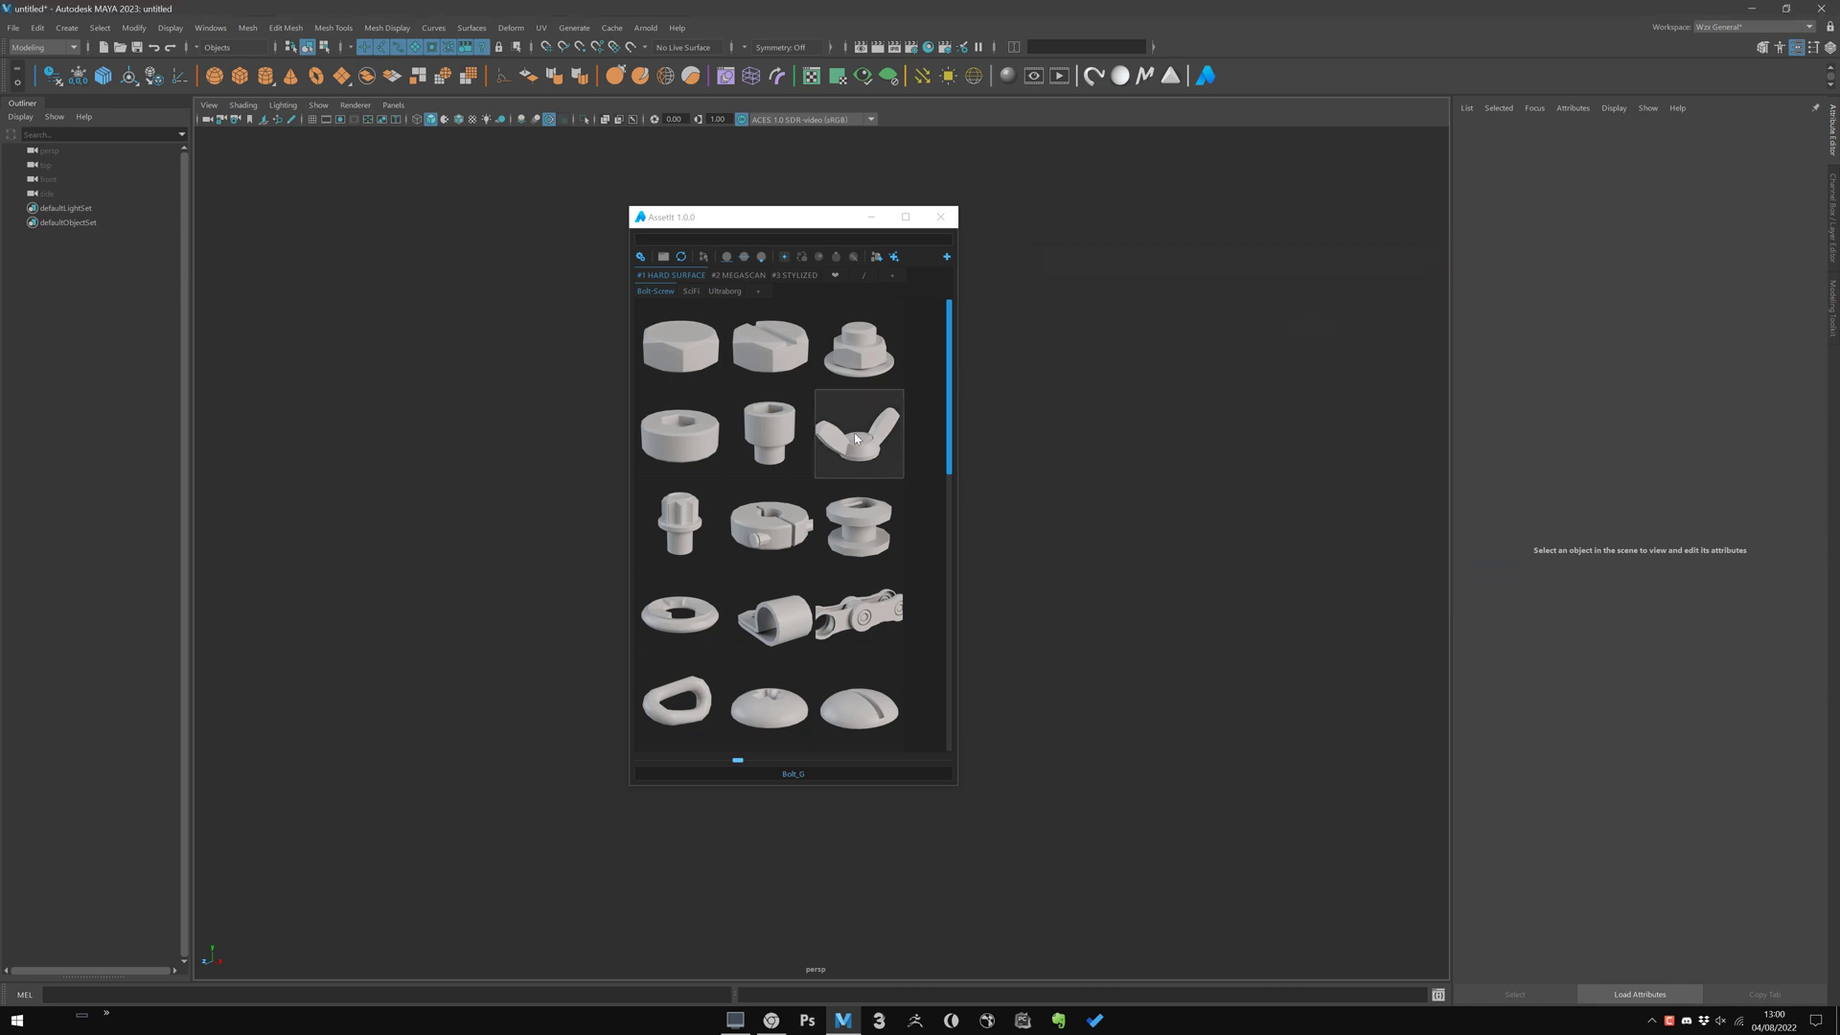
Add the wing nut to favourites and view the favourite assets from the stylized library
right_click(858, 435)
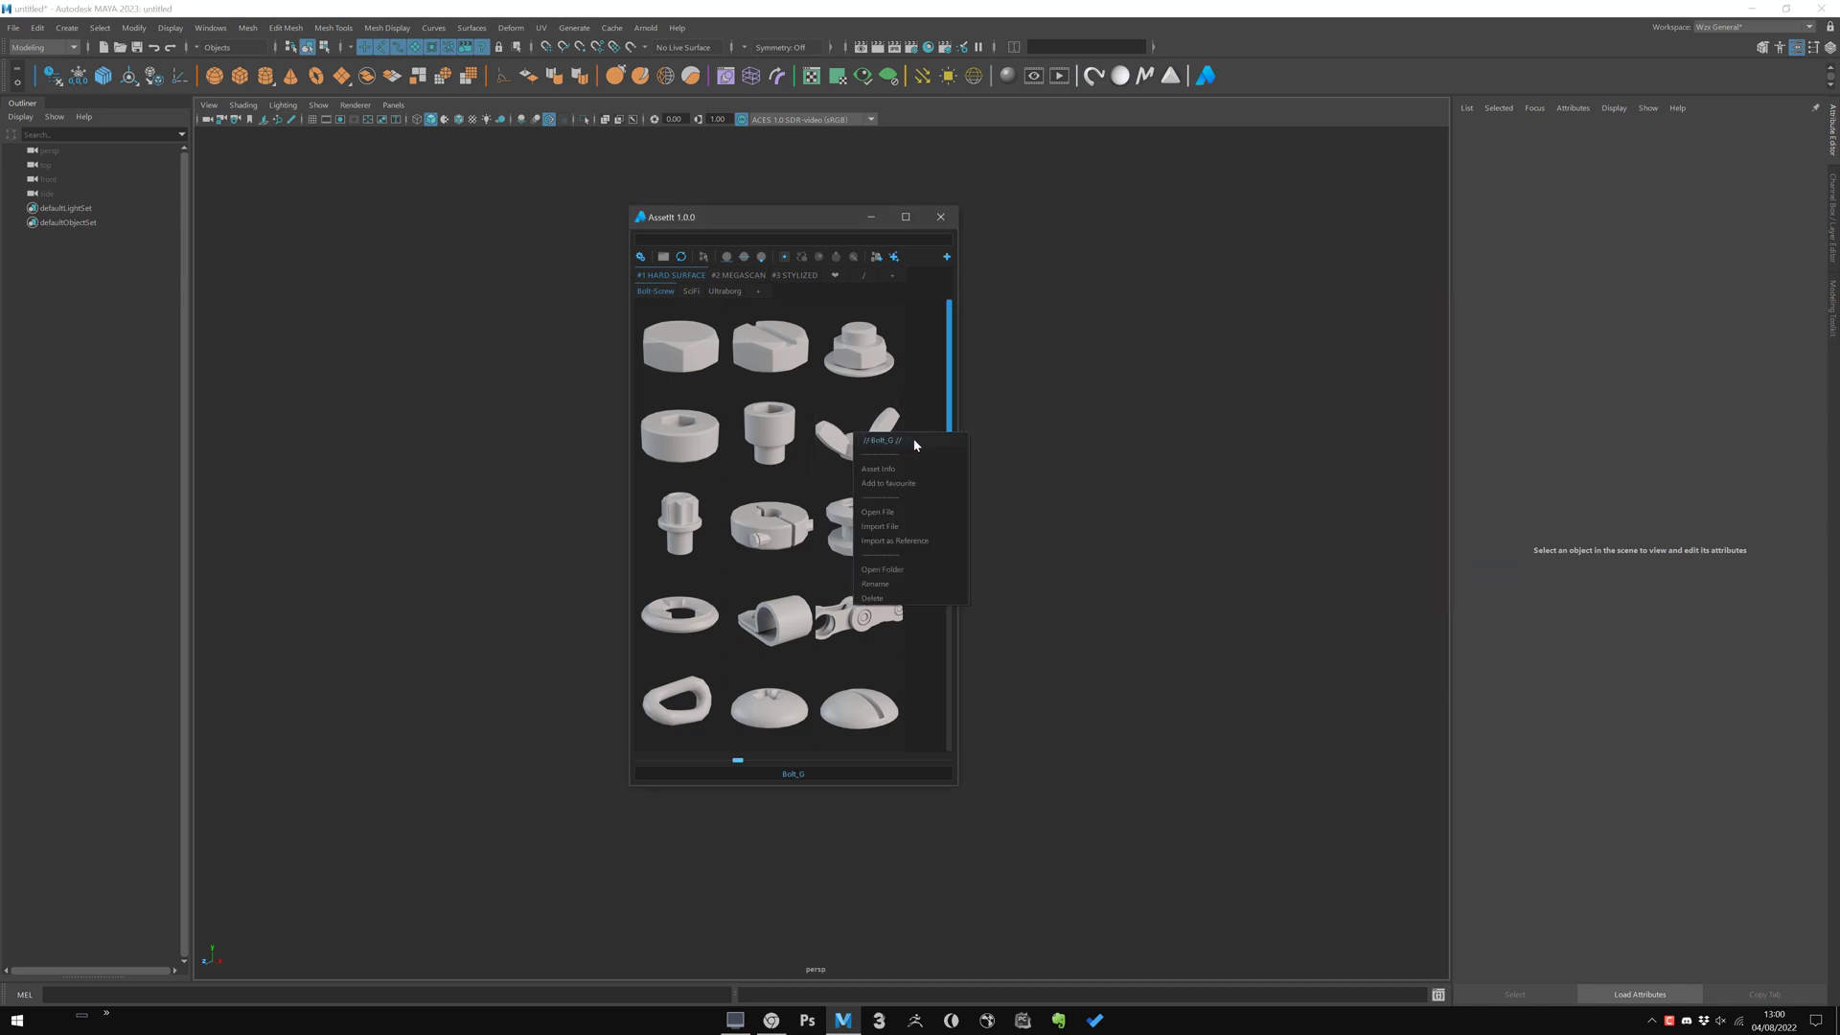
mouse_move(885, 483)
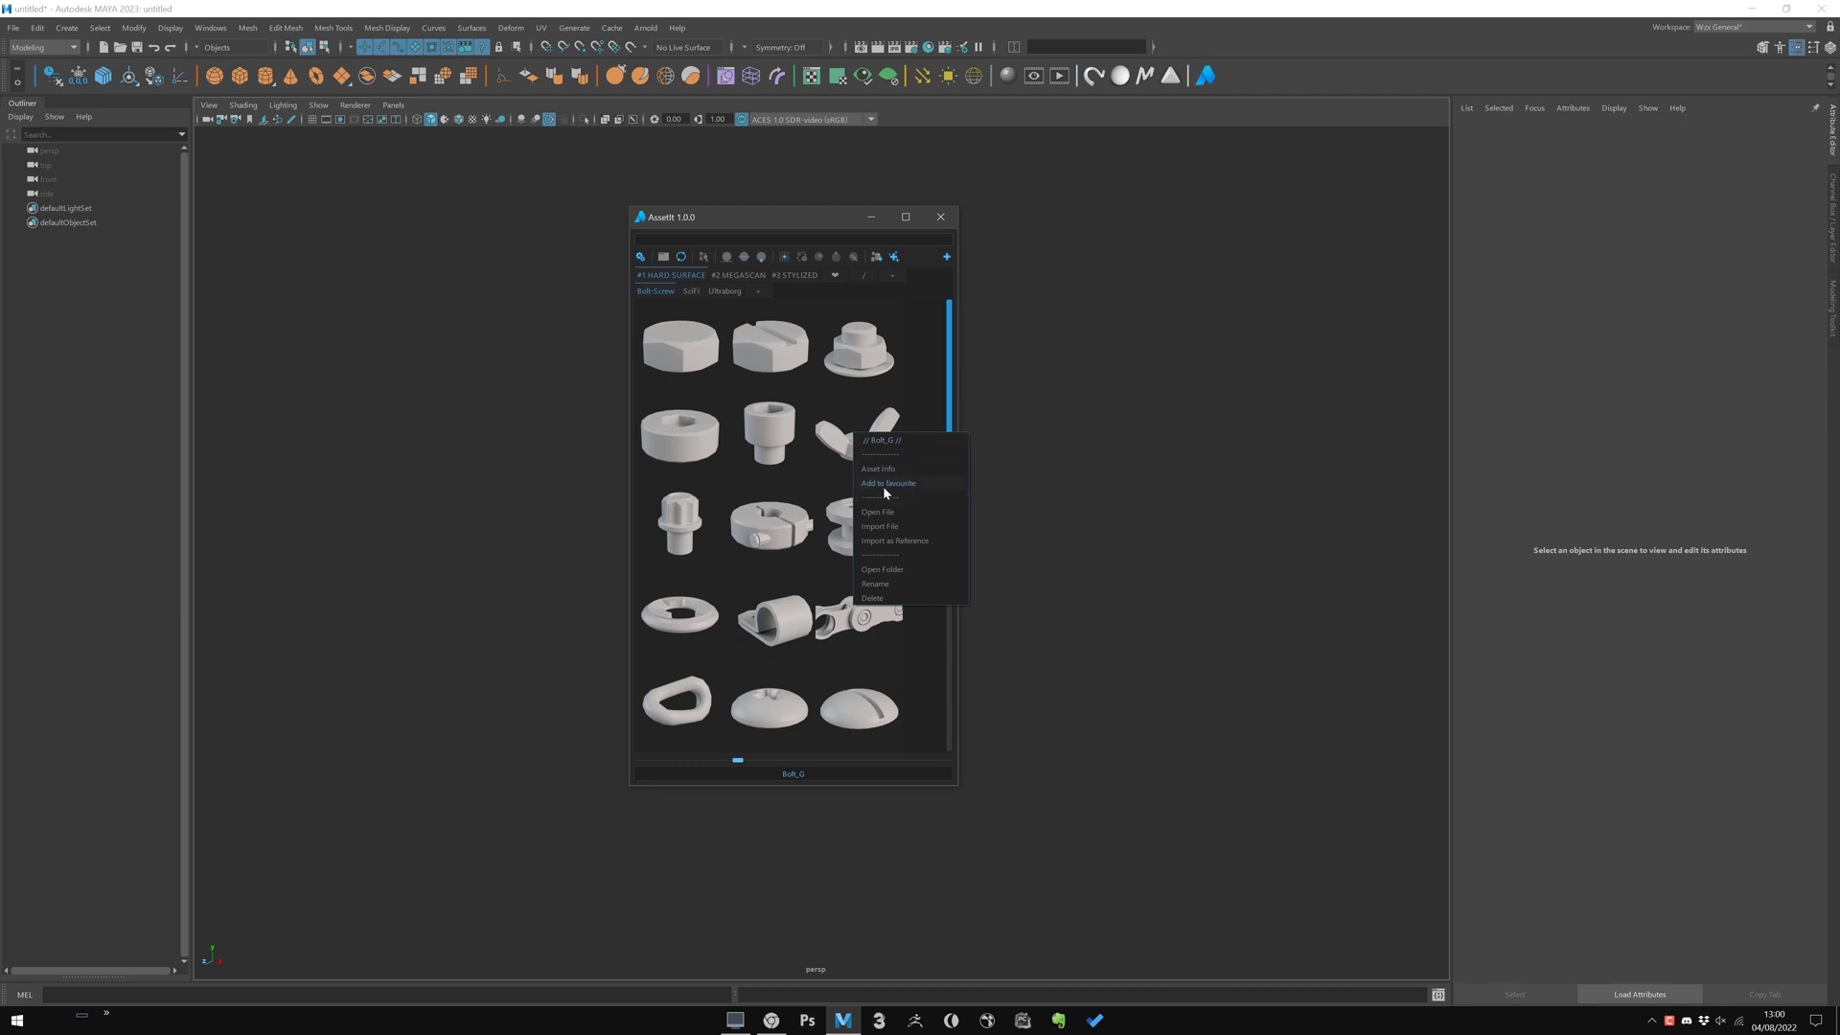
click(888, 483)
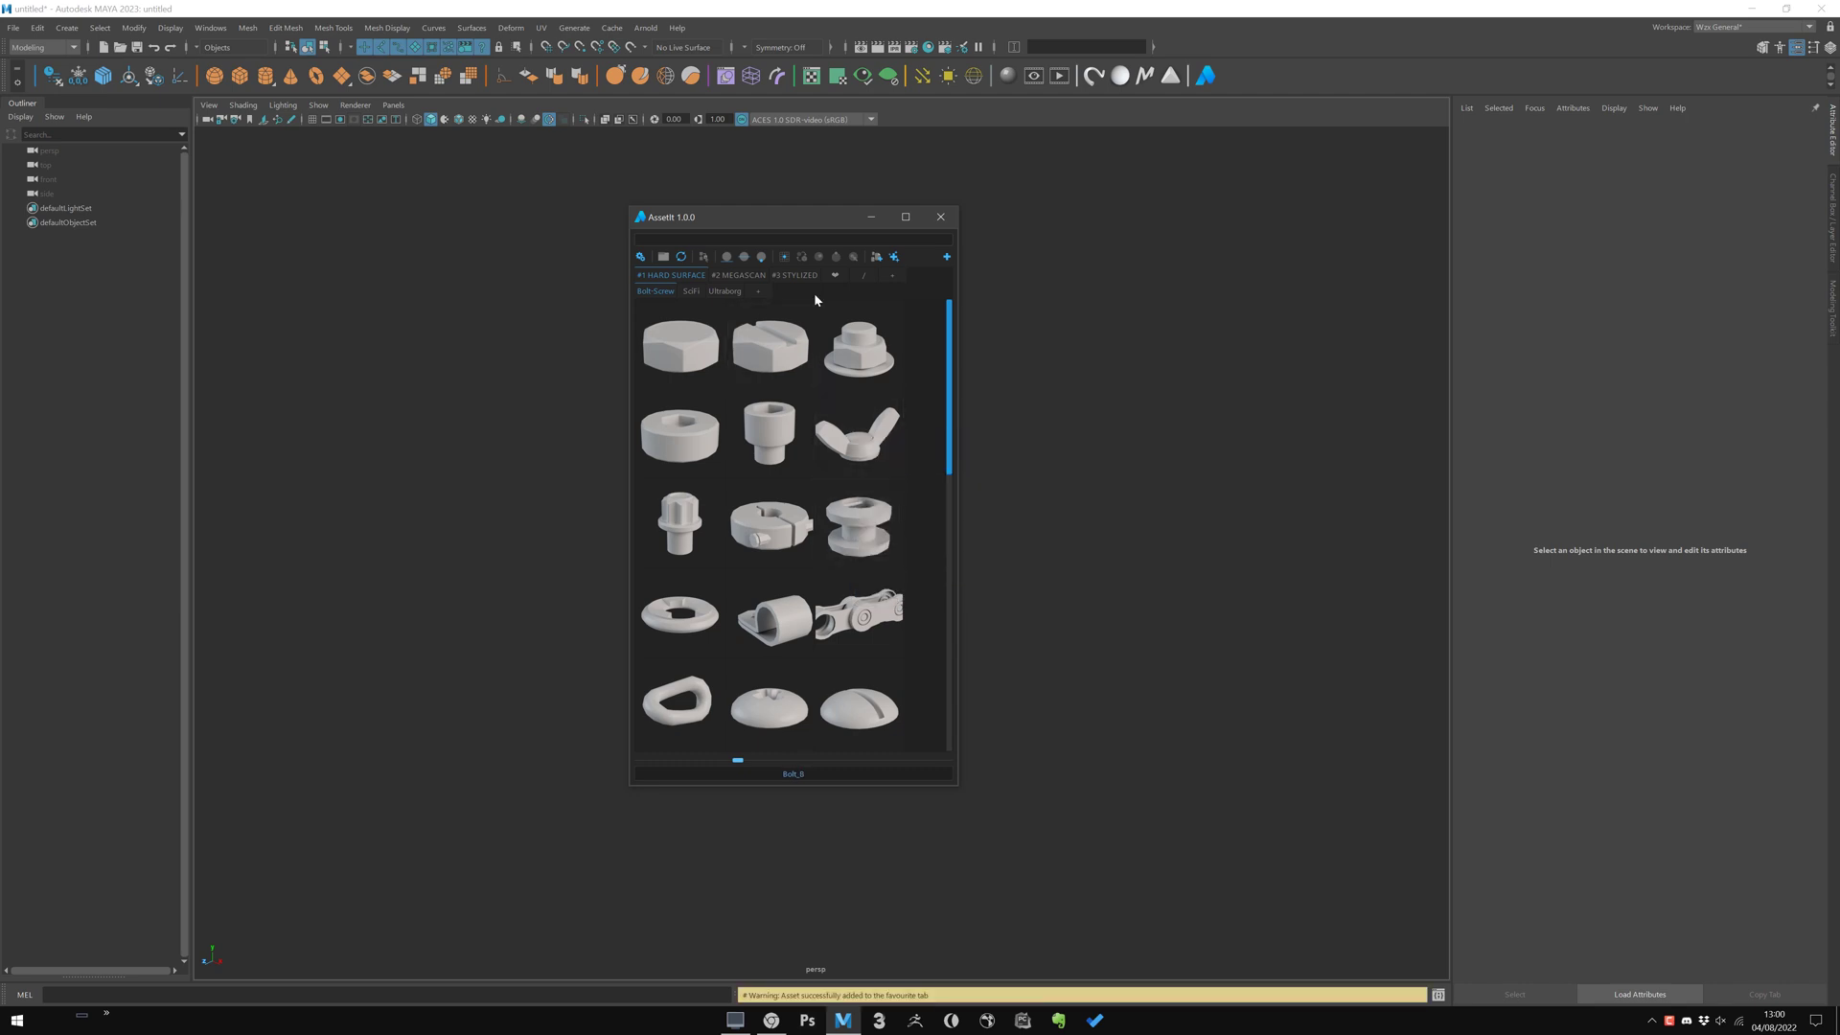
click(833, 274)
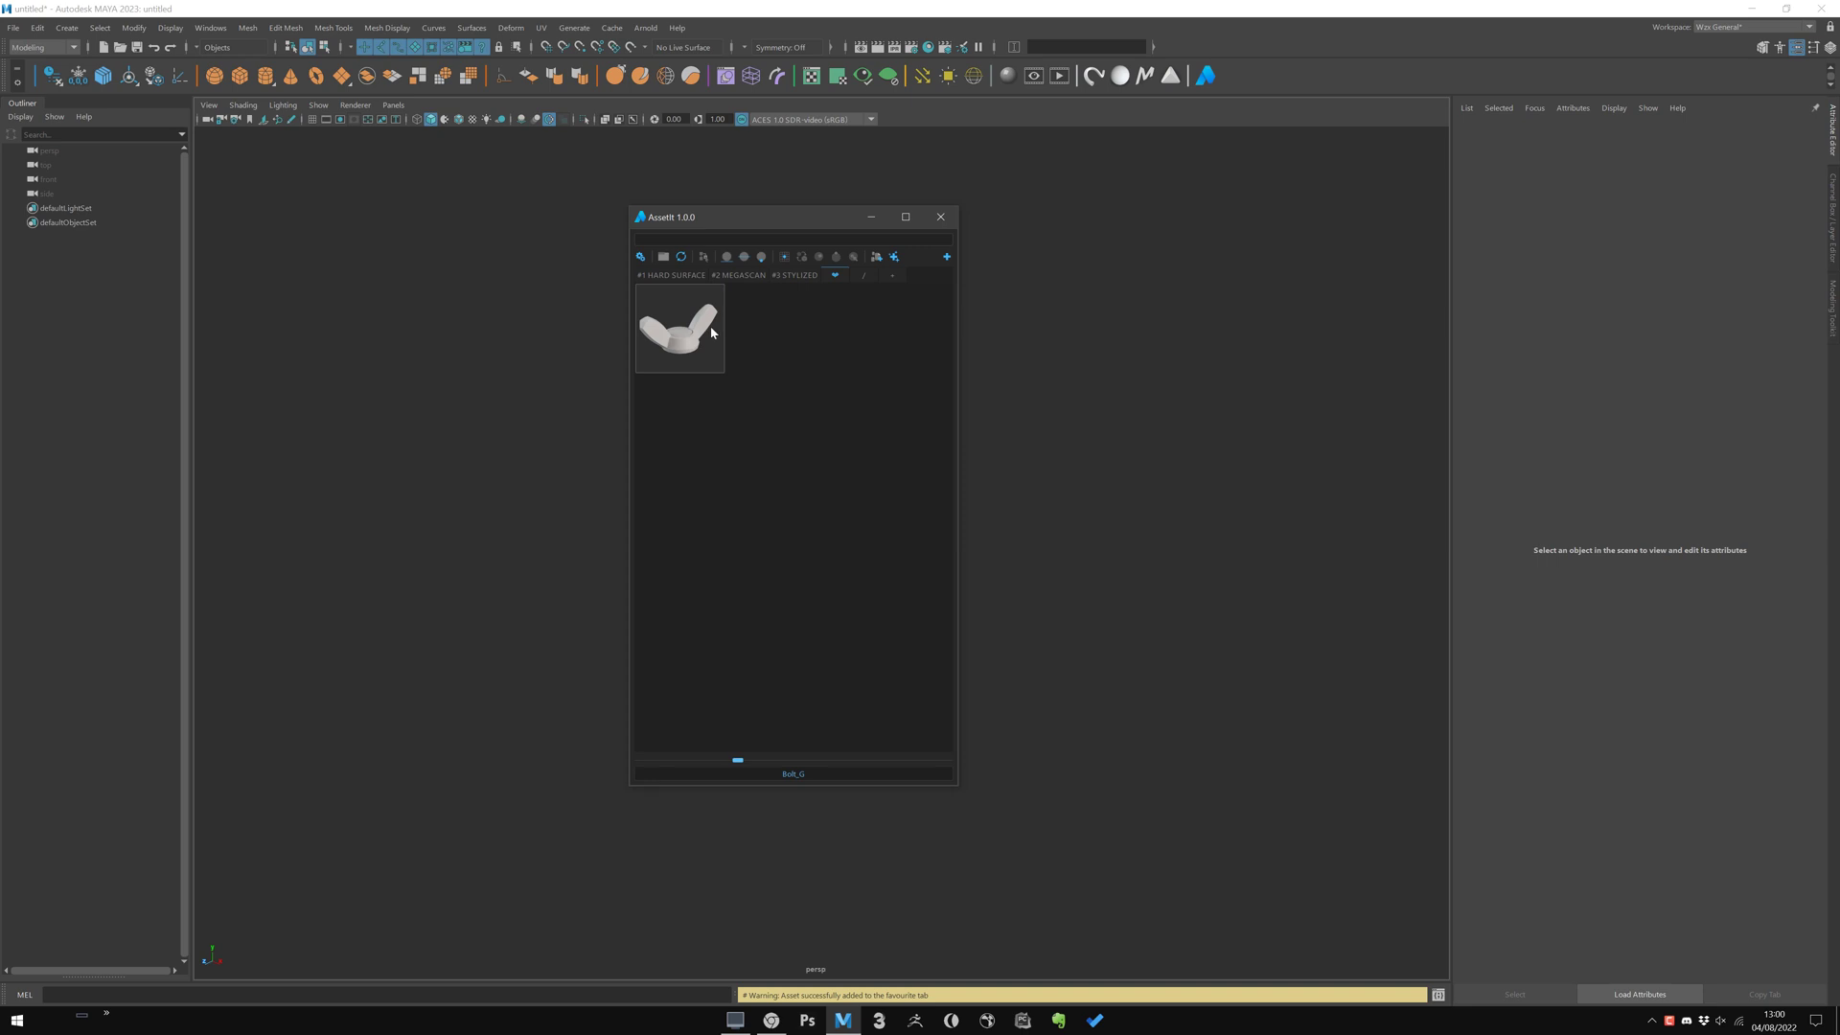
click(794, 274)
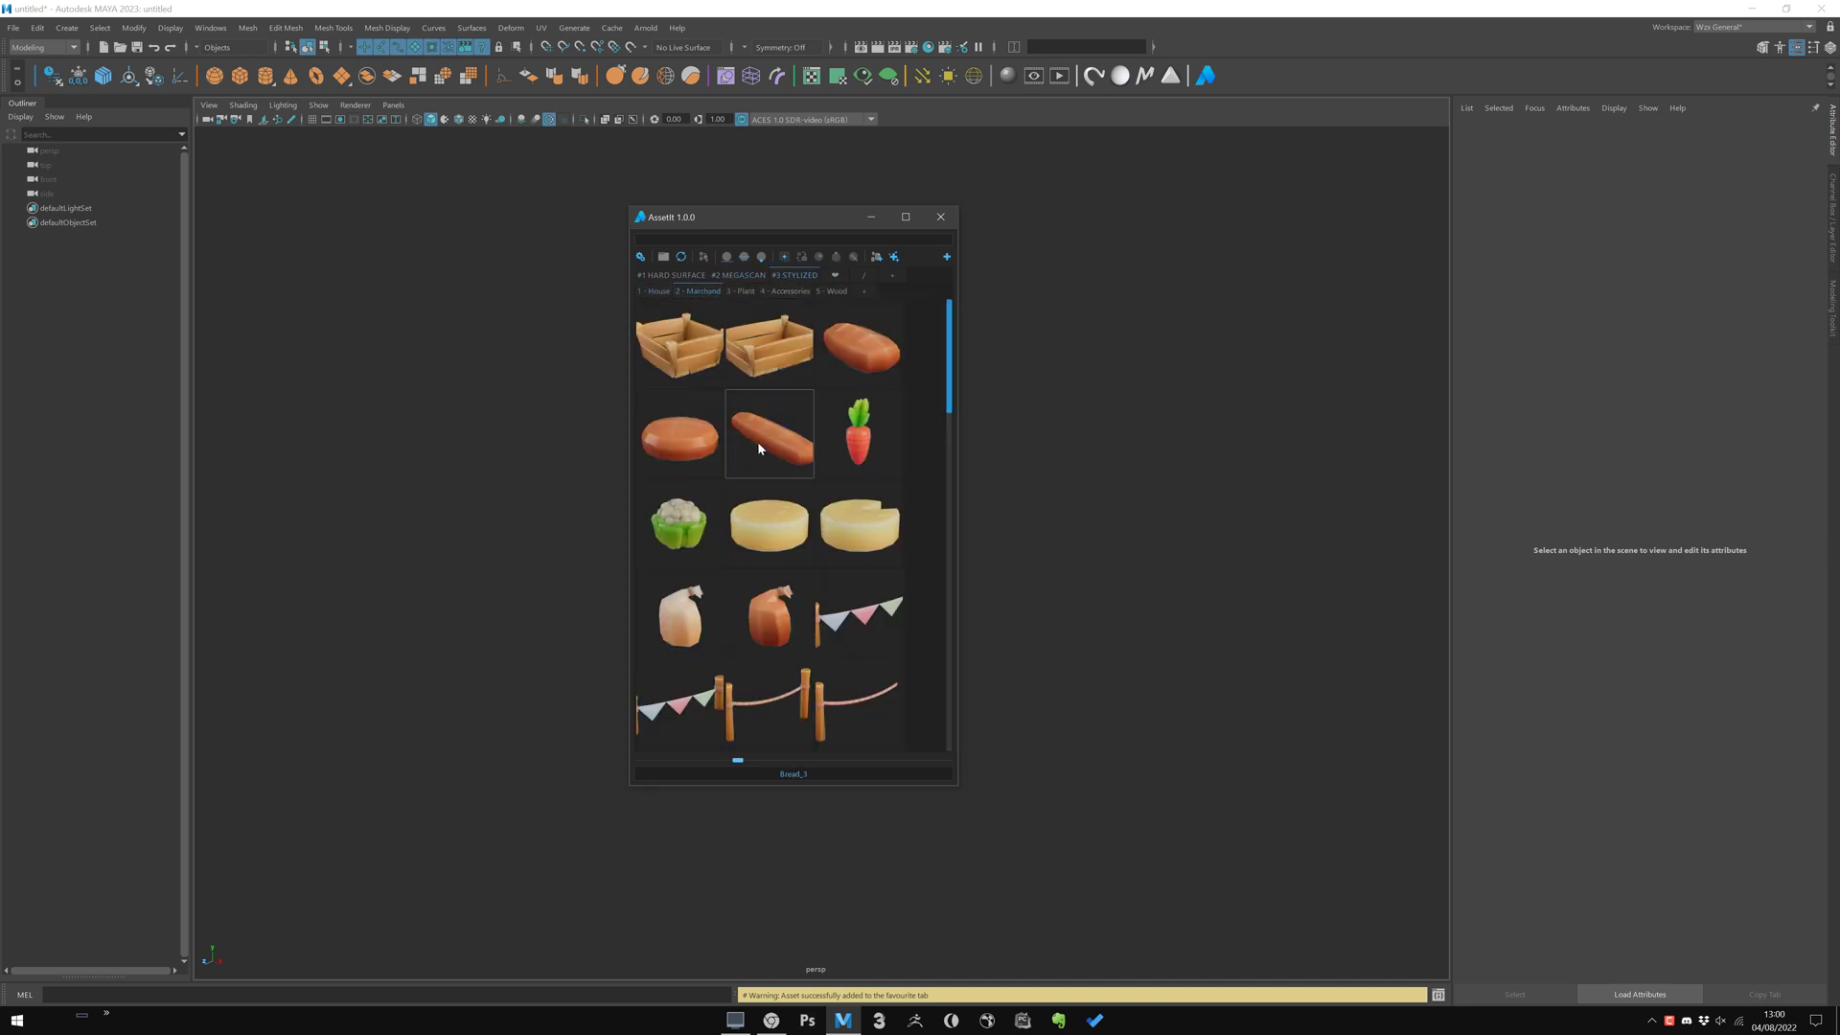
click(834, 257)
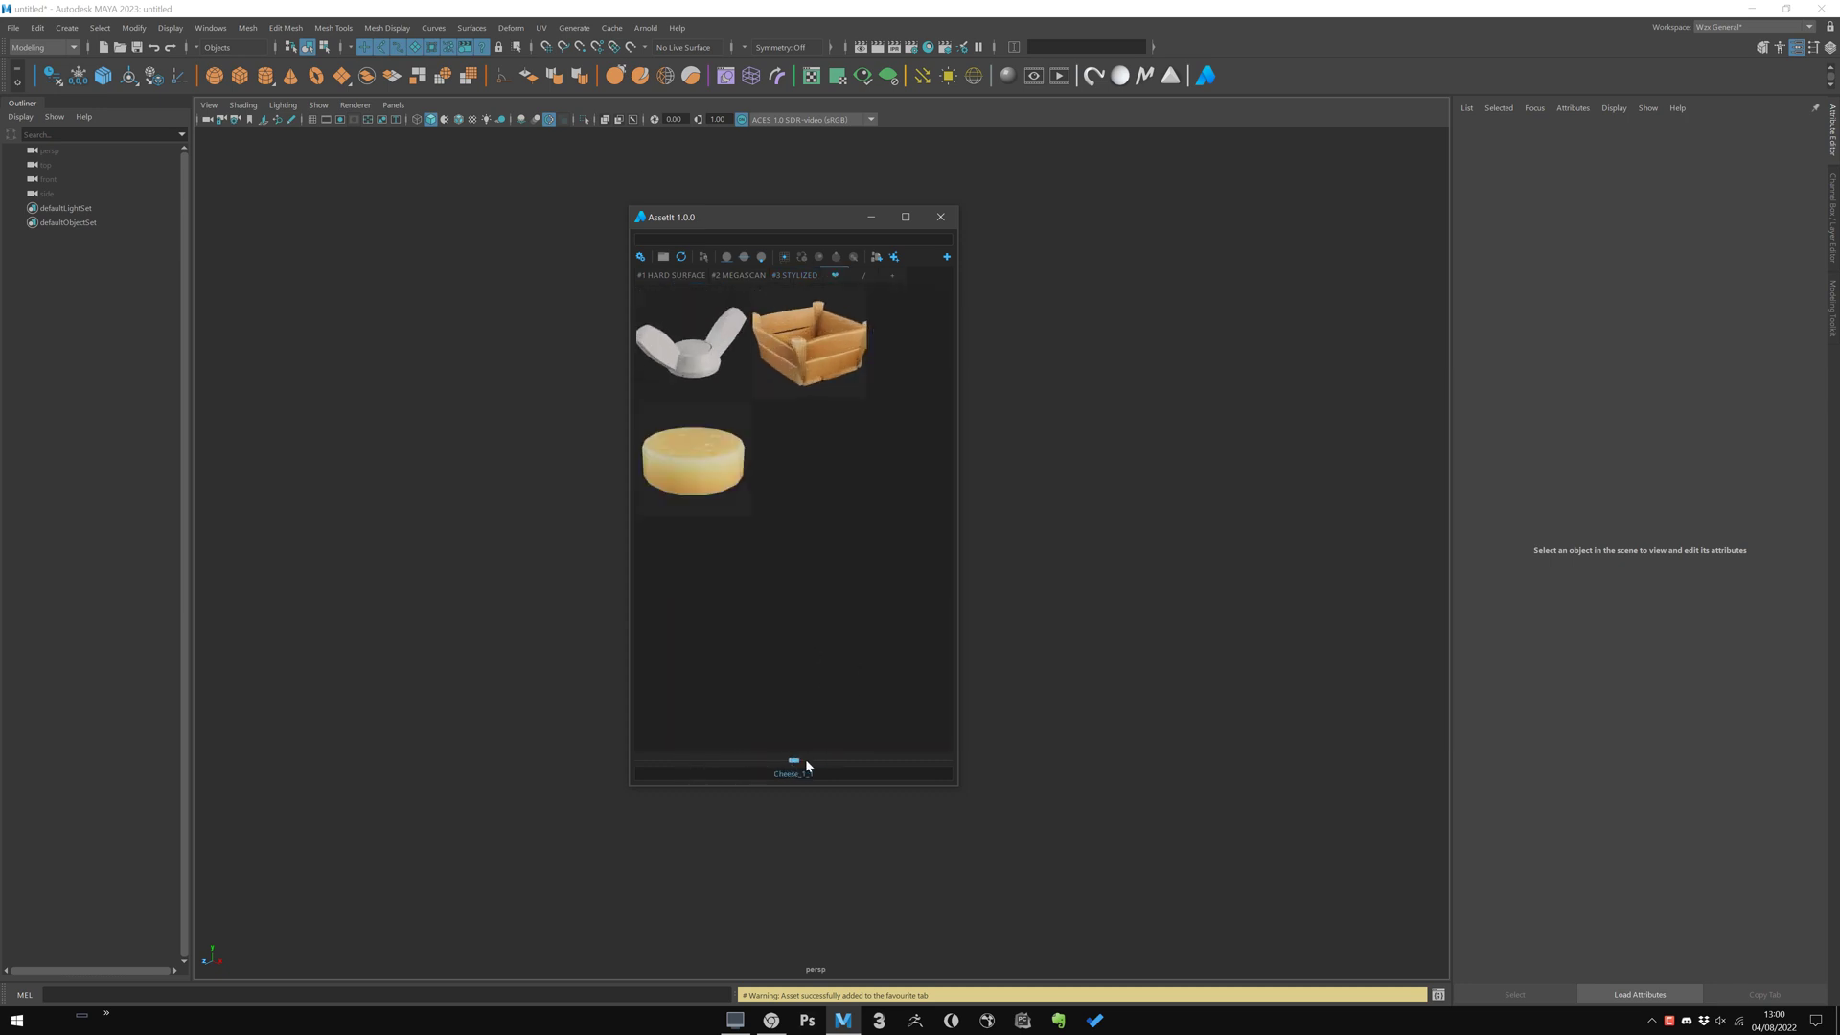
Remove the cheese wheel from favourites and return to the hard-surface library
right_click(692, 458)
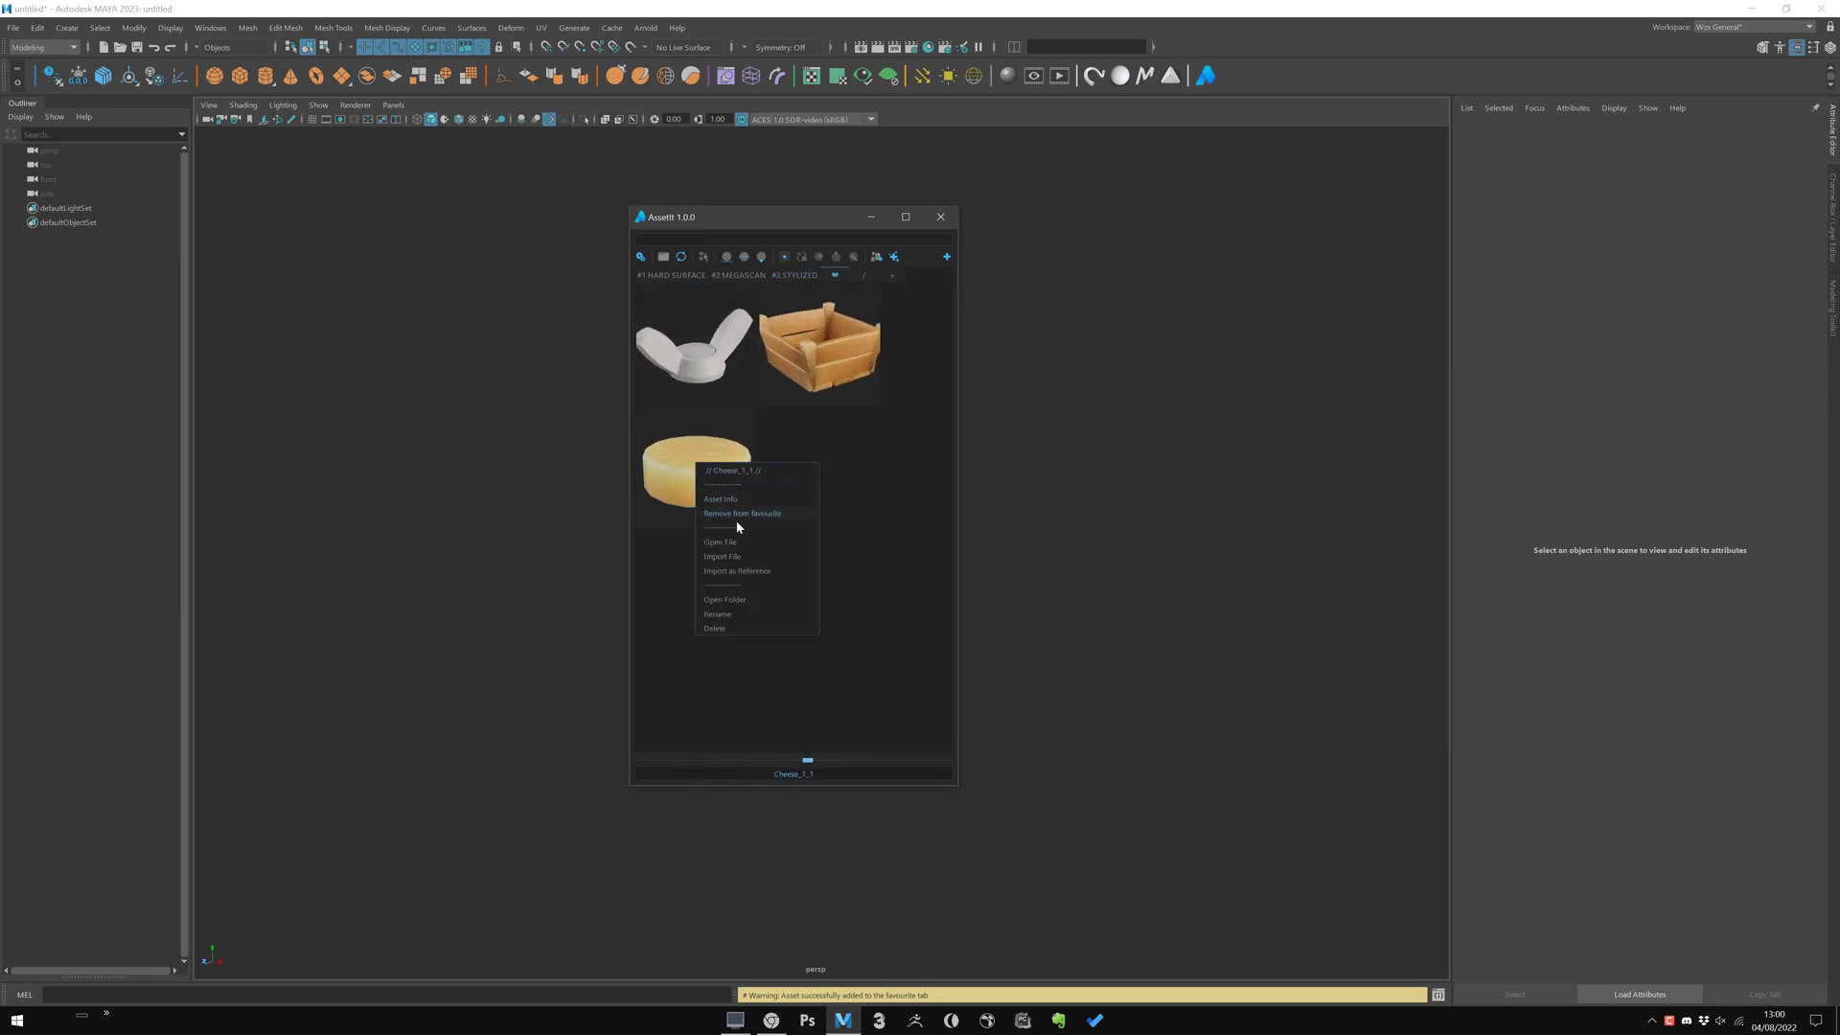
click(740, 513)
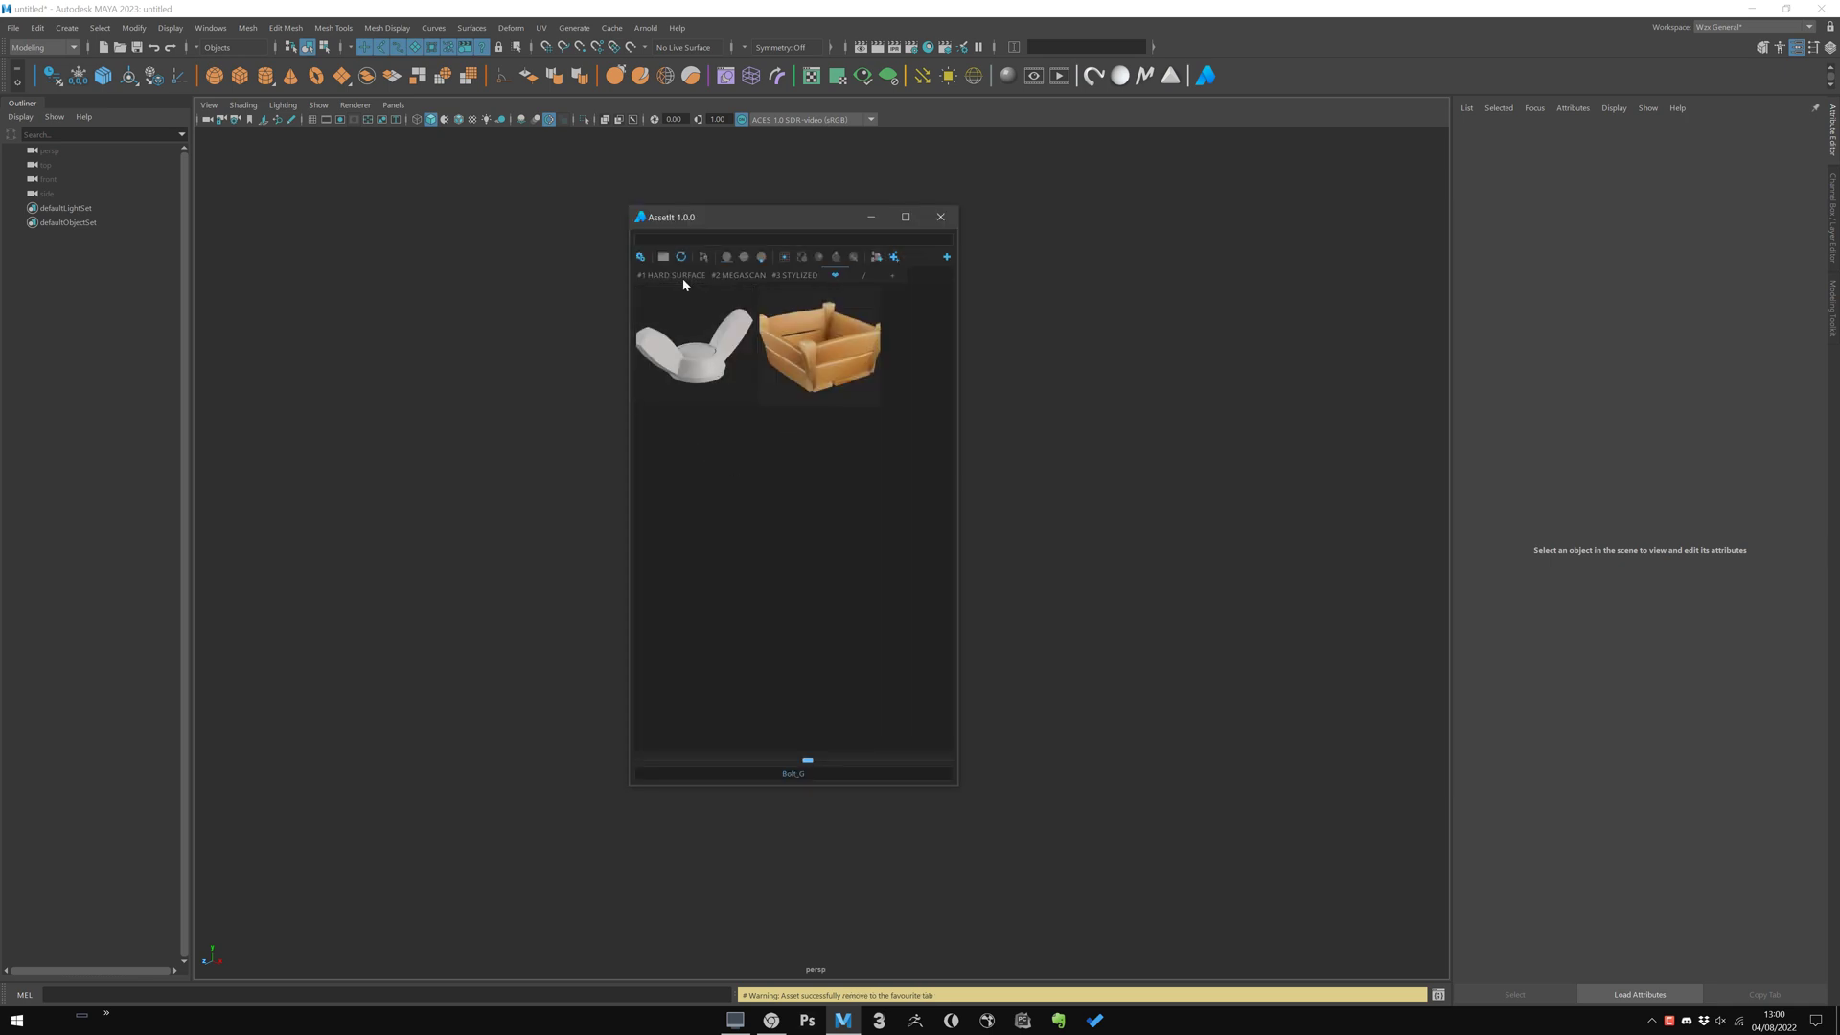
click(671, 274)
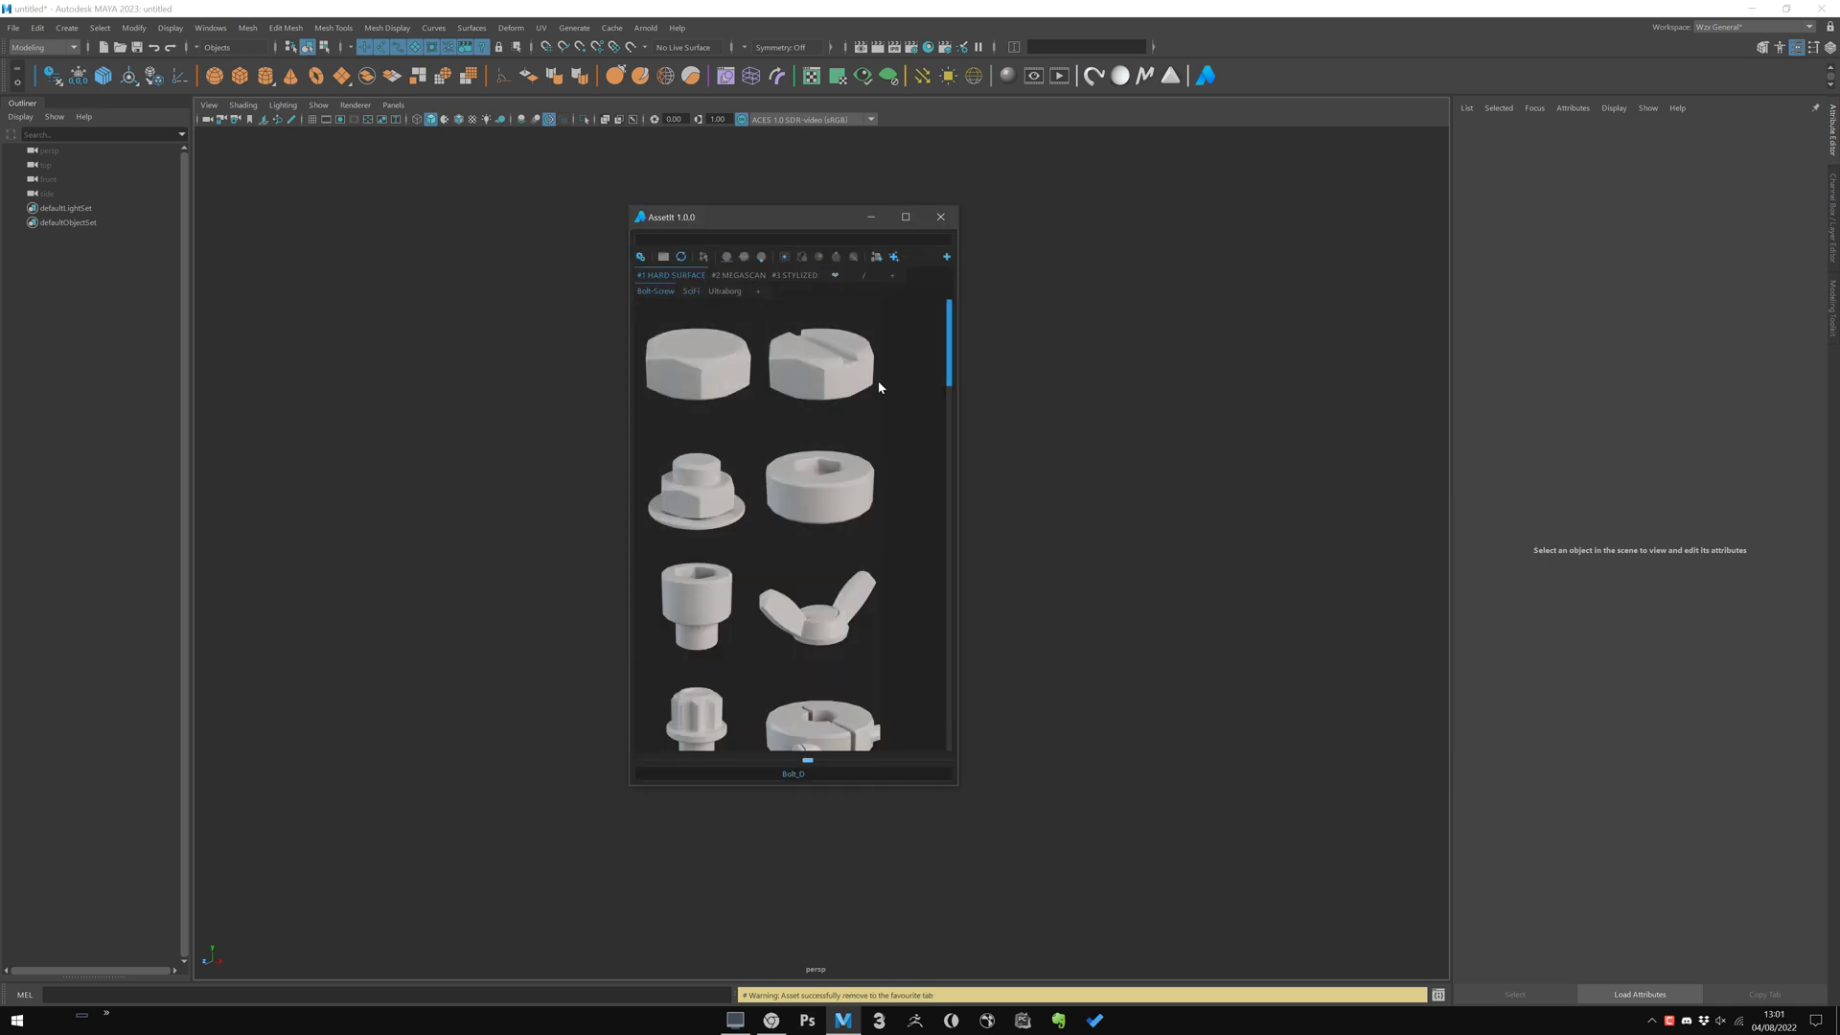
Open the slotted bolt's library folders window, then bring up the Bolt_C asset's options
right_click(820, 364)
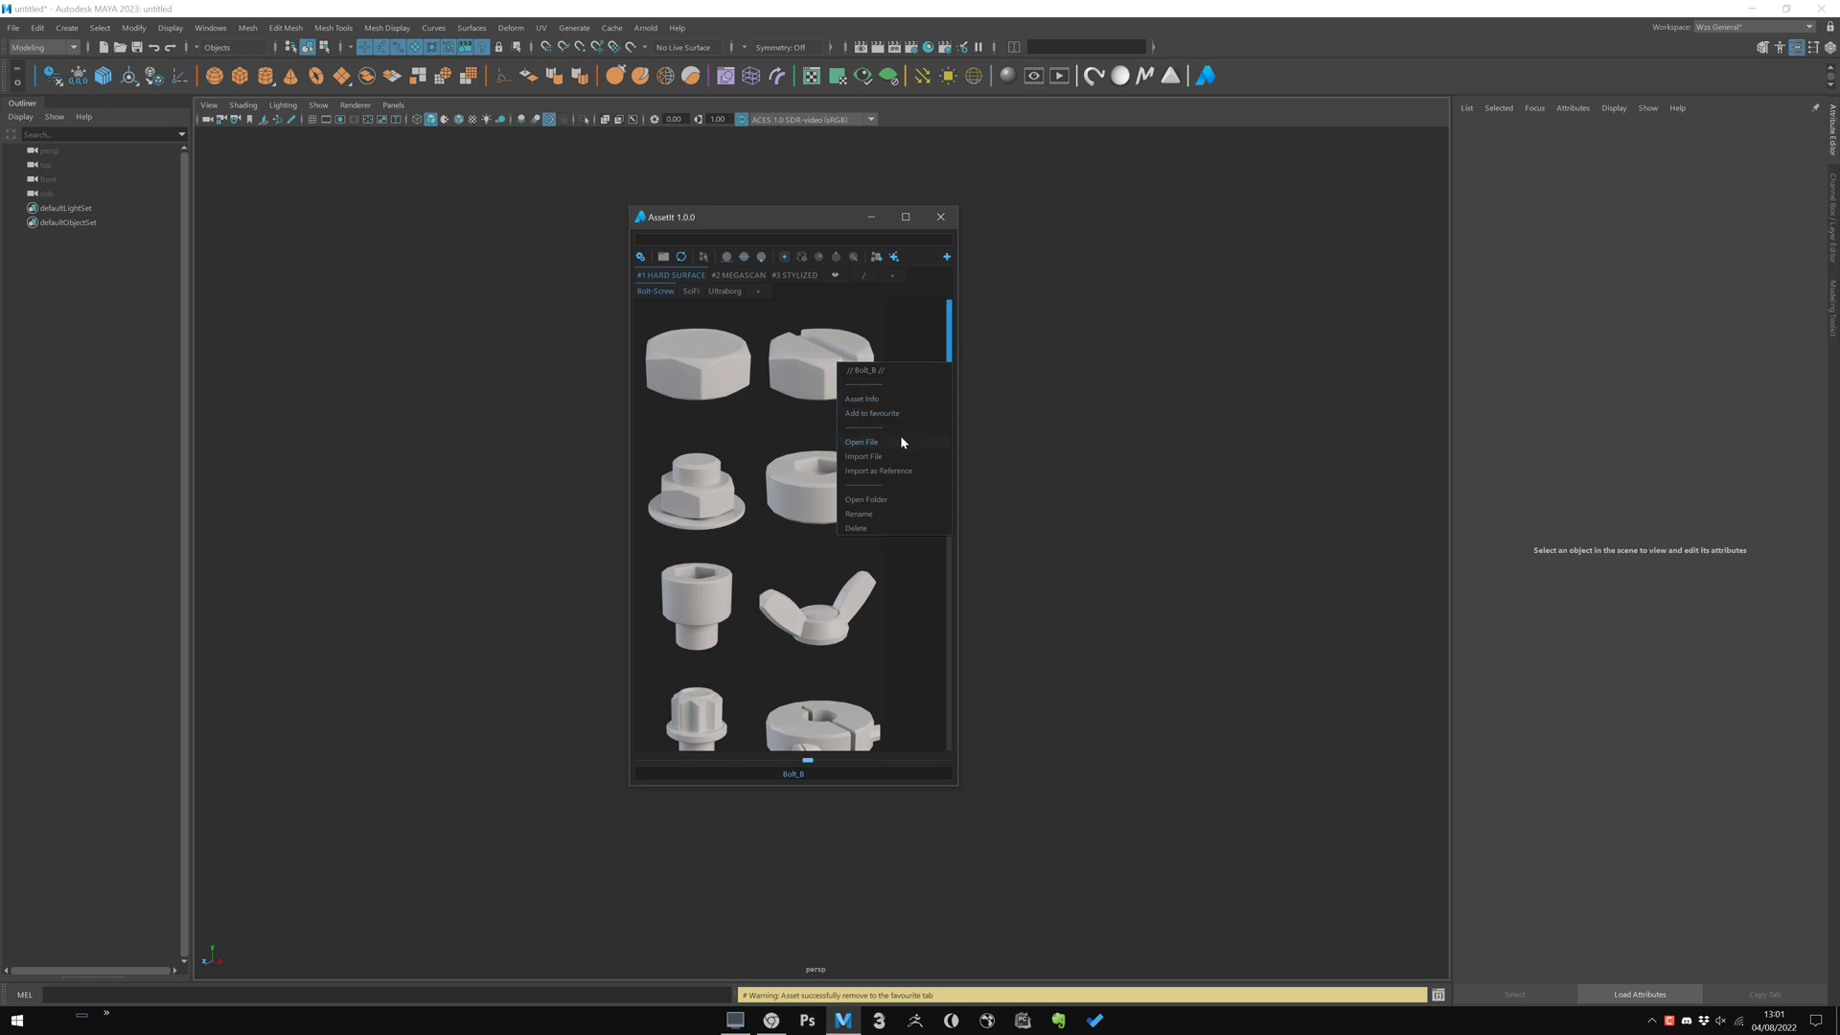
mouse_move(885, 462)
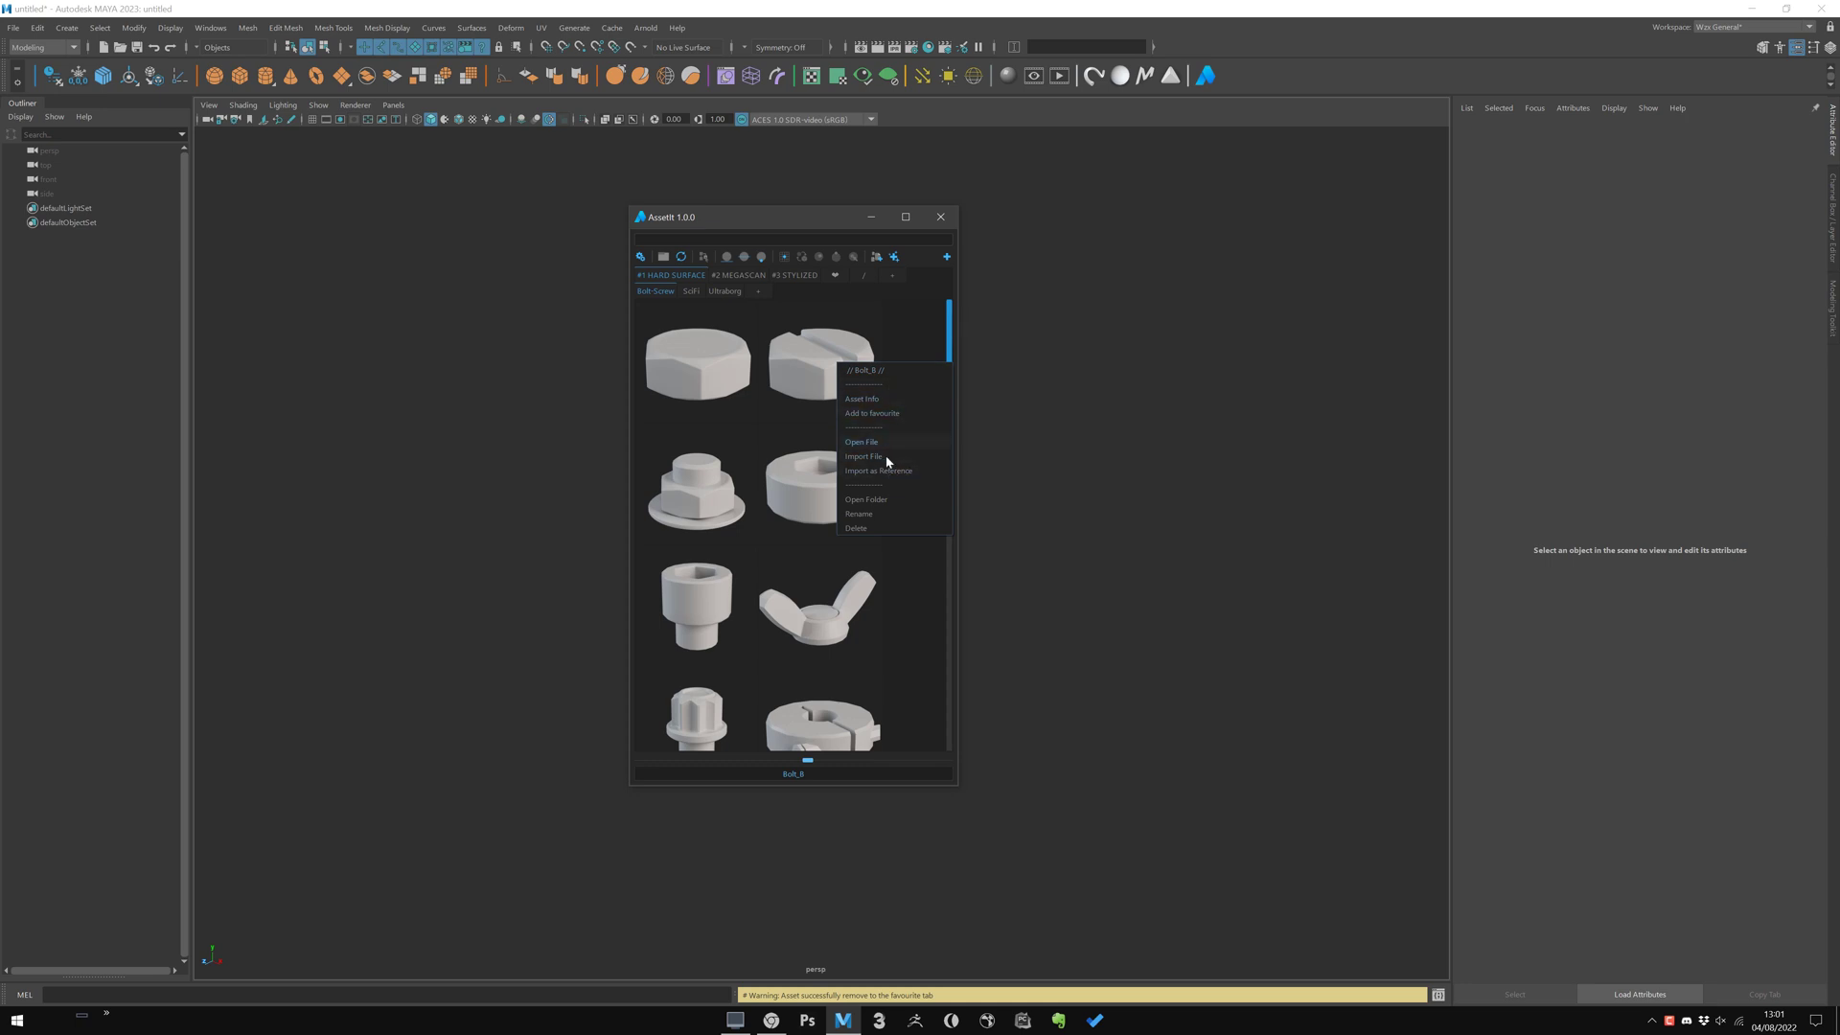
mouse_move(868, 516)
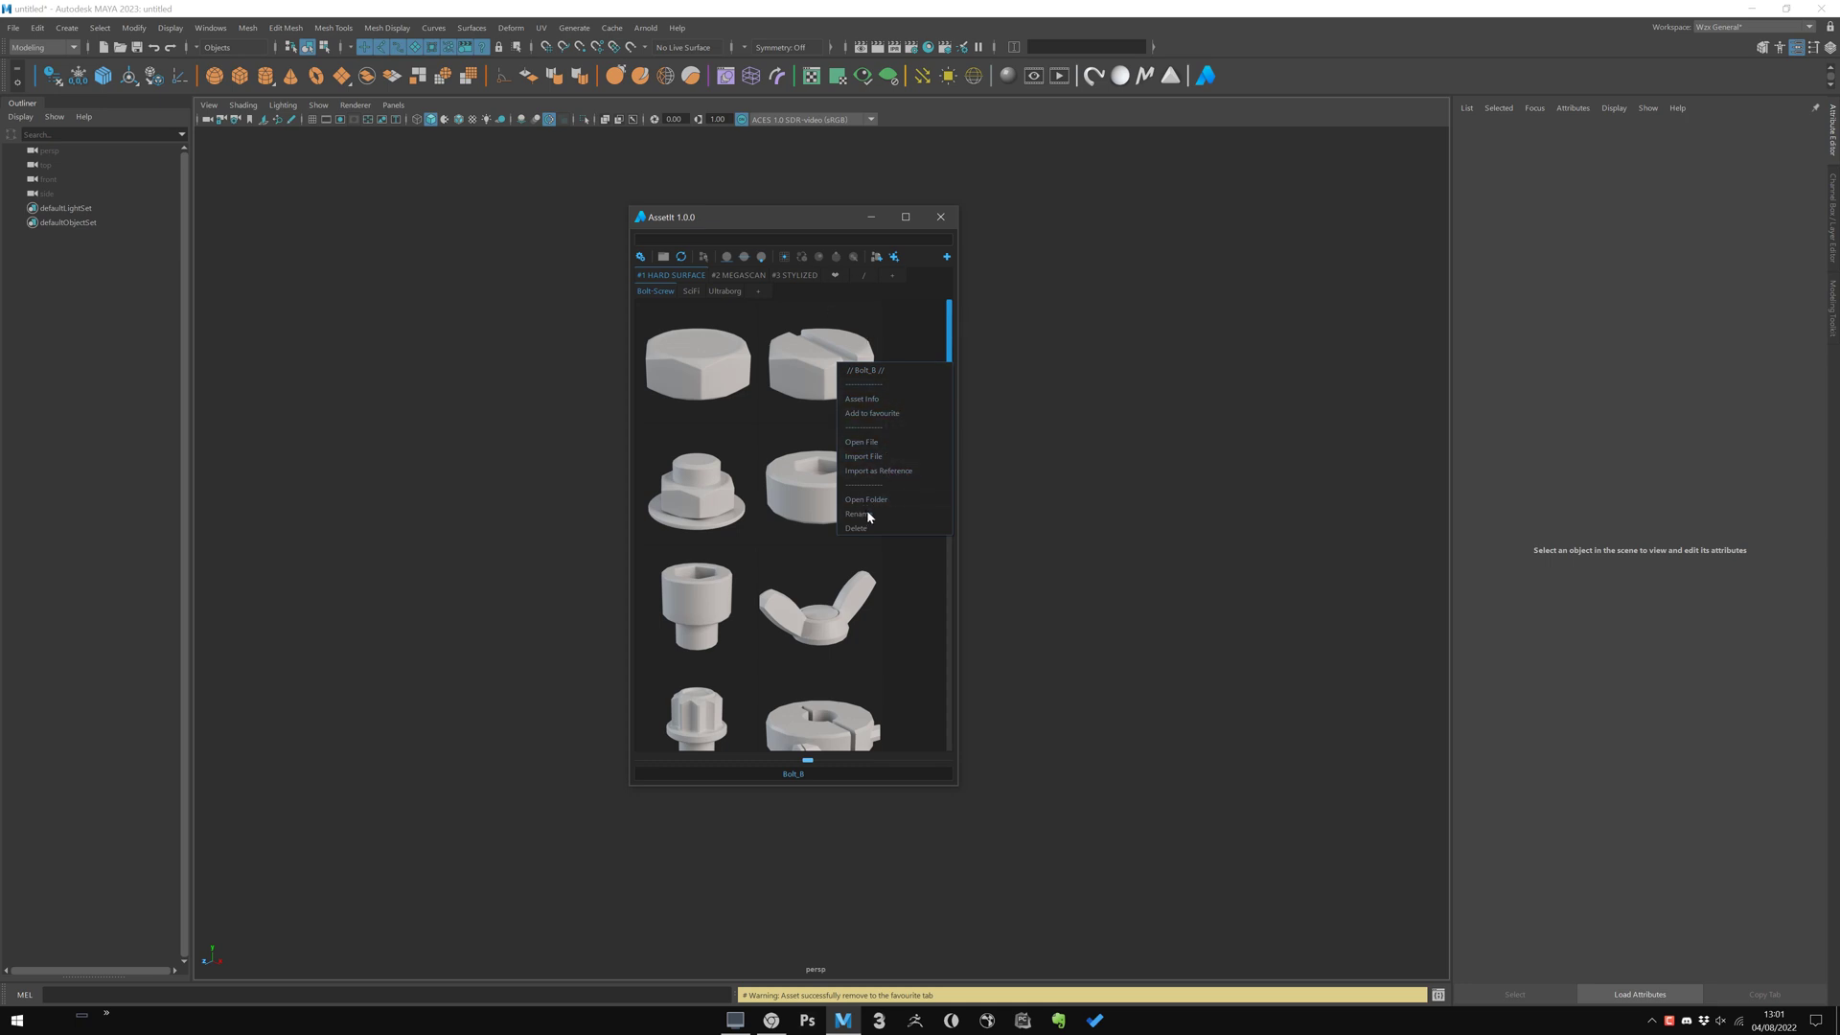
mouse_move(866, 514)
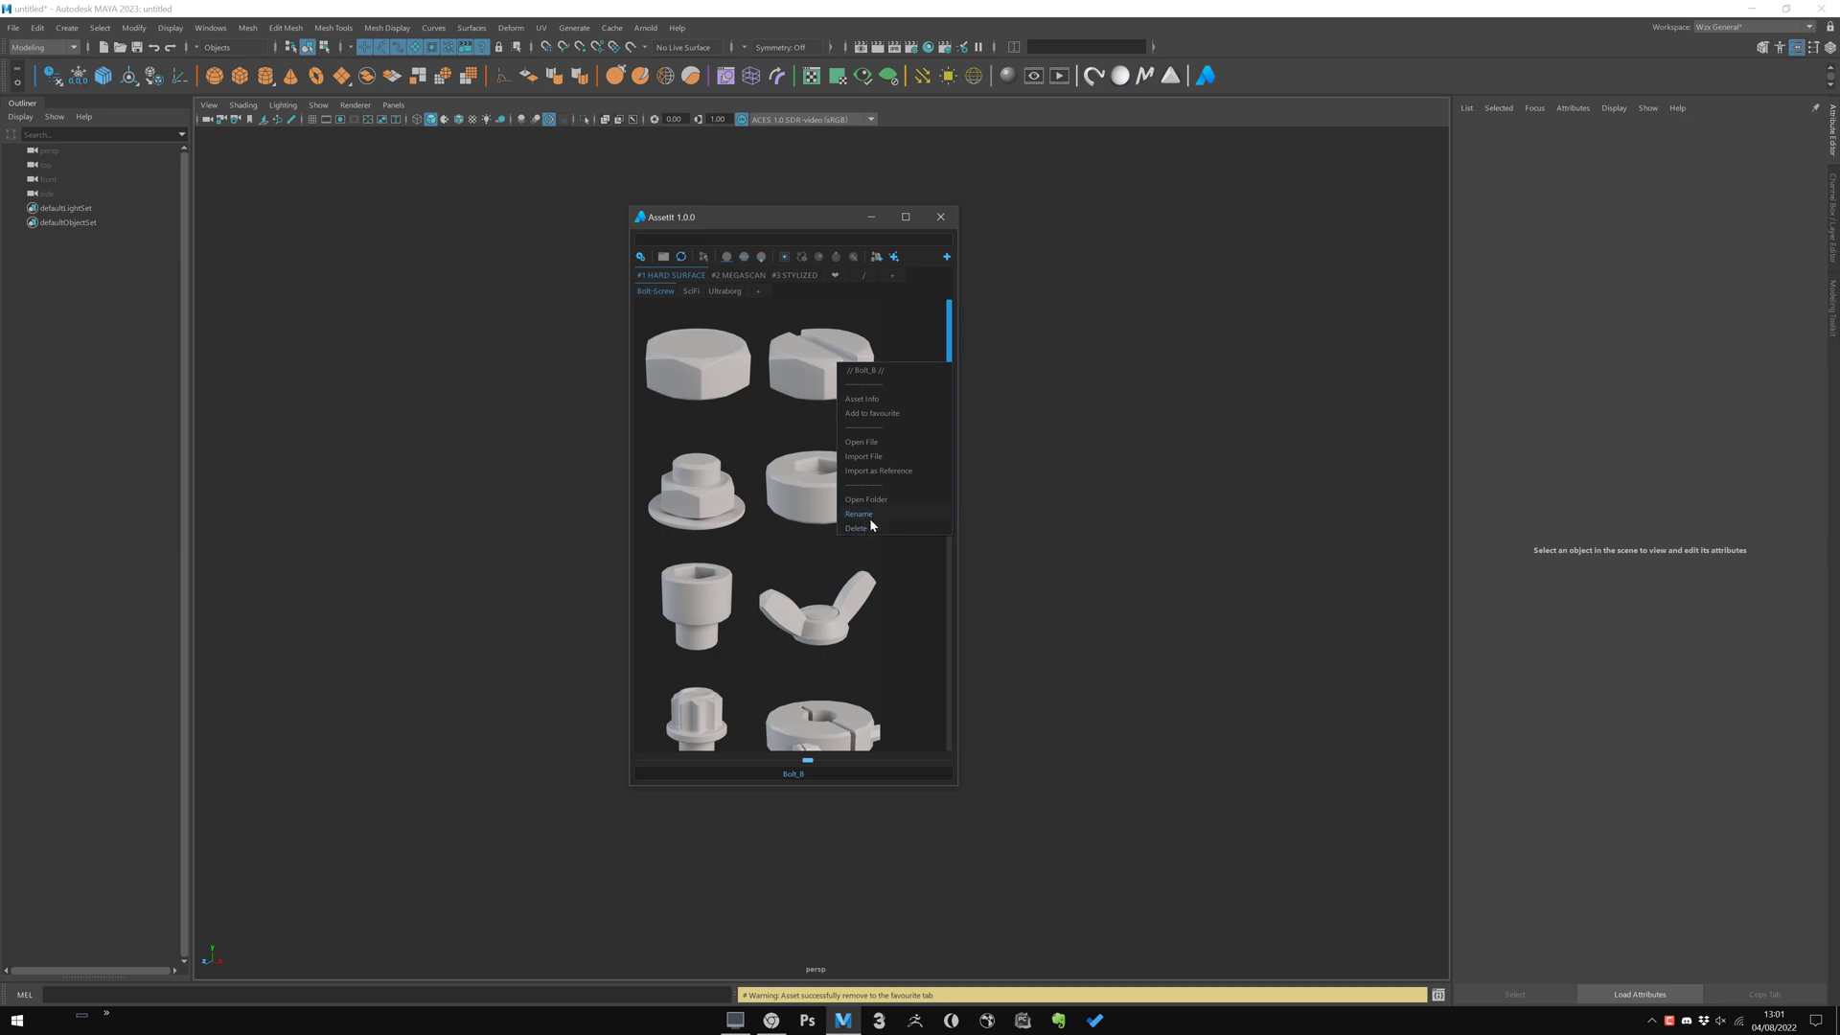
mouse_move(873, 525)
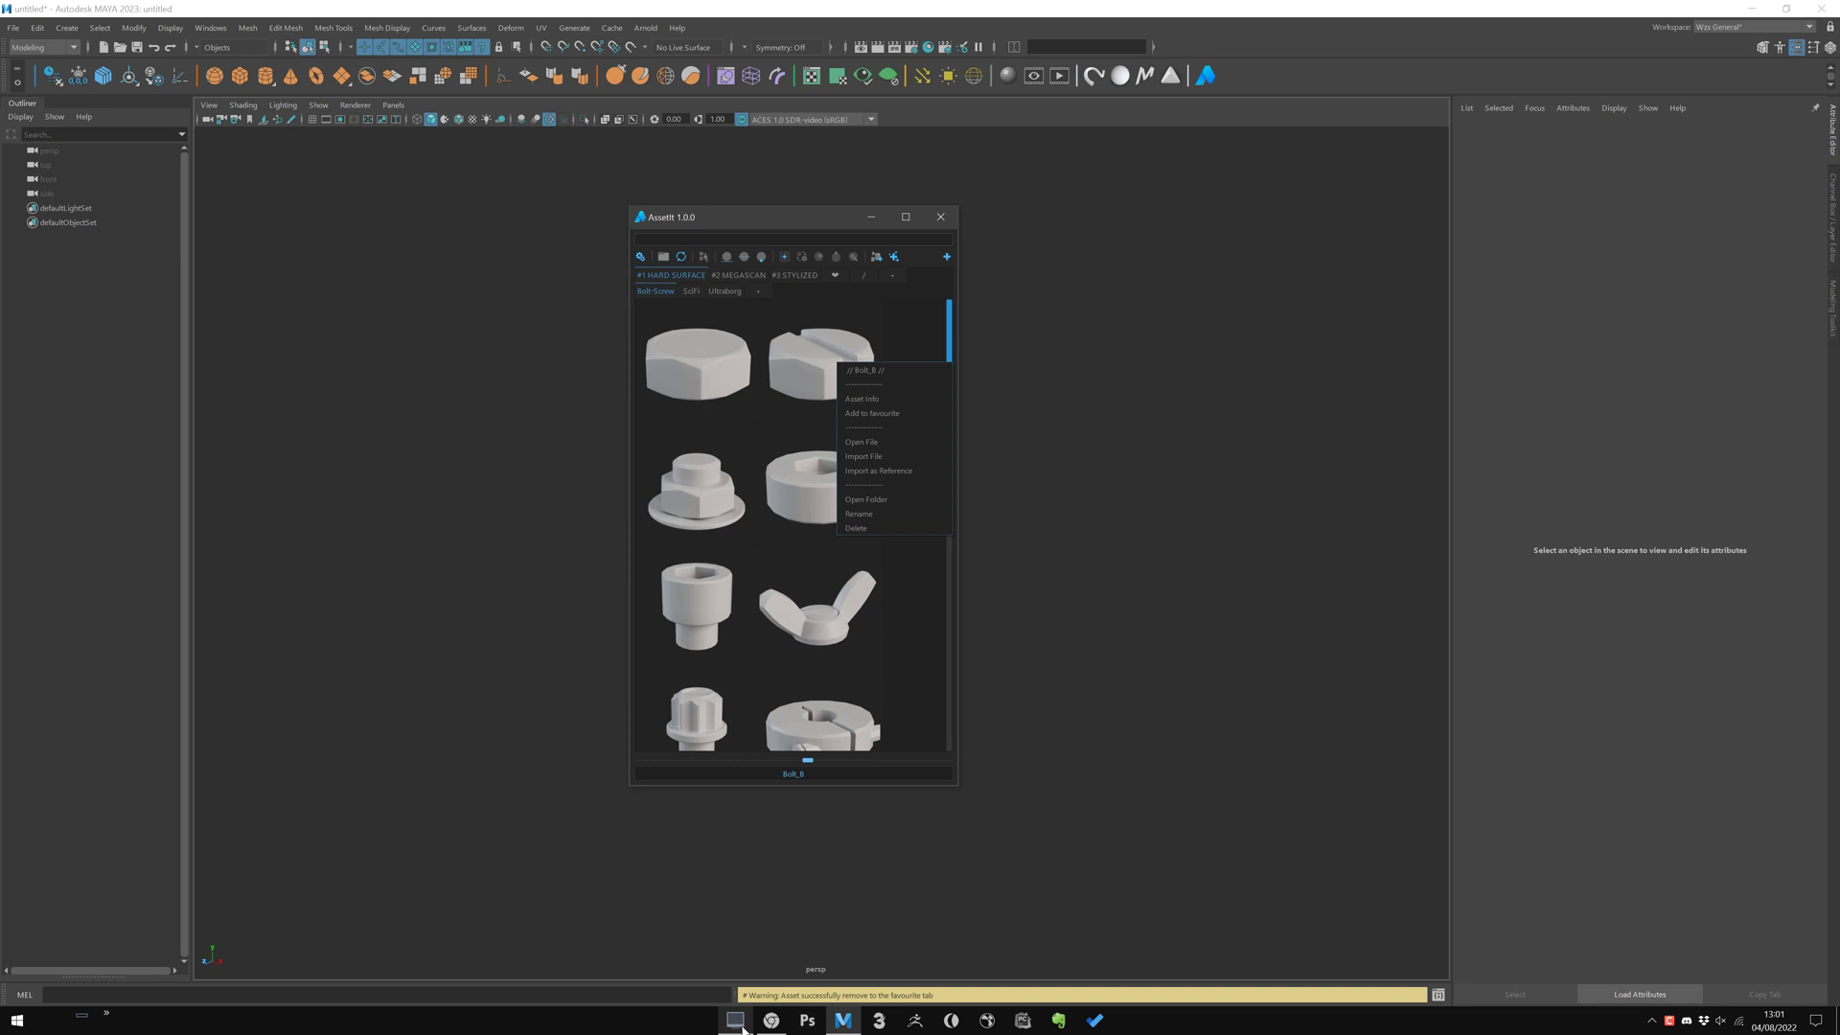
click(866, 499)
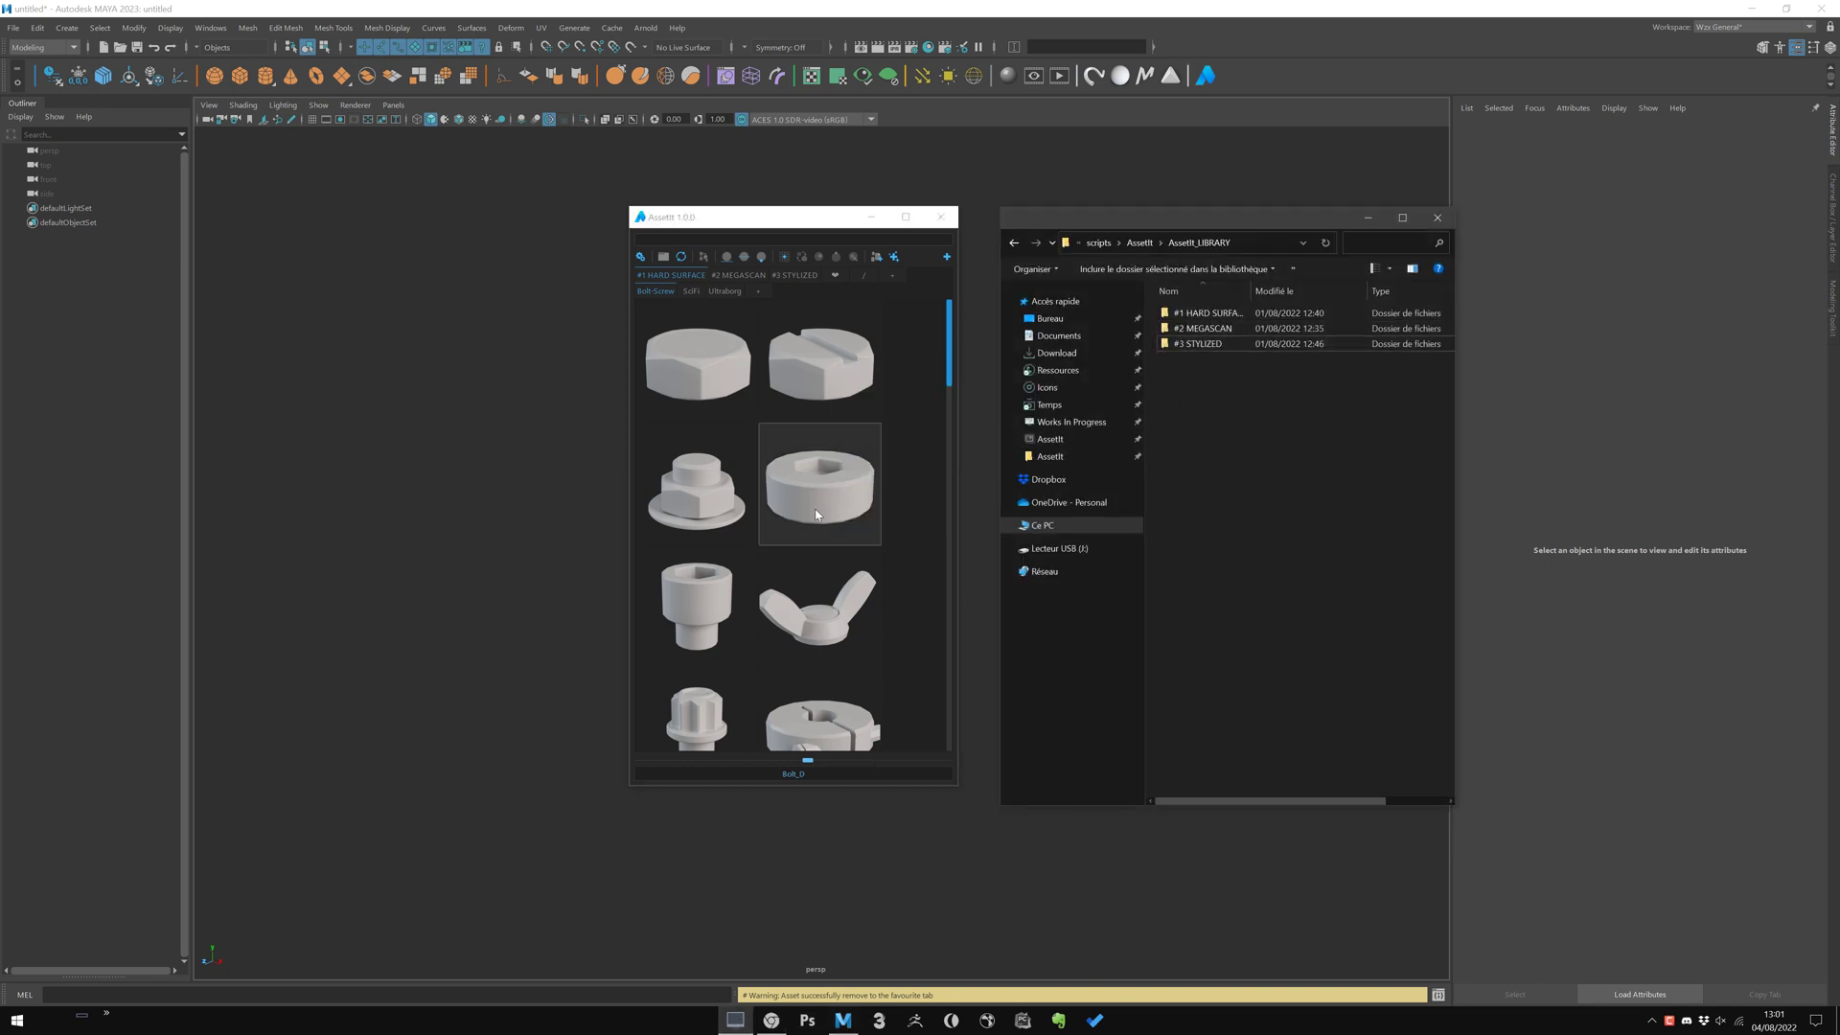
click(694, 483)
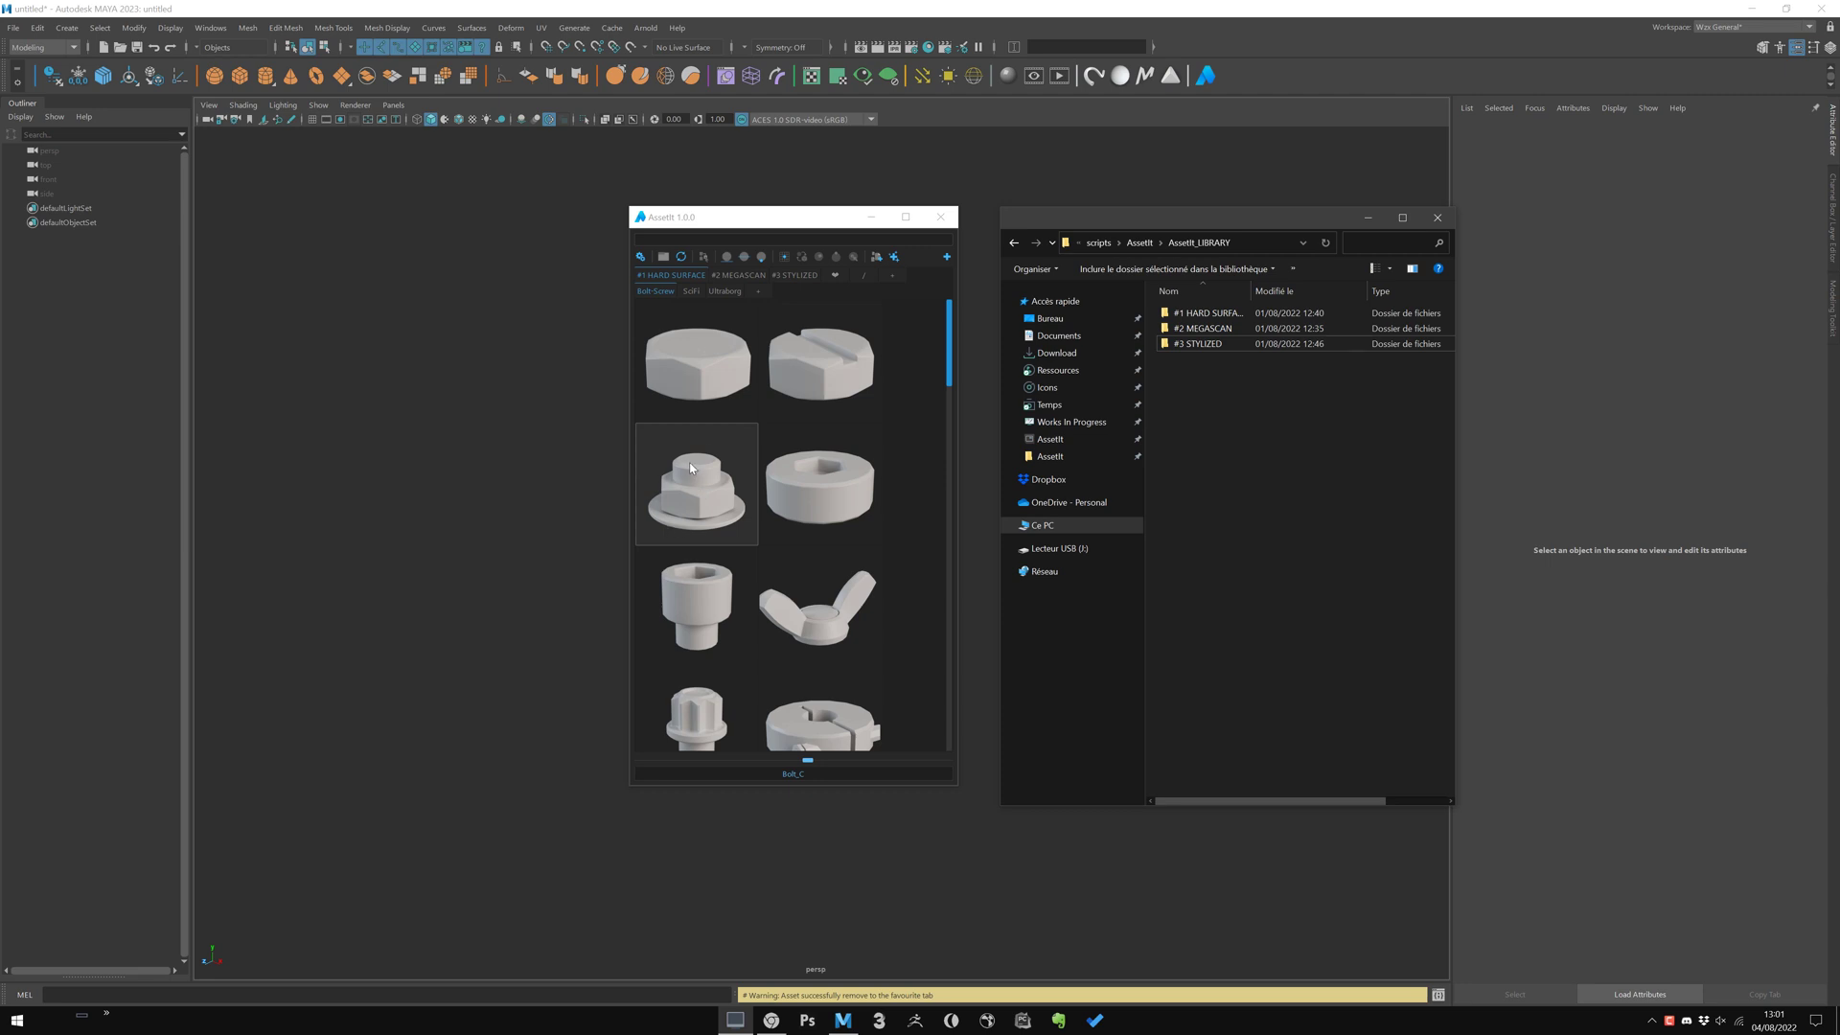
right_click(696, 482)
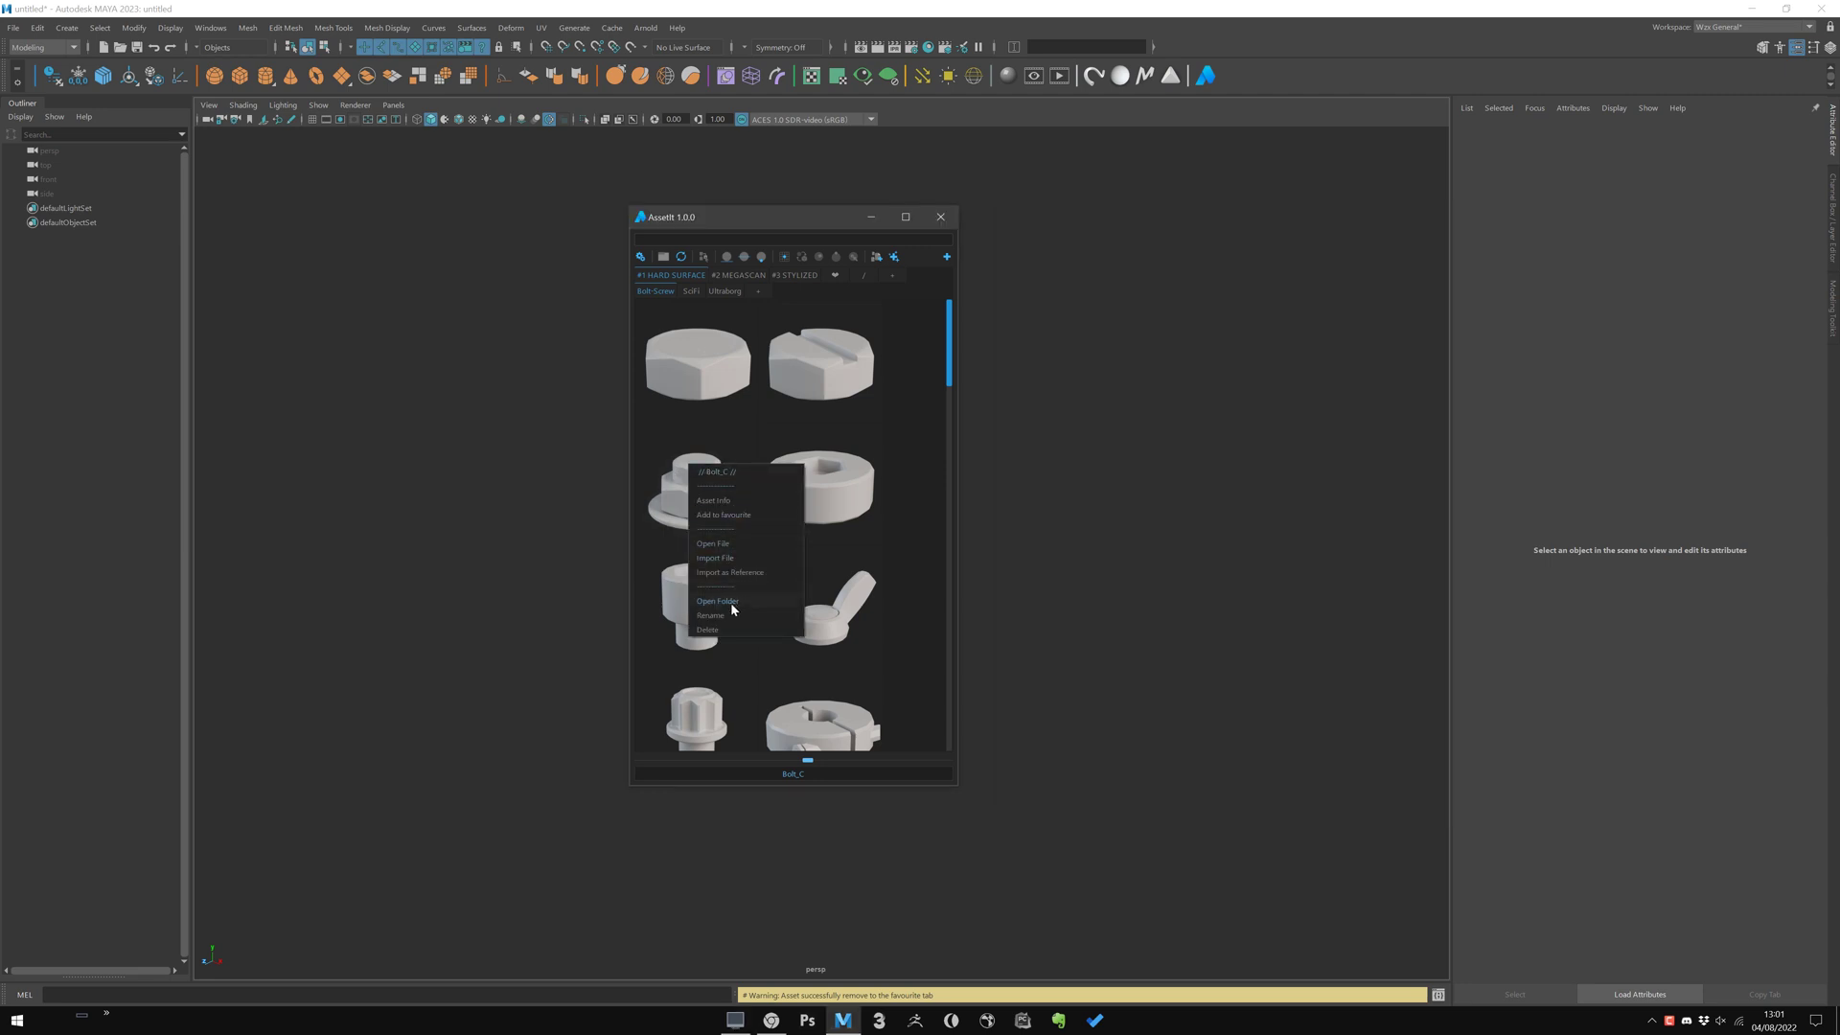
Open the Bolt_C folder on disk and look through its Bolt_C.json, .ma and .png files
click(717, 600)
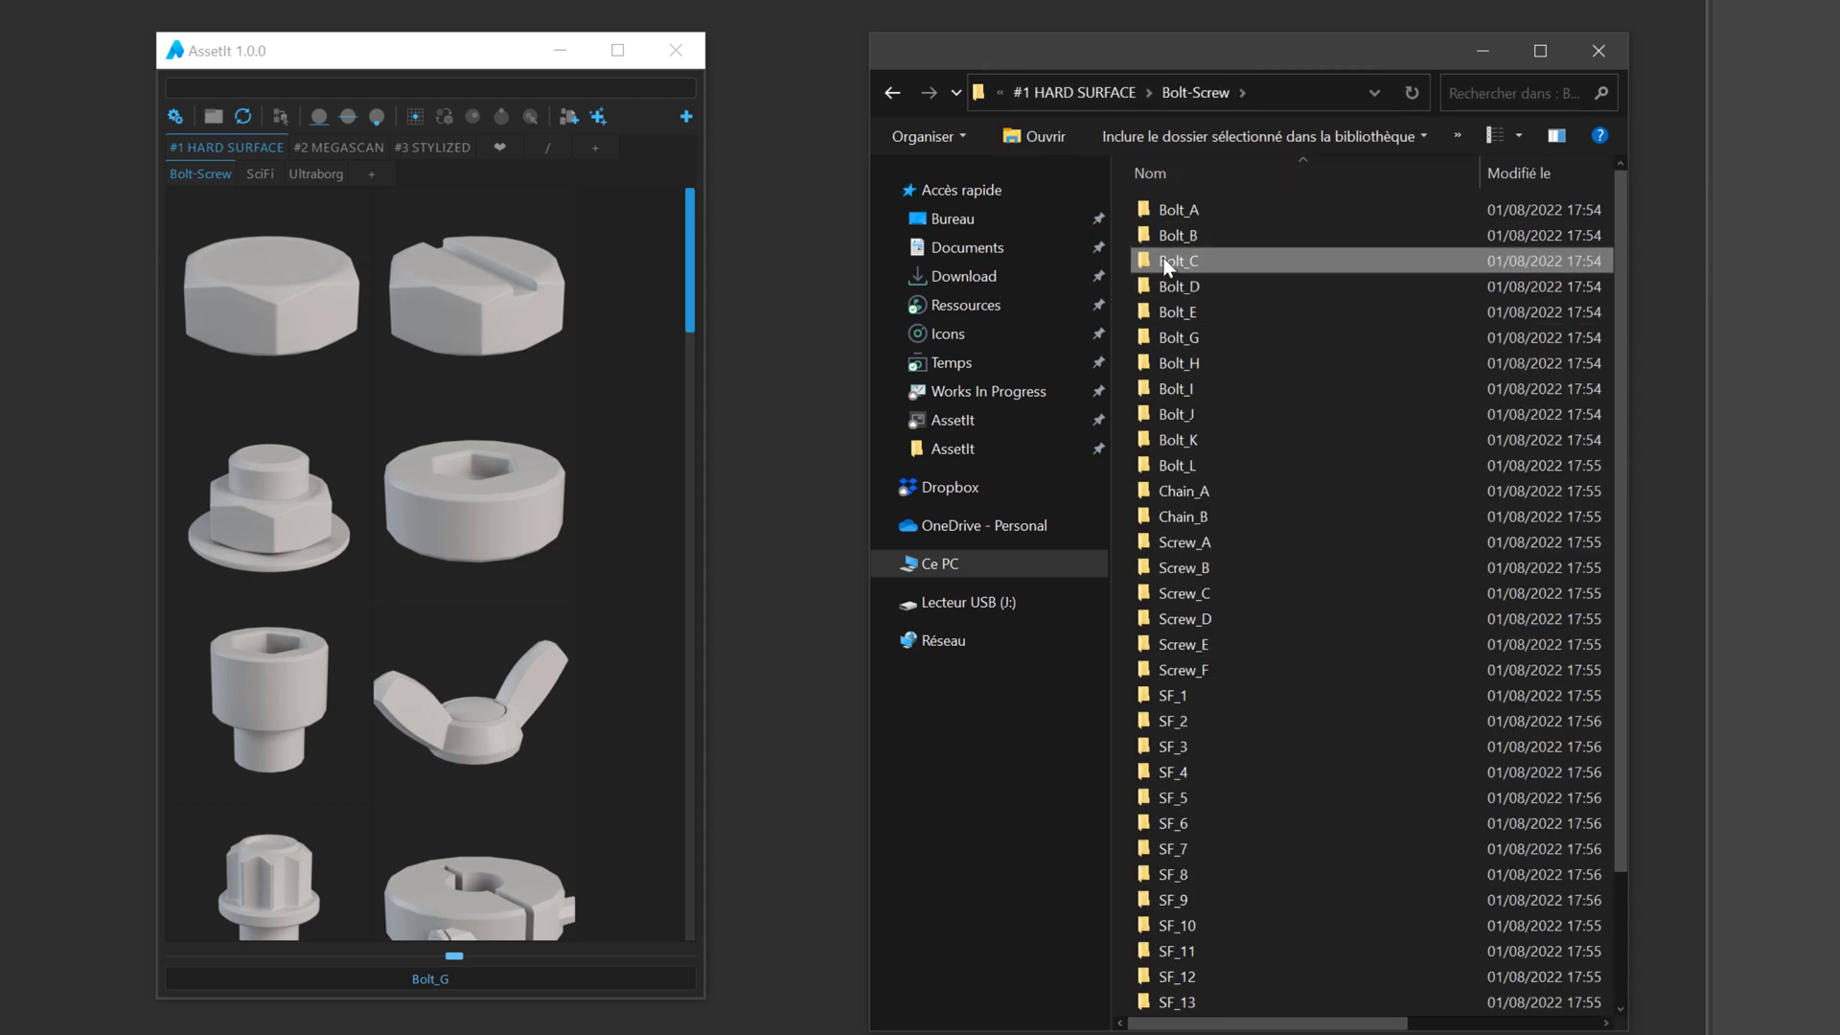
double_click(1178, 259)
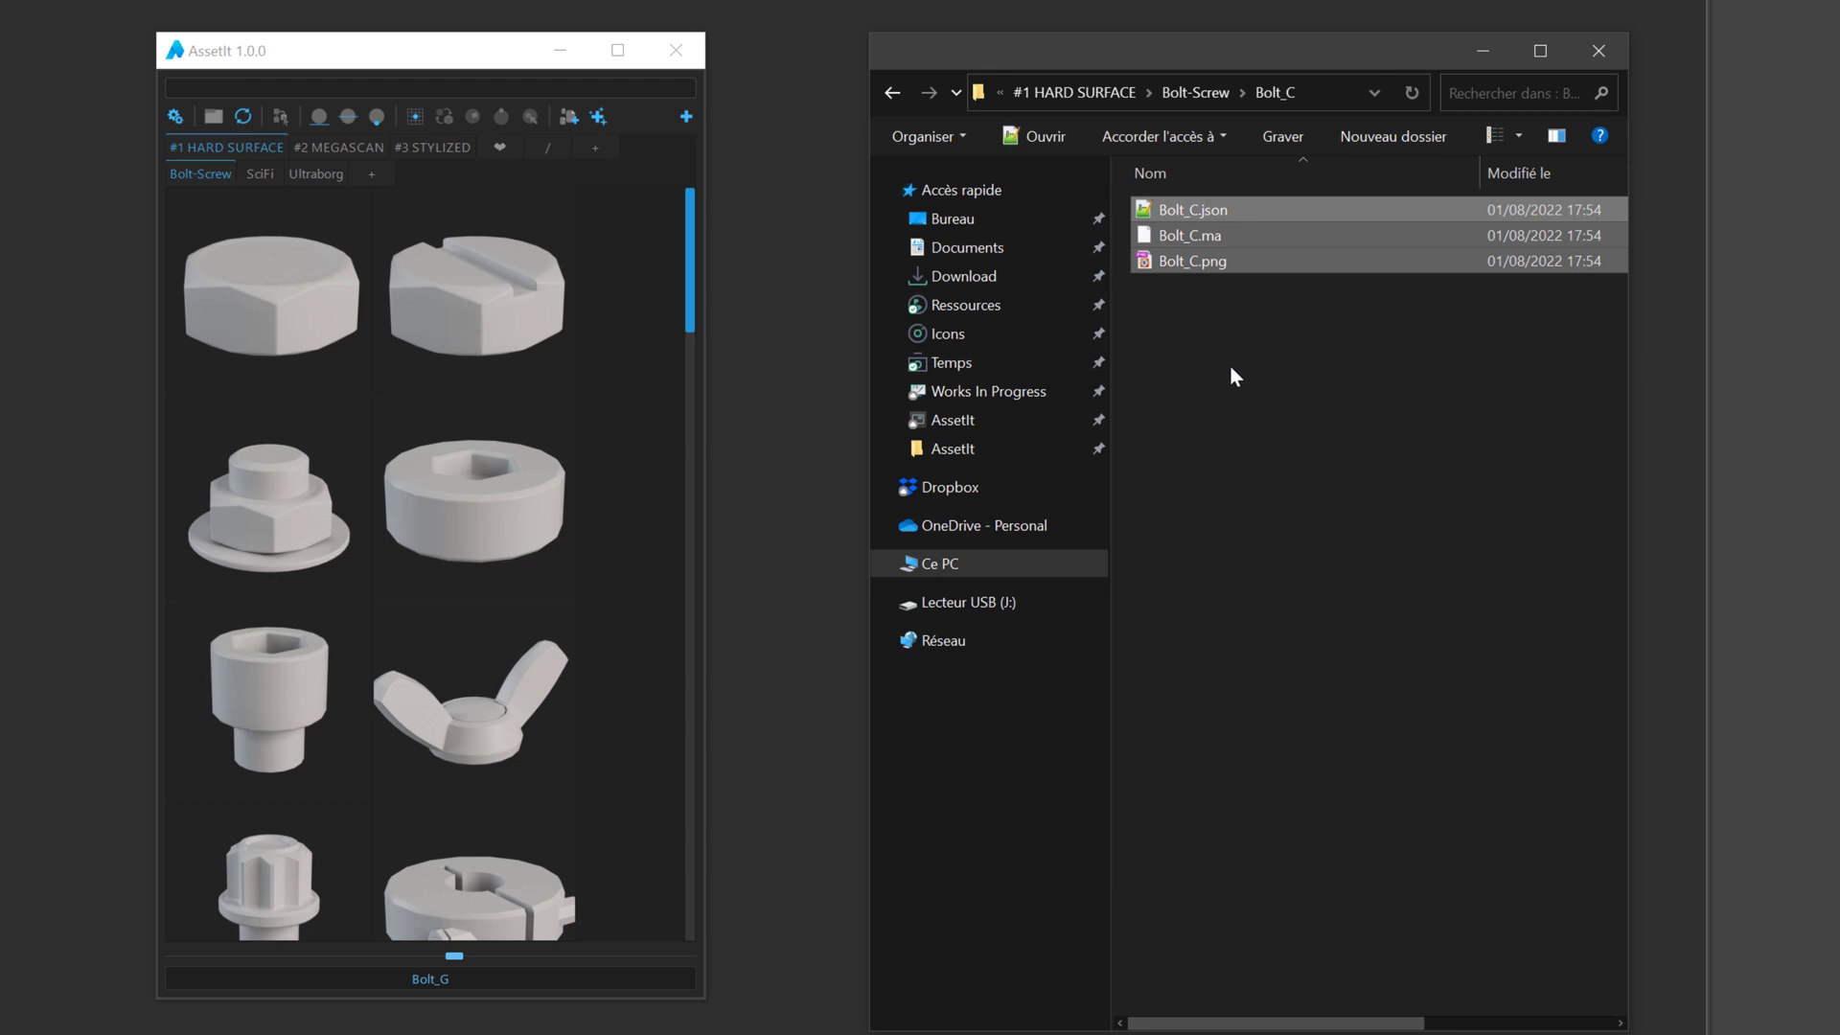
click(1190, 260)
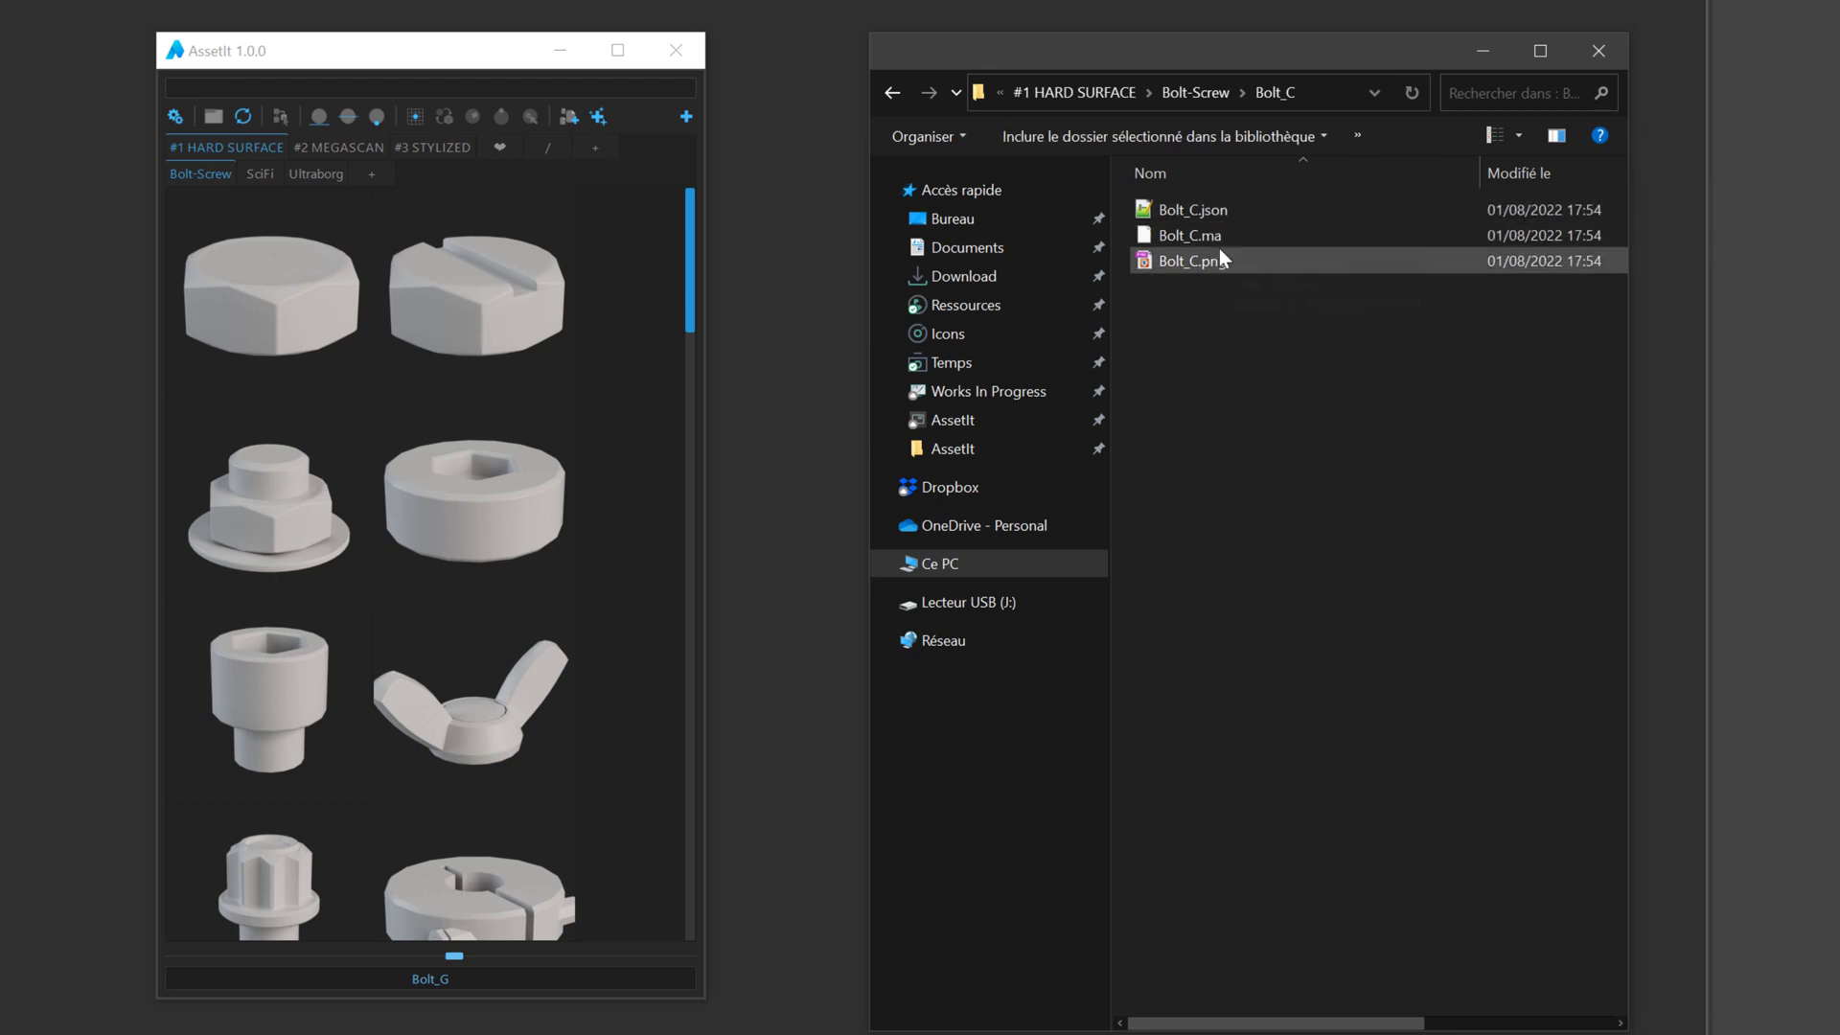
click(1188, 234)
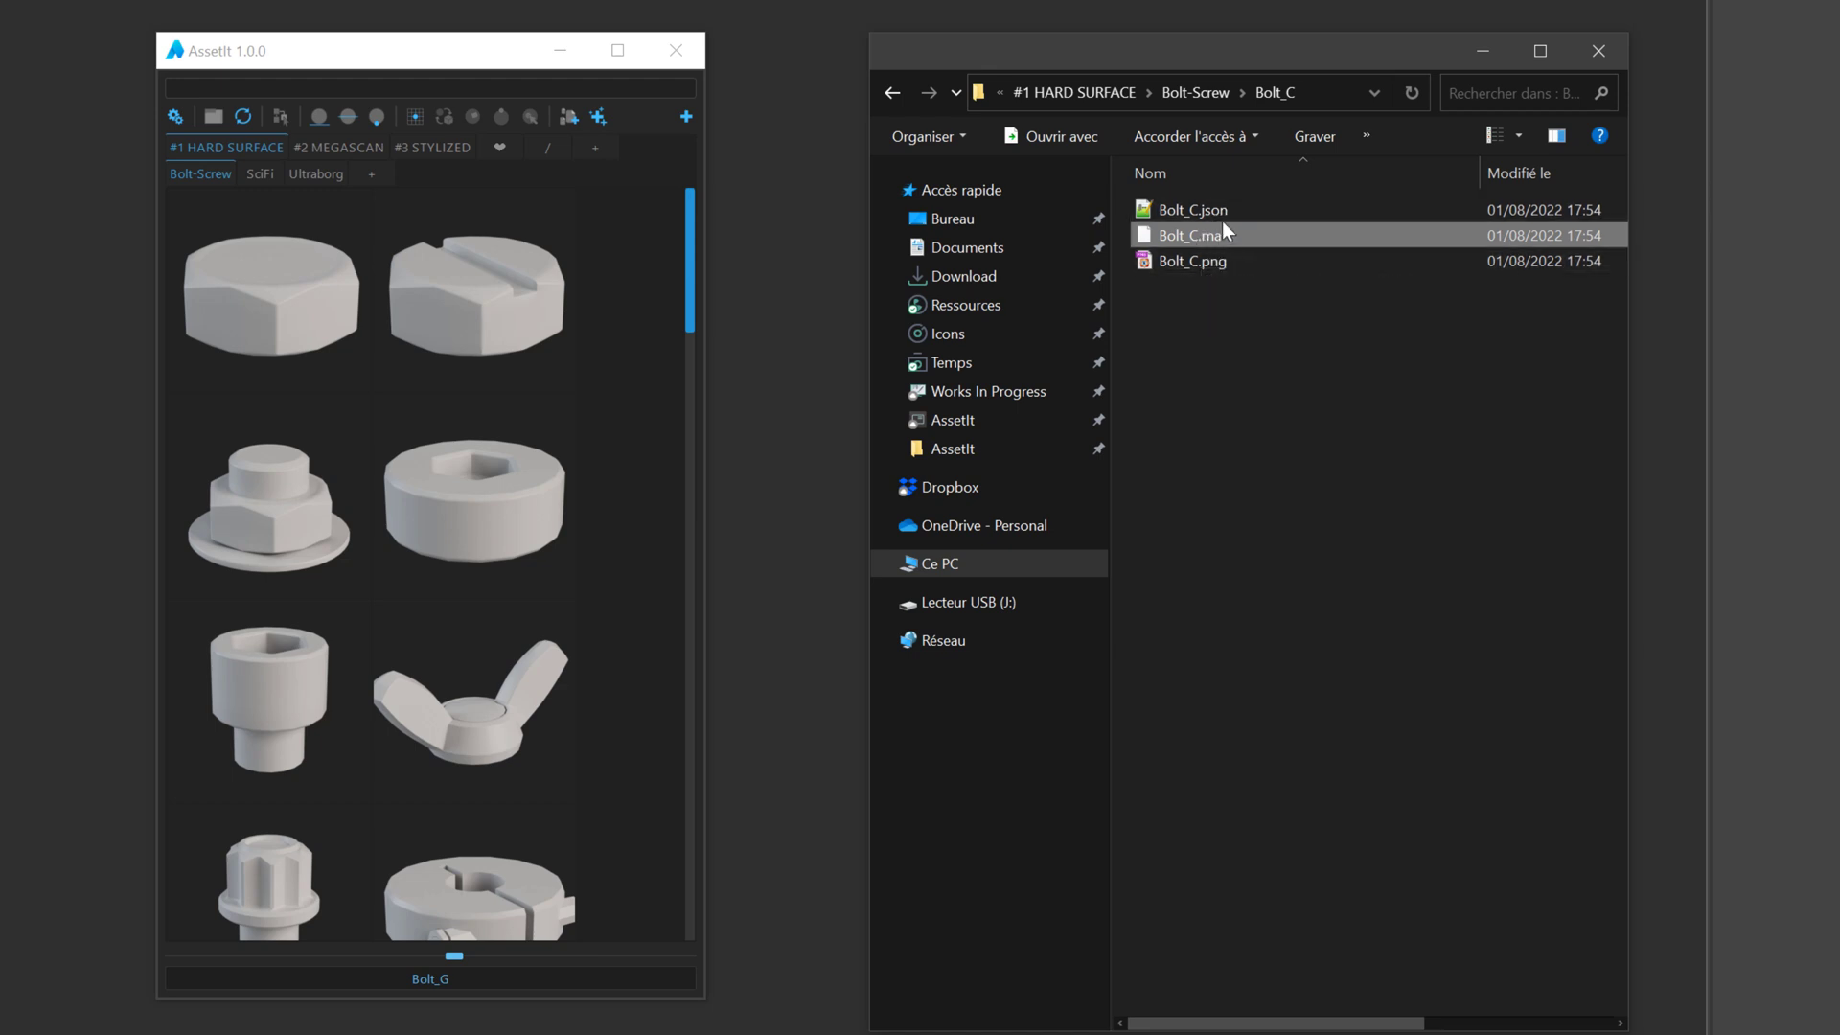
click(1190, 261)
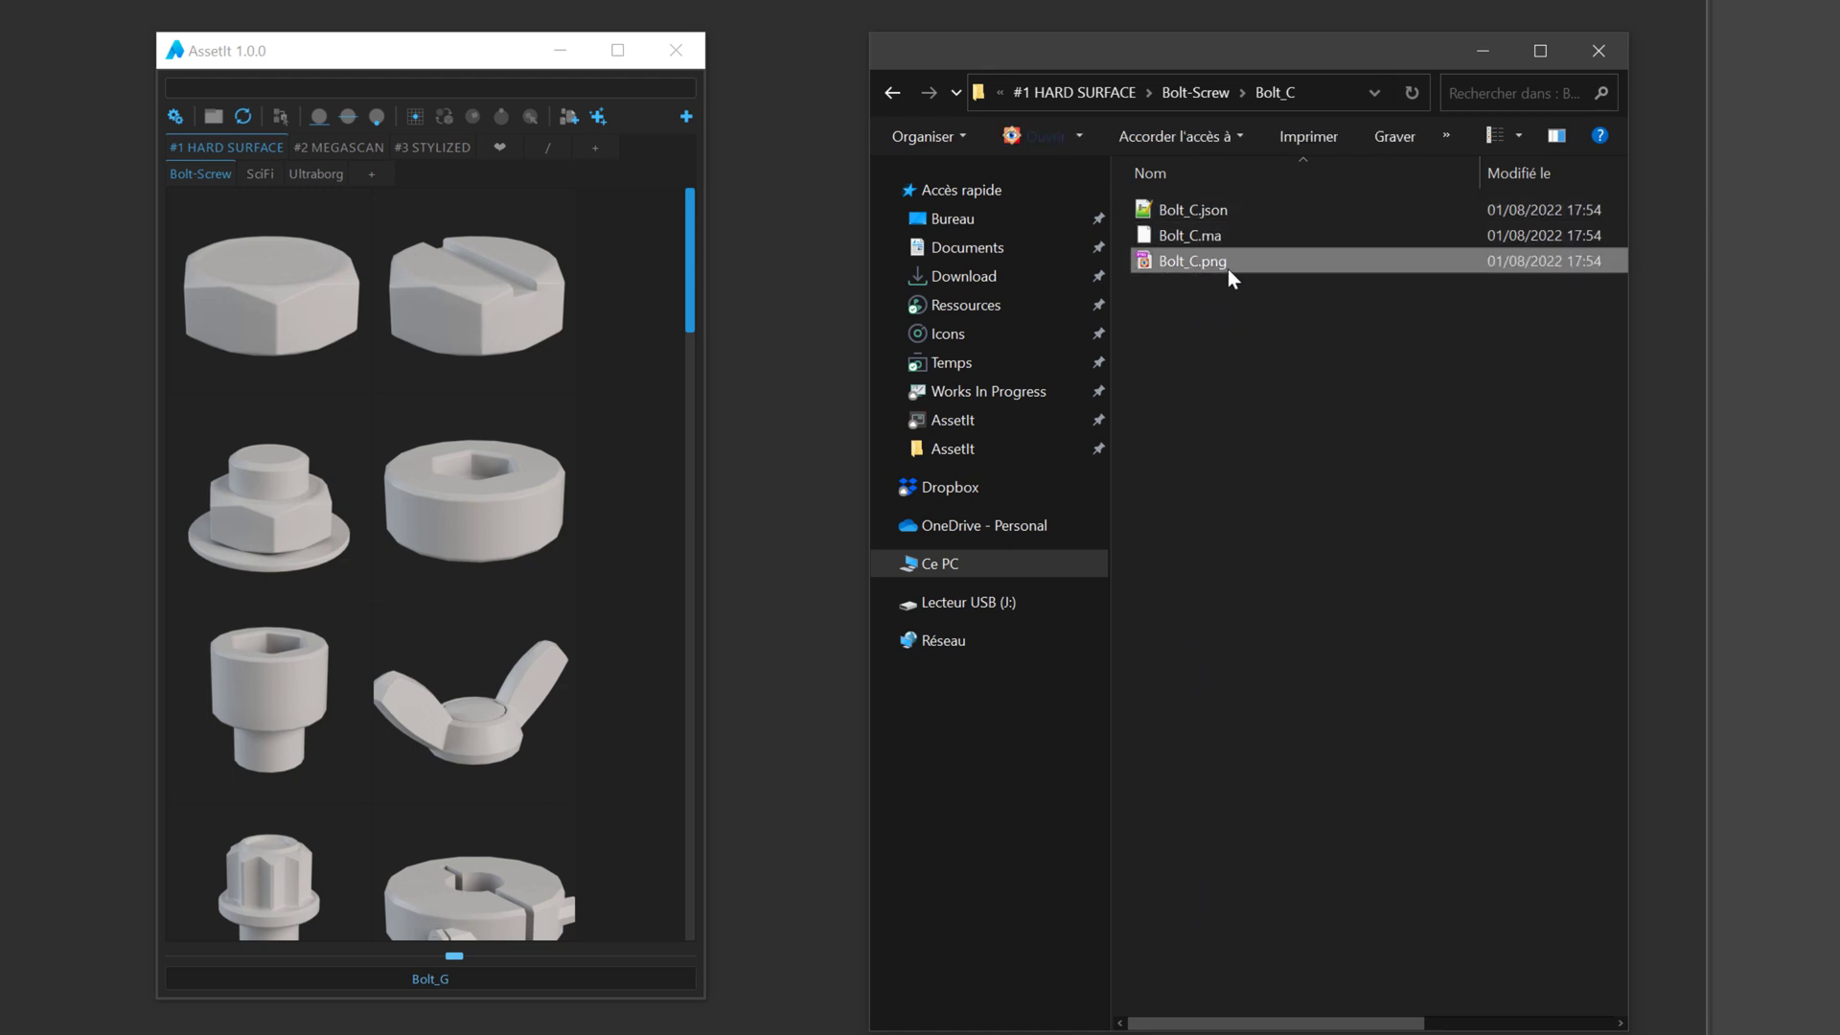
mouse_move(1188, 209)
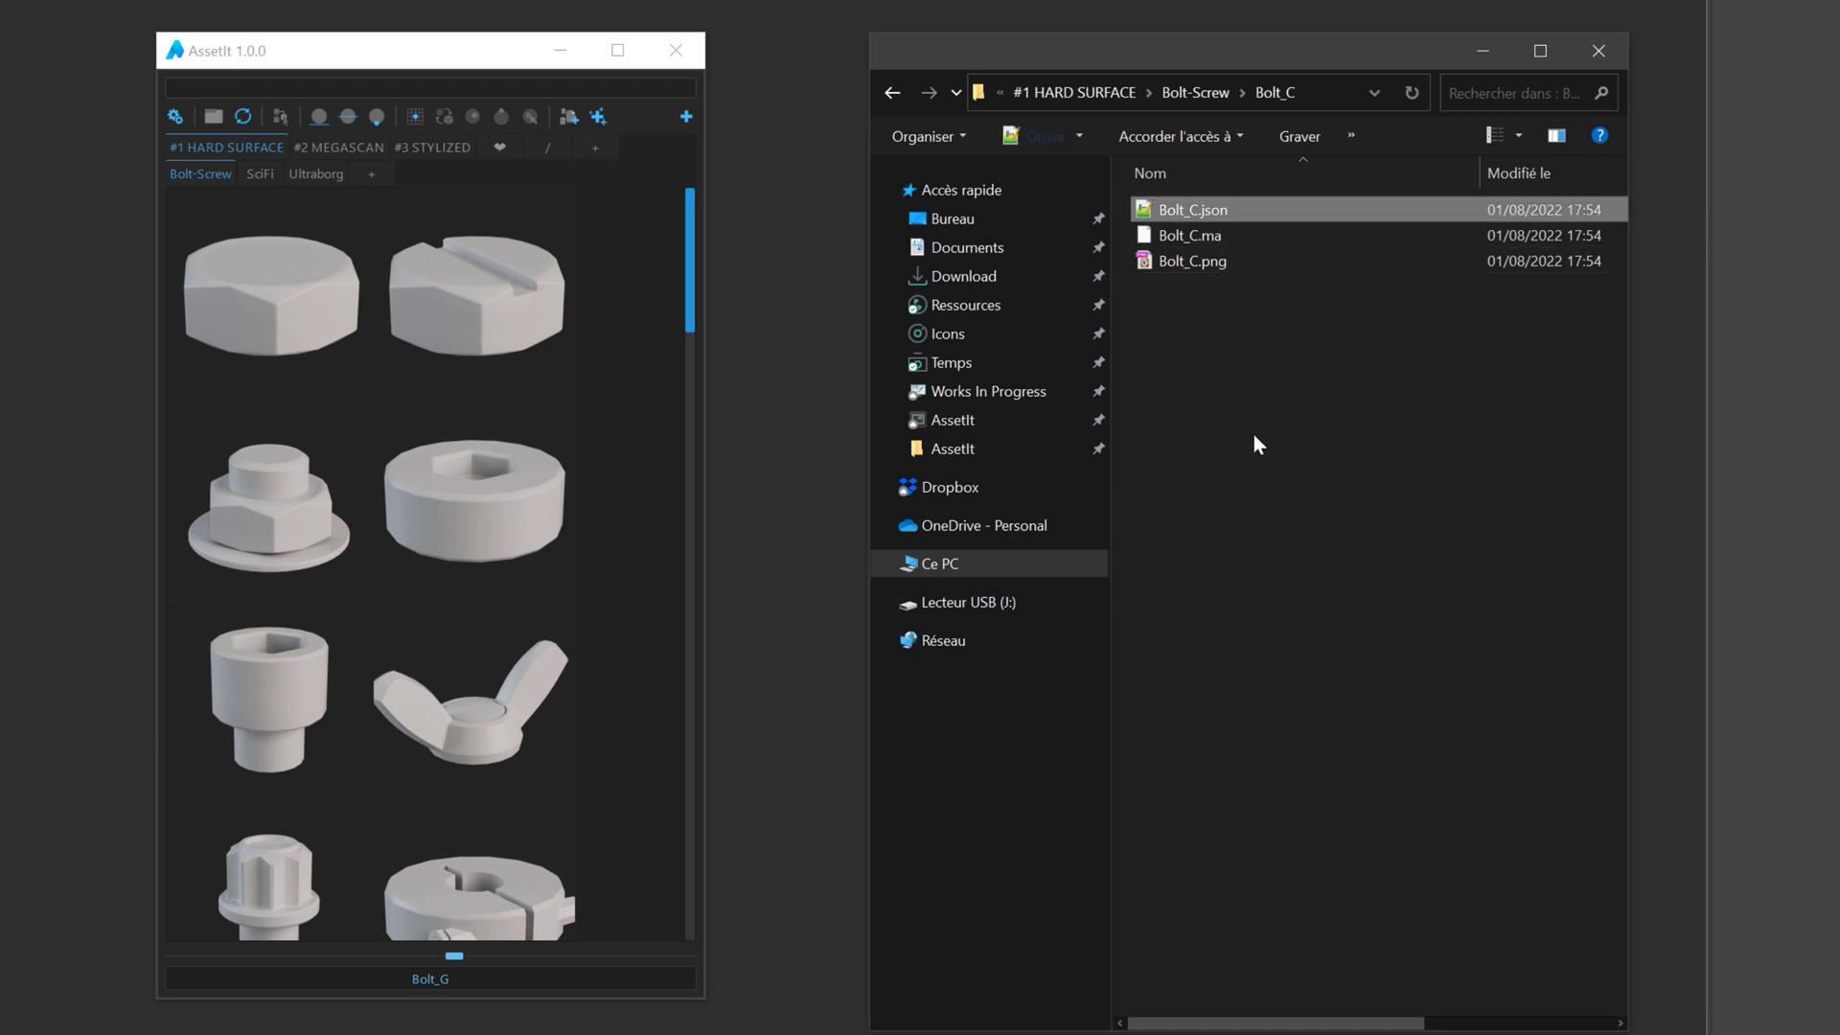
mouse_move(1209, 111)
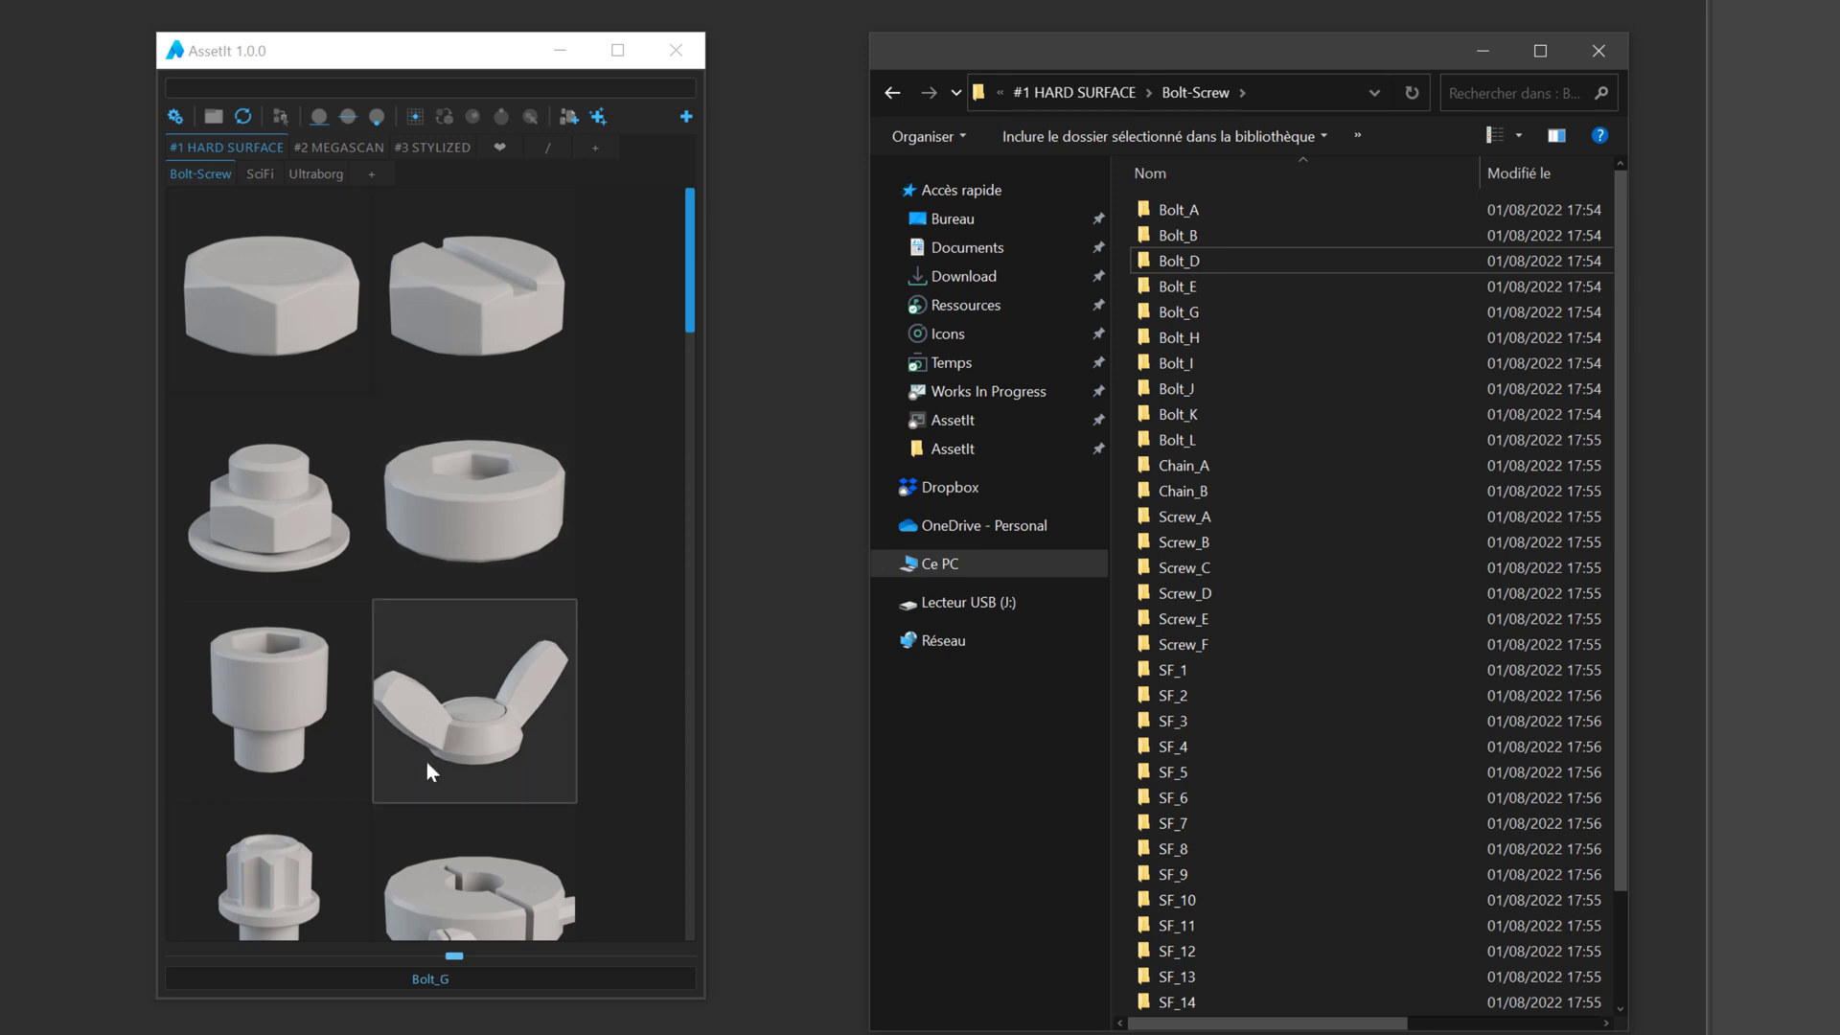
right_click(473, 697)
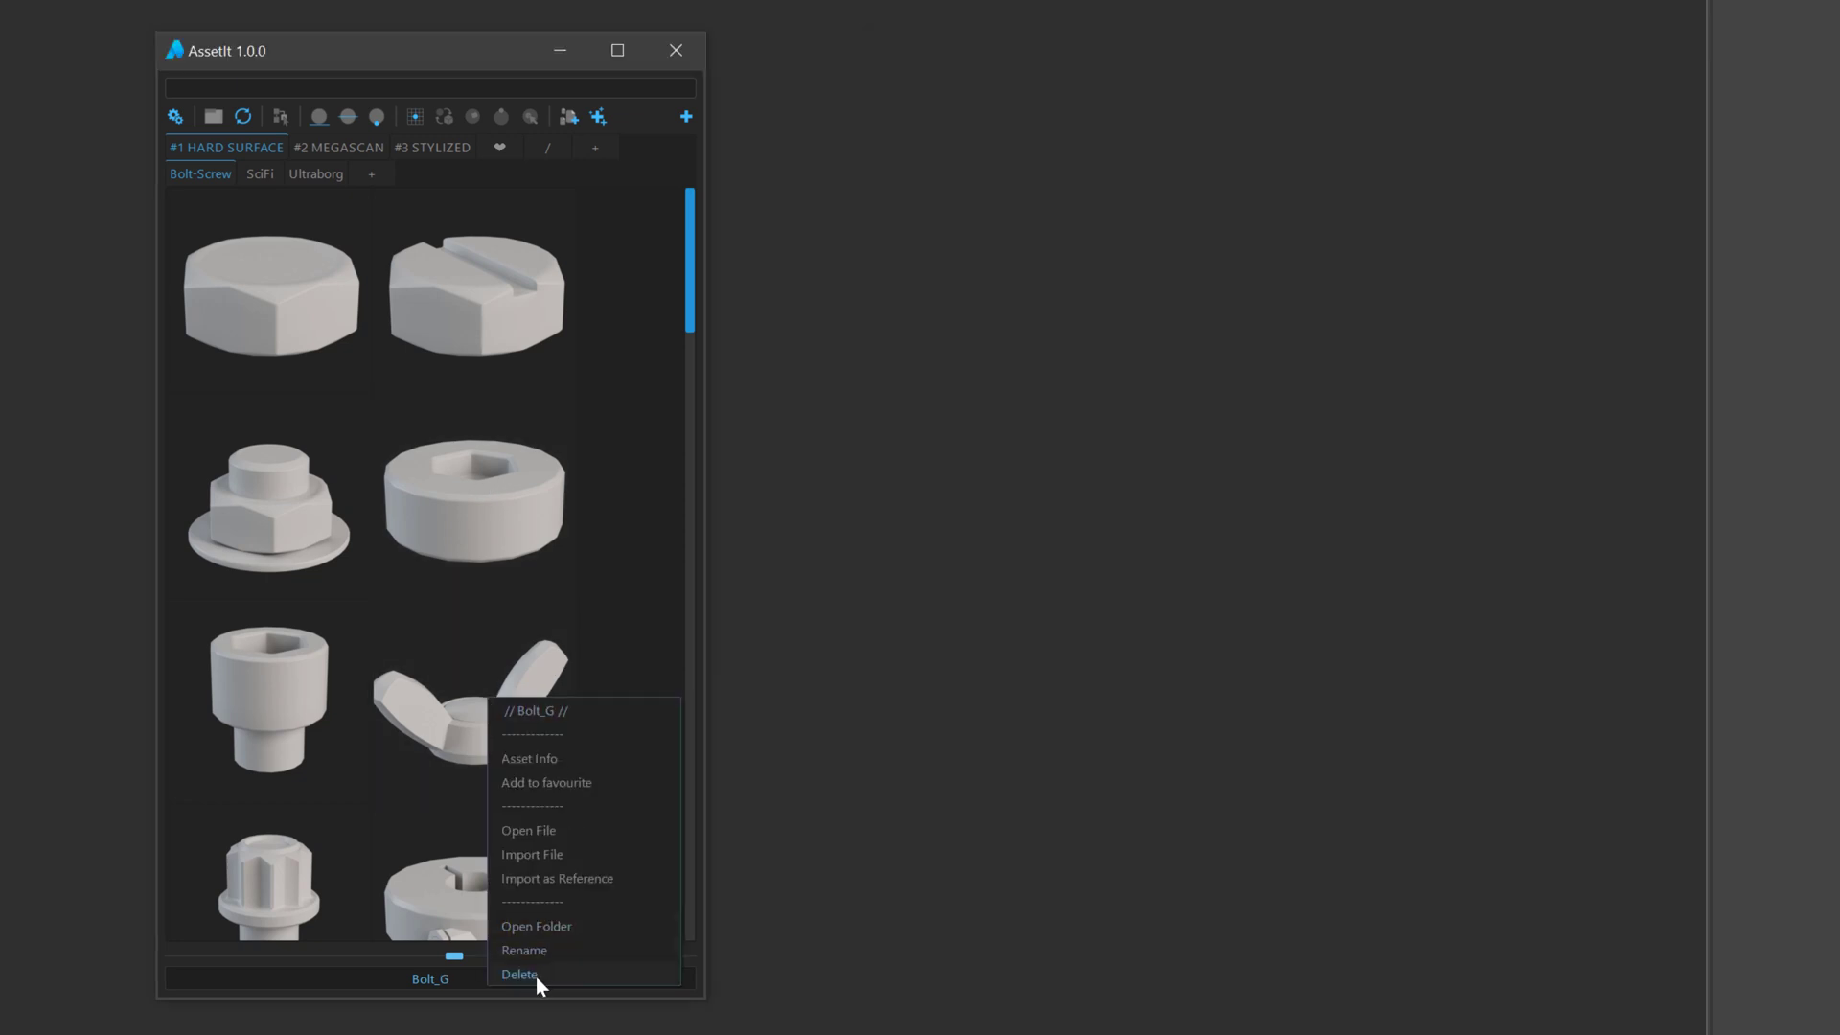
mouse_move(493, 828)
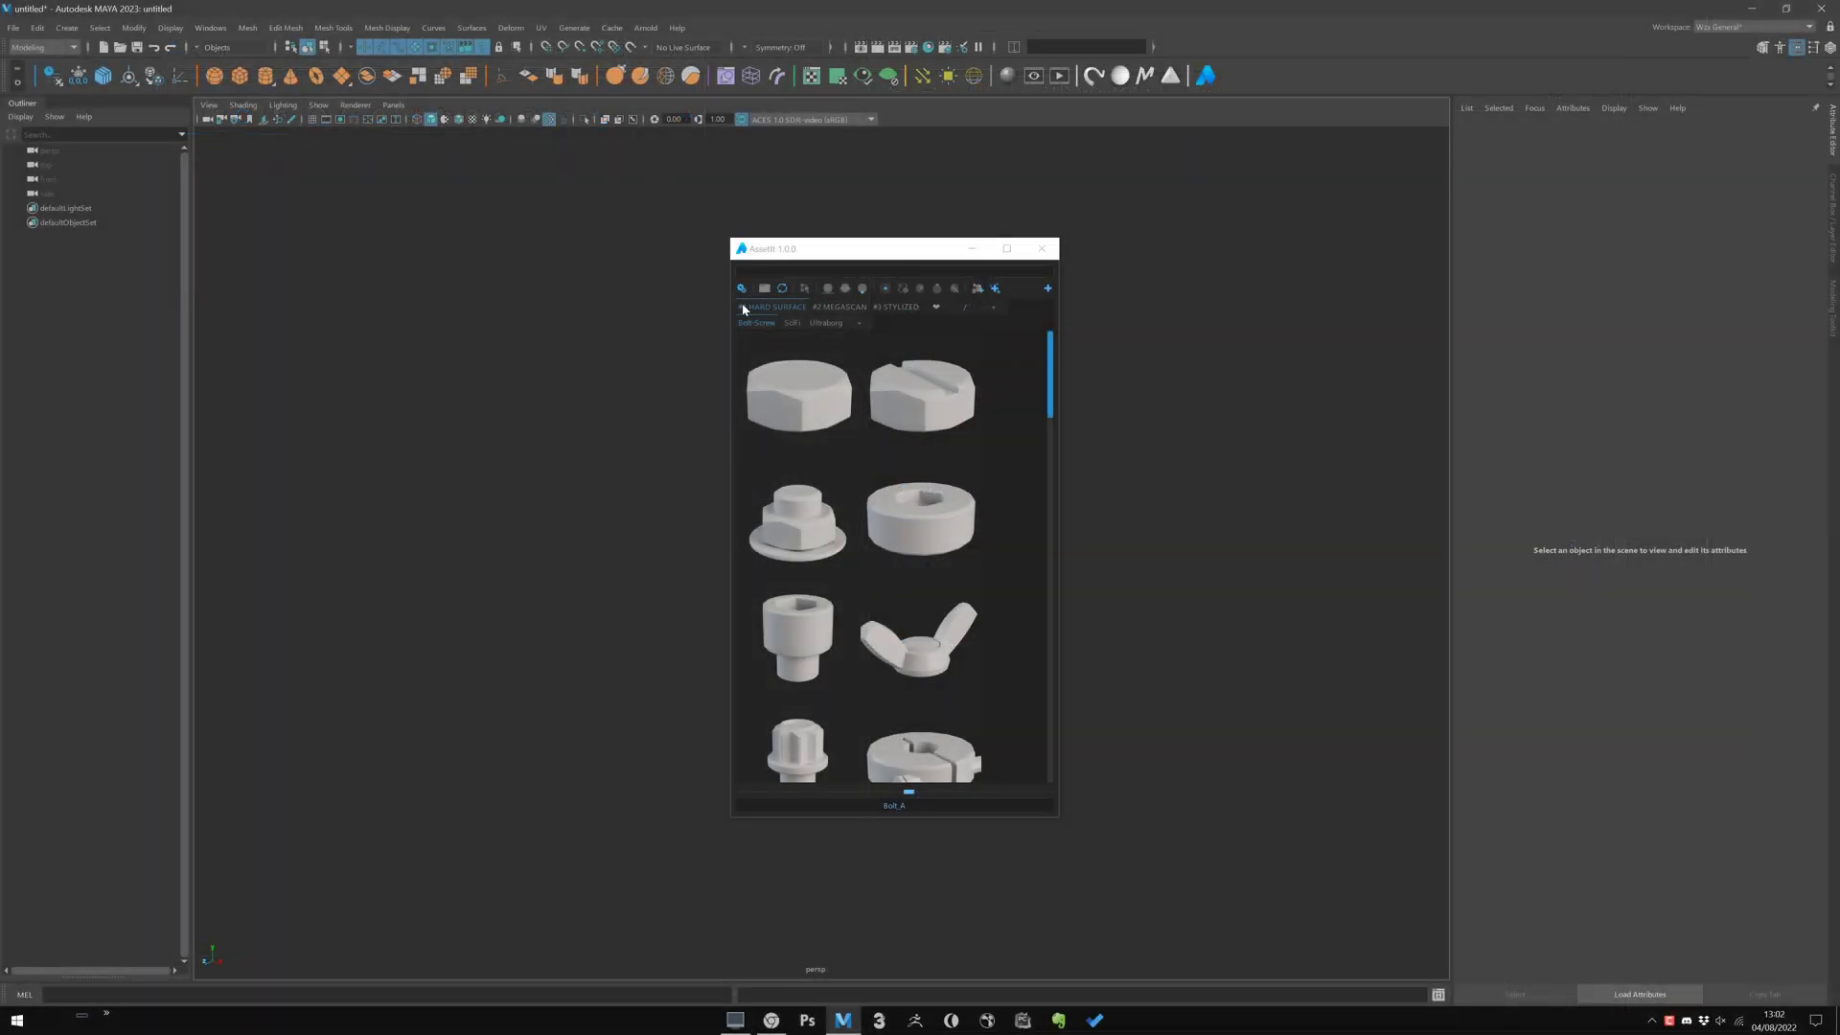
Choose the Maya theme from the Theme list in AssetIt Settings
click(995, 289)
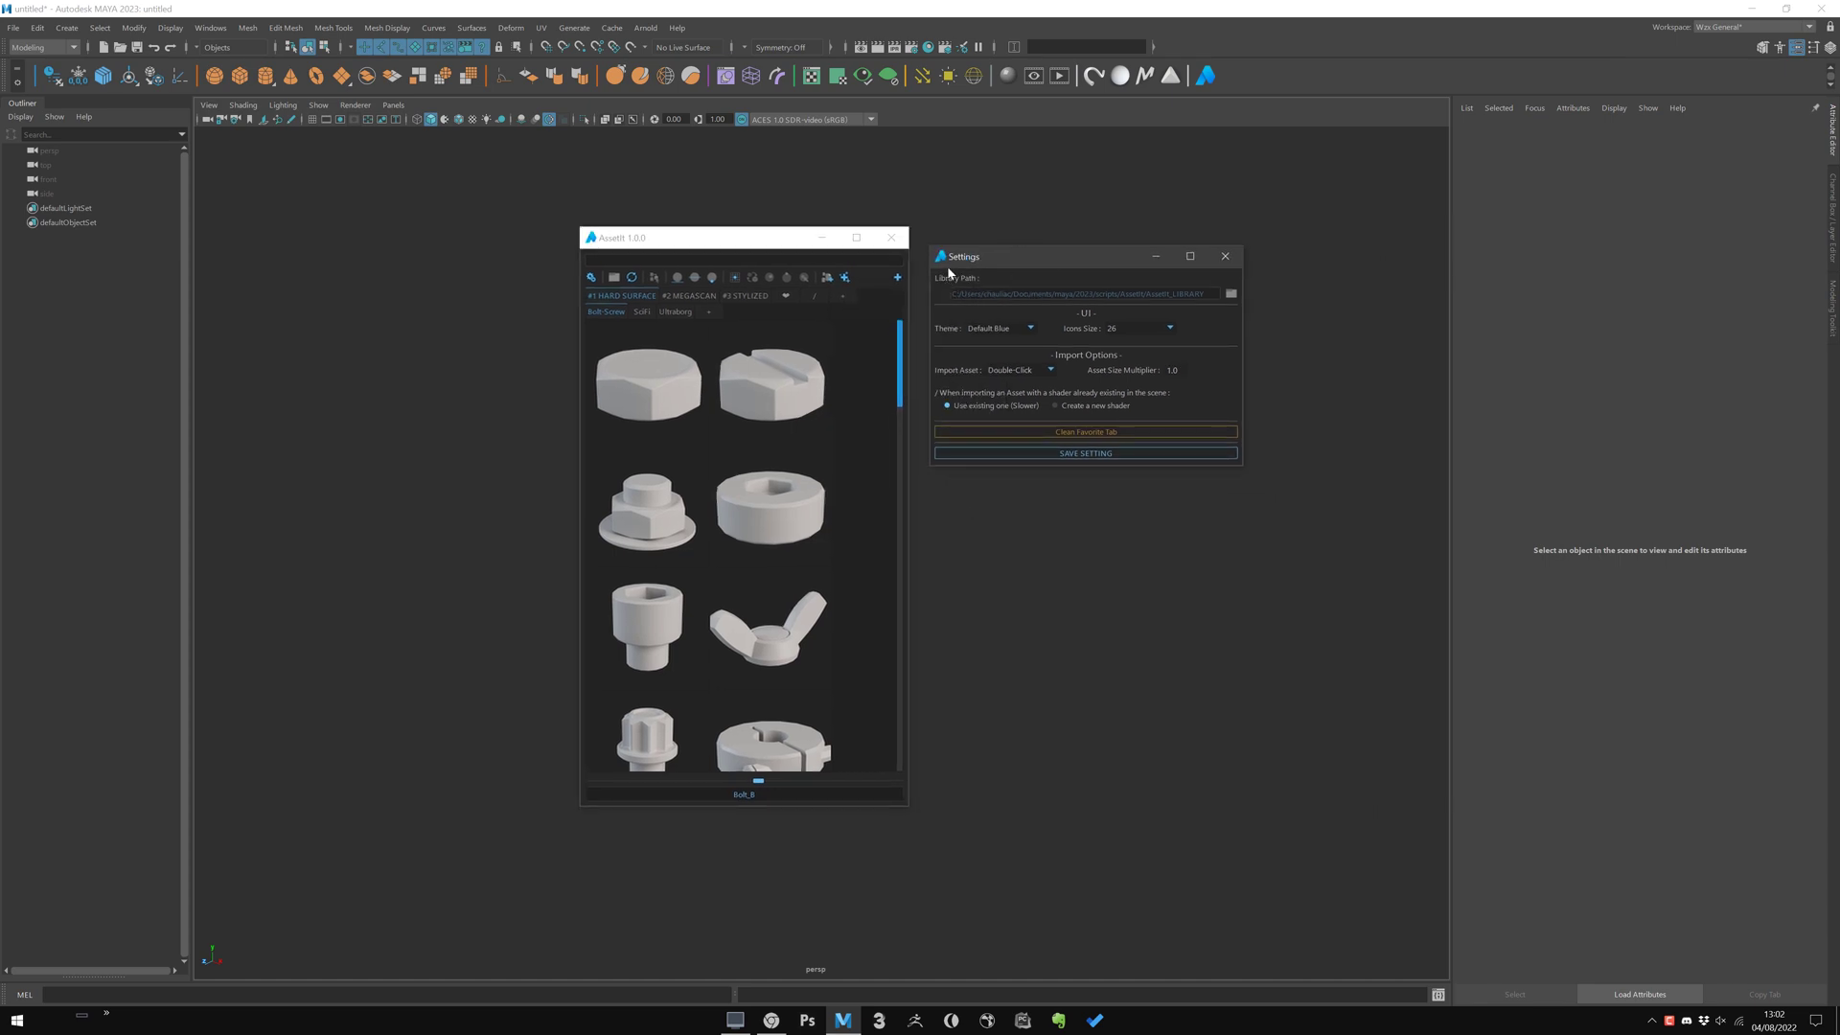
mouse_move(1091, 320)
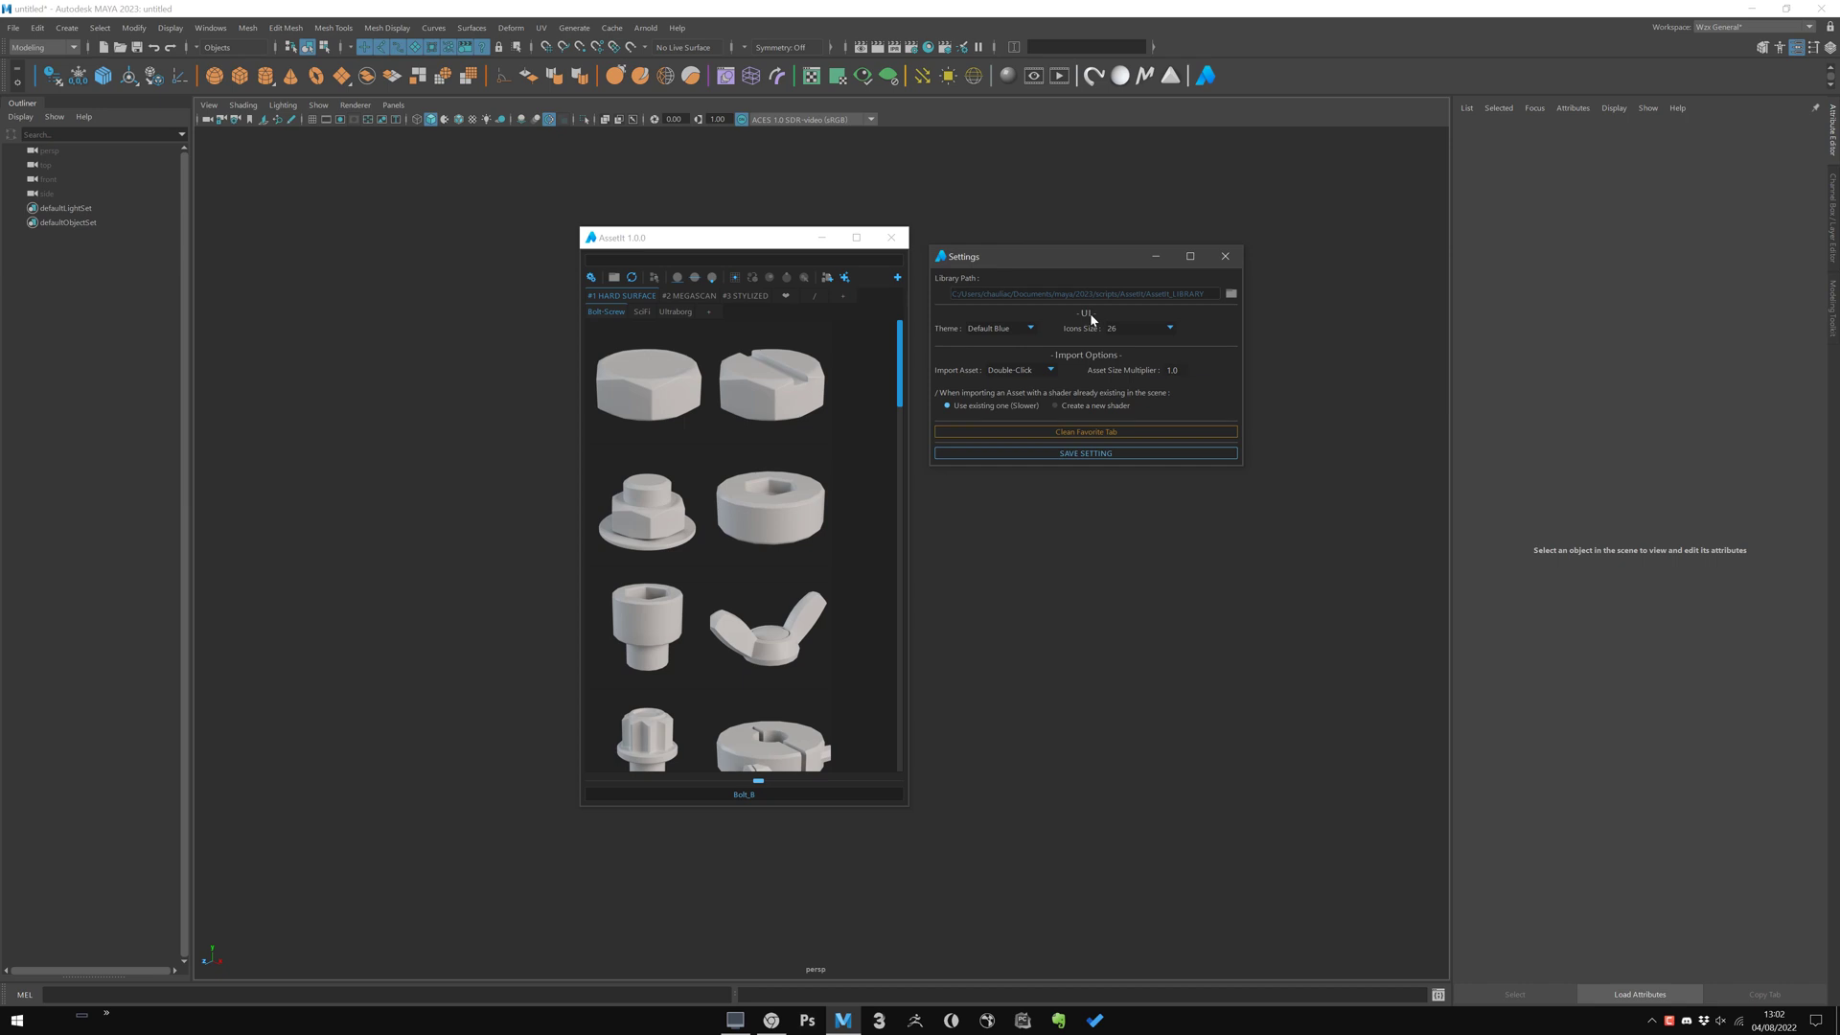
mouse_move(976, 341)
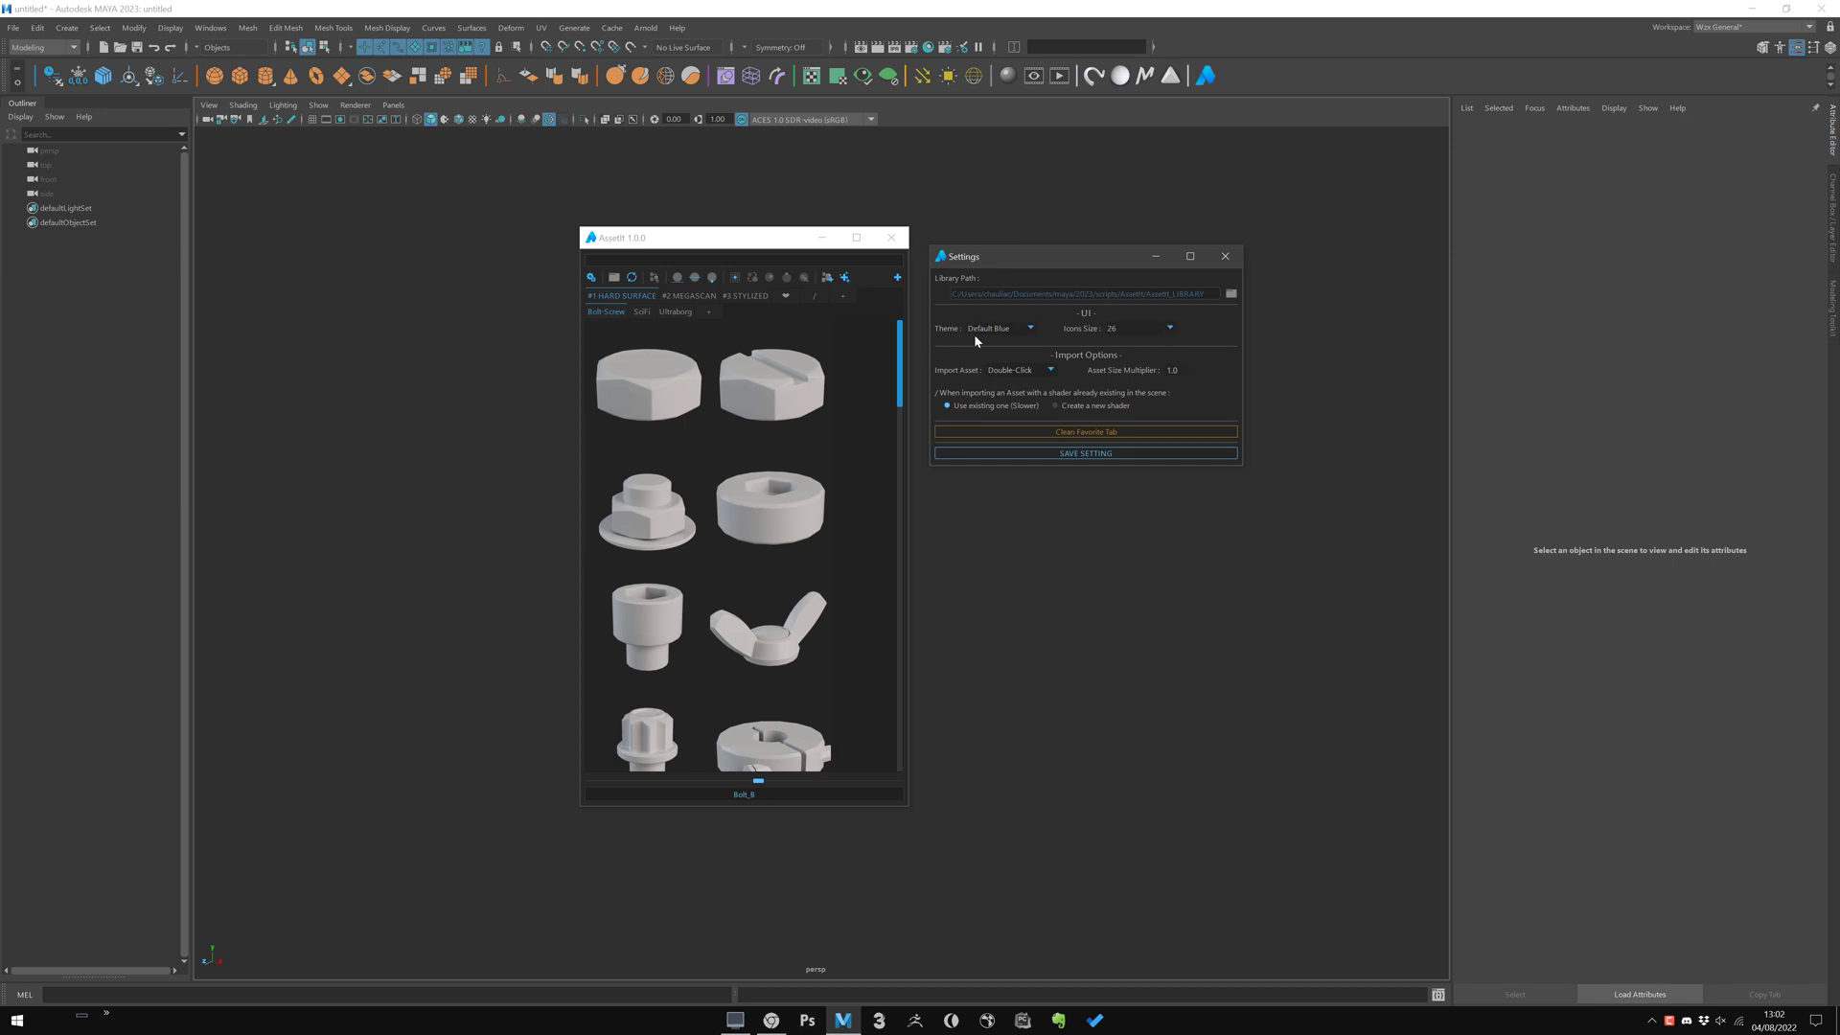
click(996, 327)
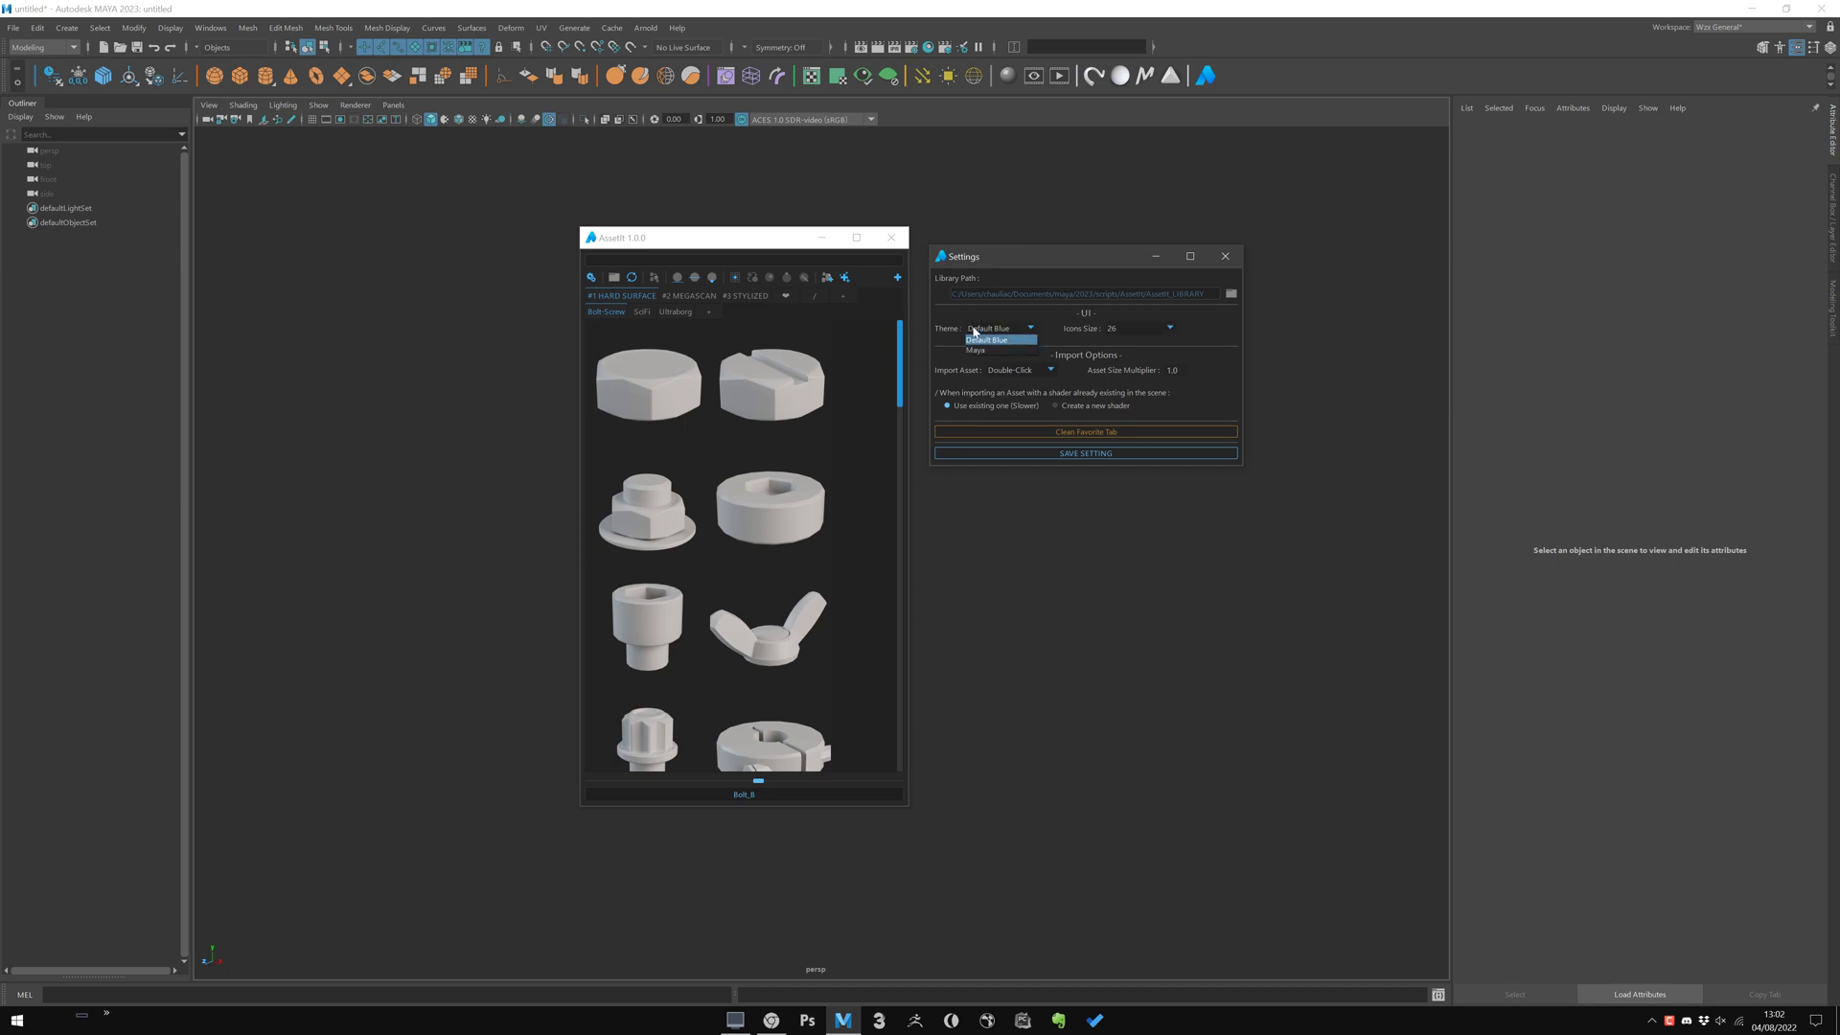
mouse_move(983, 348)
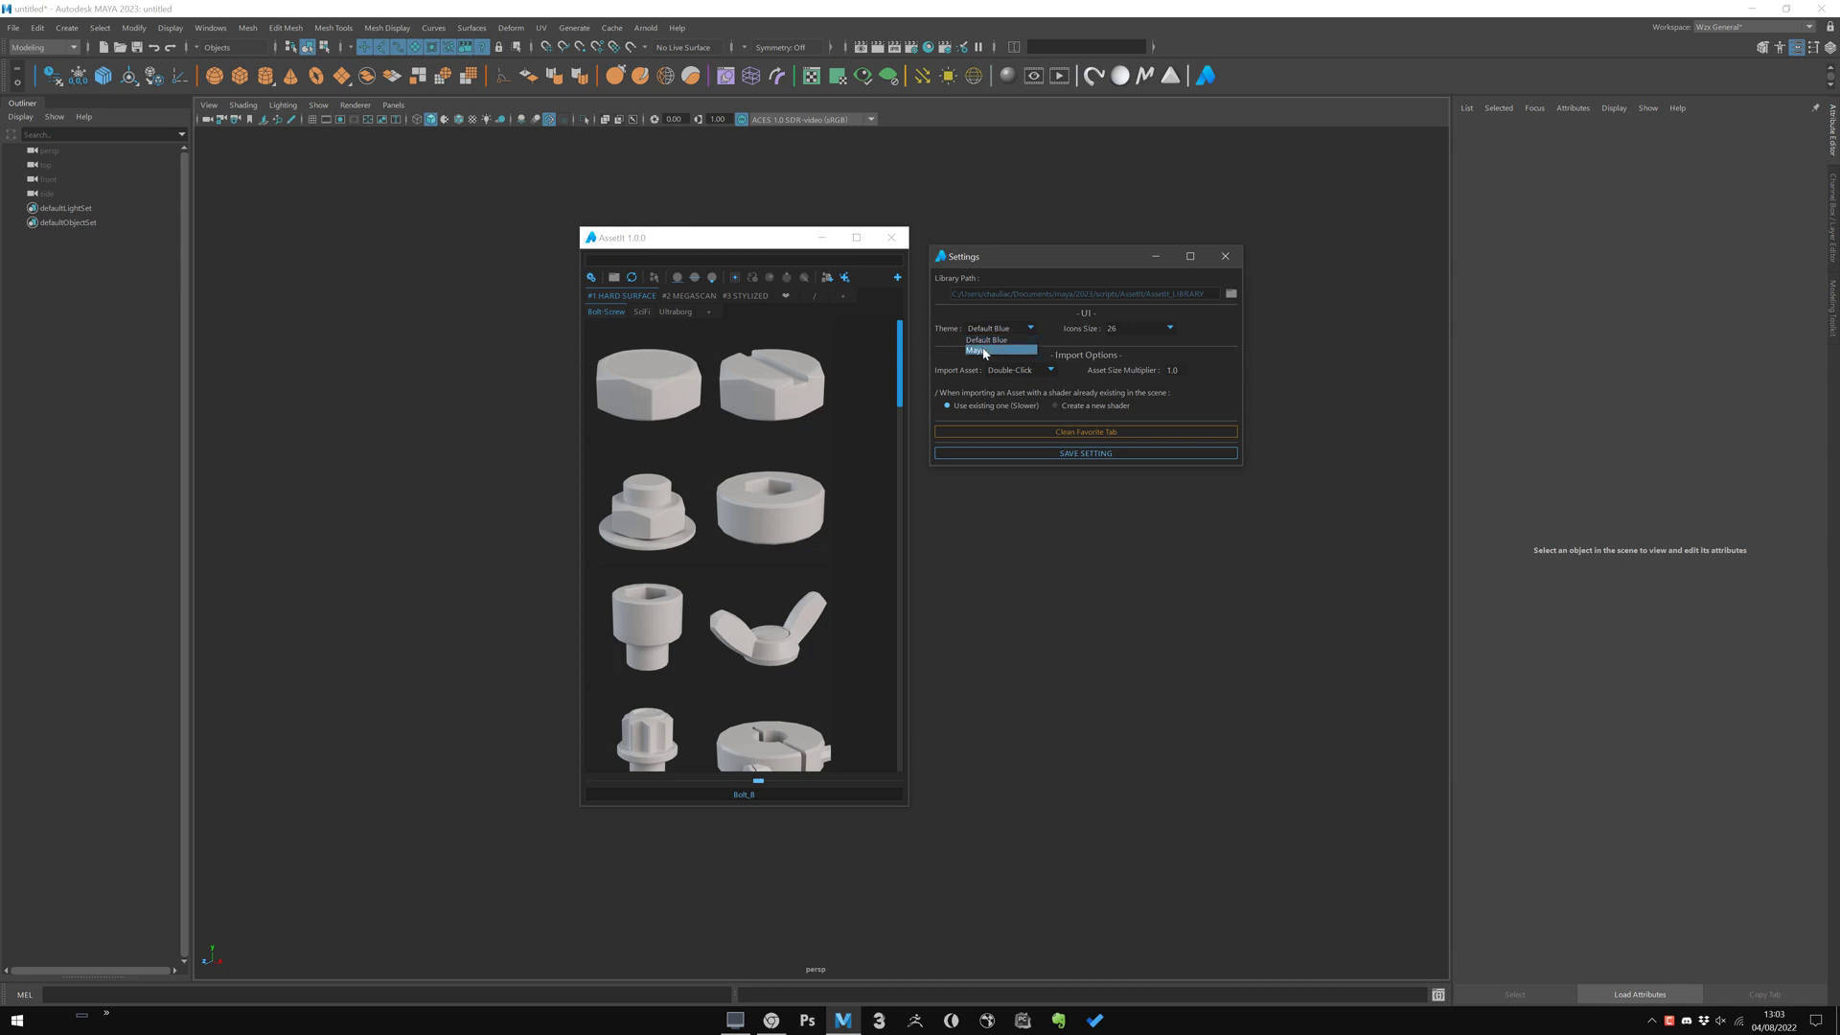
click(985, 349)
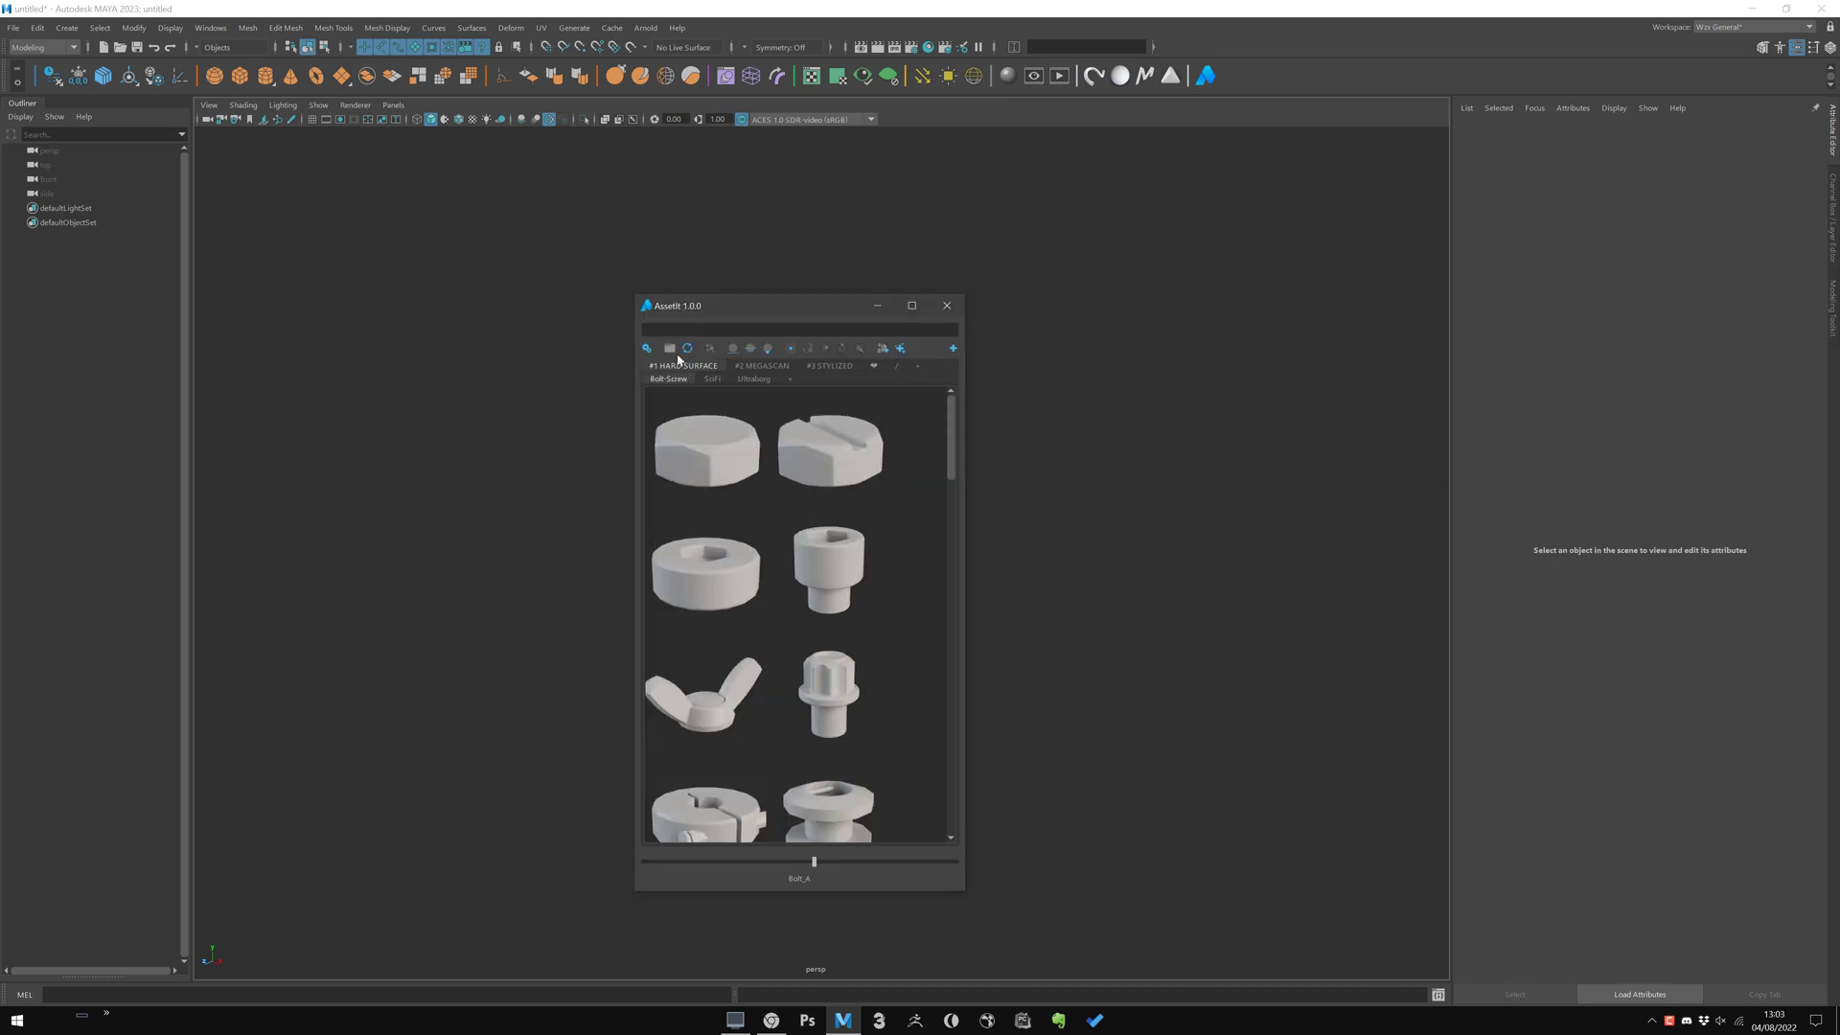
Set the theme back to Default Blue, pick a different Icons Size, and save the settings
click(900, 349)
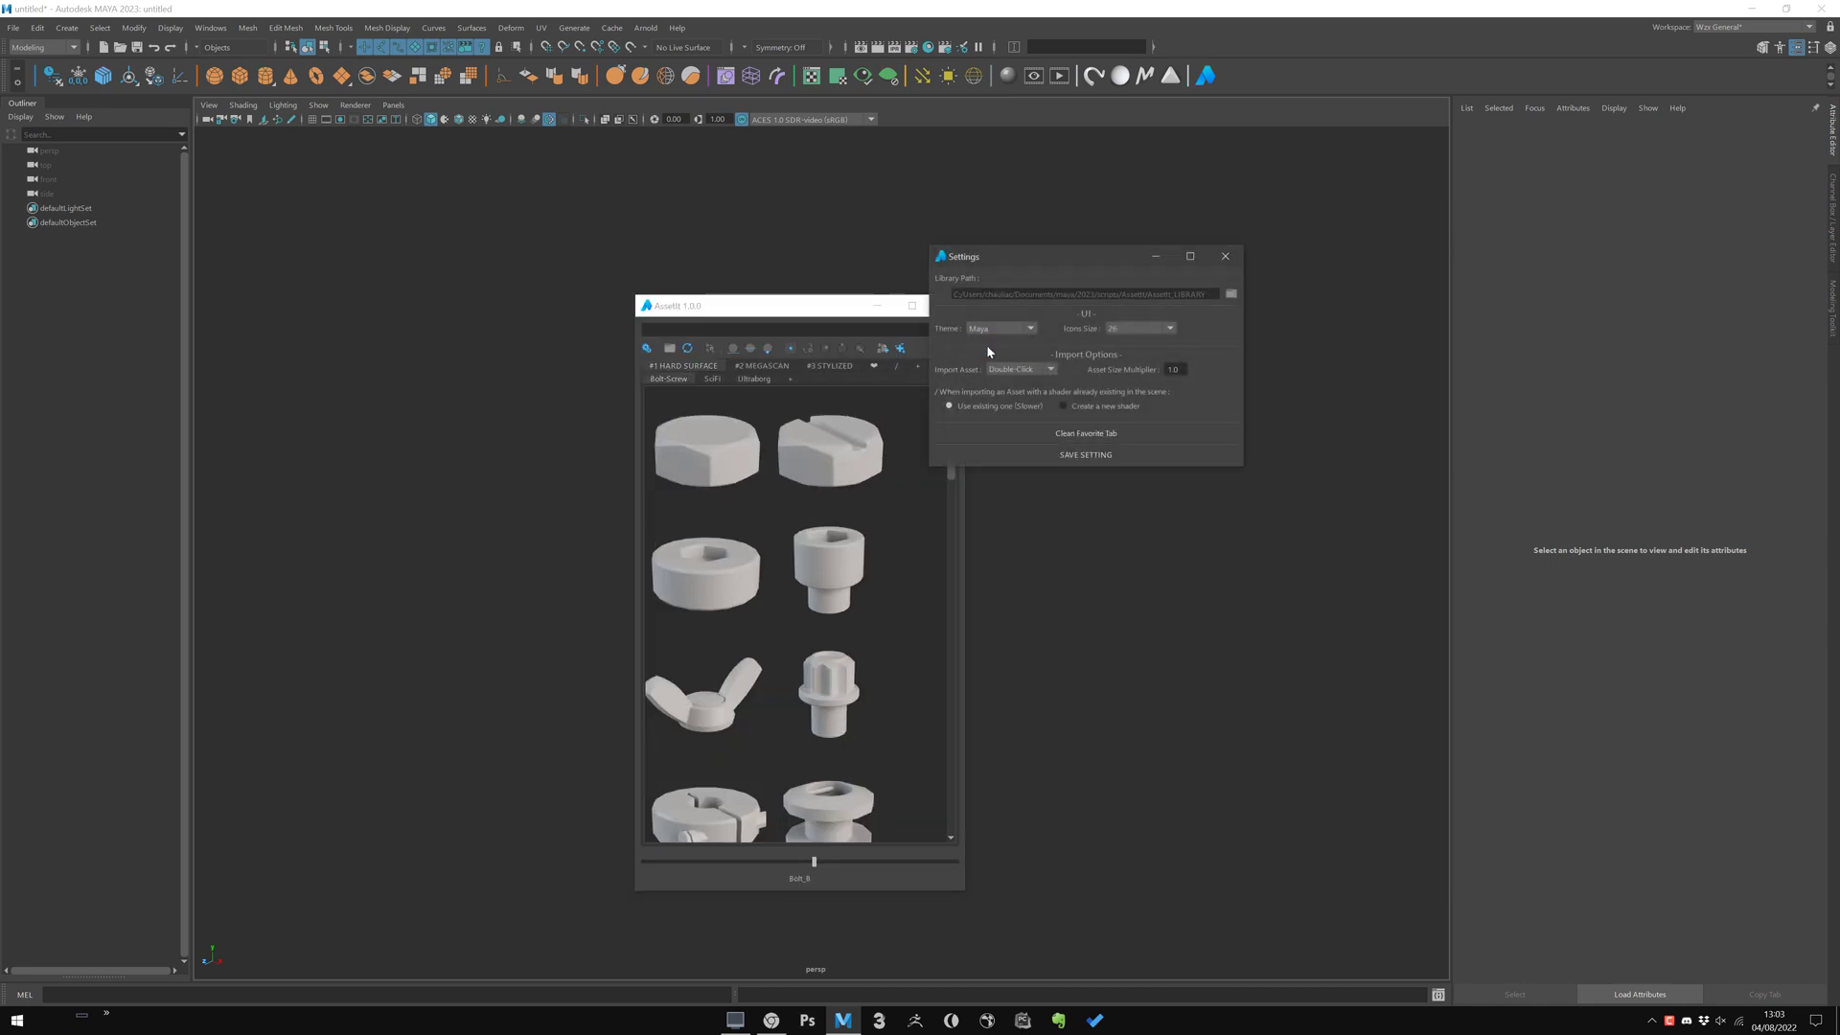
click(1139, 328)
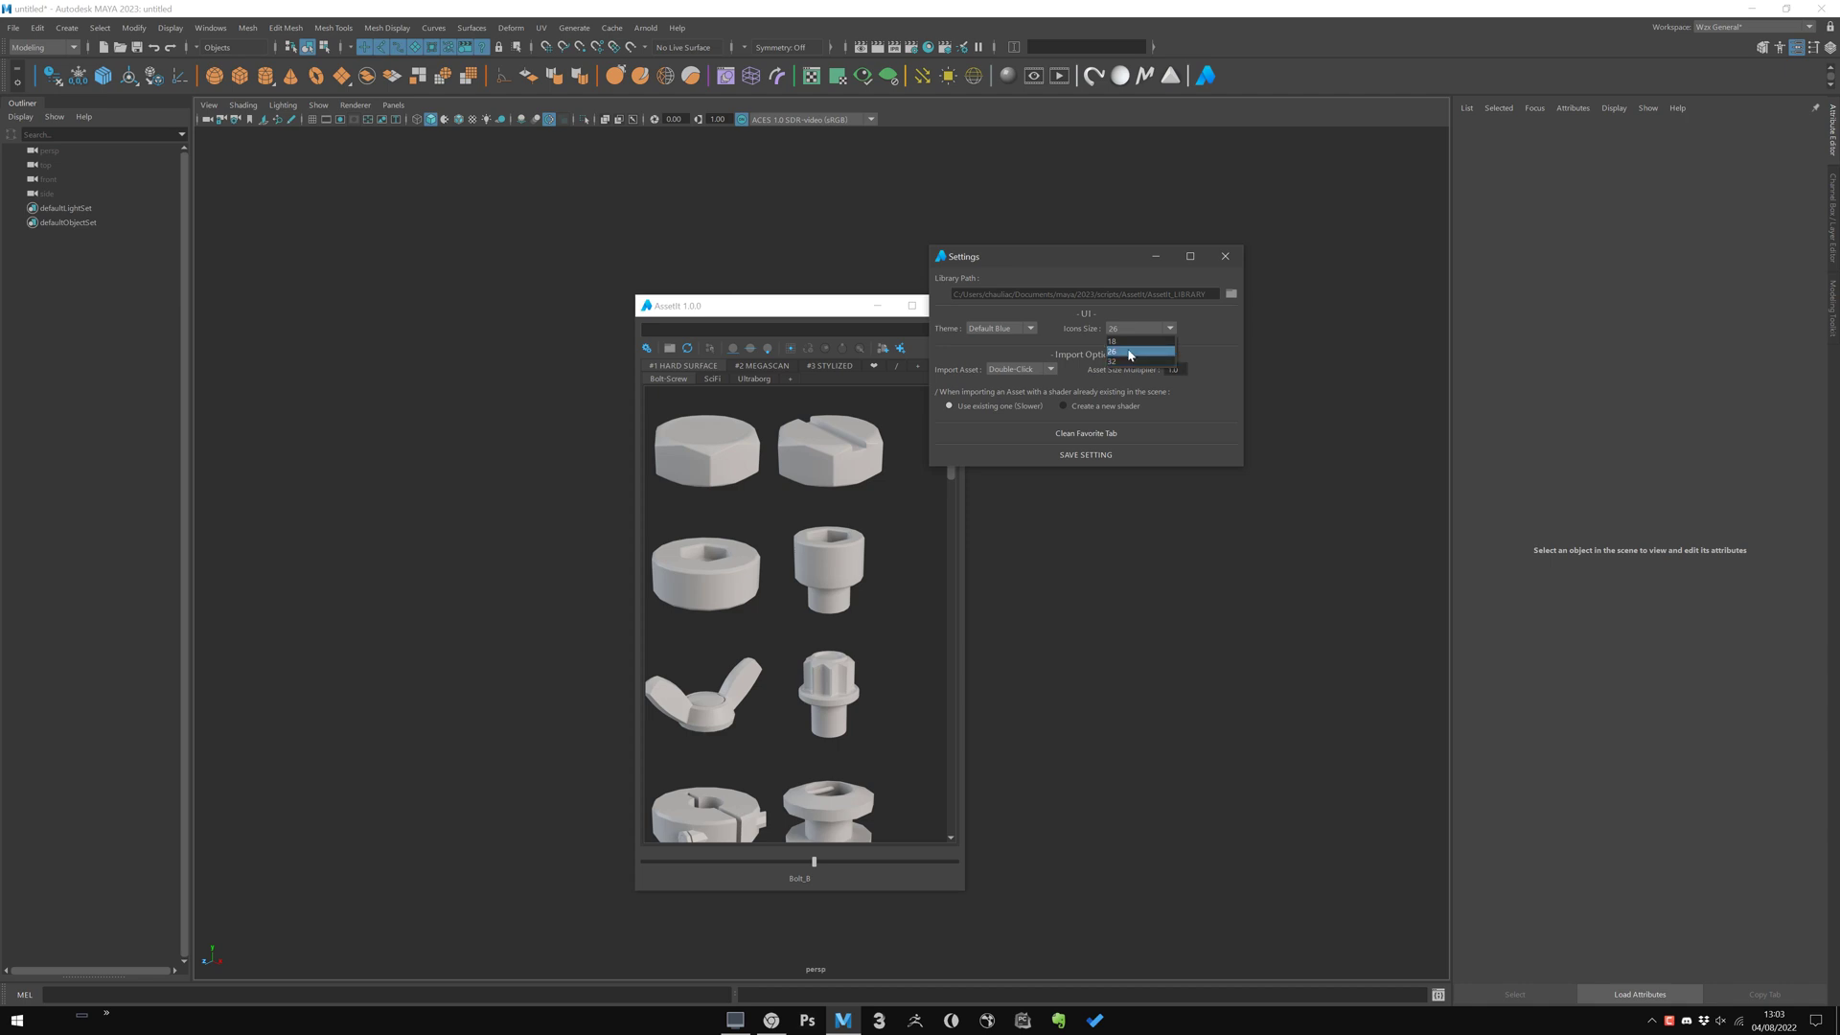
mouse_move(1112, 341)
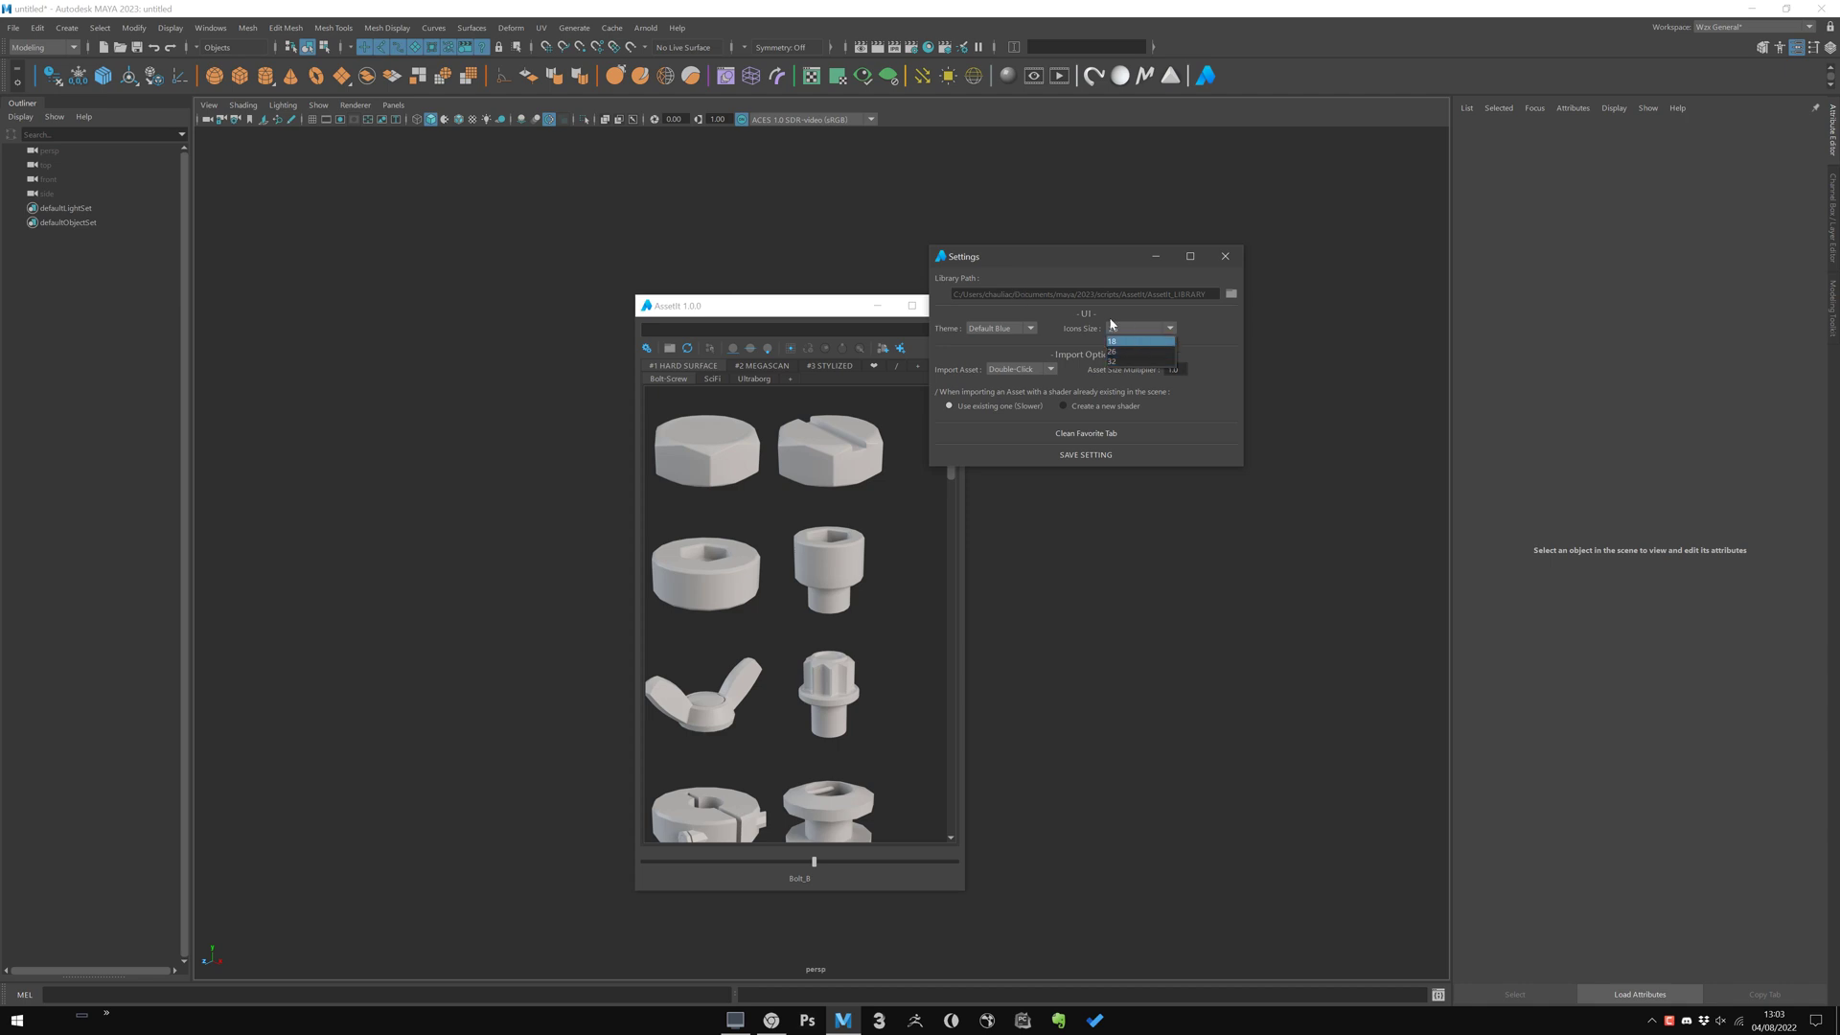
click(1135, 349)
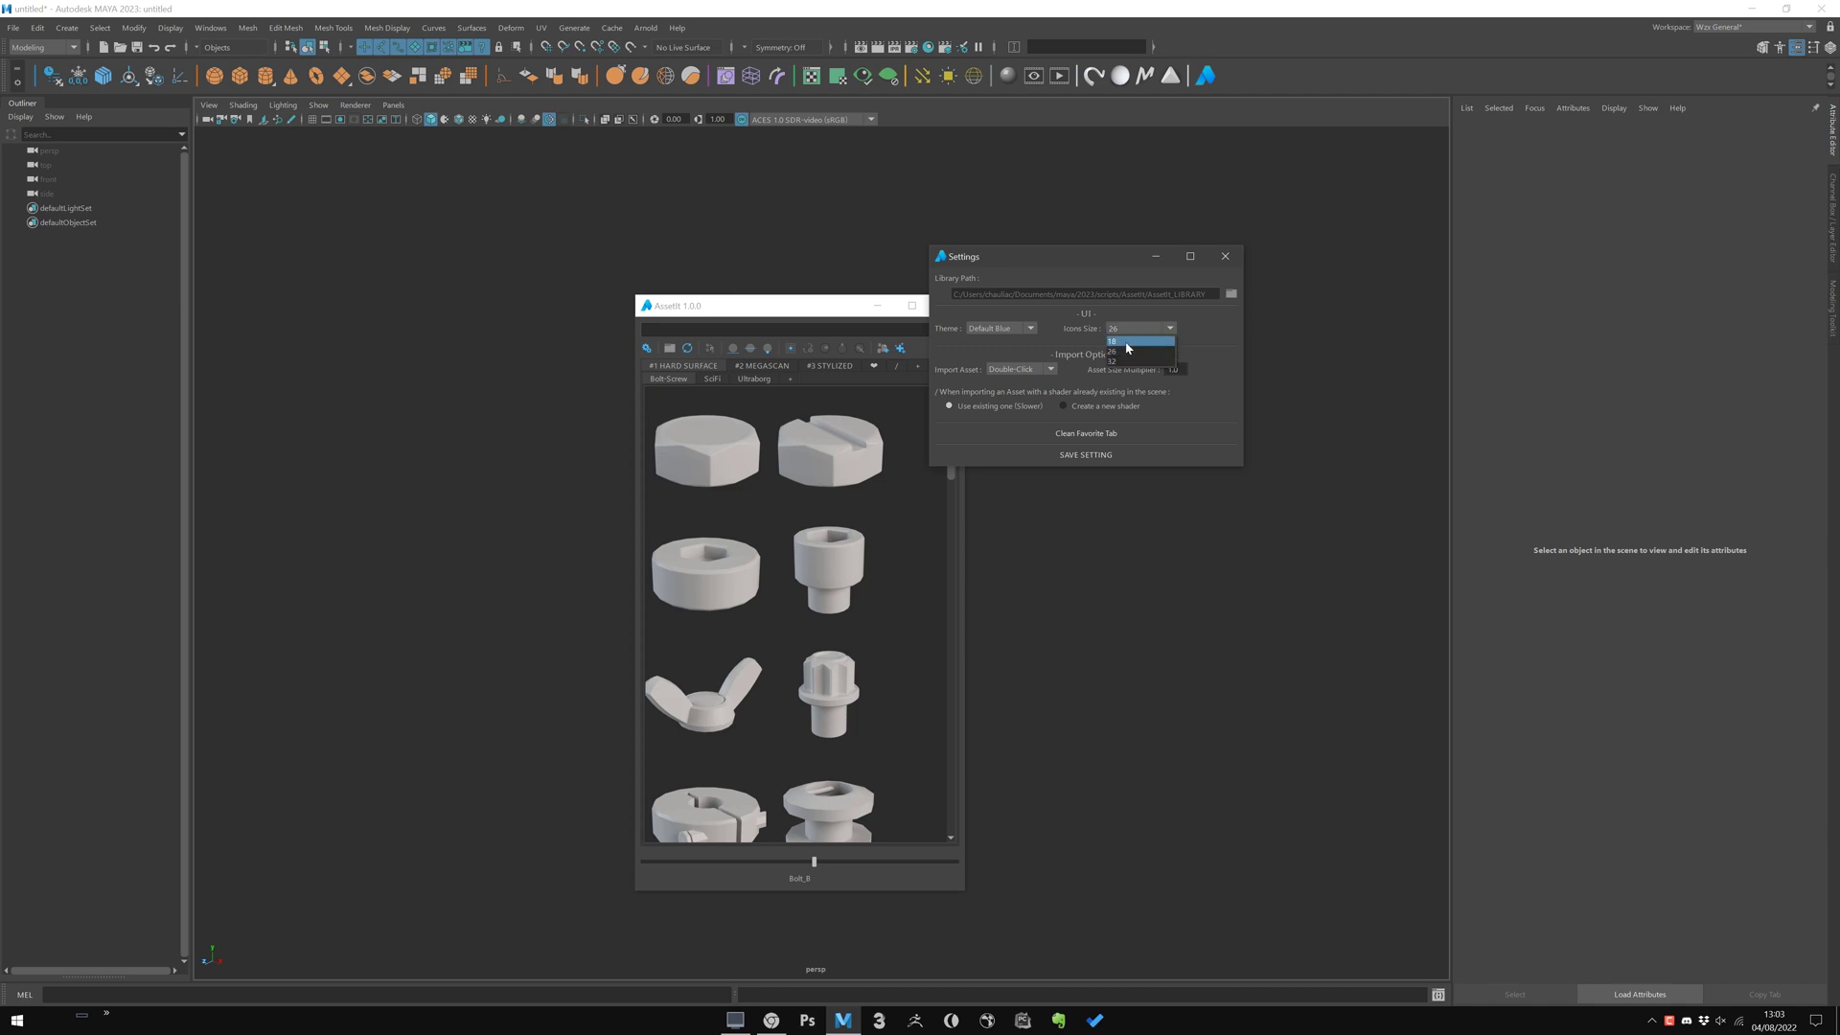
click(1111, 341)
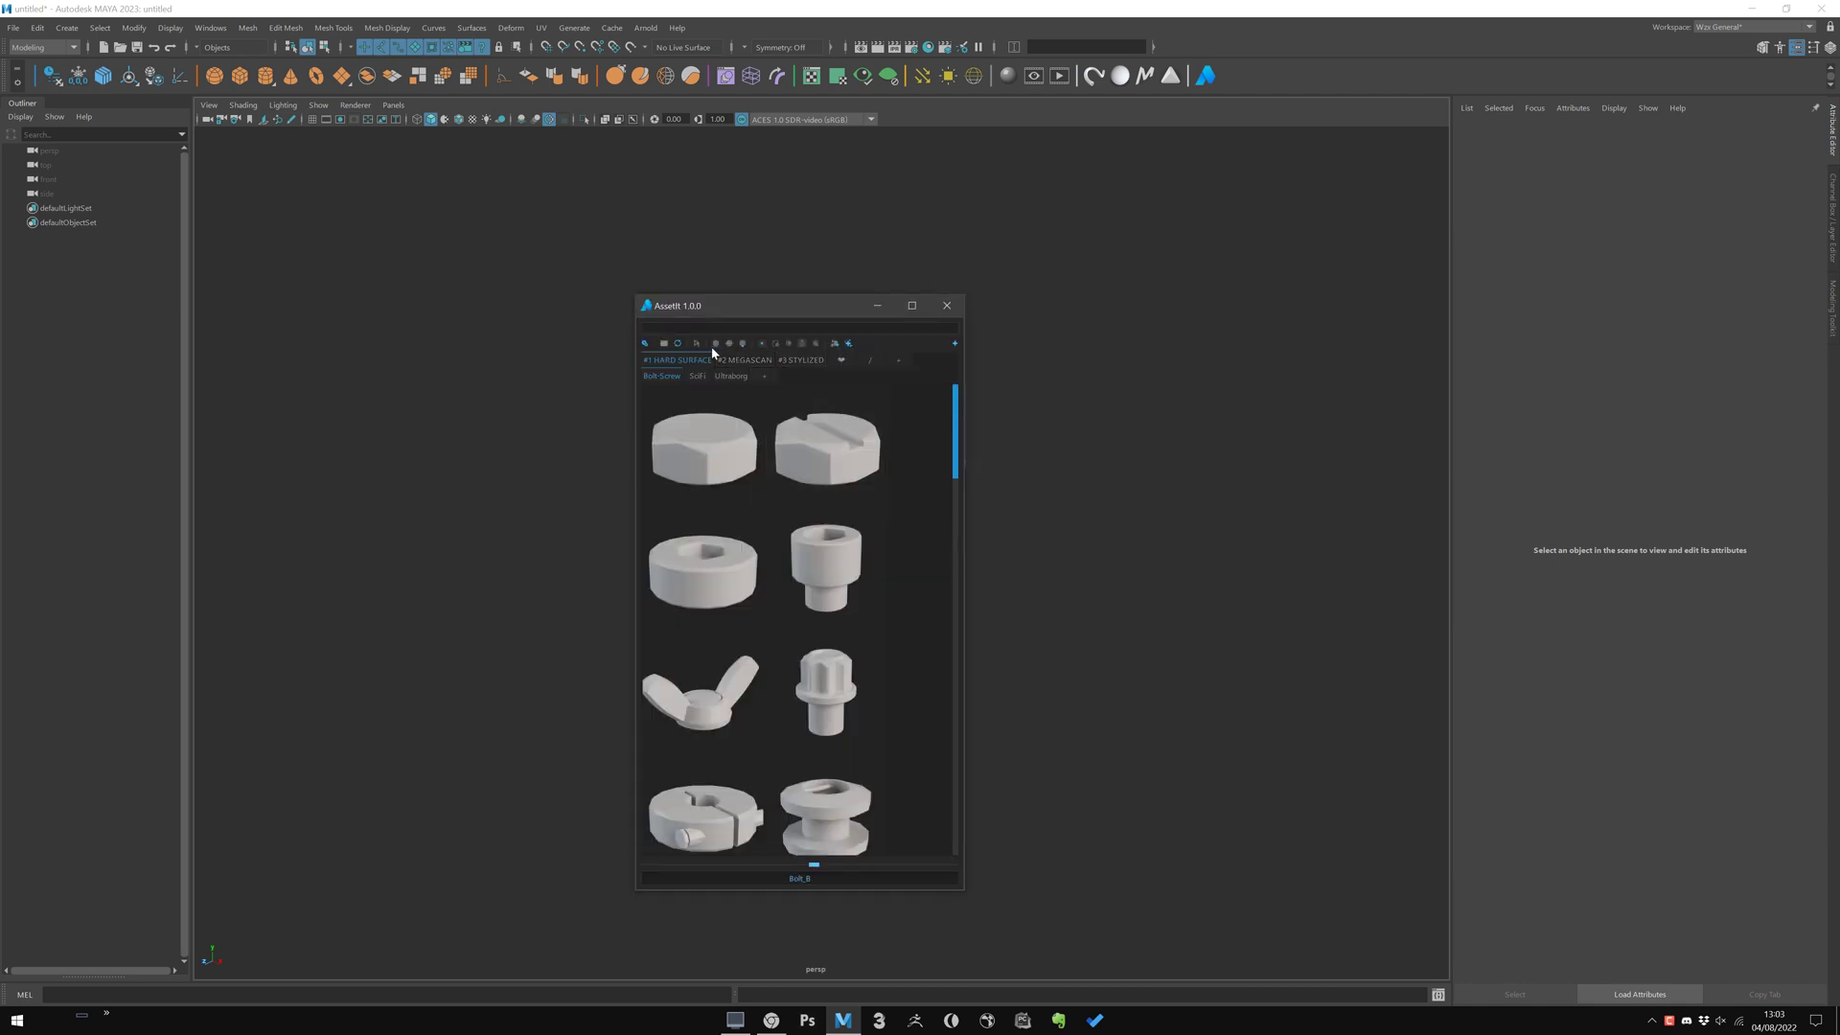
click(847, 343)
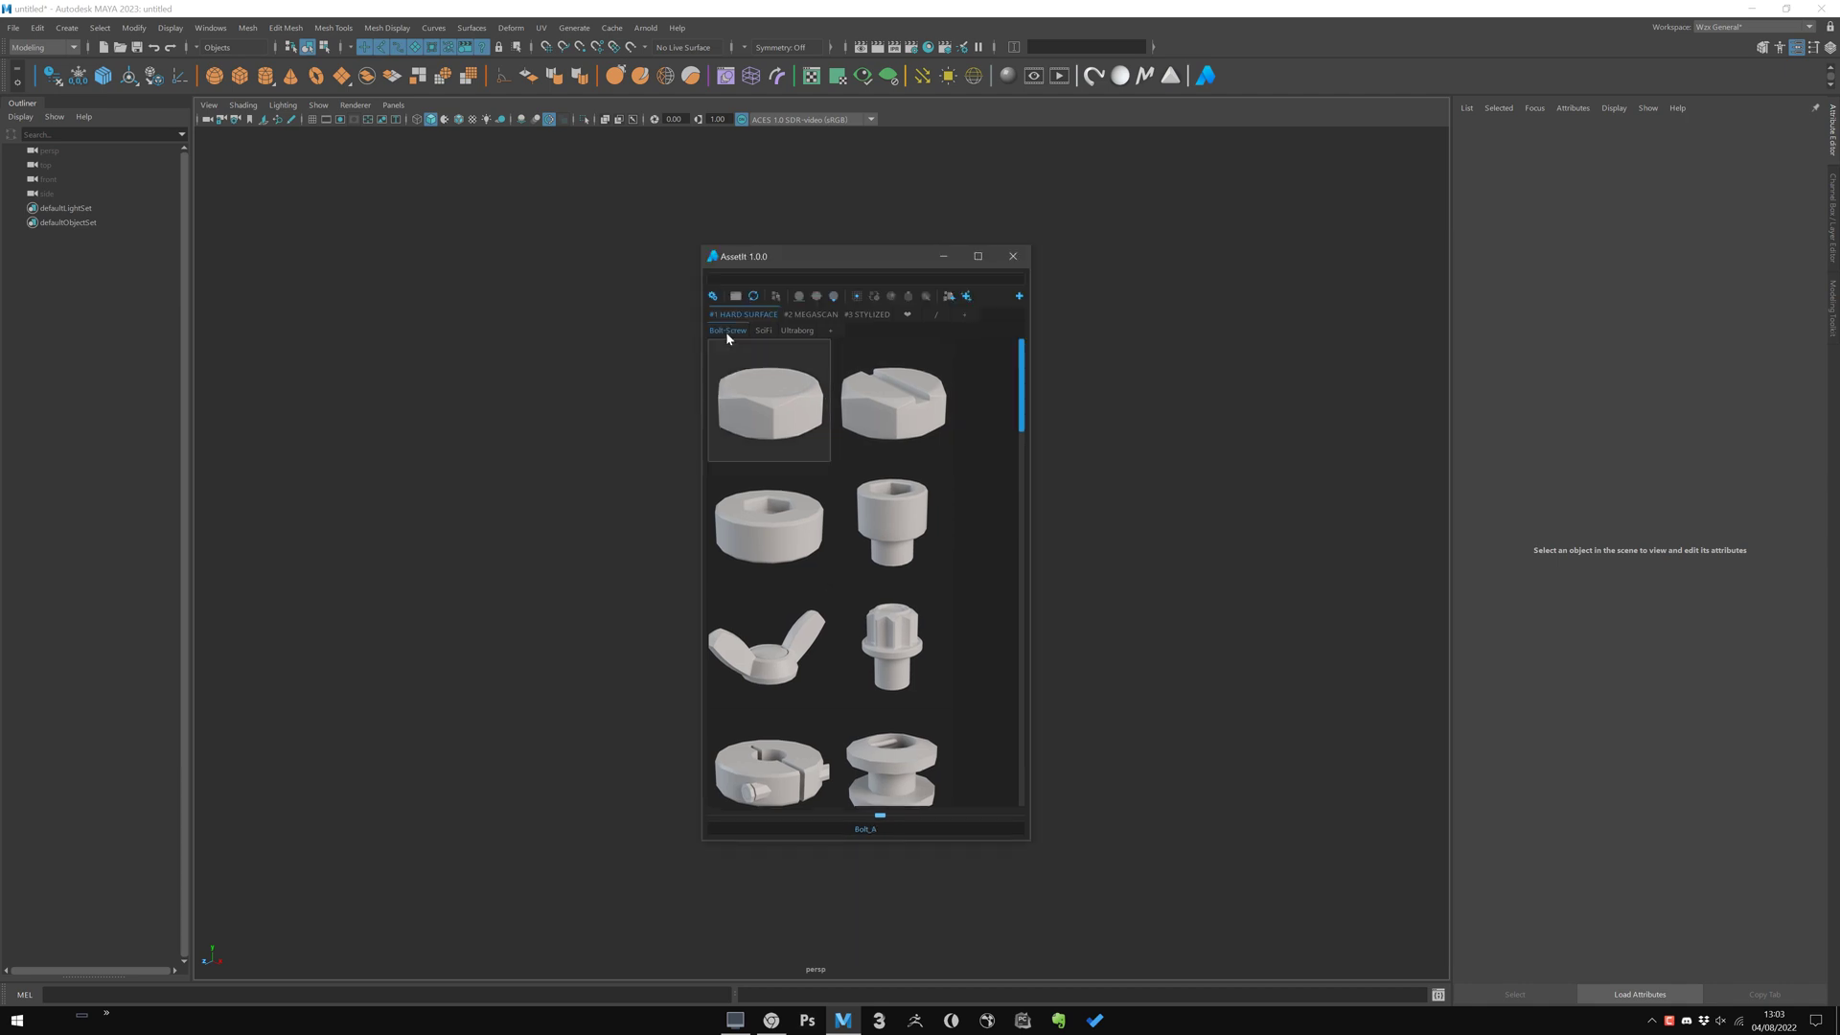
Clean the Favorite tab from settings, then return to the #1 HARD SURFACE bolt assets
click(966, 295)
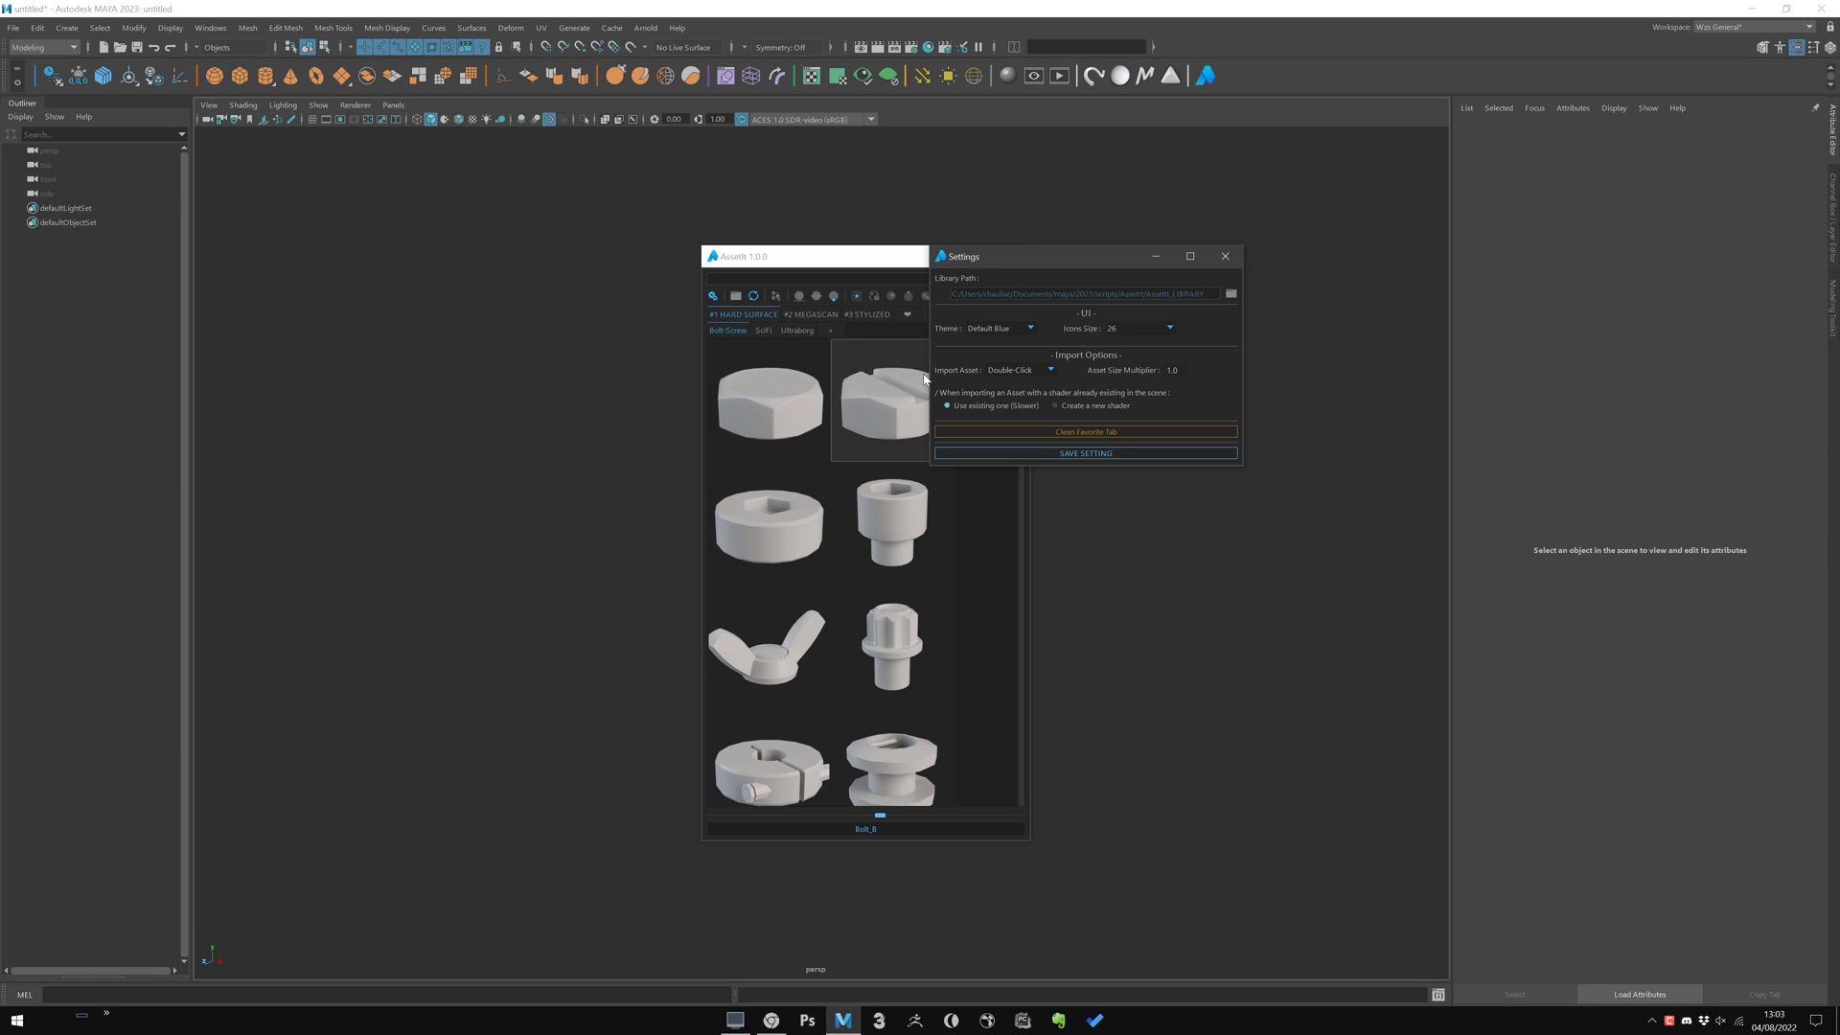
mouse_move(1079, 378)
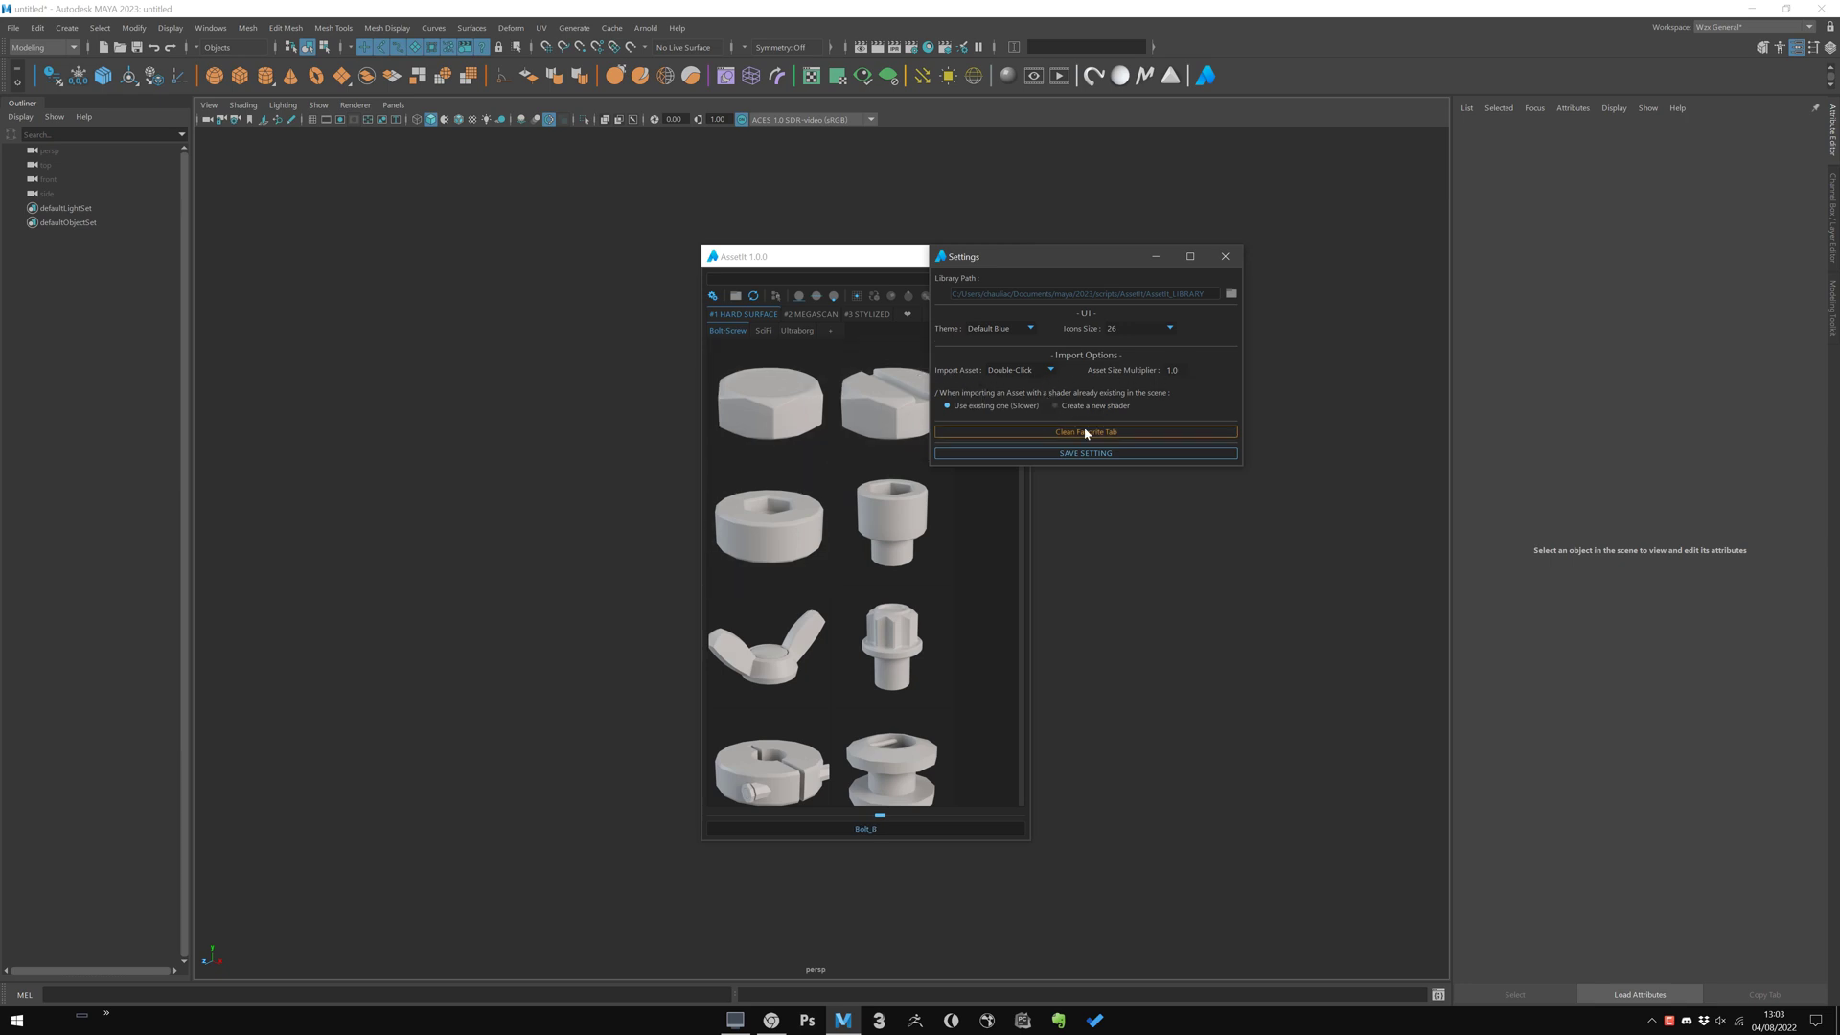
mouse_move(1112, 378)
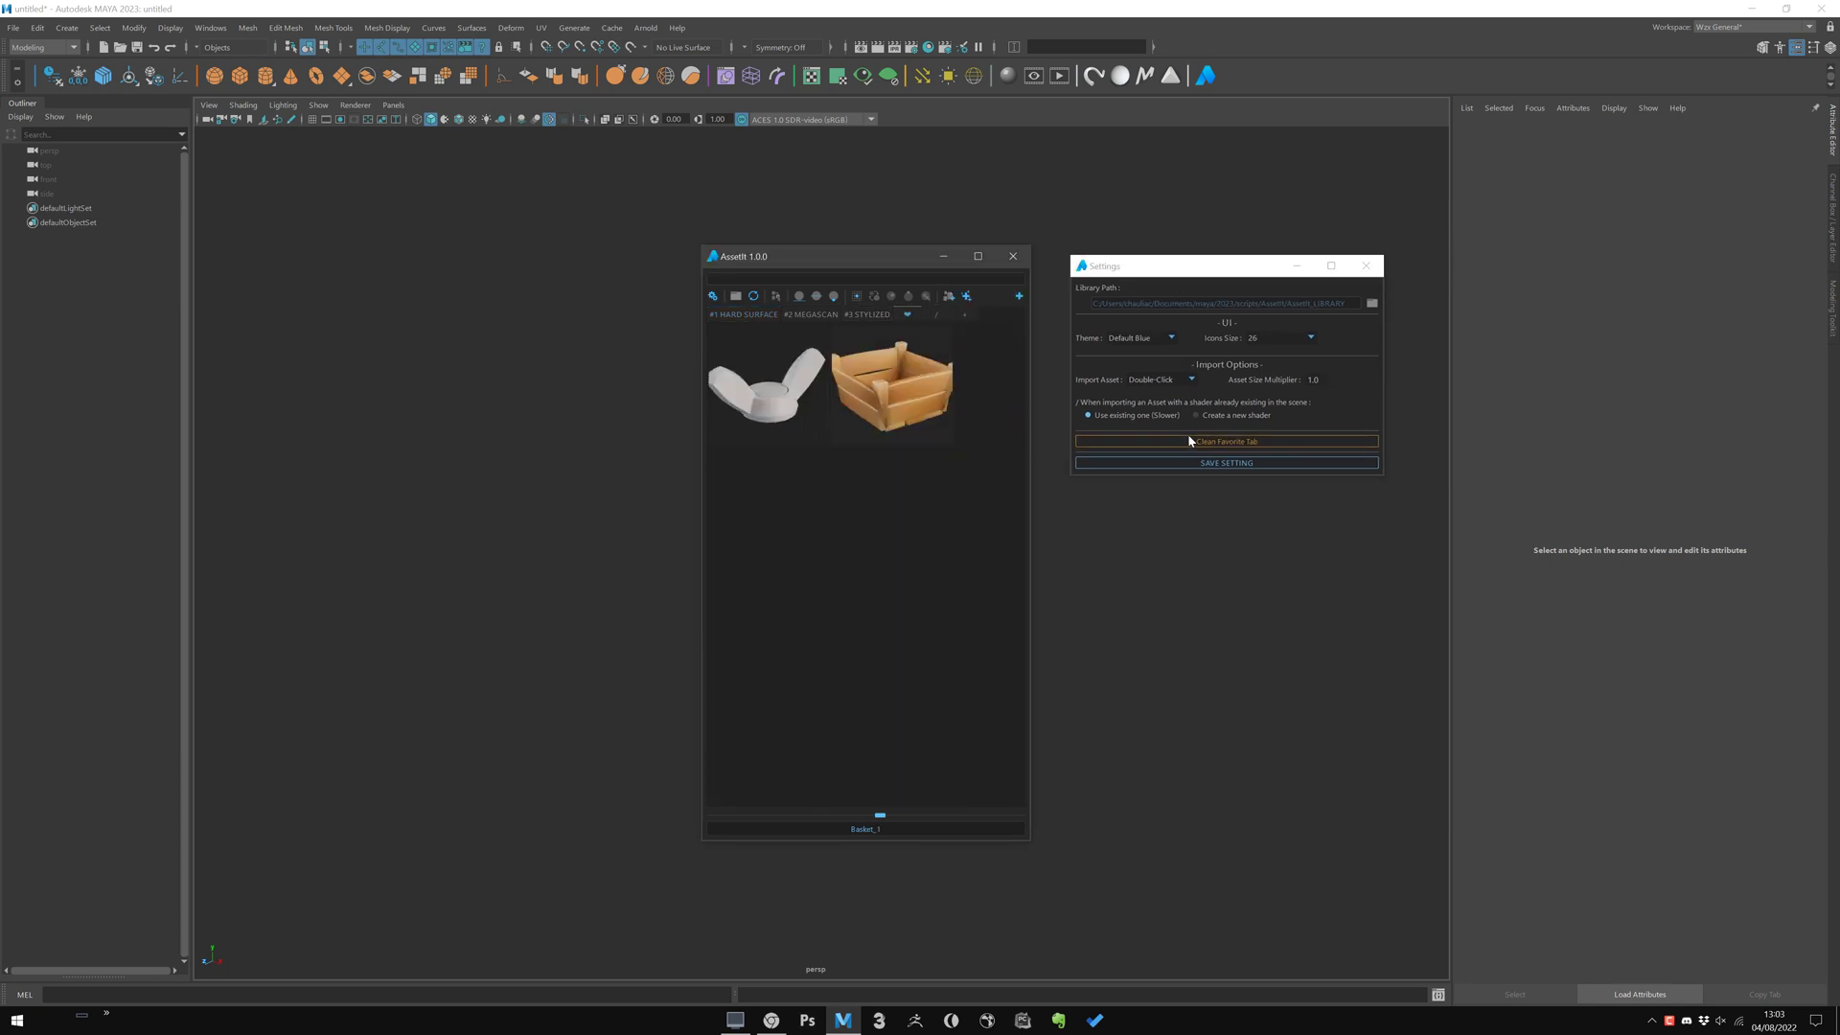
click(1224, 441)
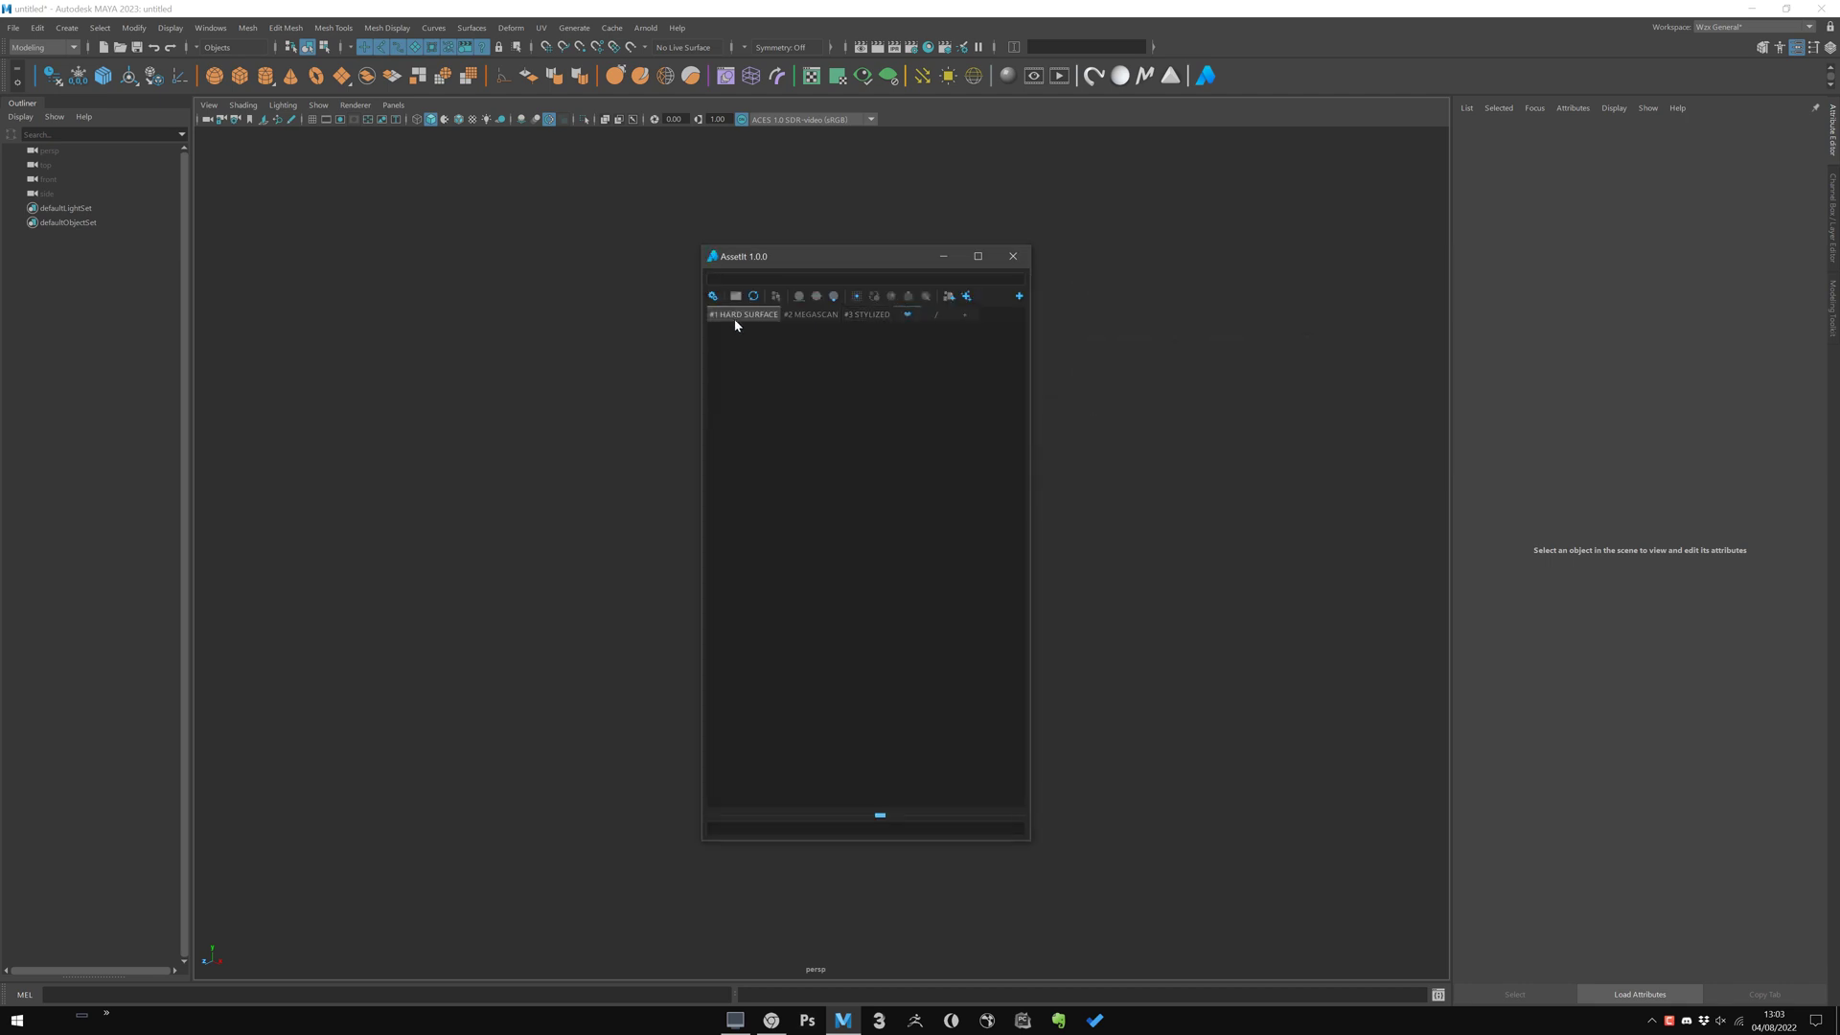
click(964, 295)
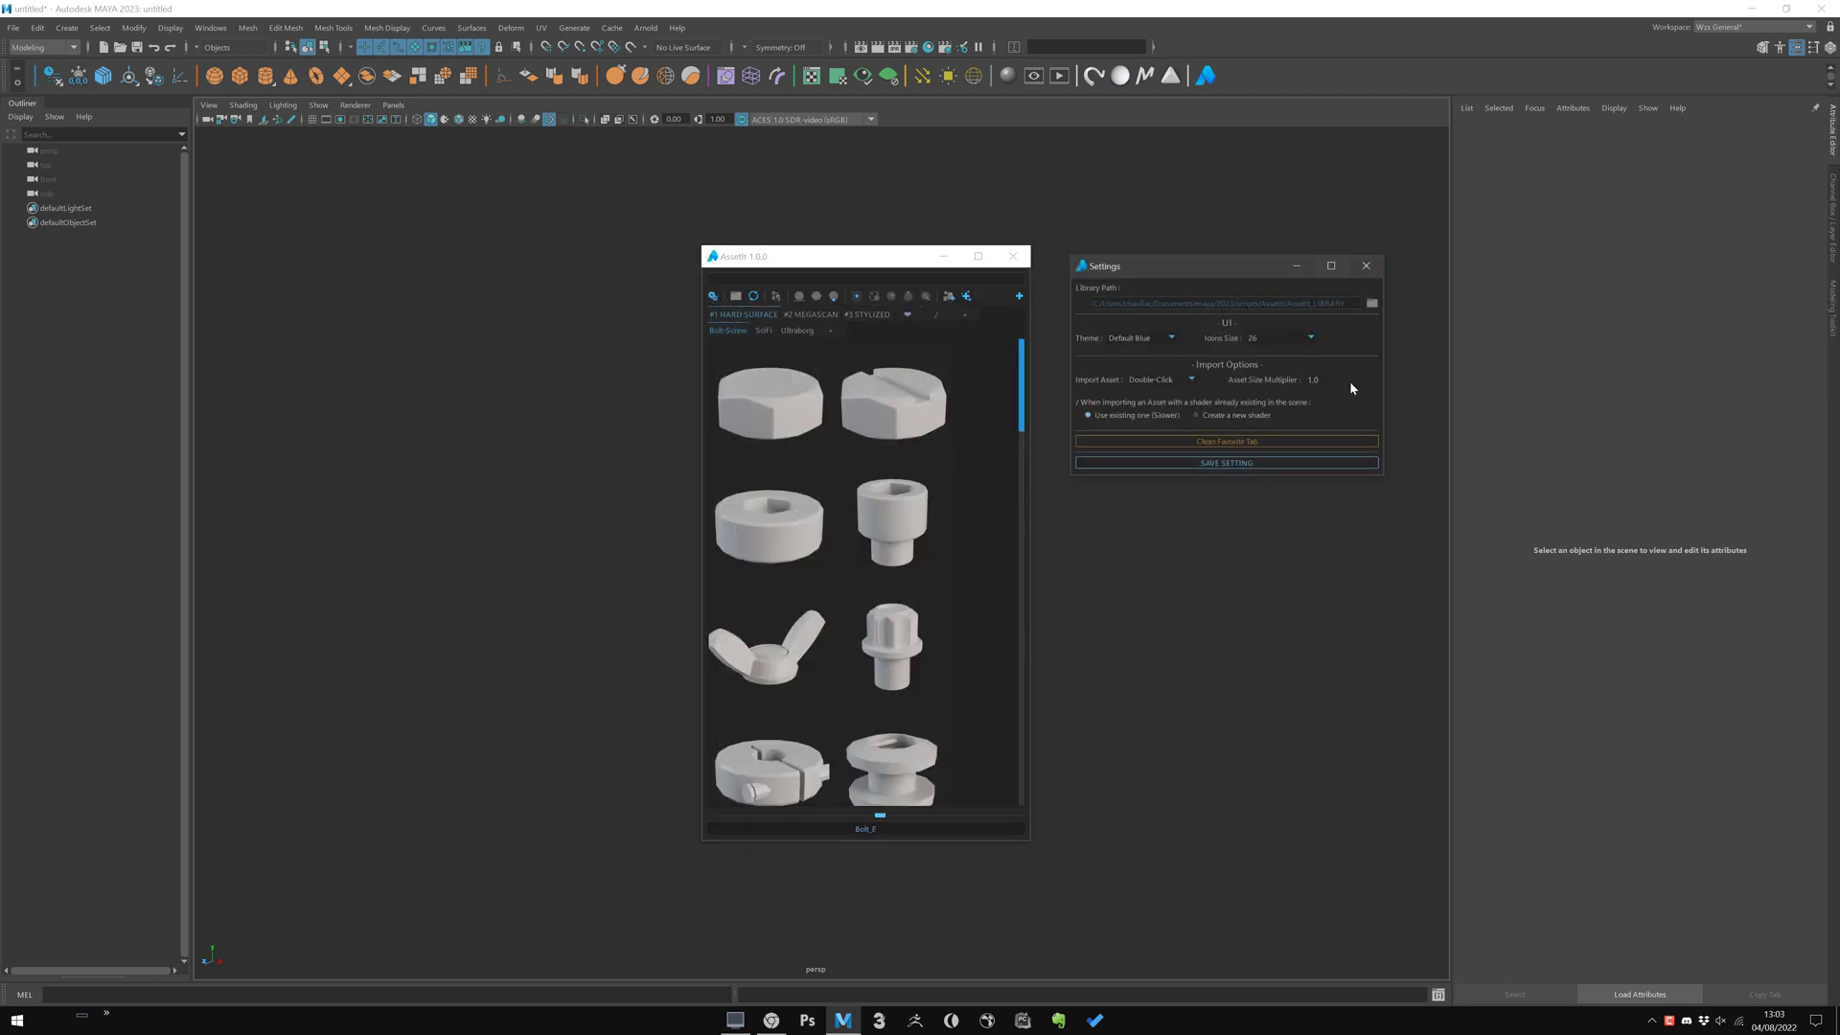
click(1367, 265)
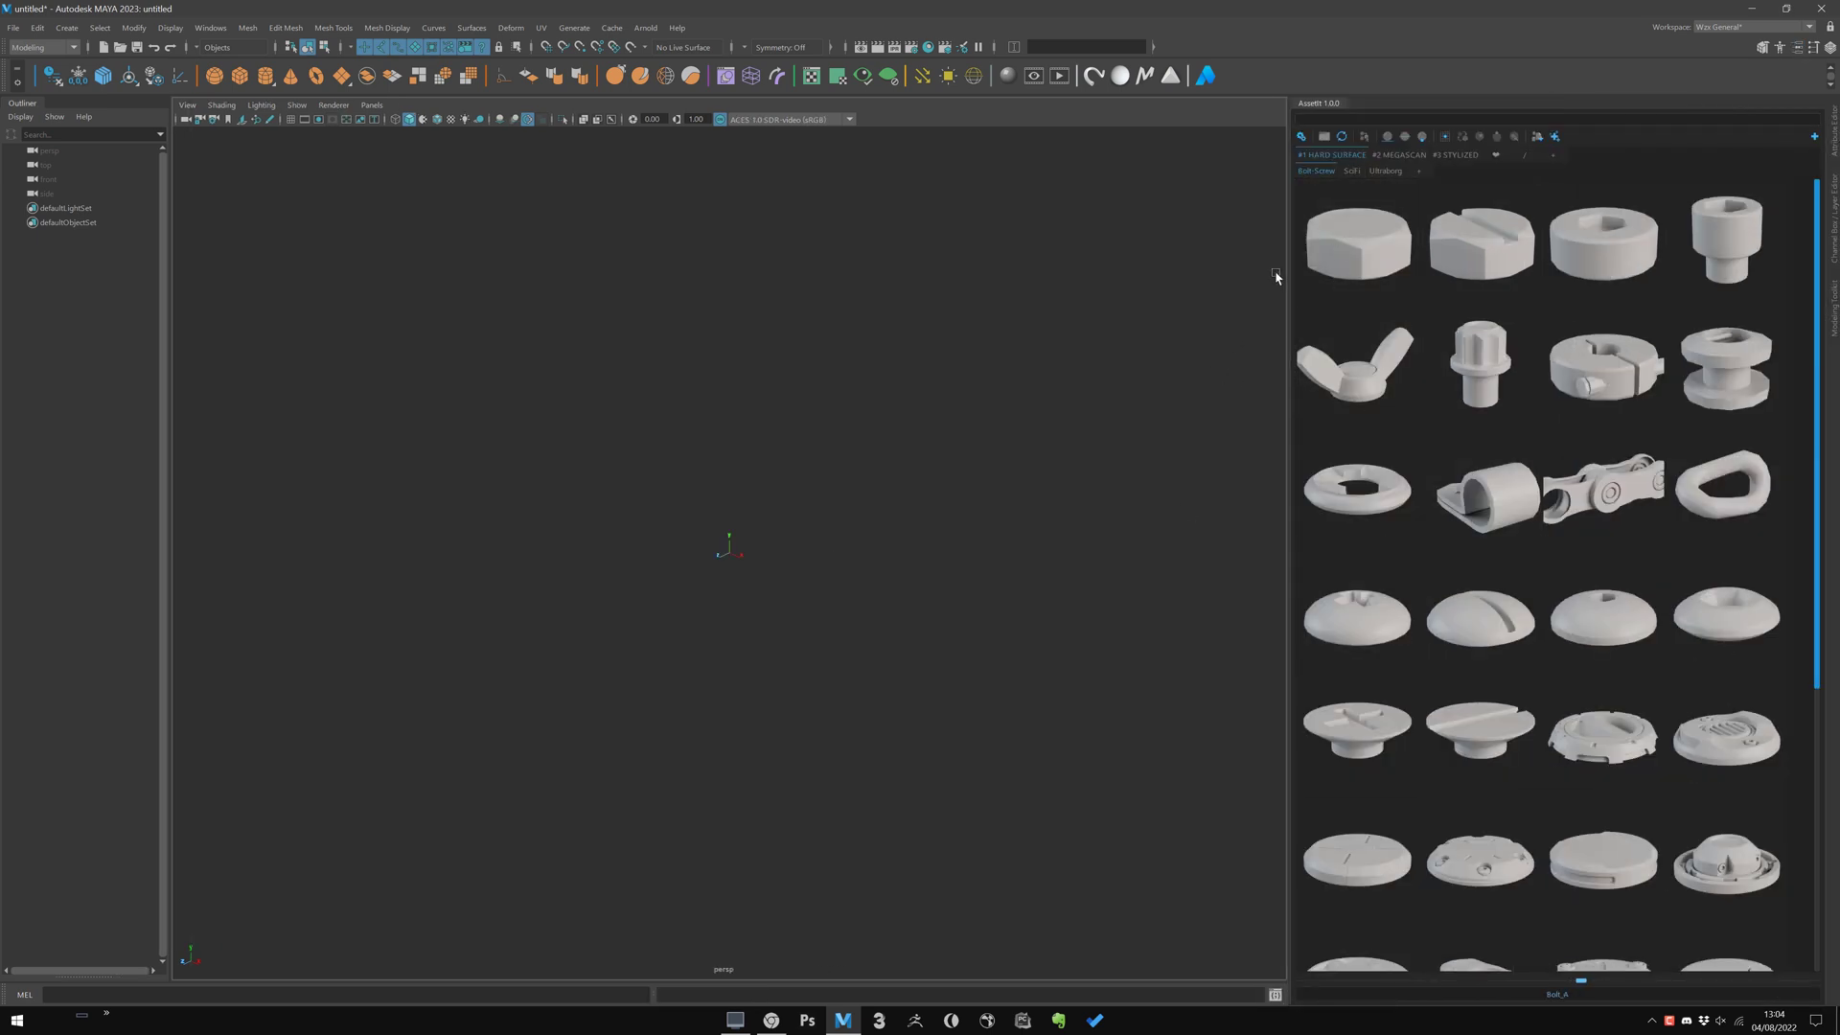
mouse_move(1187, 345)
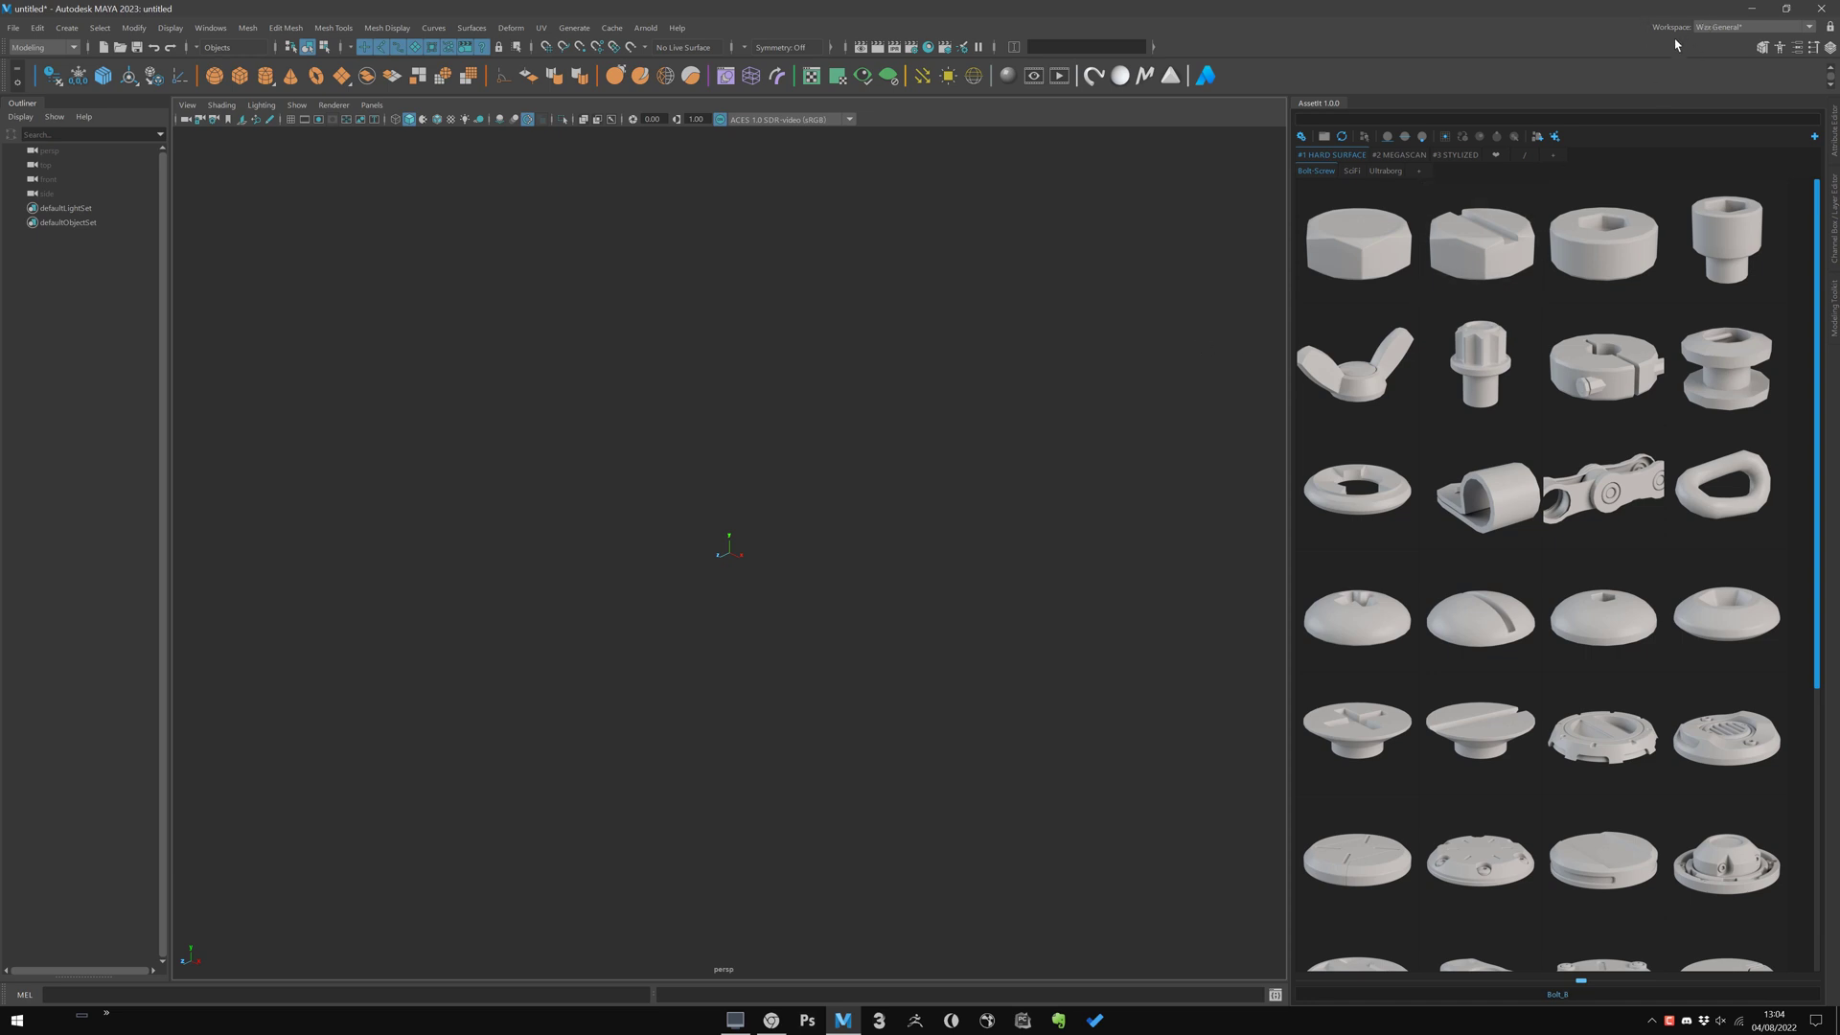
mouse_move(1477, 181)
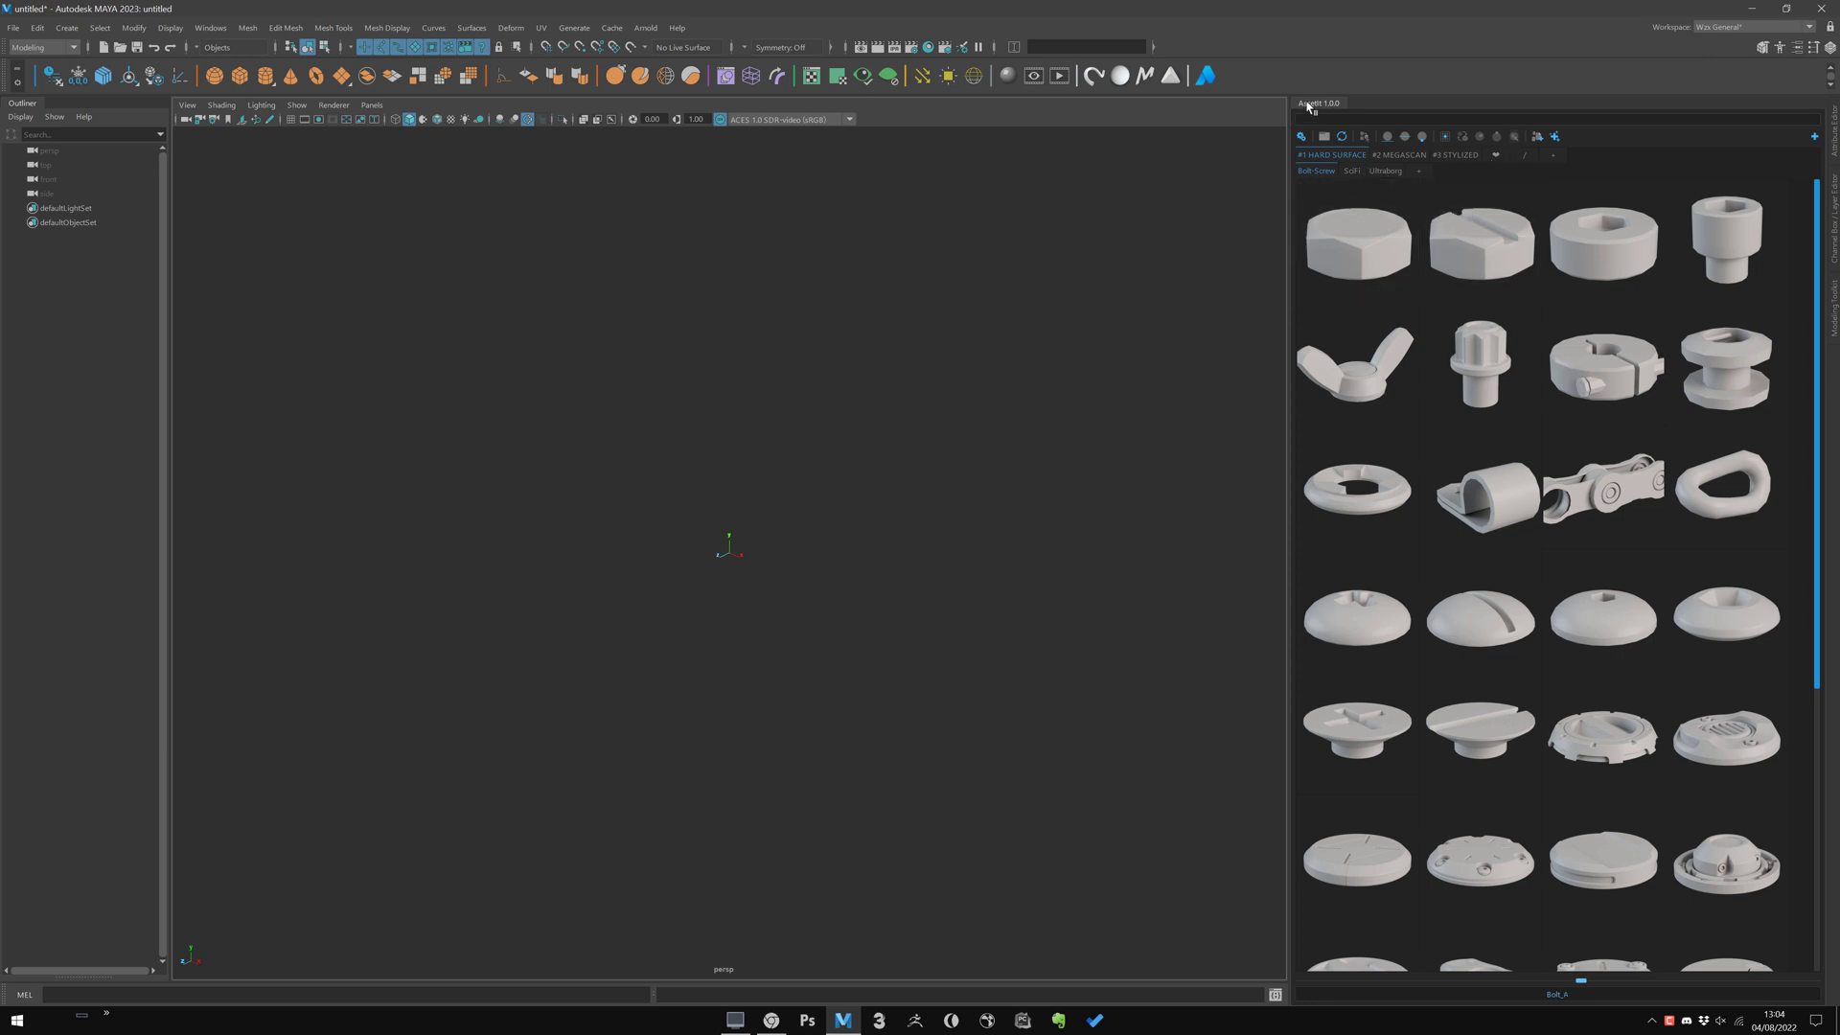
mouse_move(1305, 324)
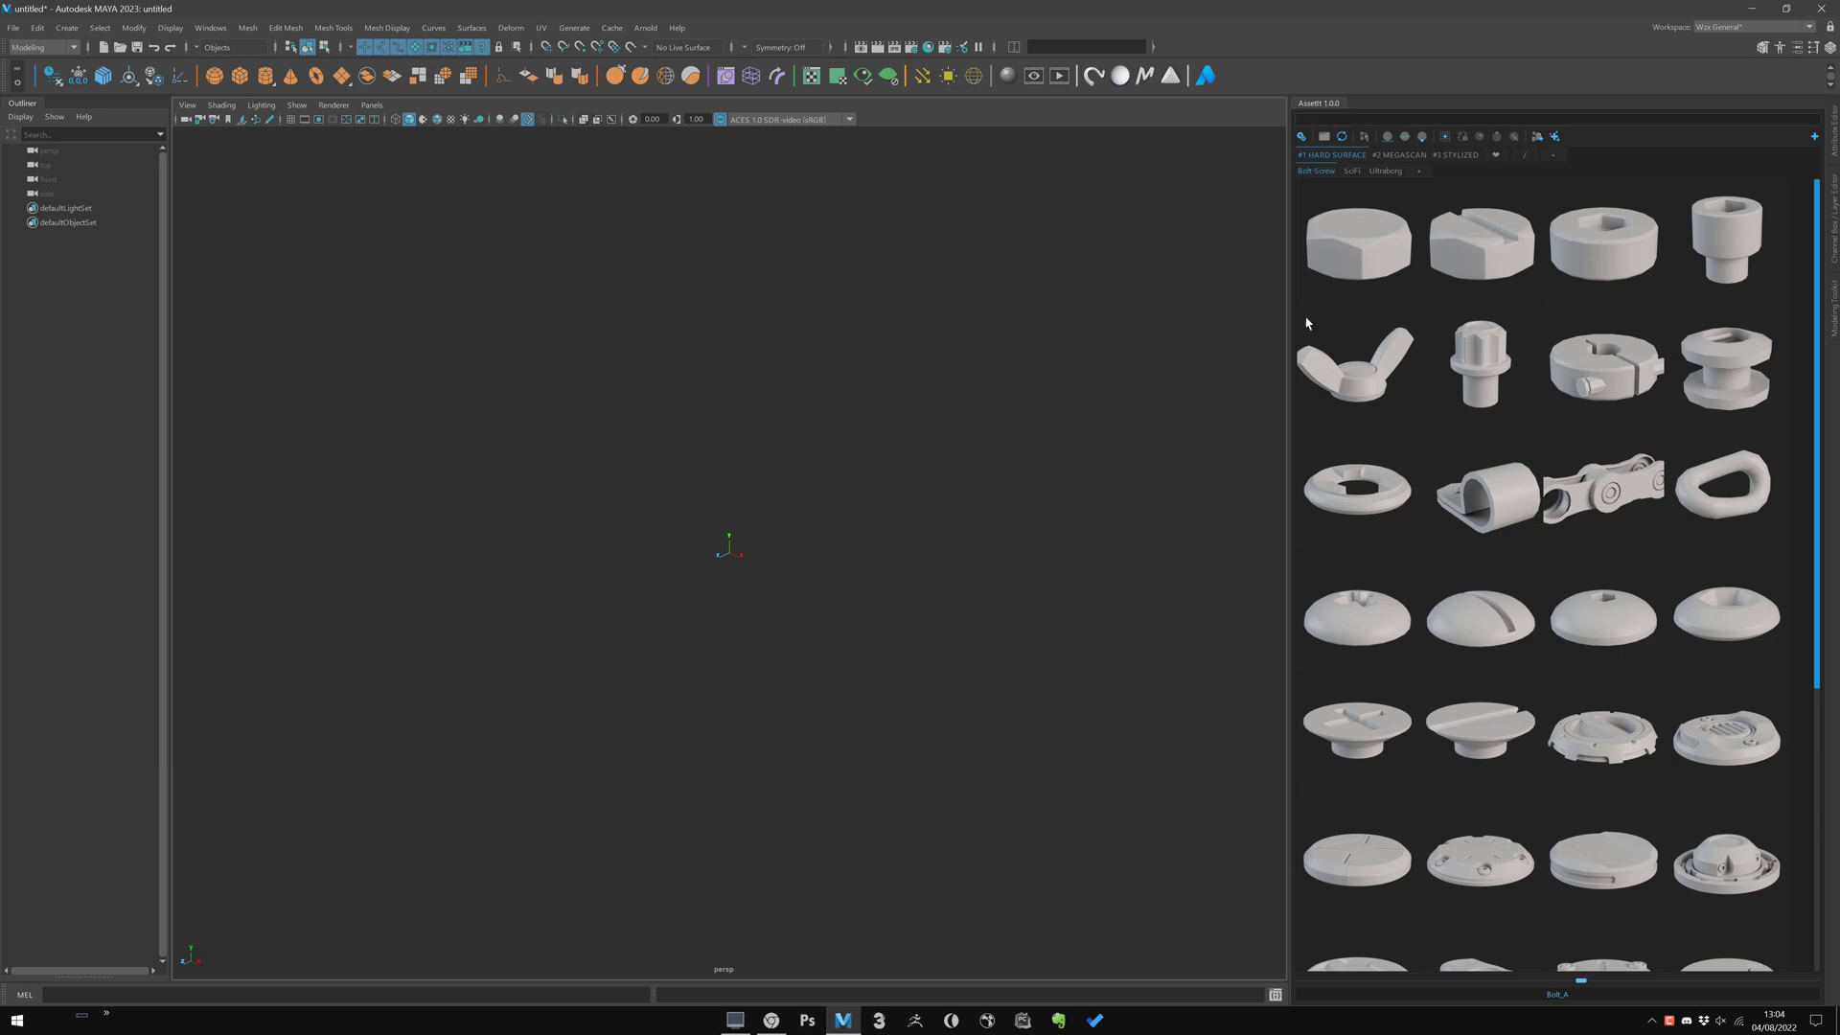
Relaunch AssetIt from the shelf as a floating window after docking it on the right
click(1384, 171)
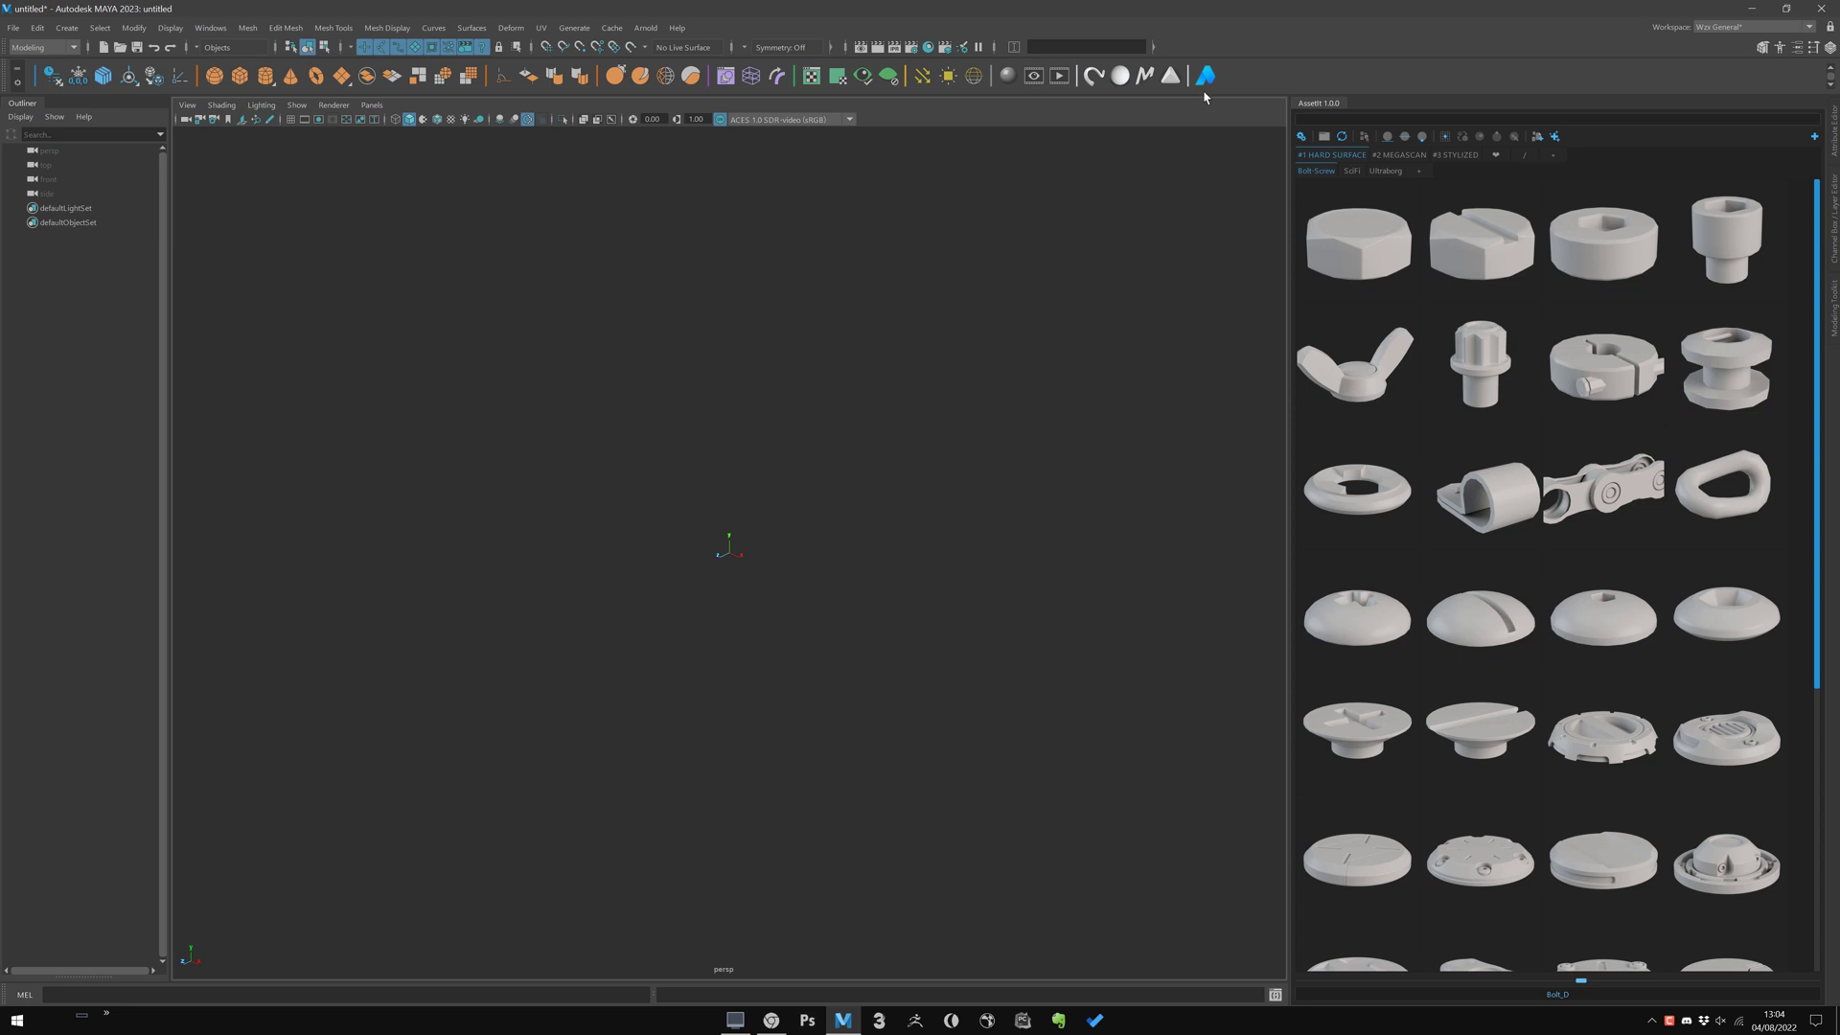
mouse_move(1276, 98)
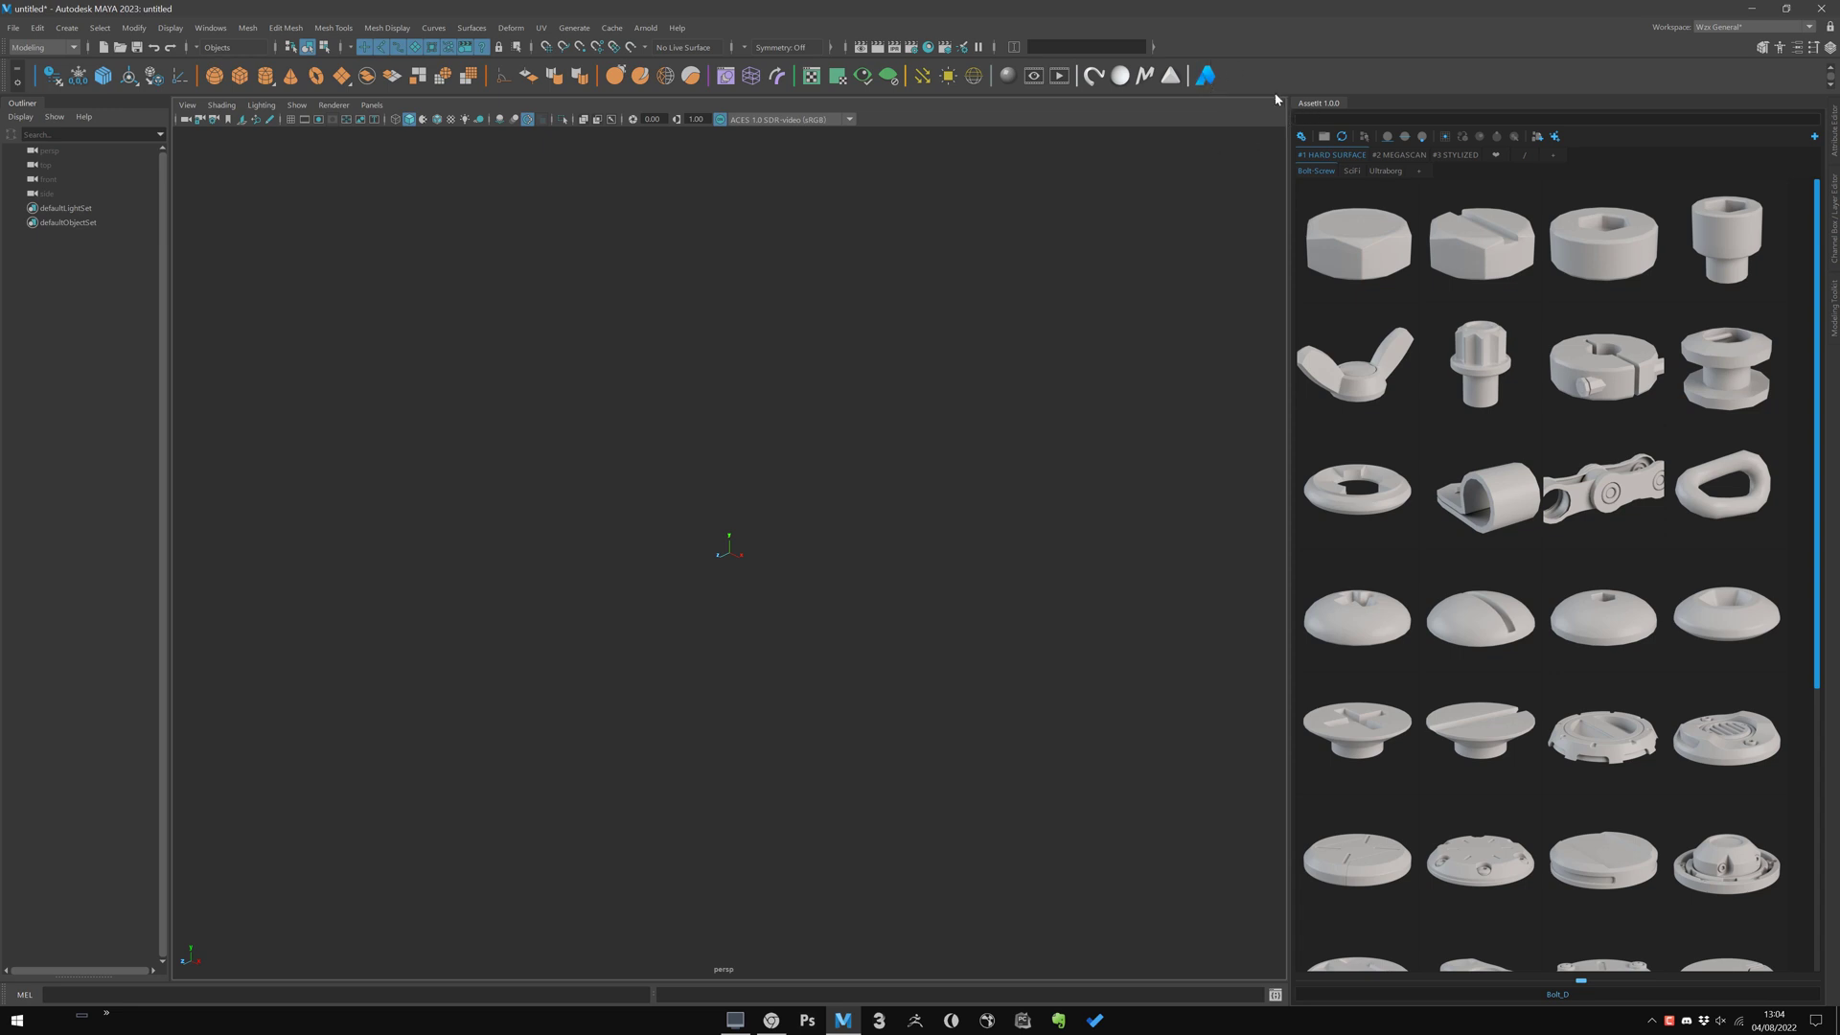
mouse_move(1282, 83)
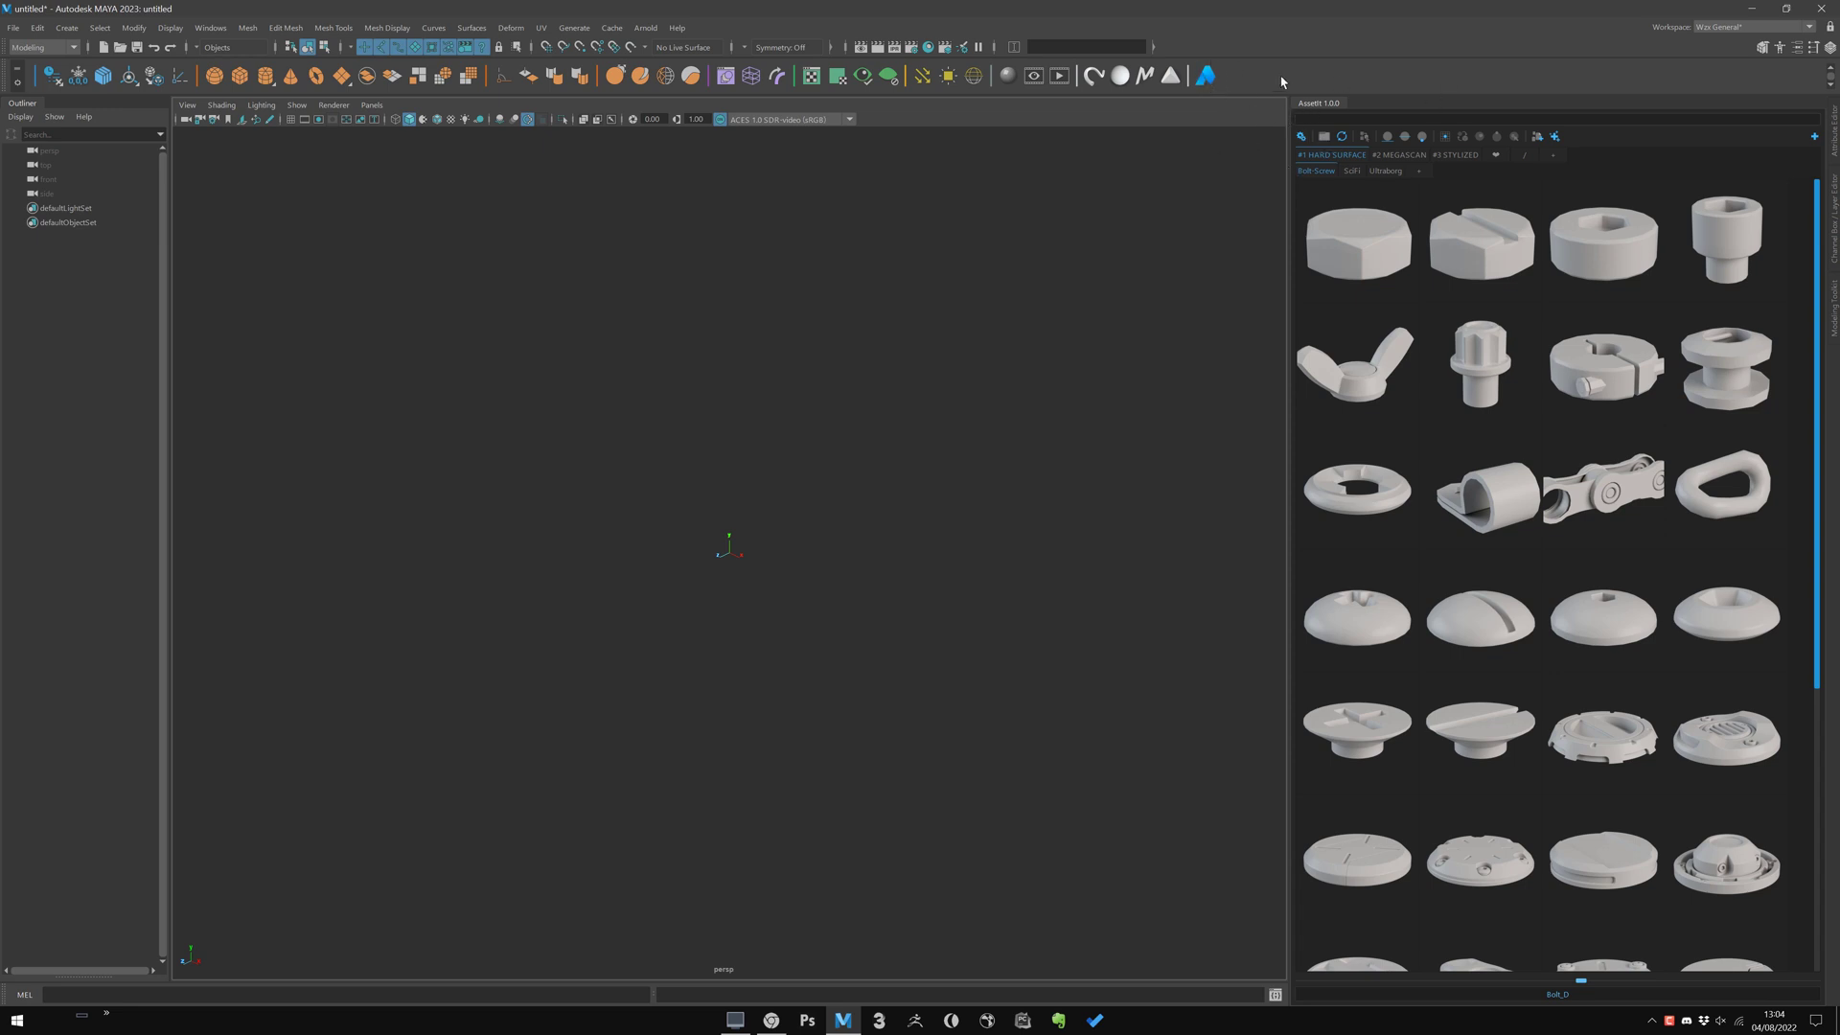
mouse_move(1334, 110)
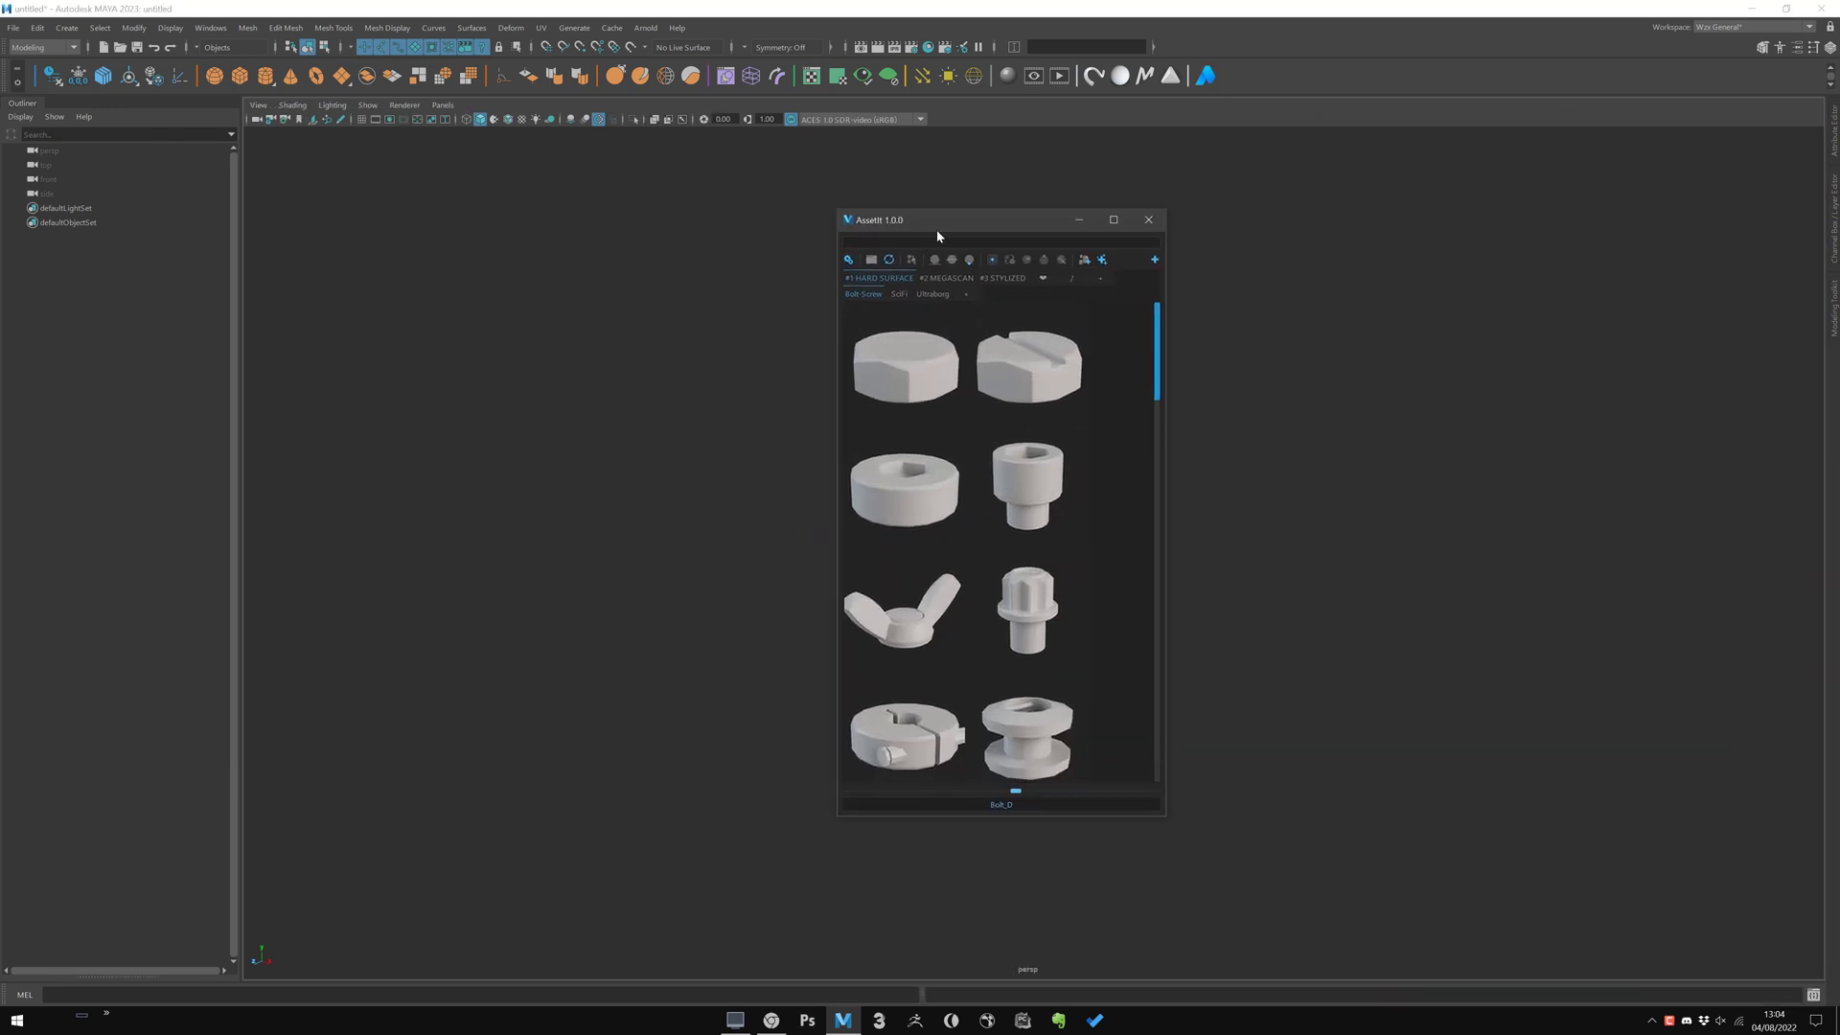
Drag the AssetIt window down and dock it beneath the viewport
drag(937, 218, 834, 217)
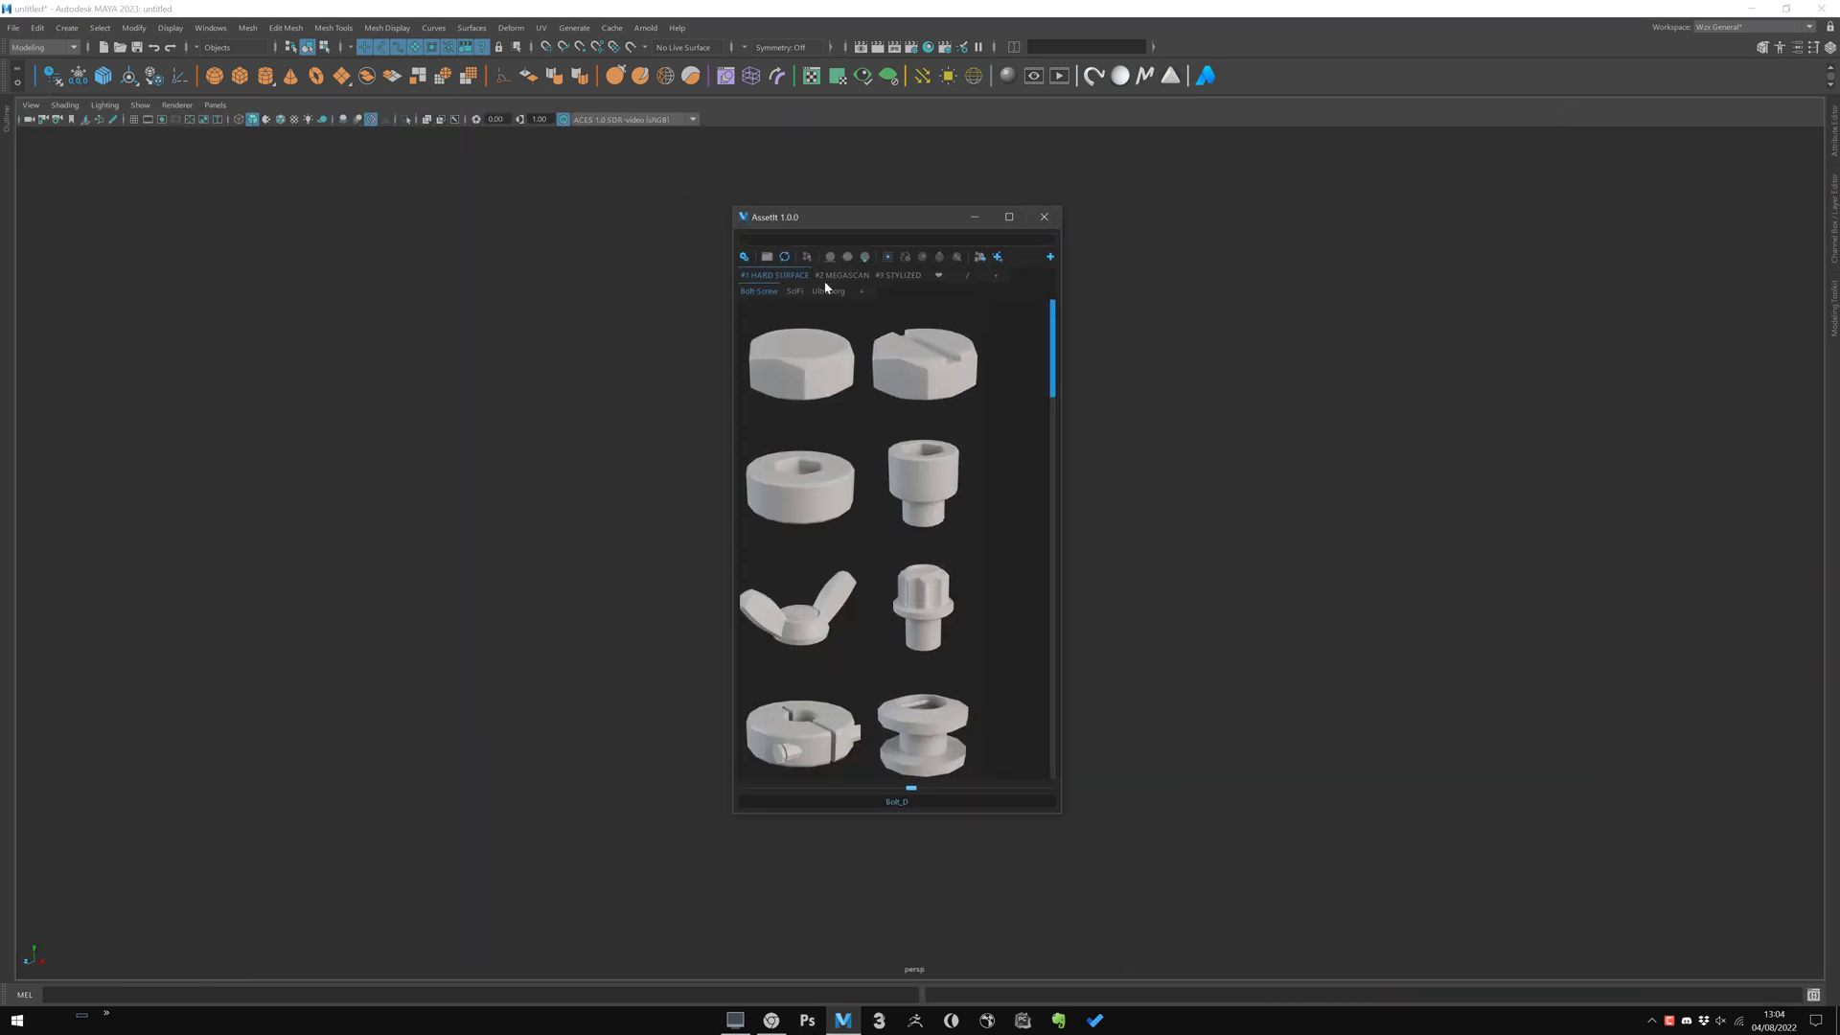
drag(874, 217, 720, 373)
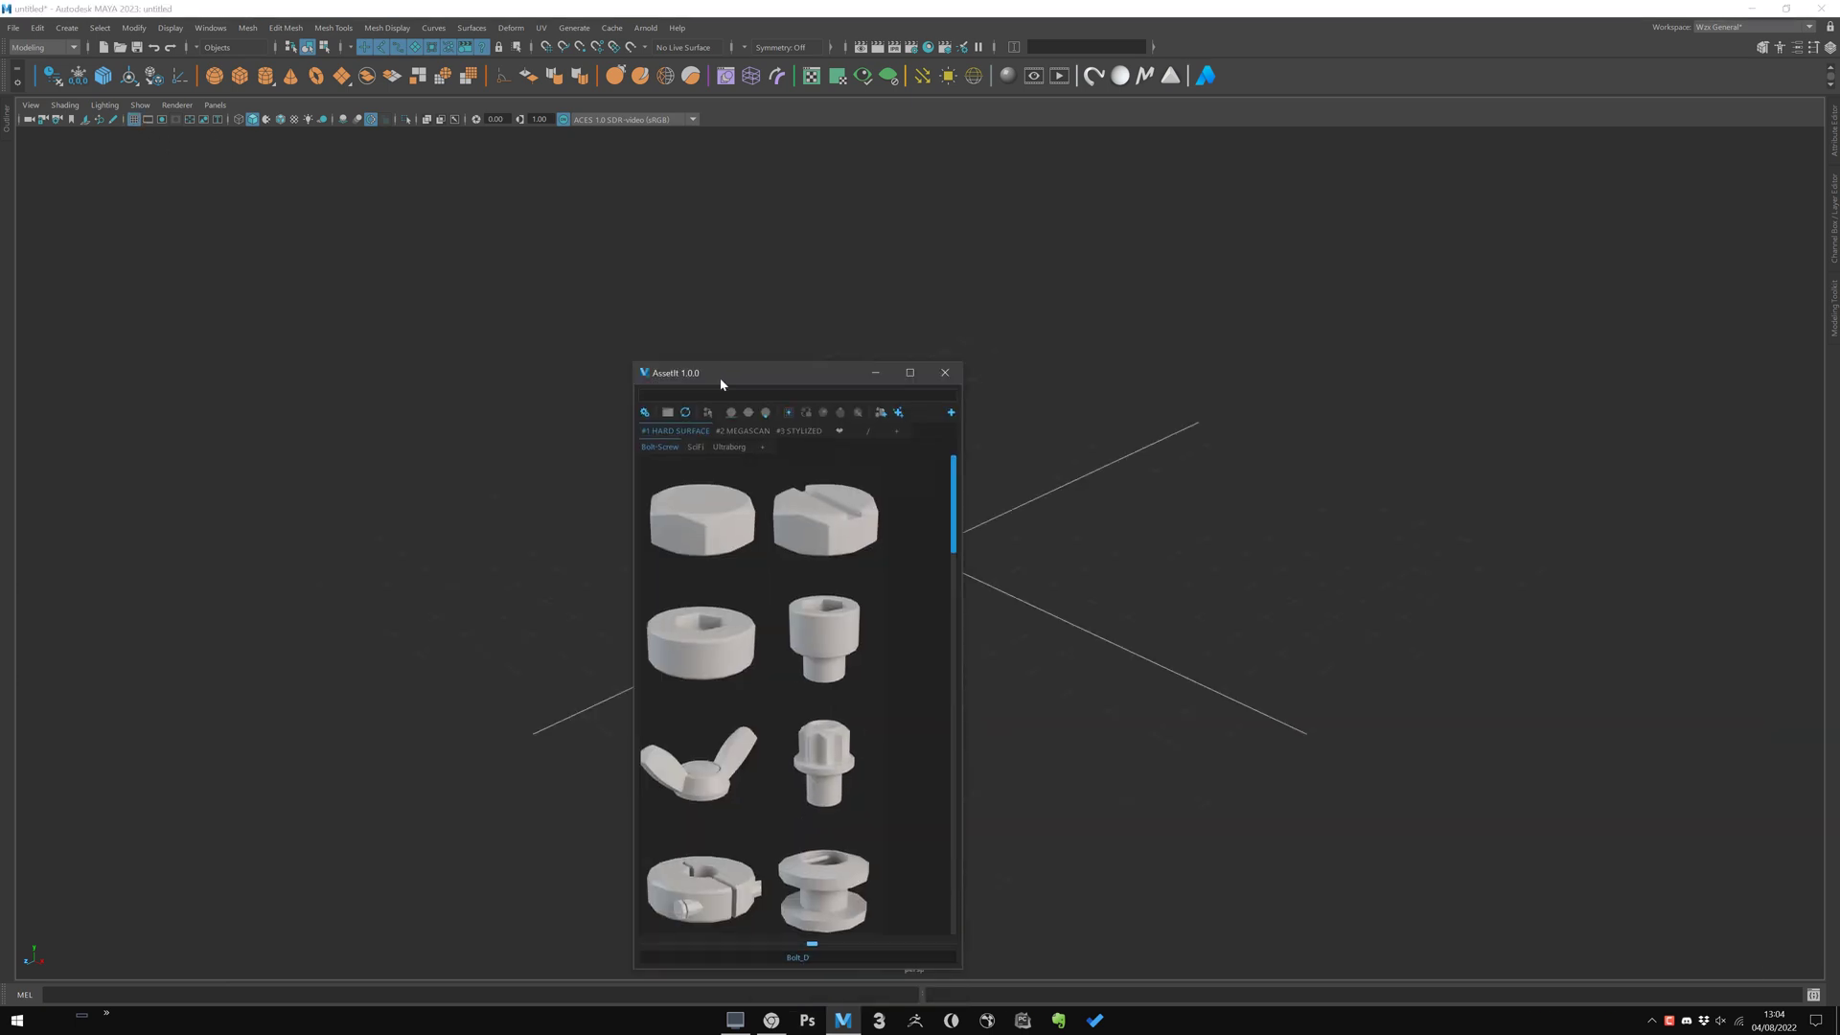
click(909, 371)
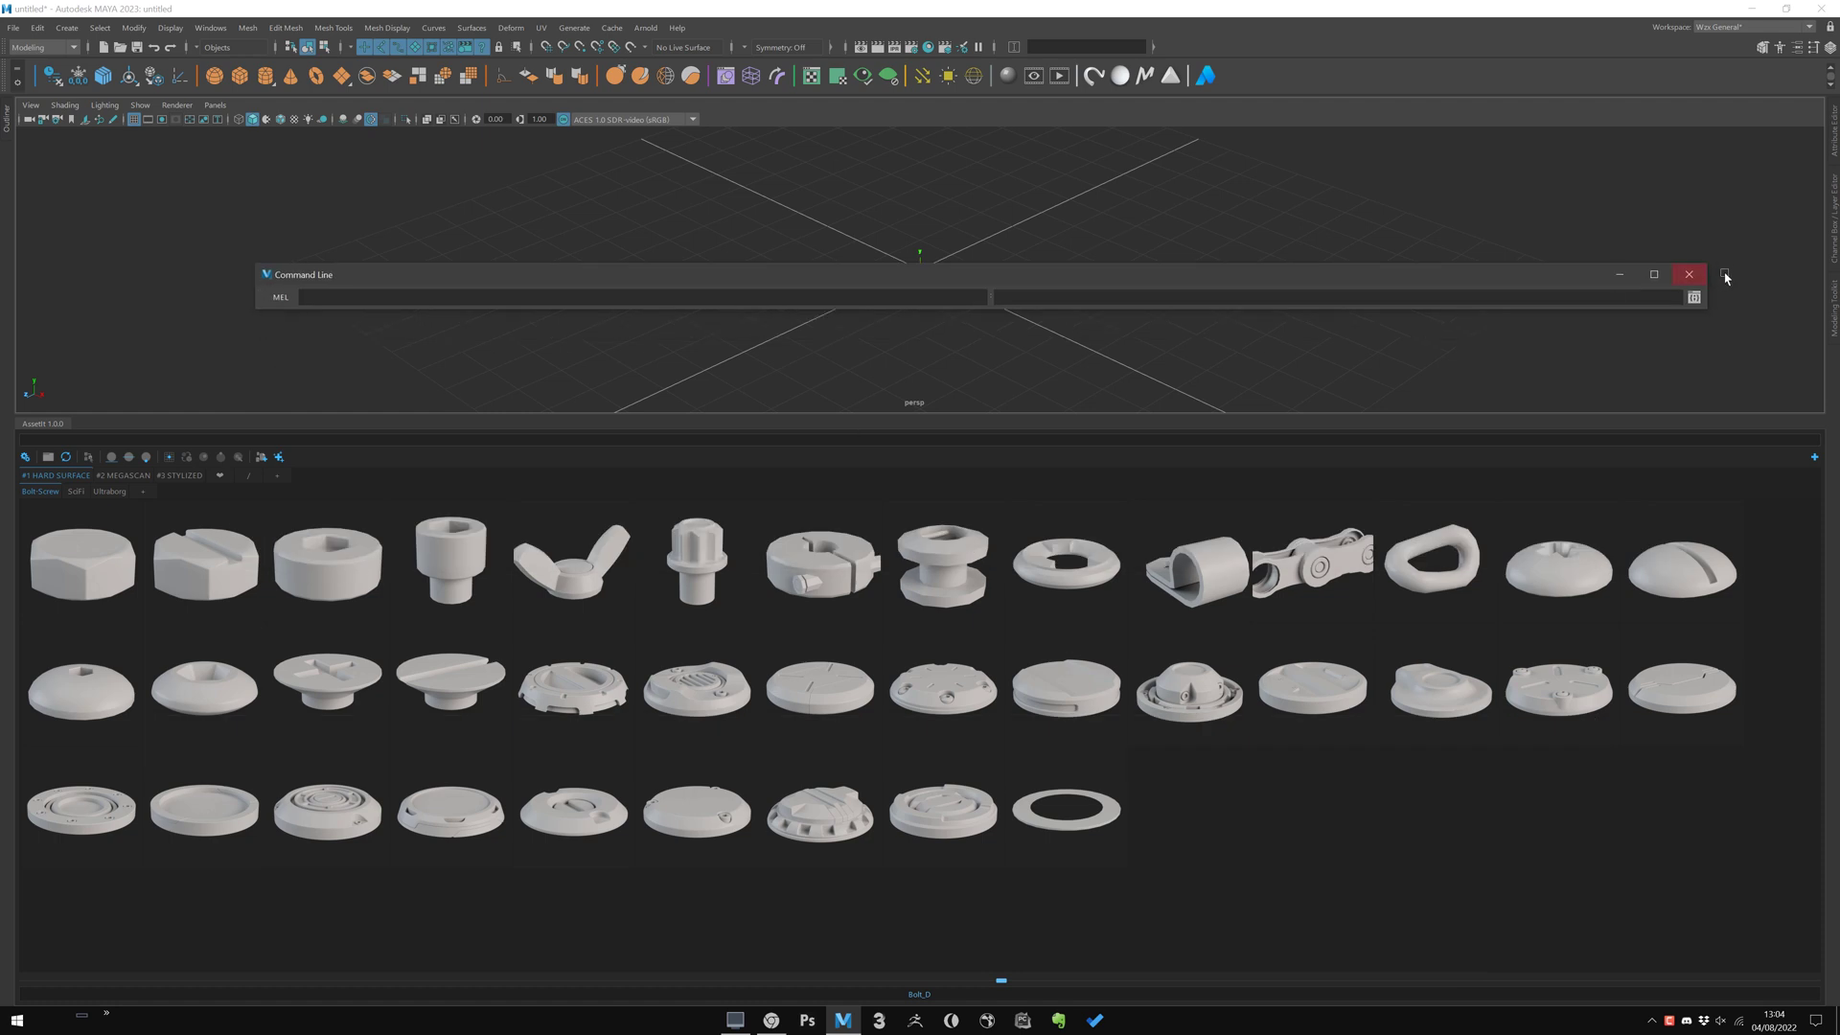
Close the floating Command Line and Outliner windows, leaving the bottom-docked library
click(1686, 274)
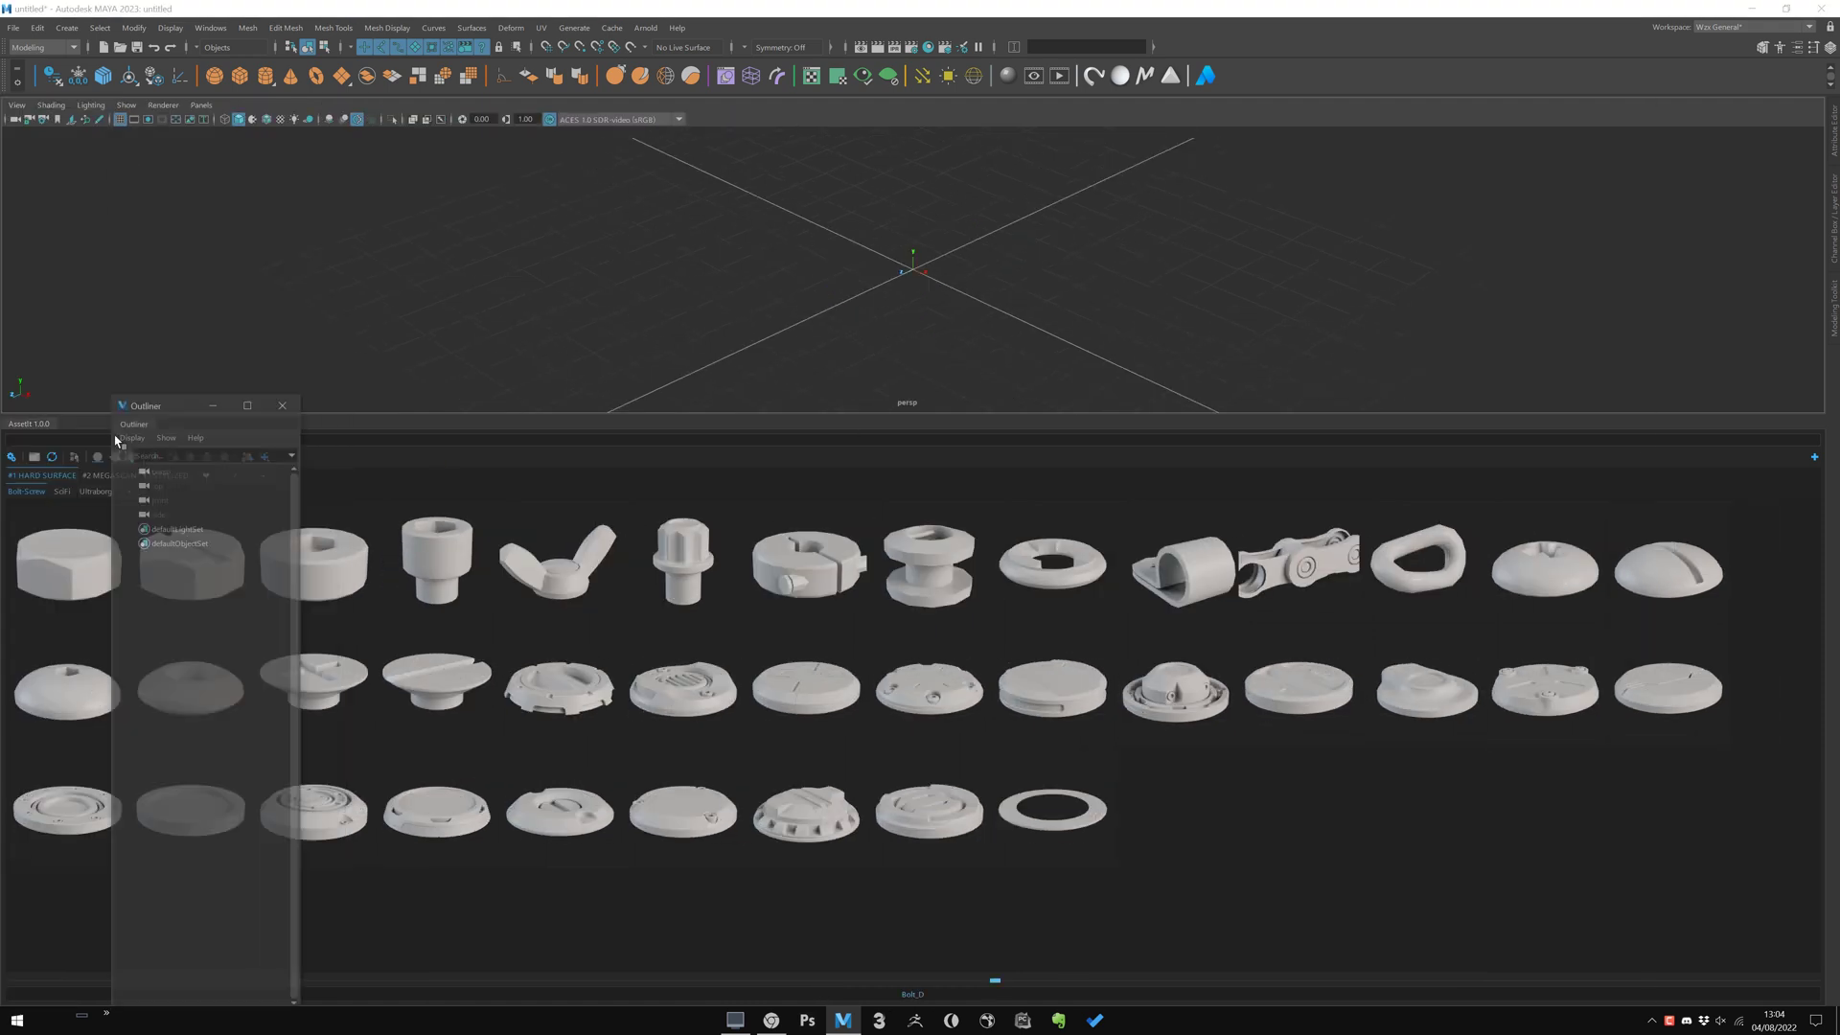
click(282, 405)
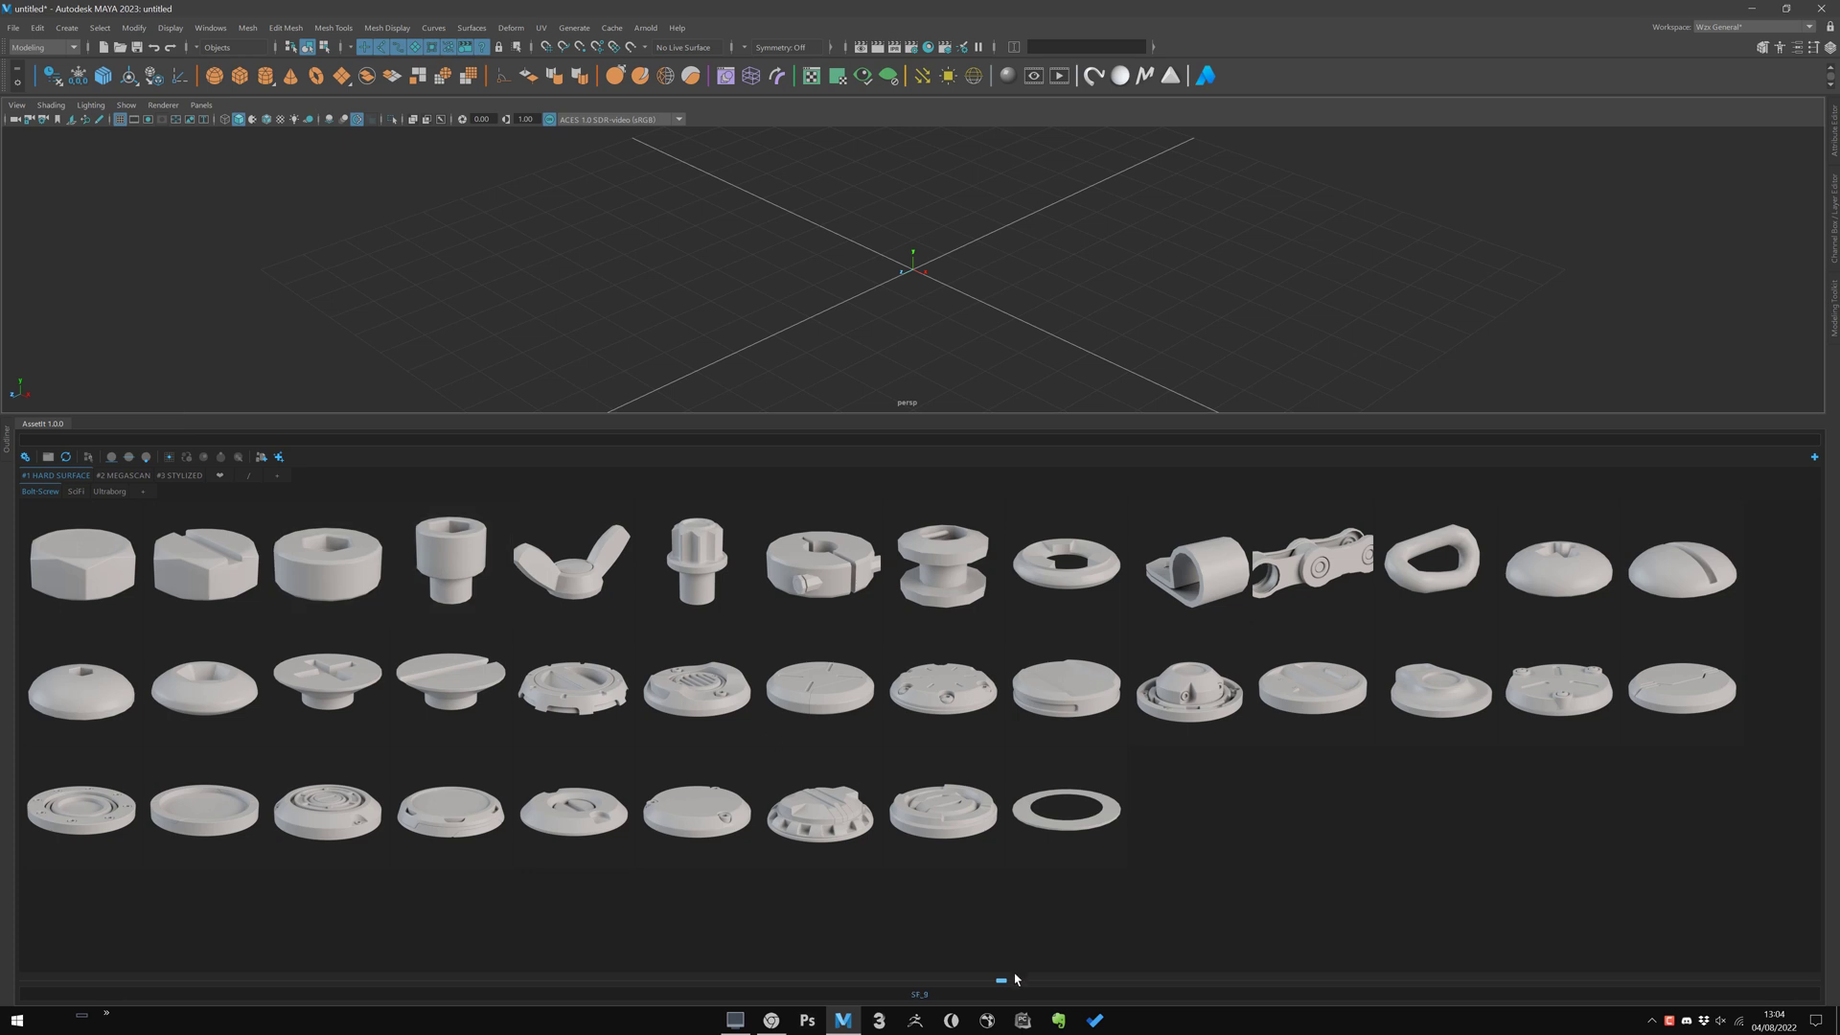
scroll(right, 3)
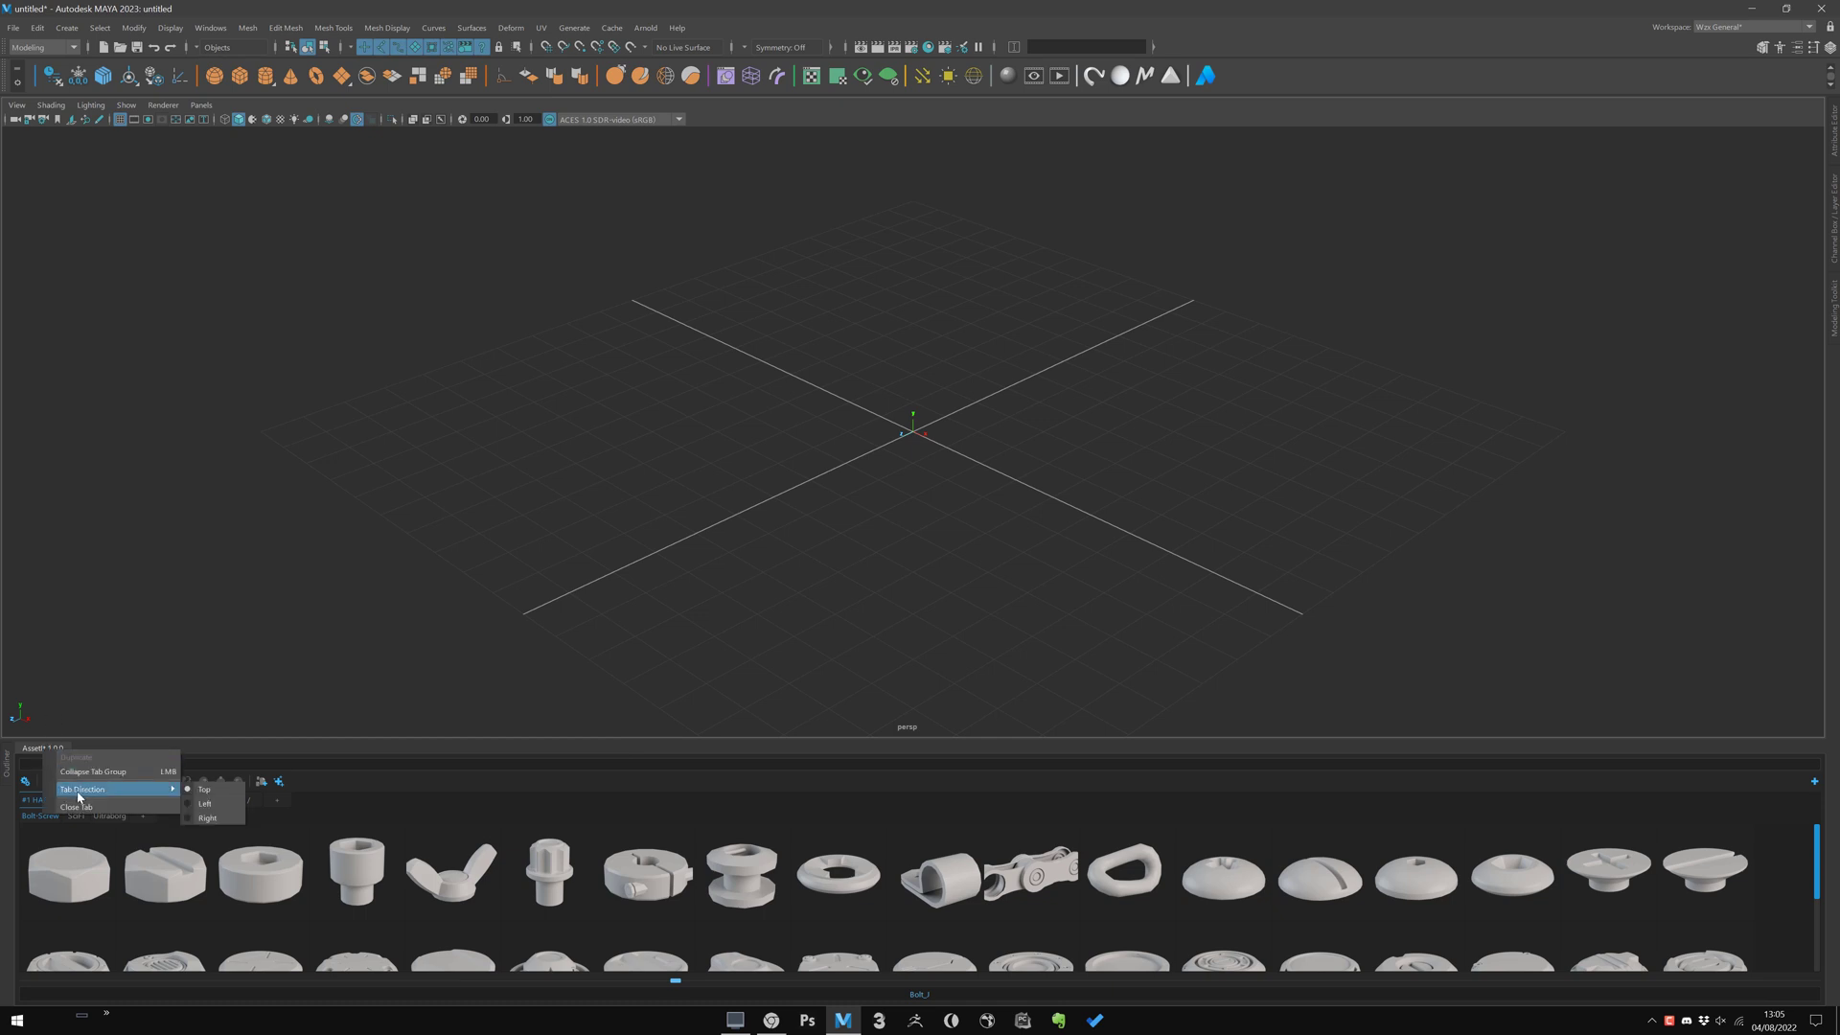
mouse_move(132, 795)
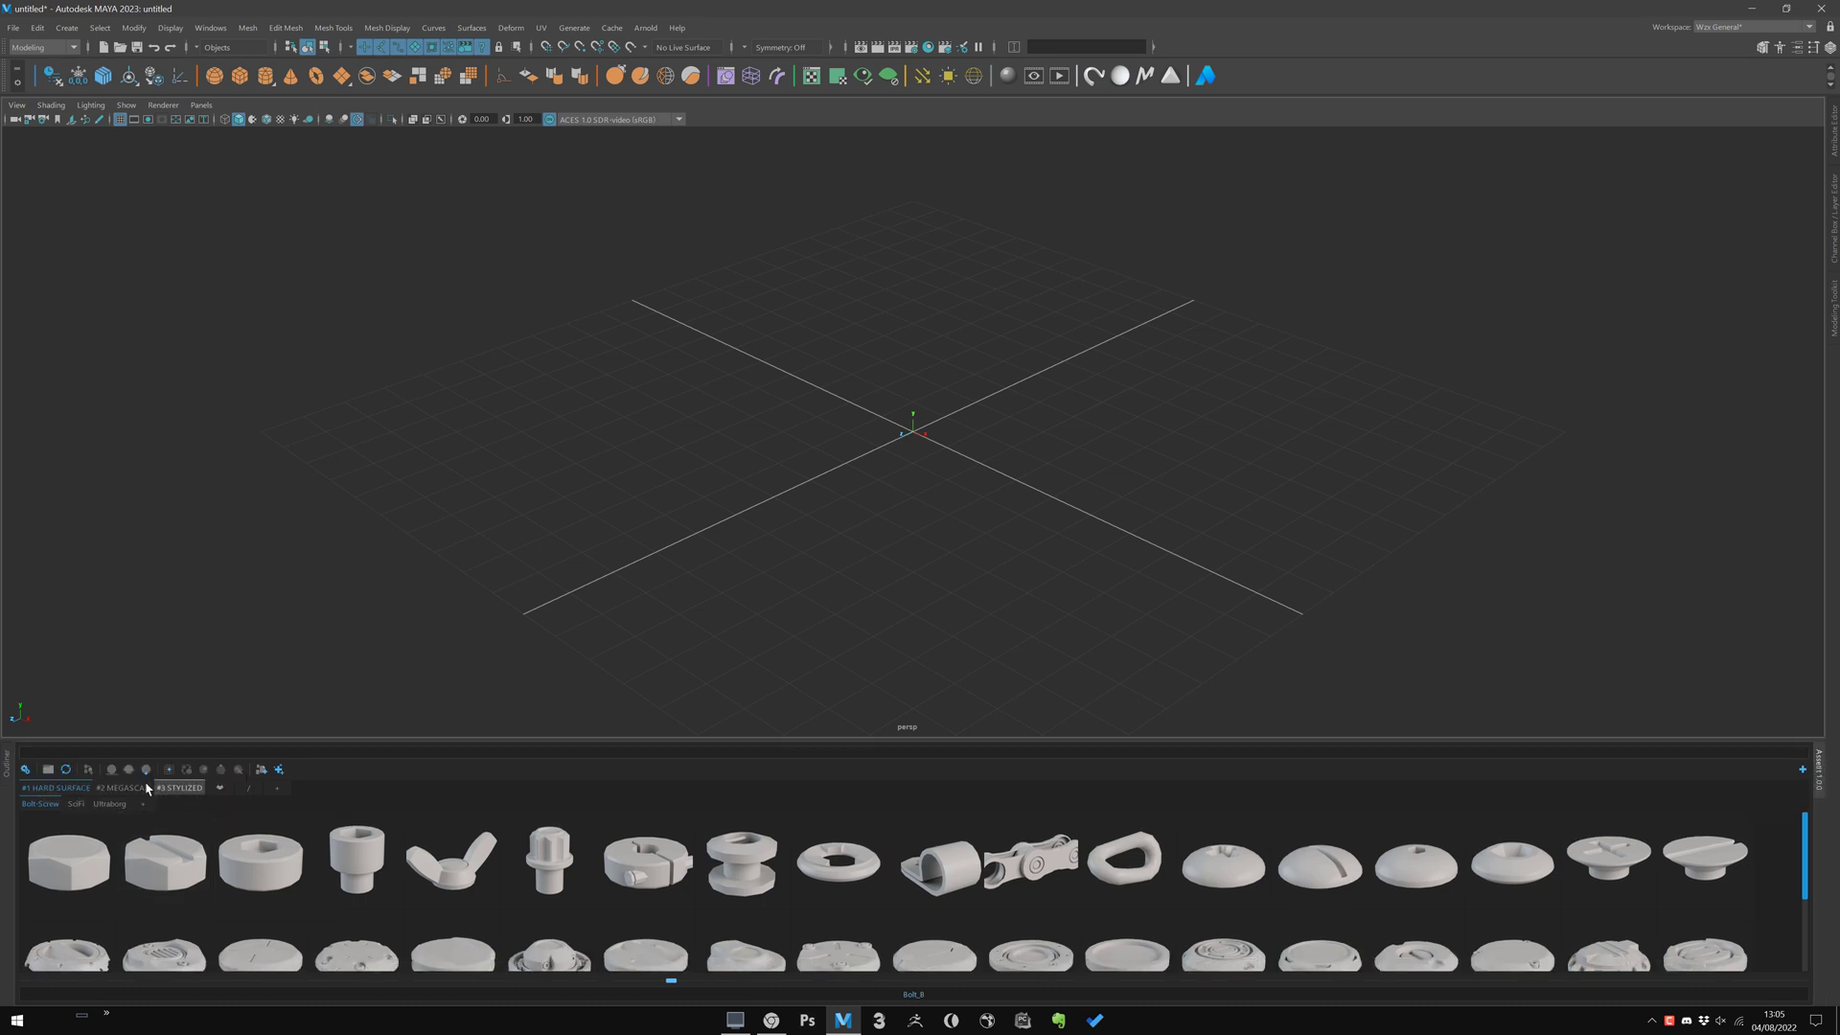
mouse_move(10, 761)
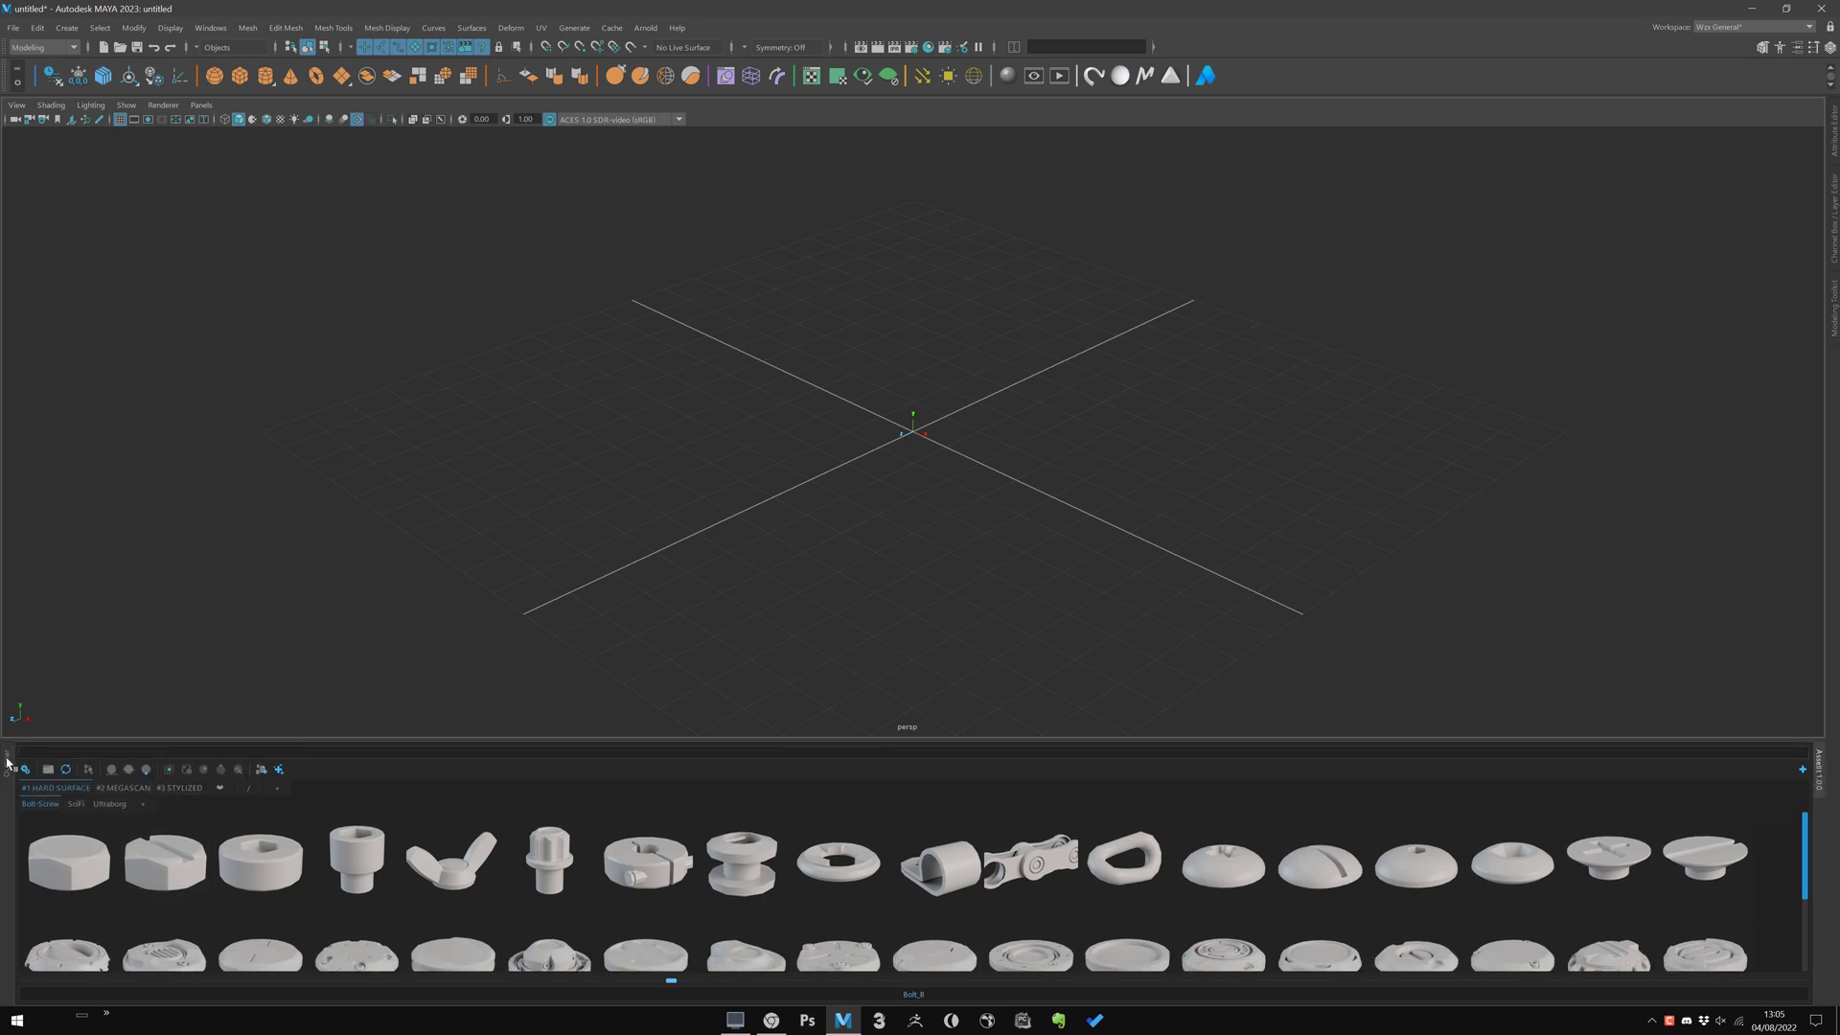